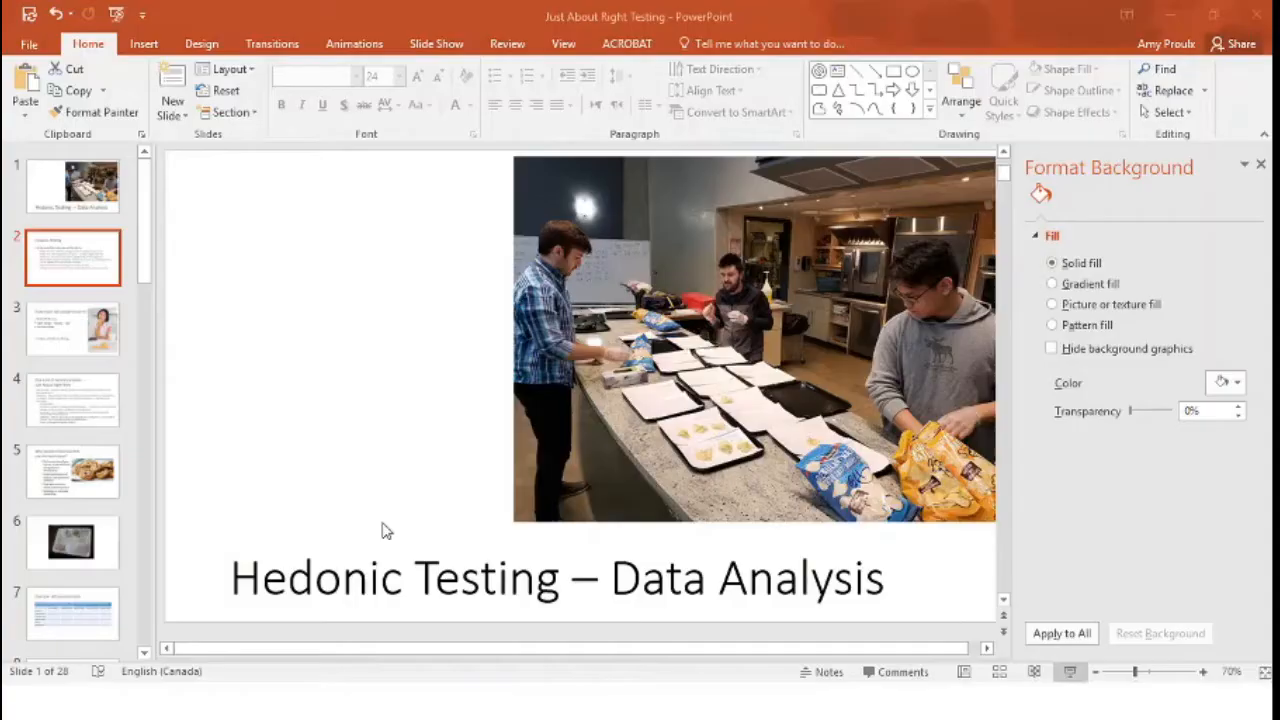
# Switch from PowerPoint to the chocolate chip cookie questionnaire in Chrome.
pyautogui.click(484, 701)
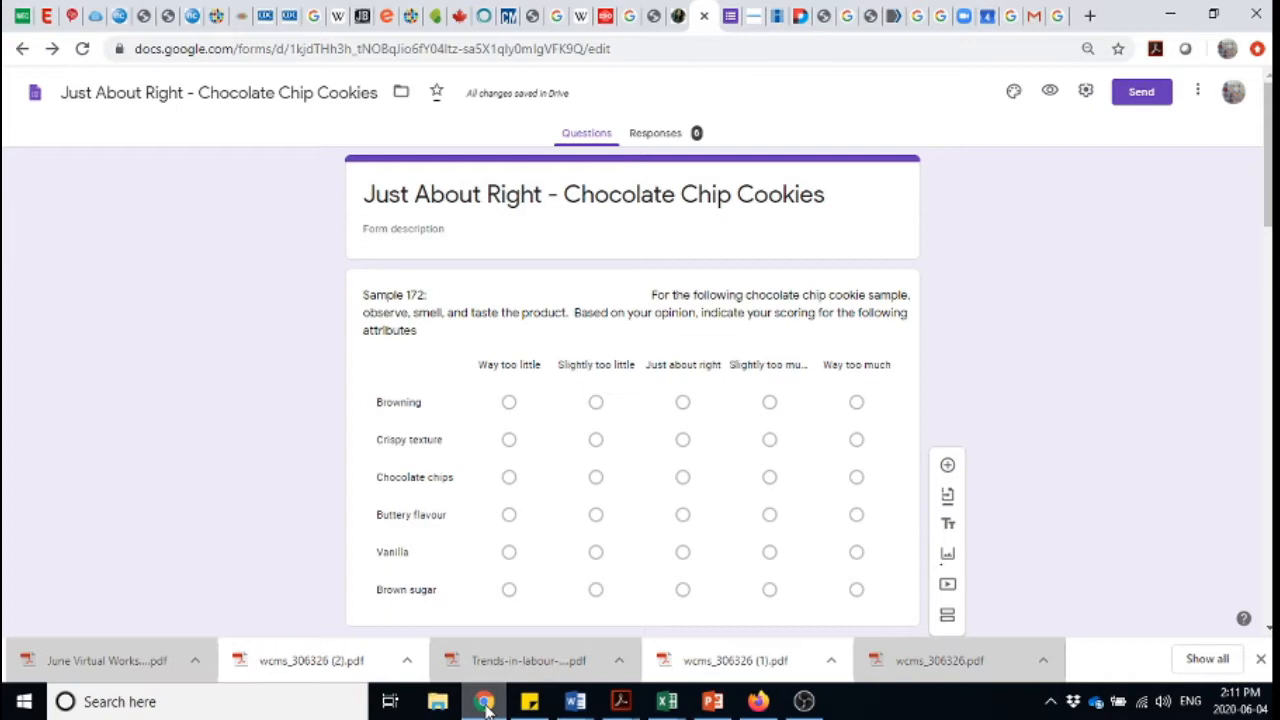
pyautogui.moveTo(983, 308)
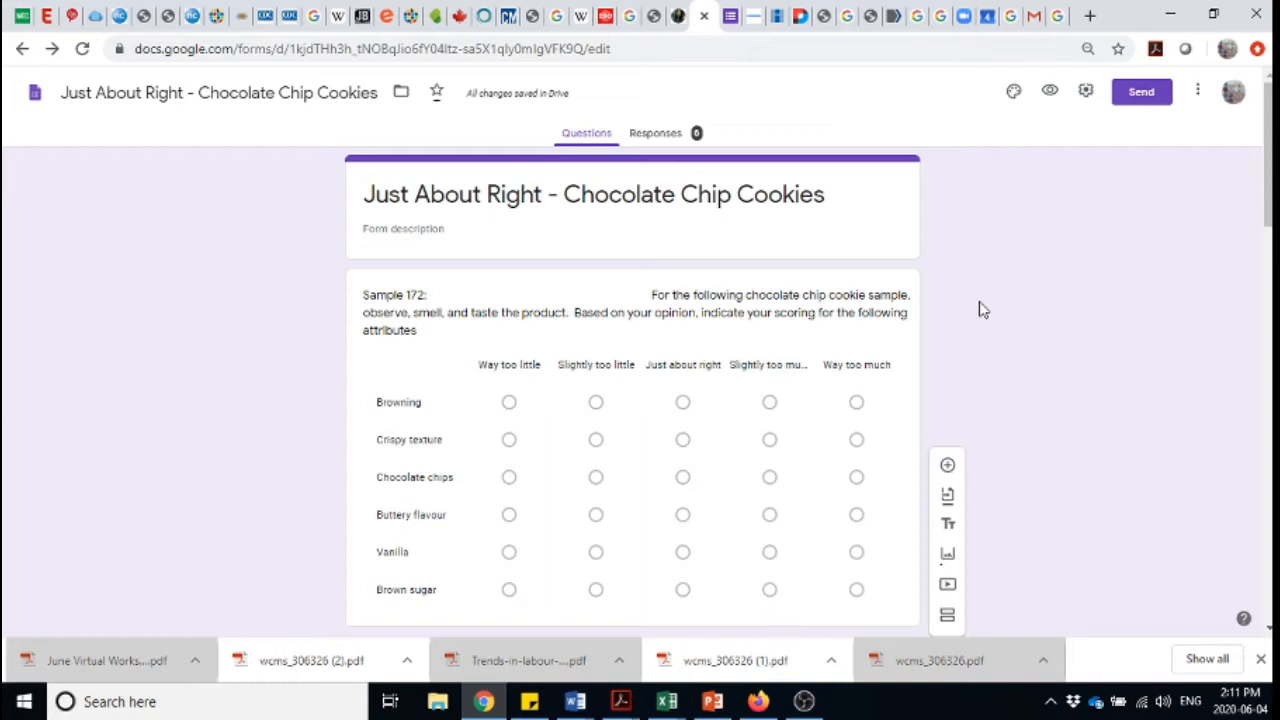
pyautogui.moveTo(1232, 184)
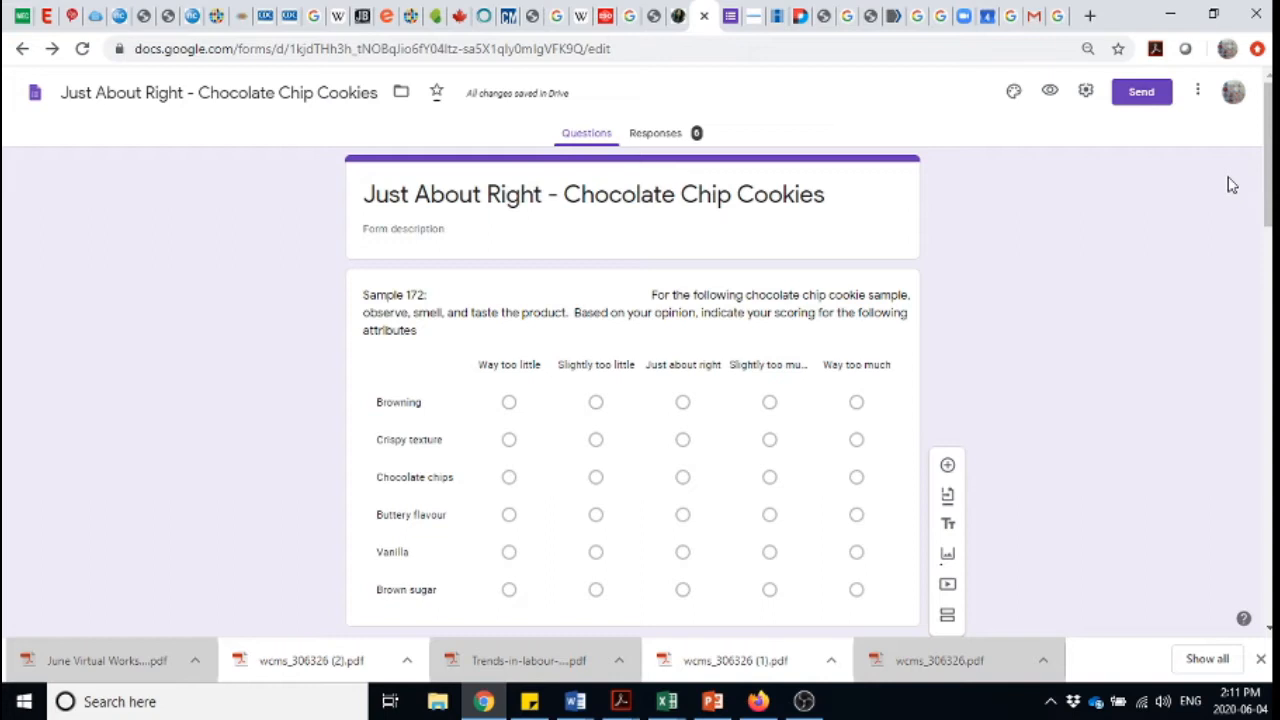
pyautogui.moveTo(1259, 244)
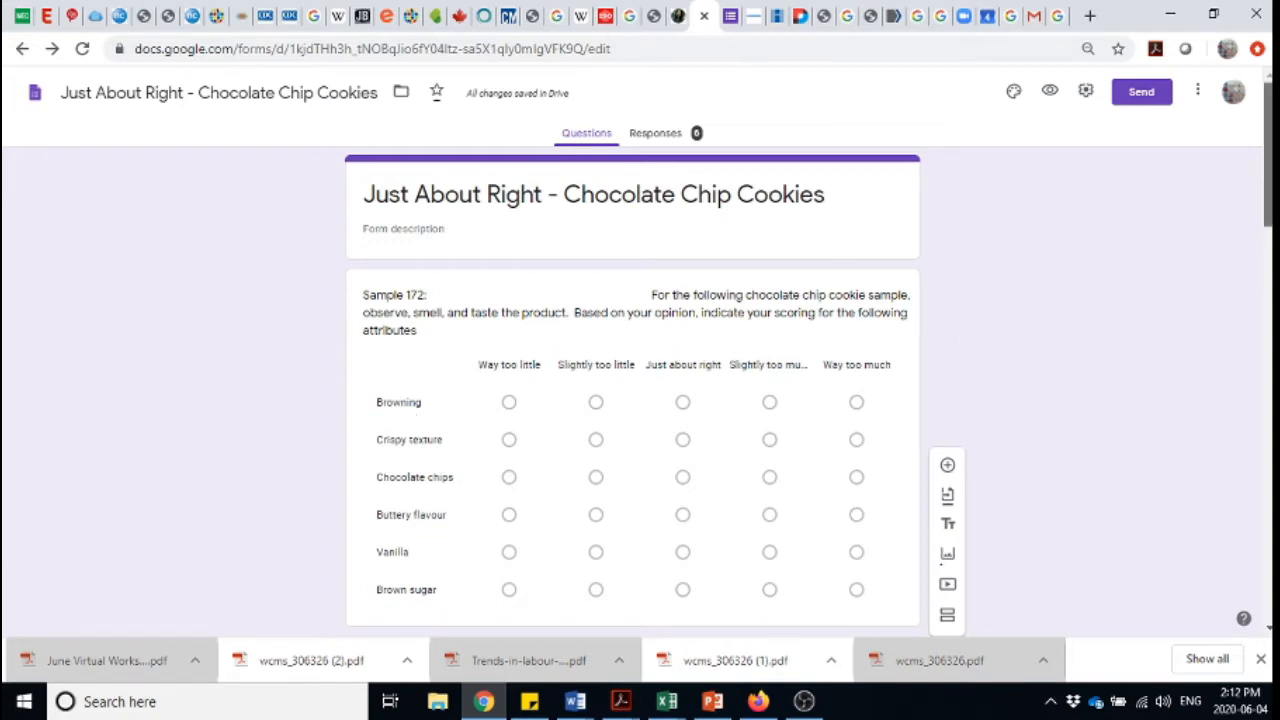
pyautogui.scroll(-3)
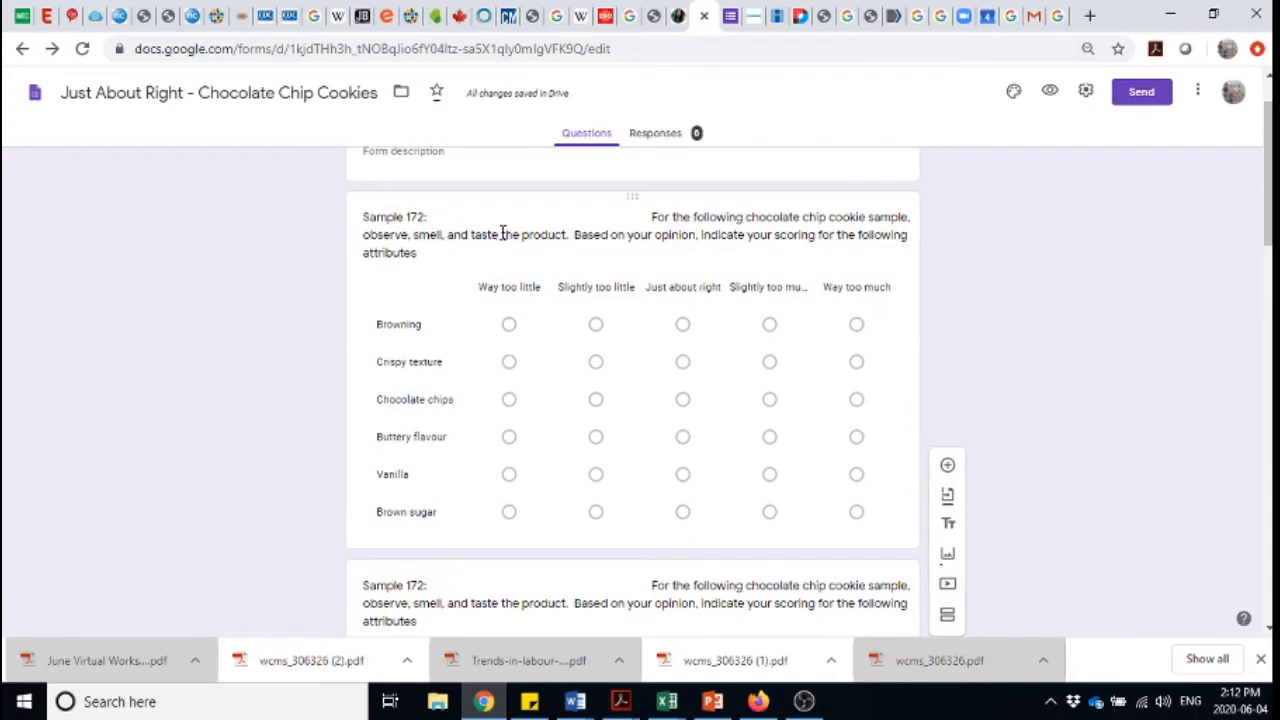
pyautogui.moveTo(403, 452)
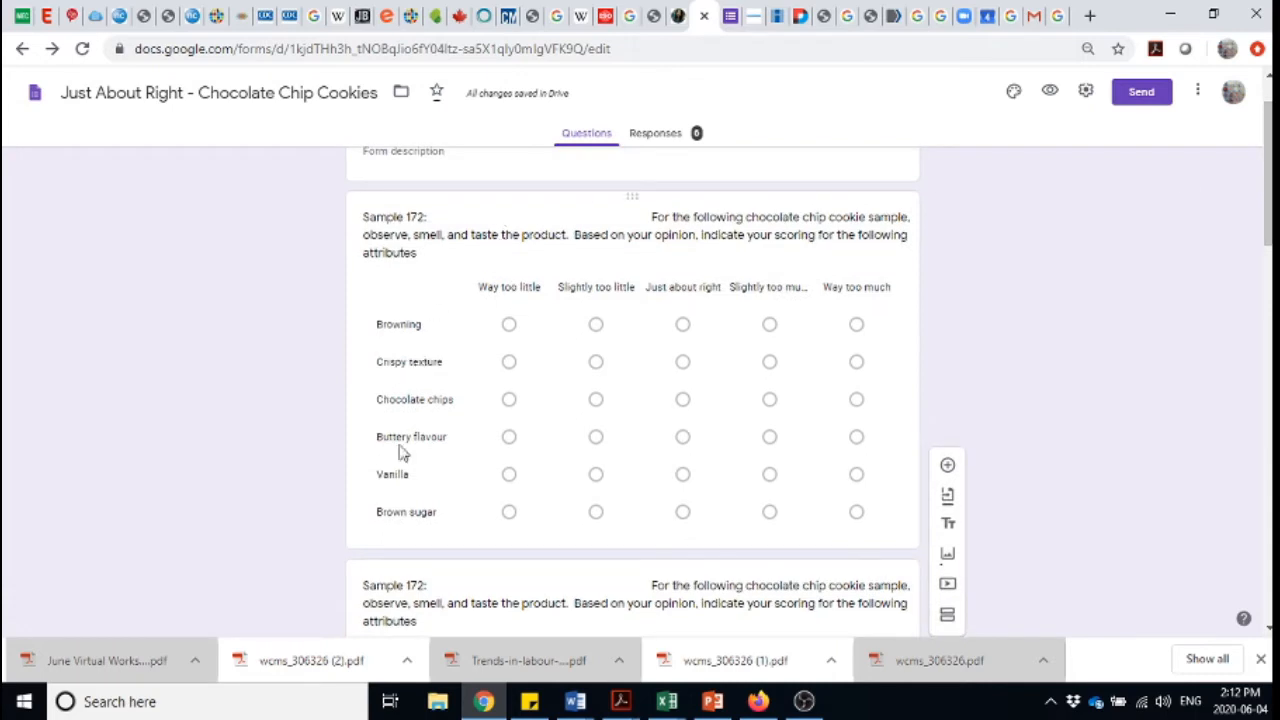
pyautogui.moveTo(390, 481)
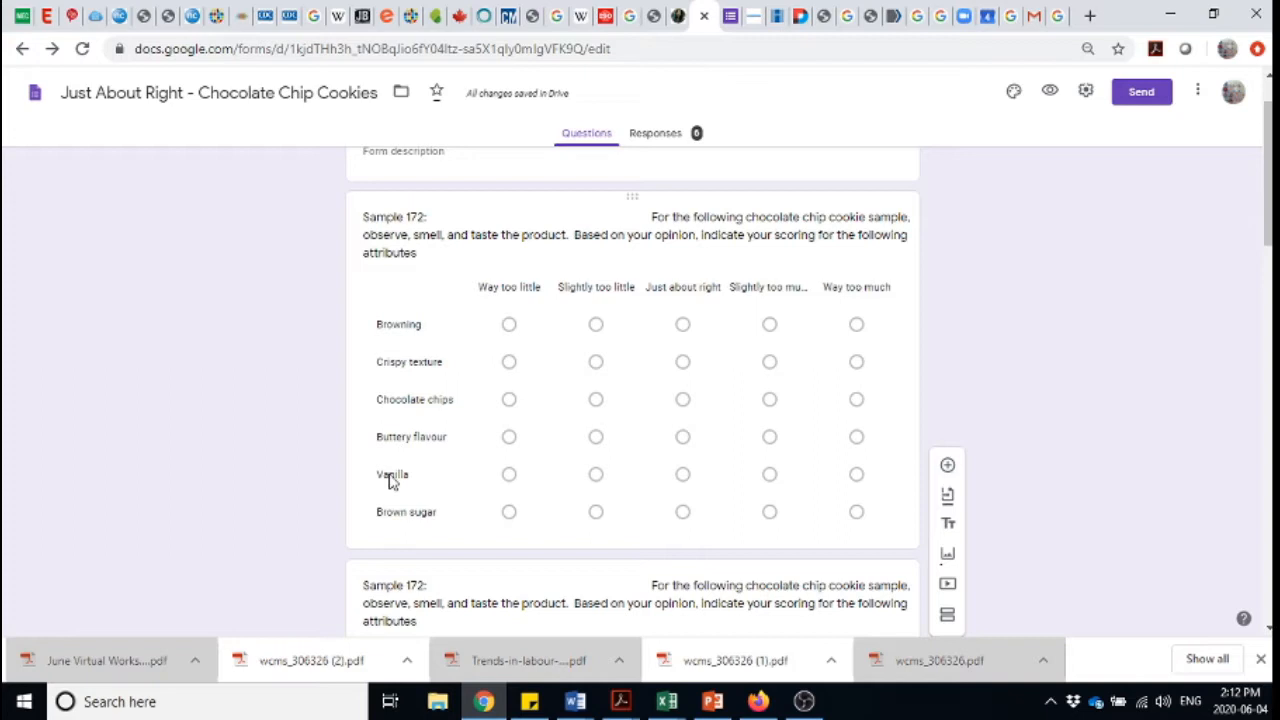
pyautogui.moveTo(400, 523)
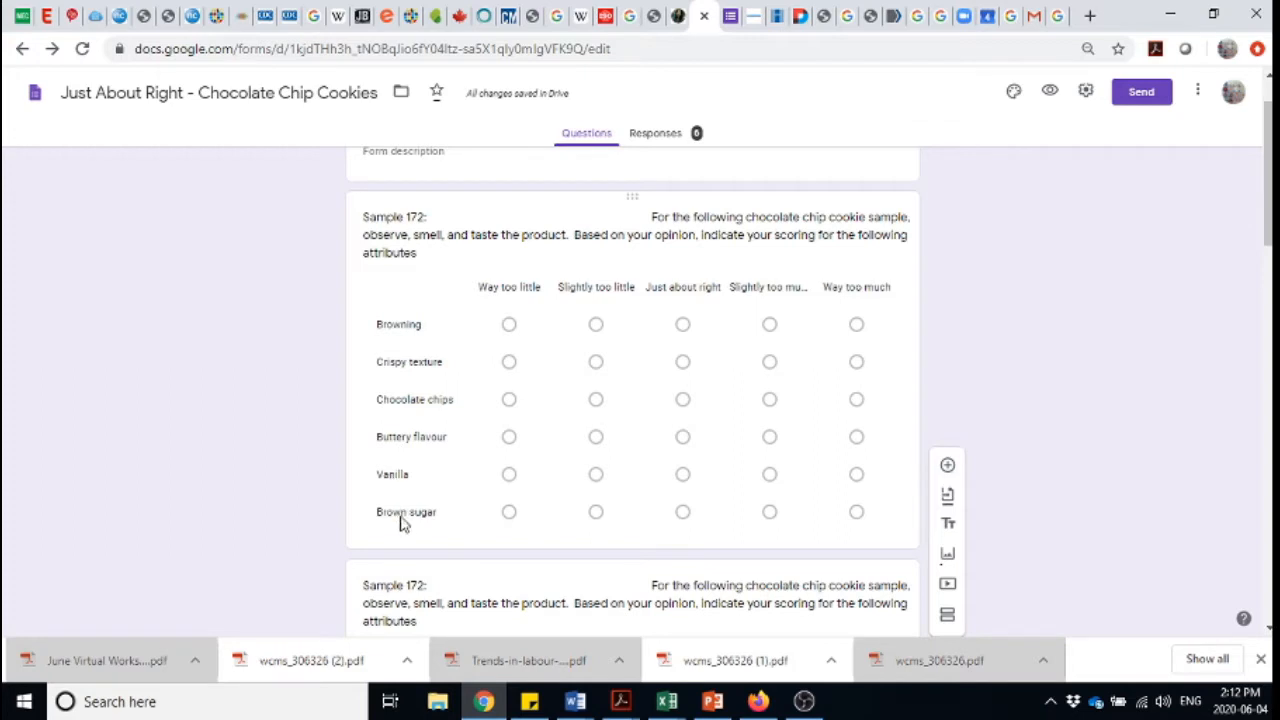
pyautogui.moveTo(528, 302)
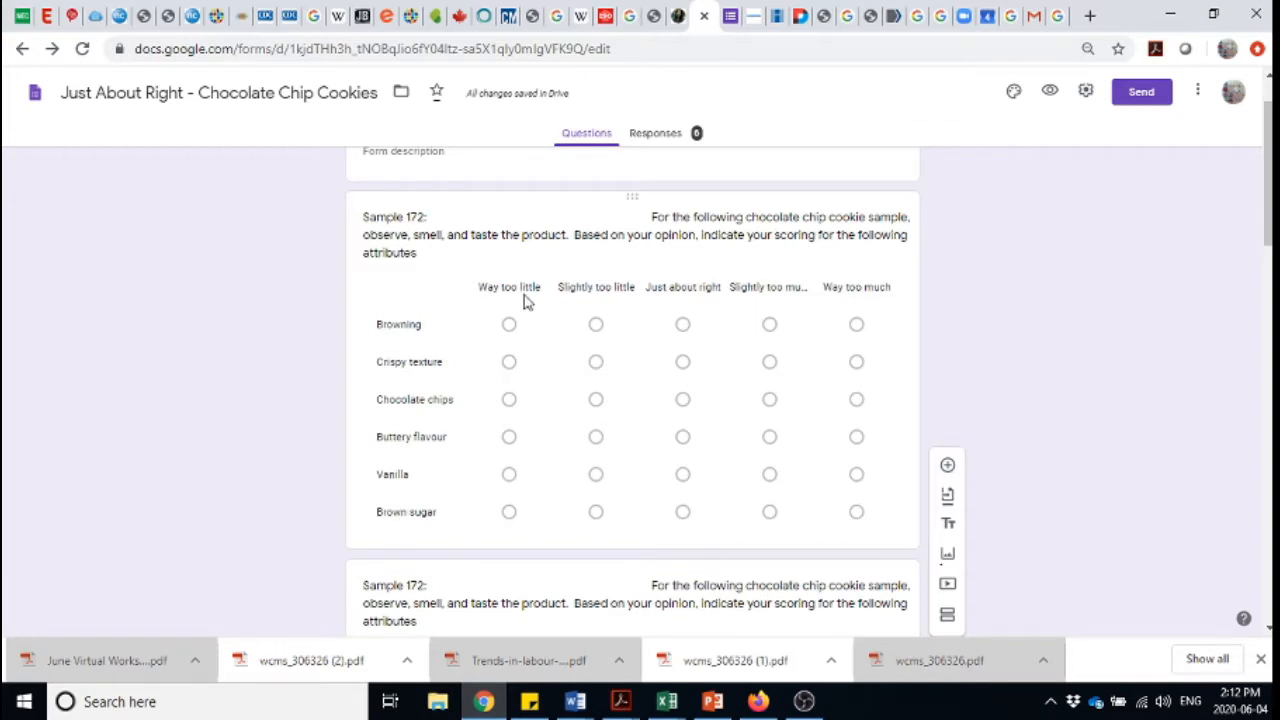
pyautogui.moveTo(742, 306)
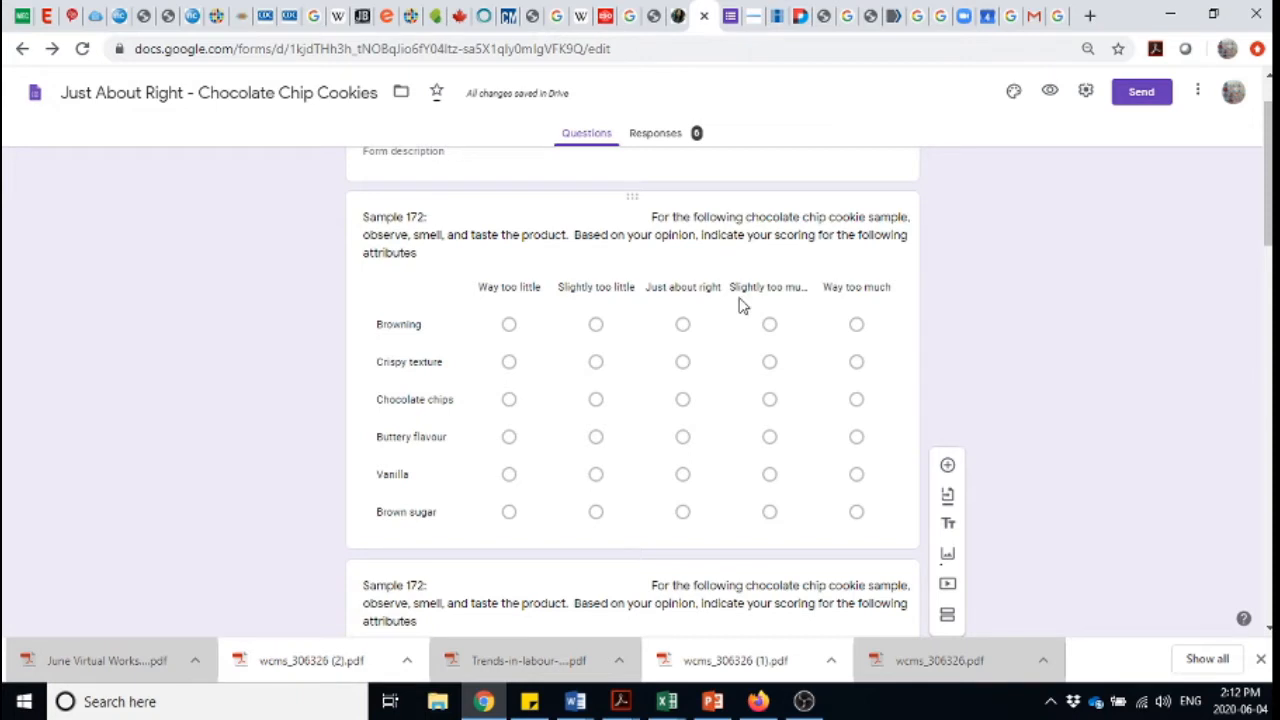
pyautogui.moveTo(687, 302)
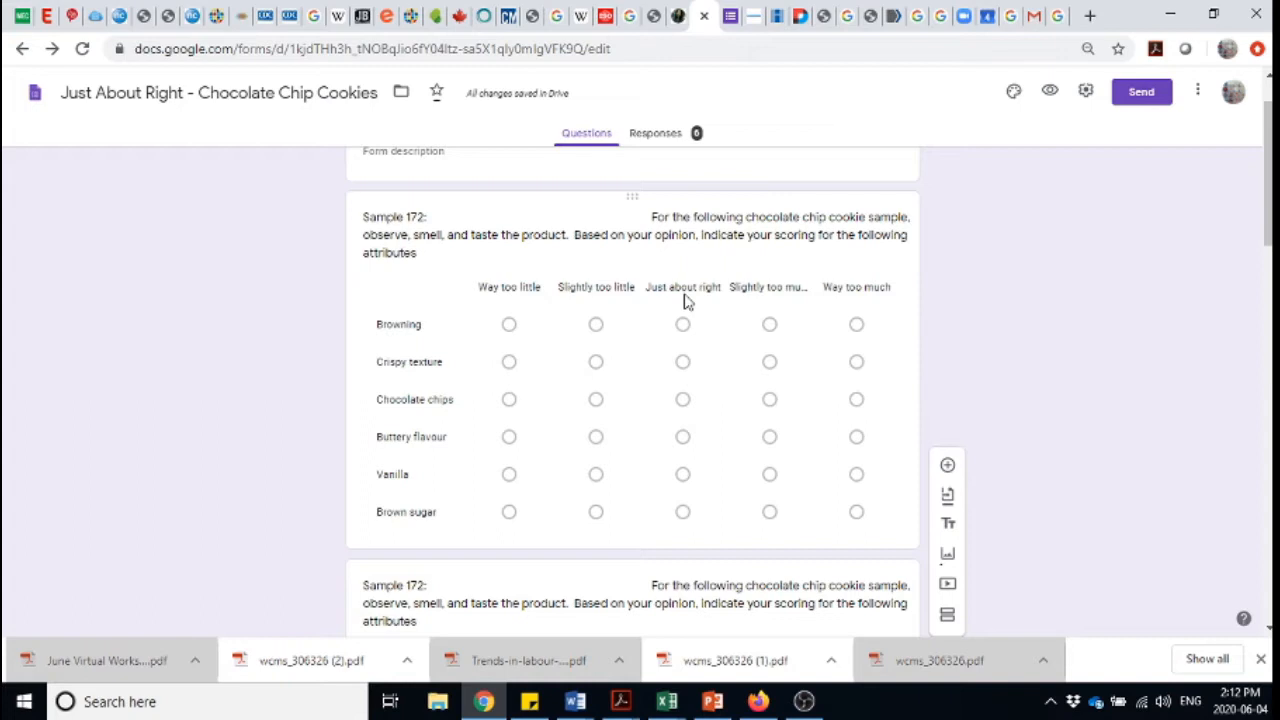
pyautogui.moveTo(731, 344)
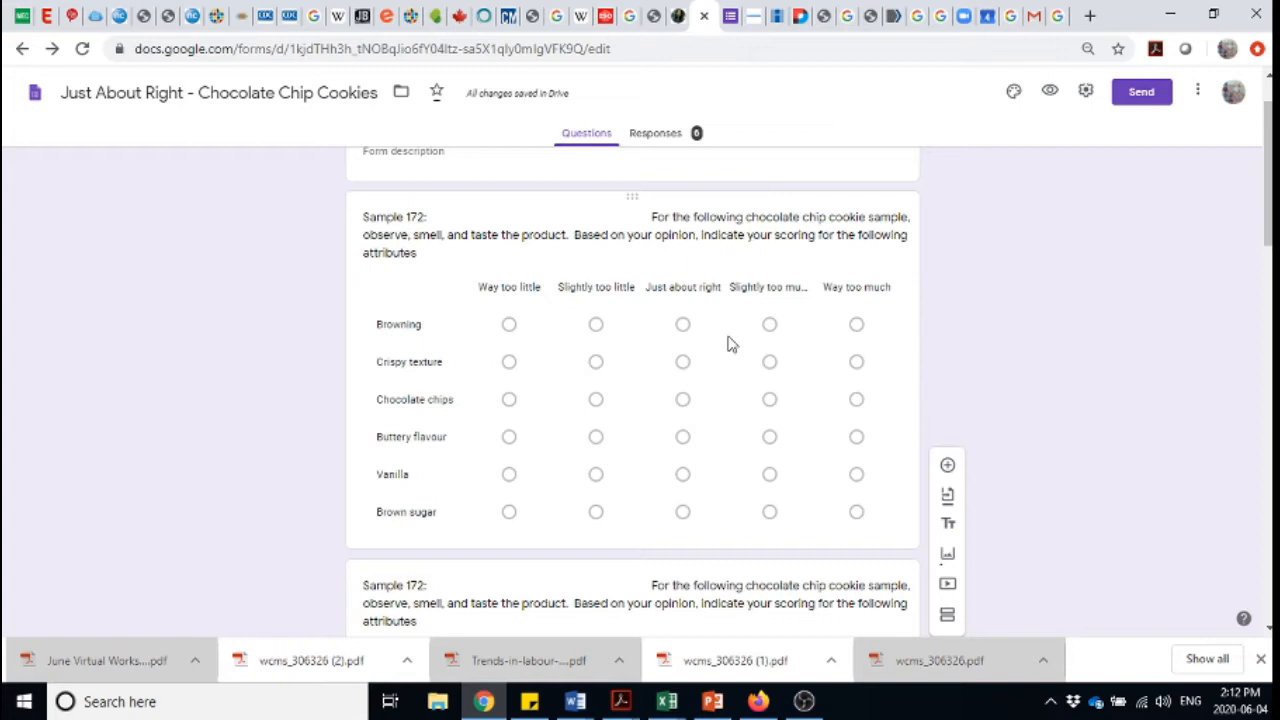
pyautogui.moveTo(640, 337)
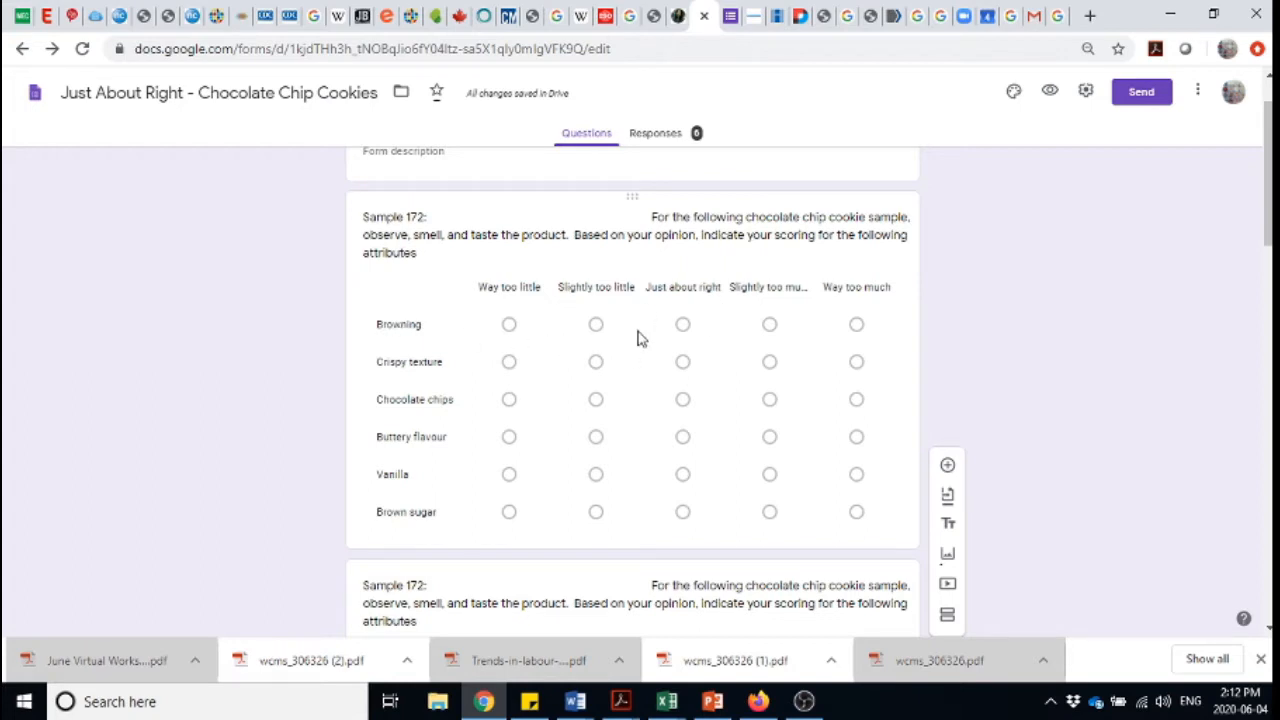
pyautogui.moveTo(505, 312)
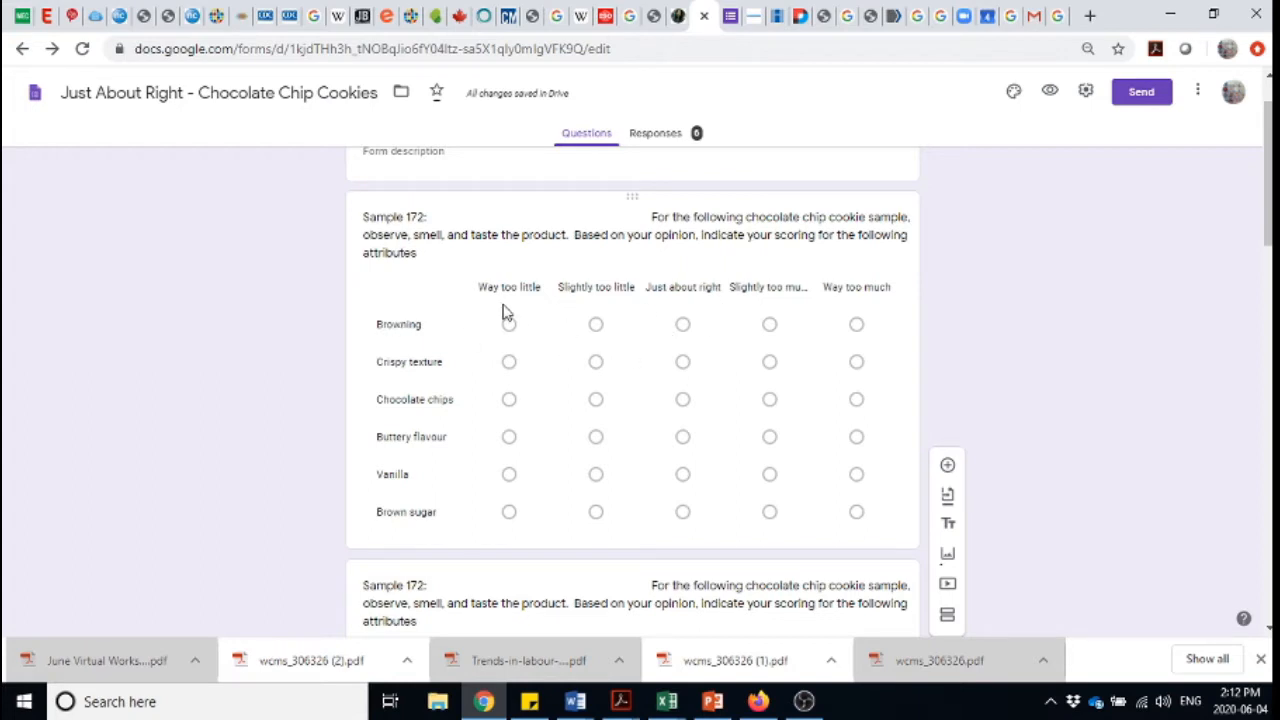
pyautogui.moveTo(595, 309)
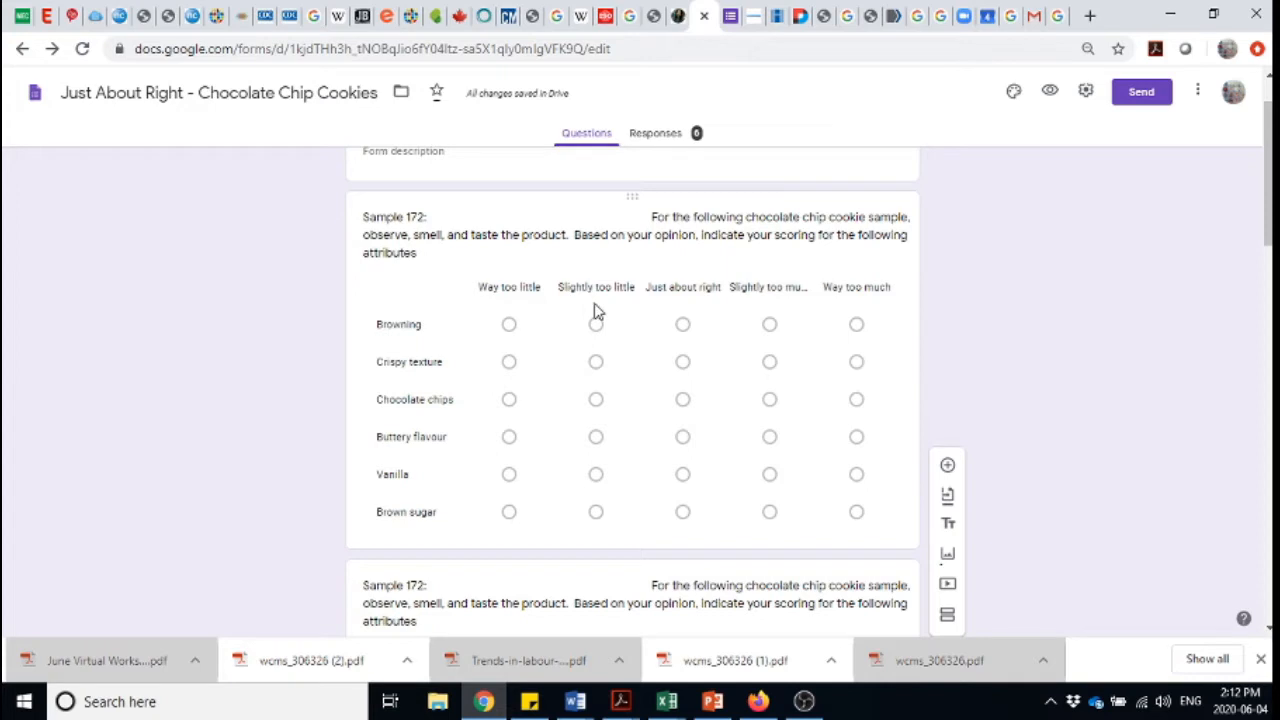
pyautogui.moveTo(762, 306)
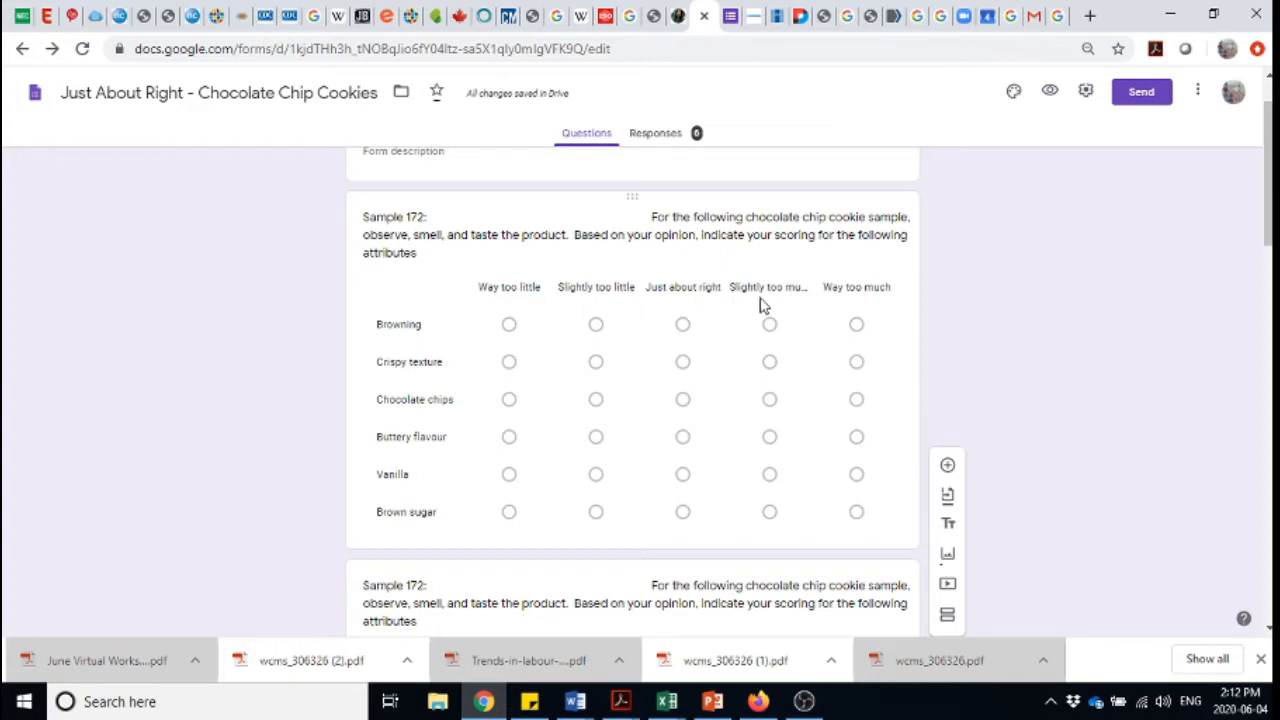
pyautogui.moveTo(887, 302)
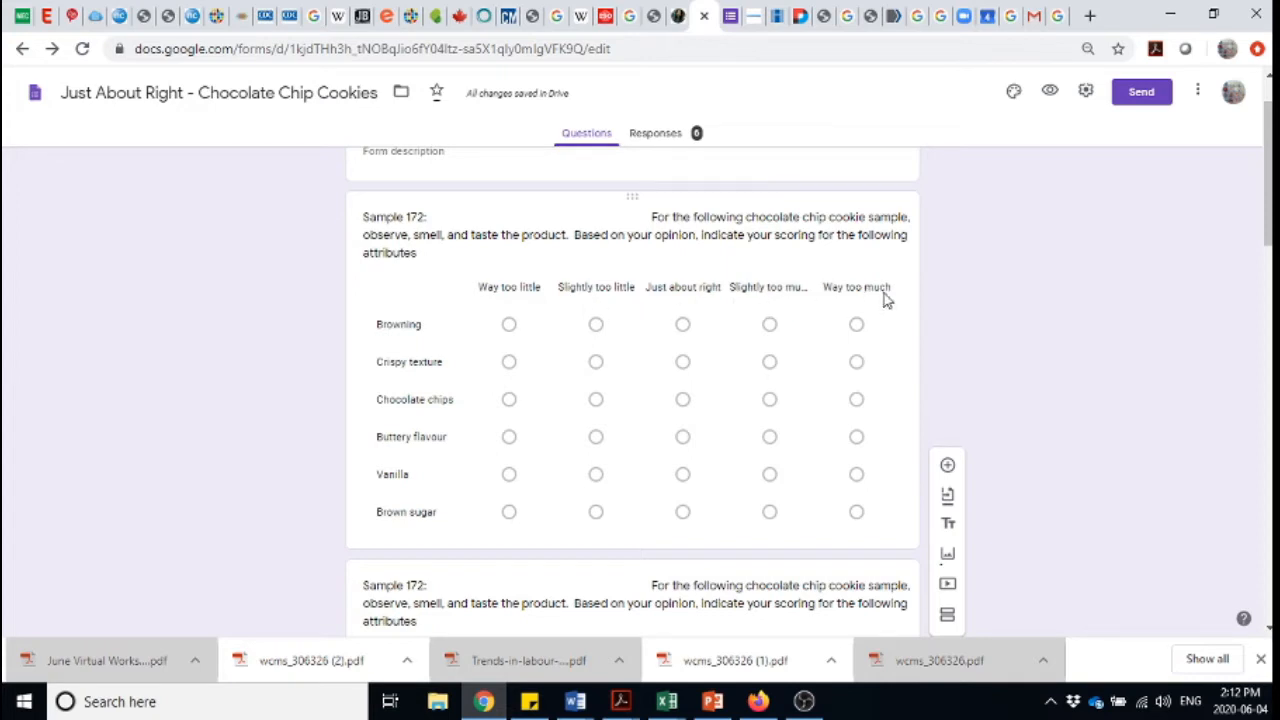
pyautogui.moveTo(688, 473)
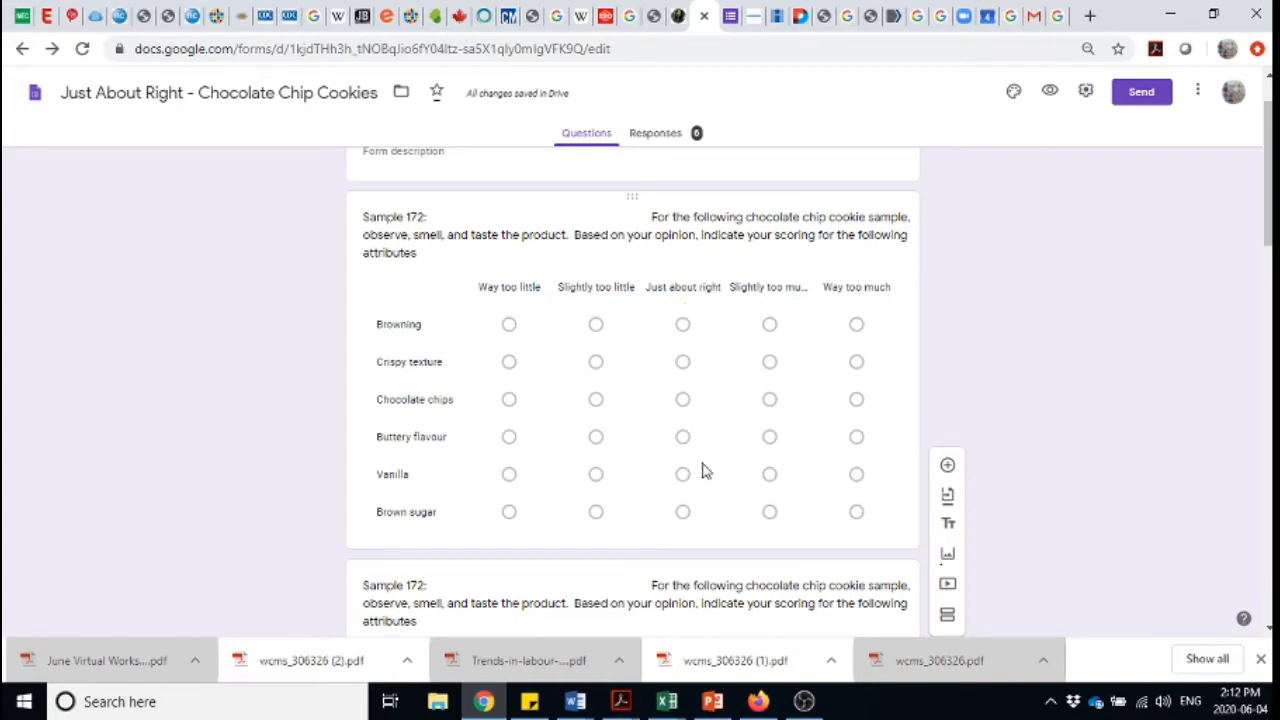
pyautogui.moveTo(537, 307)
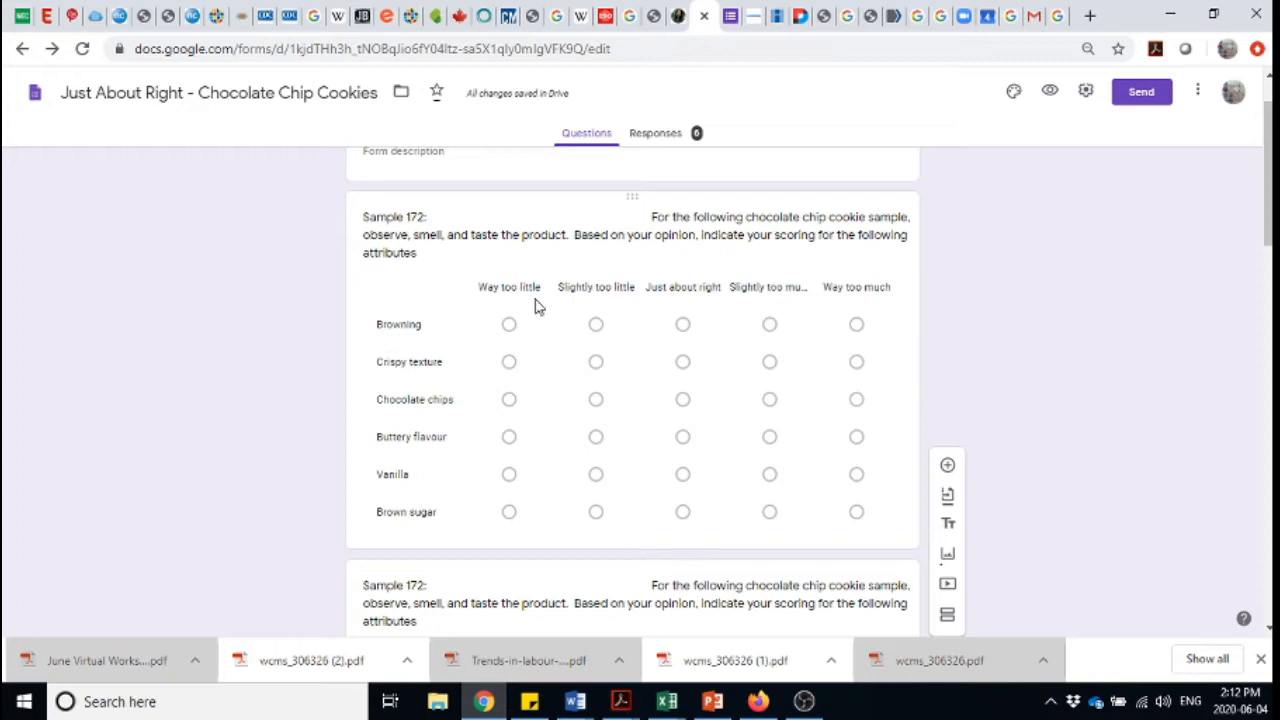
pyautogui.moveTo(575, 300)
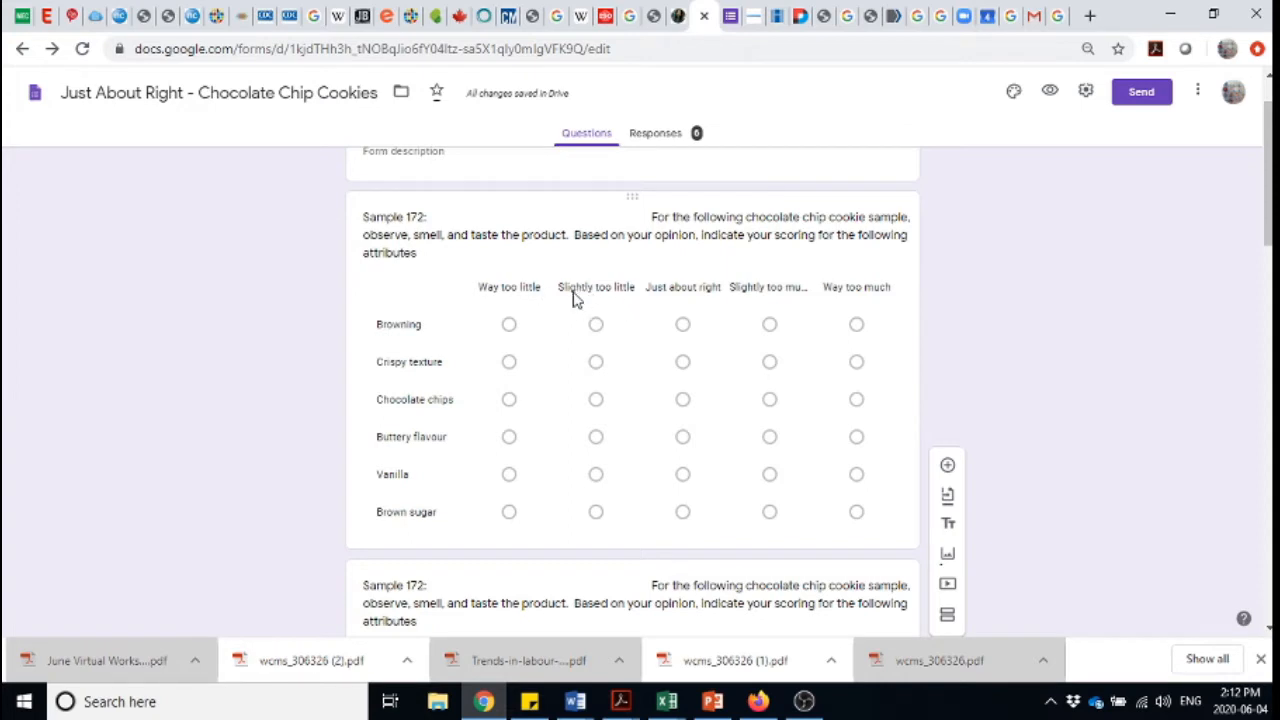
pyautogui.moveTo(860, 283)
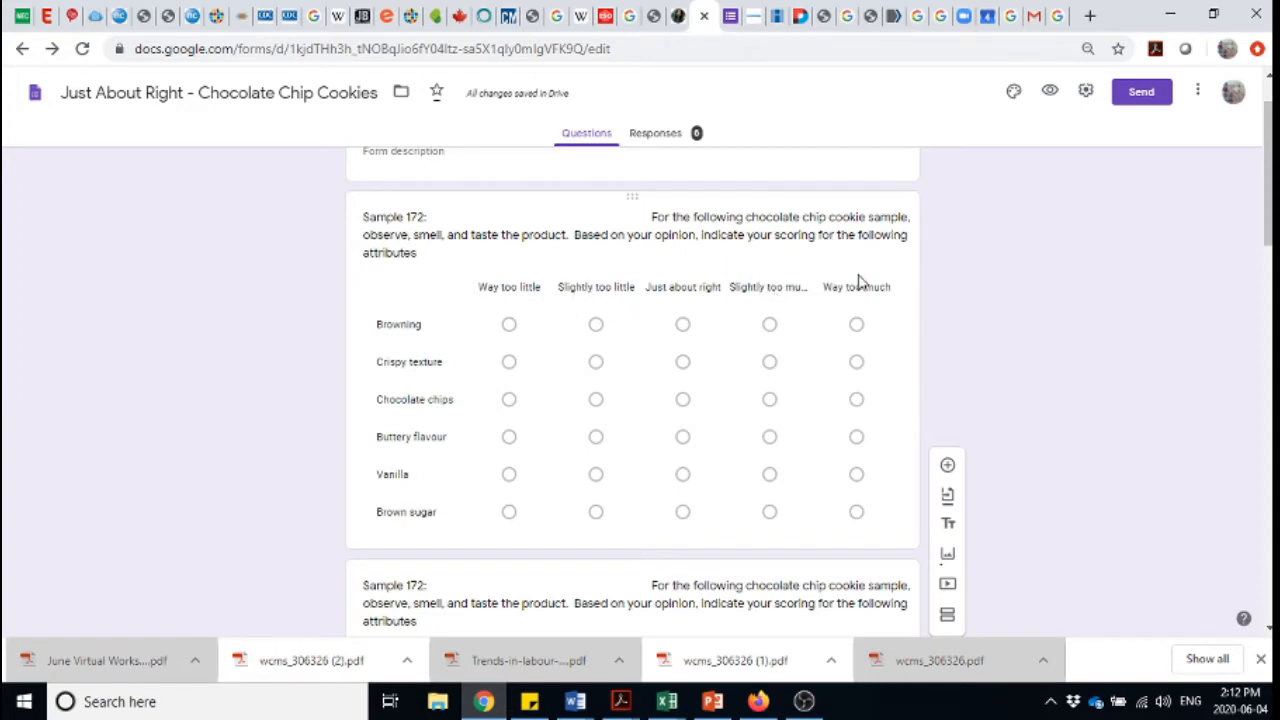
pyautogui.moveTo(865, 295)
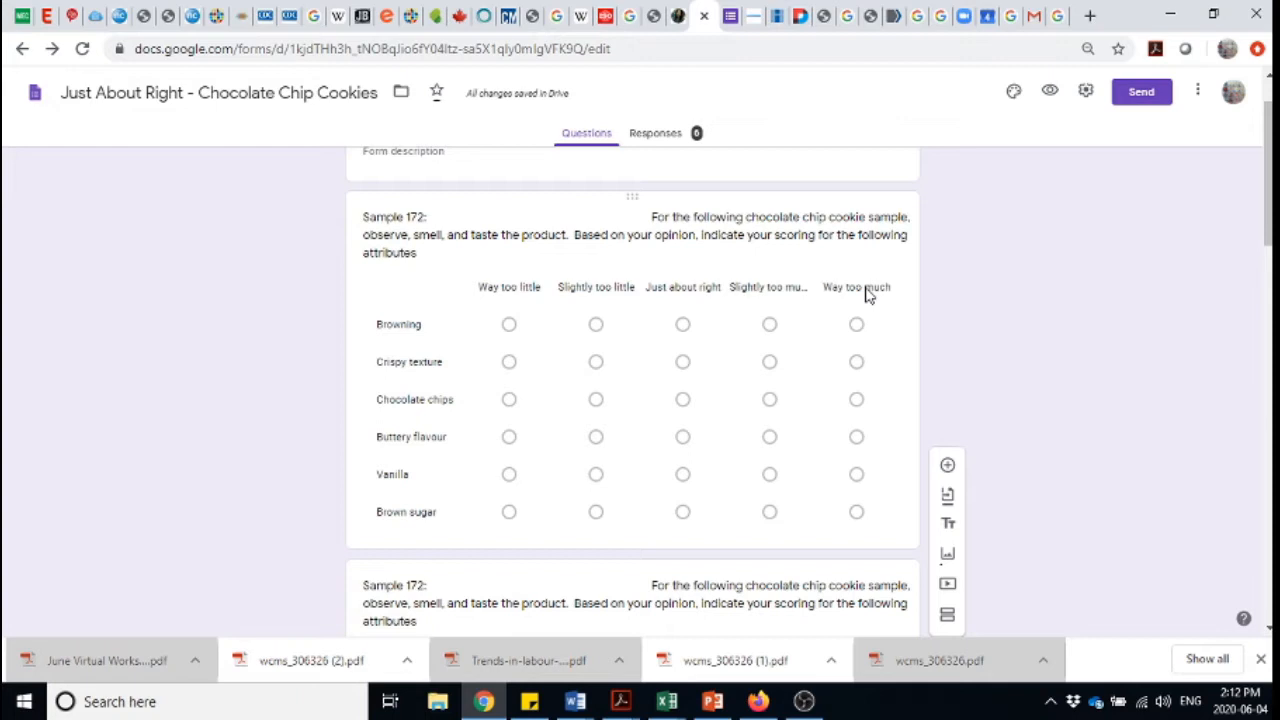
pyautogui.moveTo(725, 298)
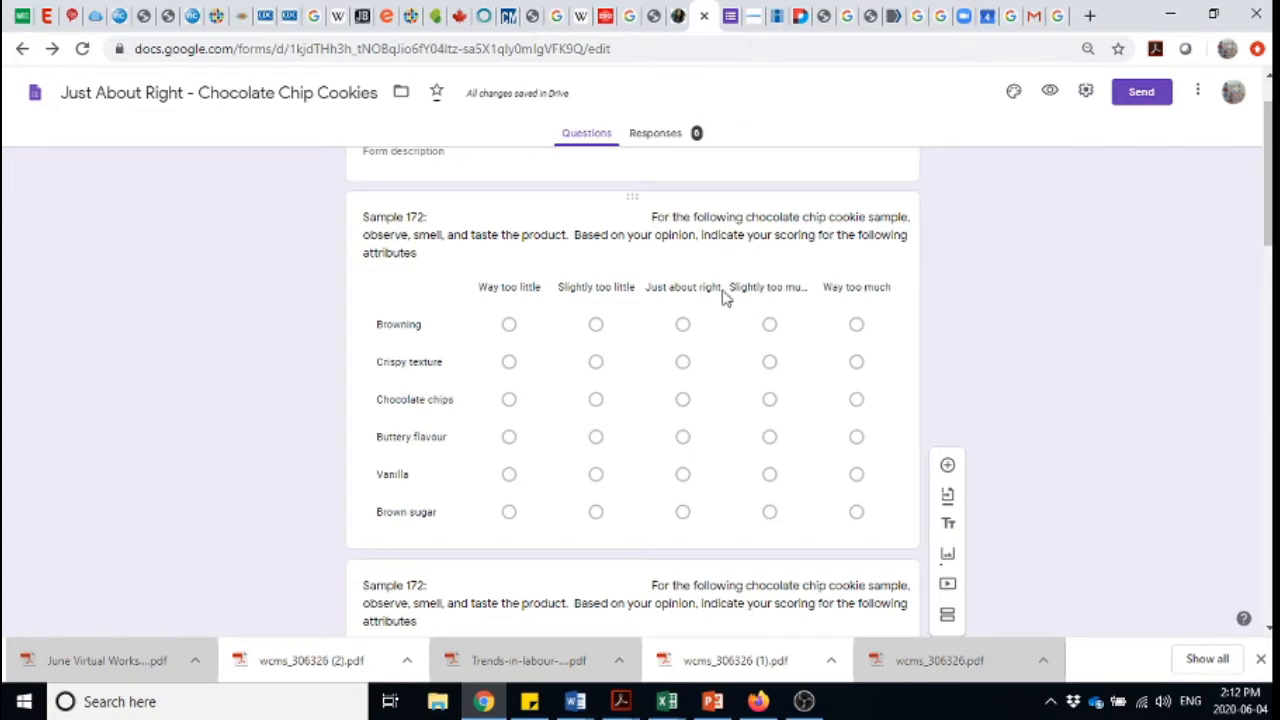
pyautogui.moveTo(825, 327)
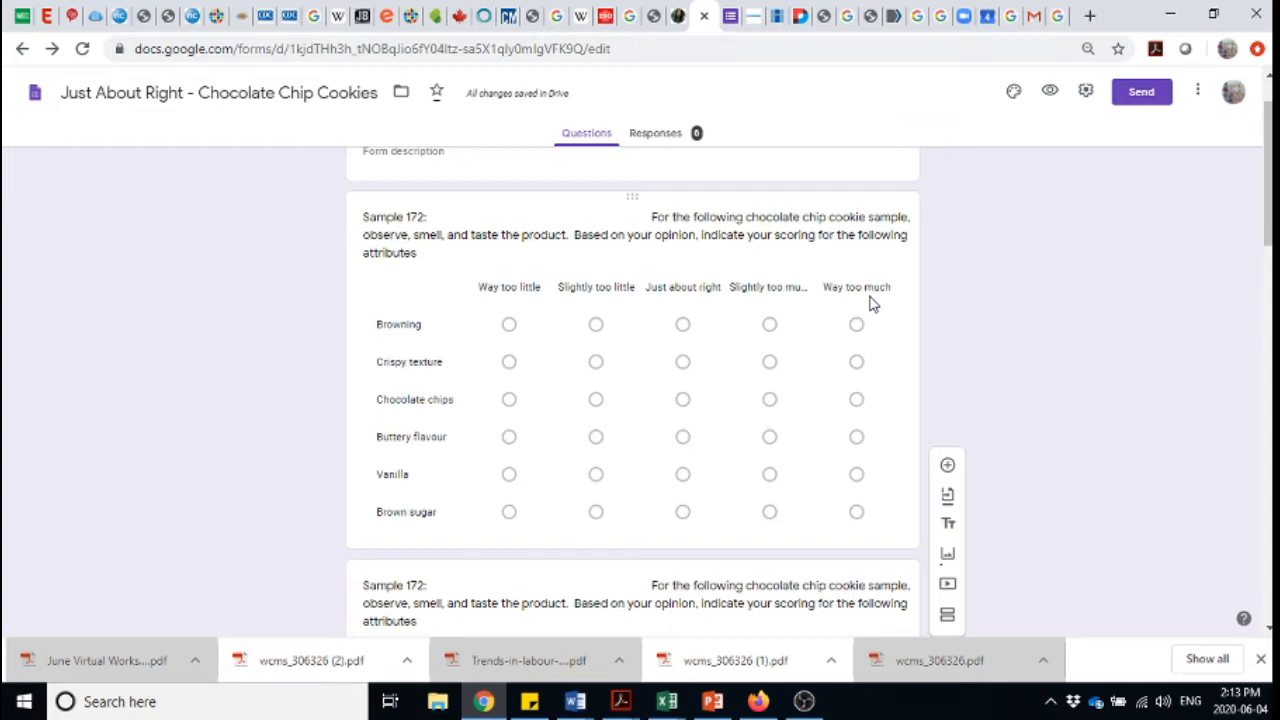
pyautogui.moveTo(510, 305)
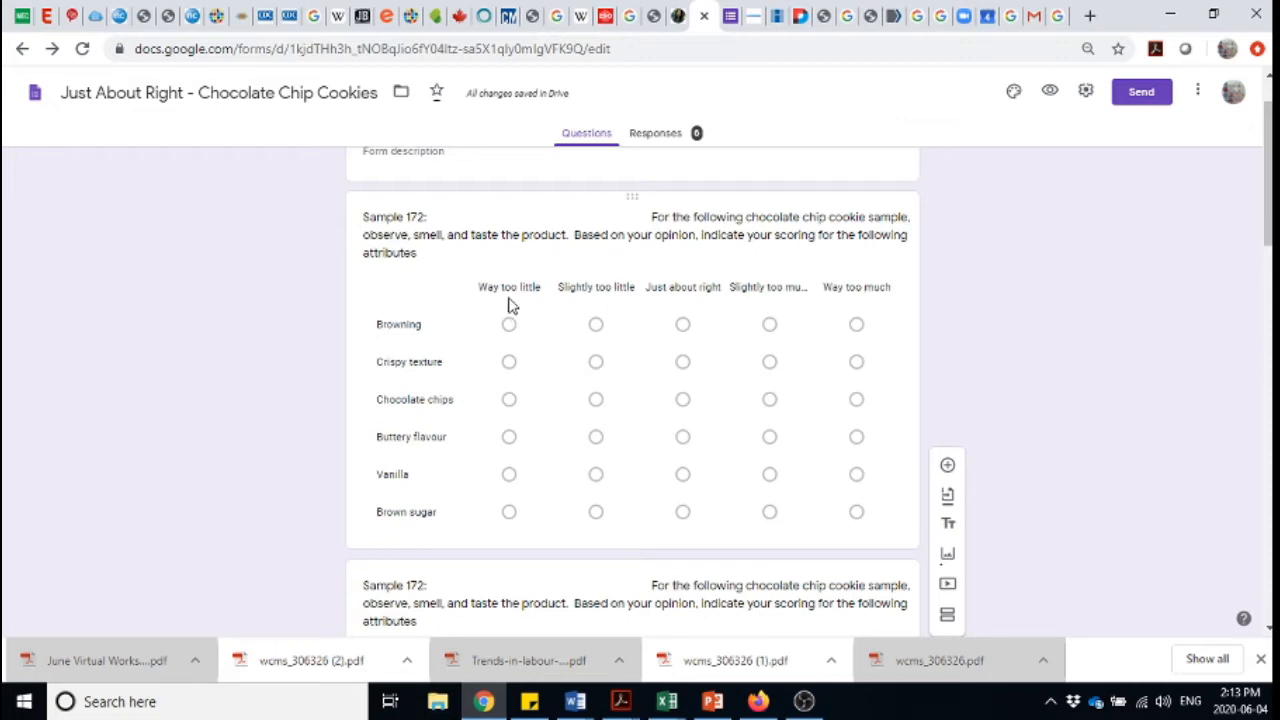
pyautogui.moveTo(583, 305)
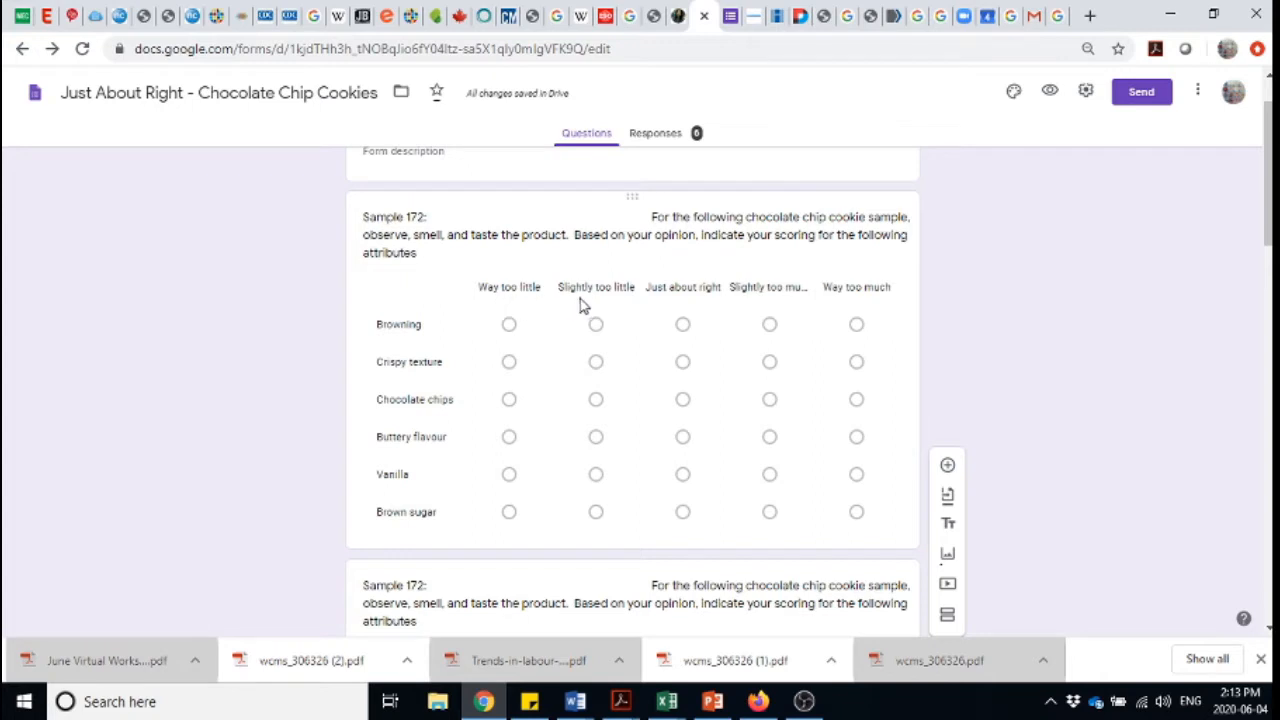
pyautogui.moveTo(935, 305)
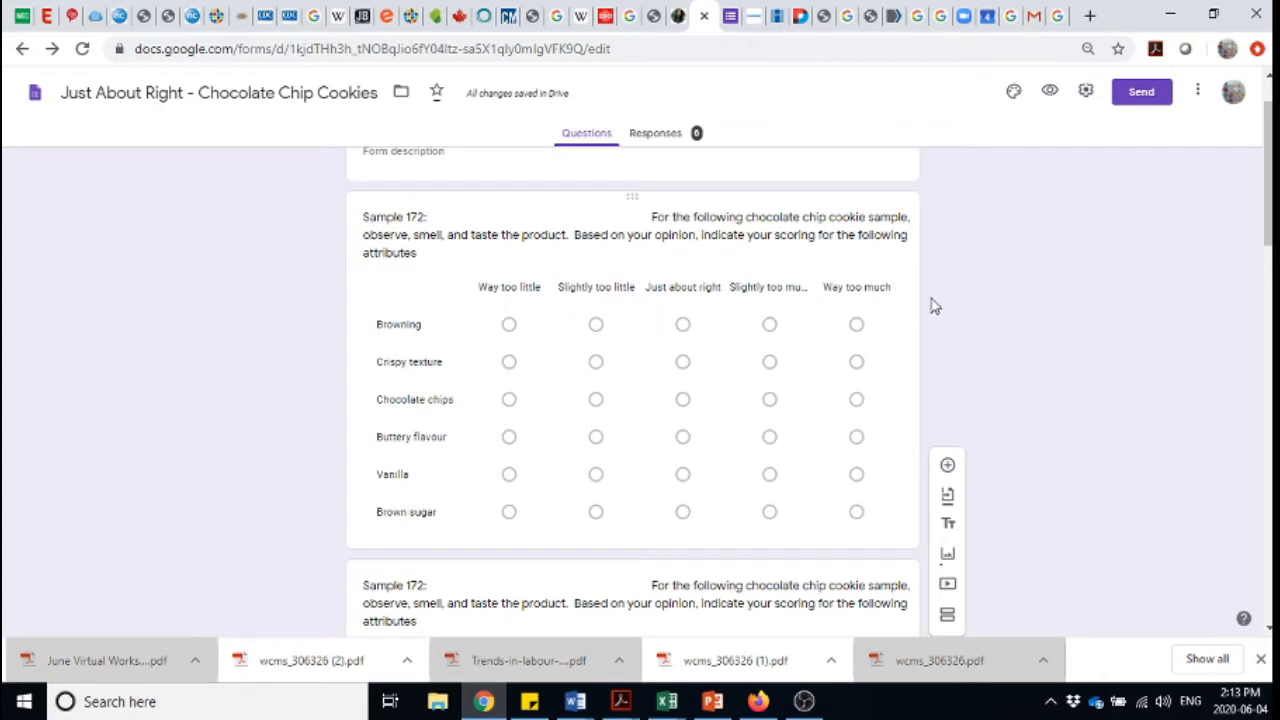
pyautogui.moveTo(980, 324)
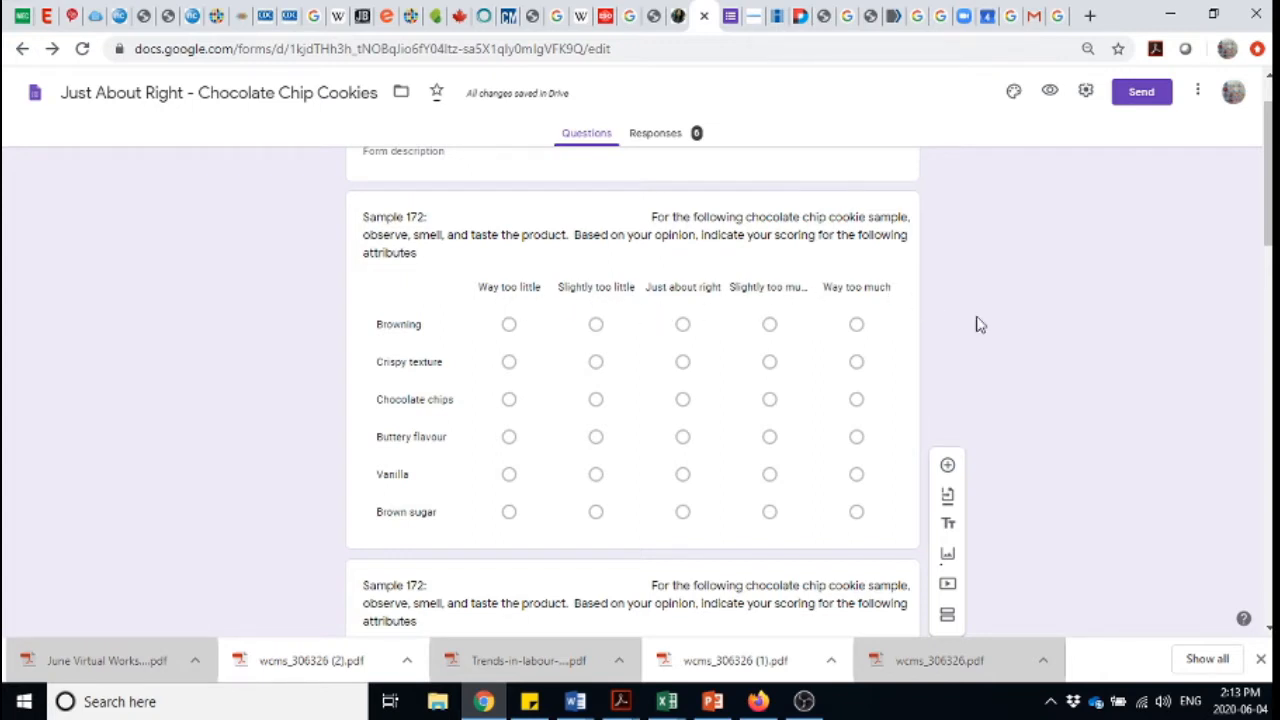
pyautogui.scroll(-3)
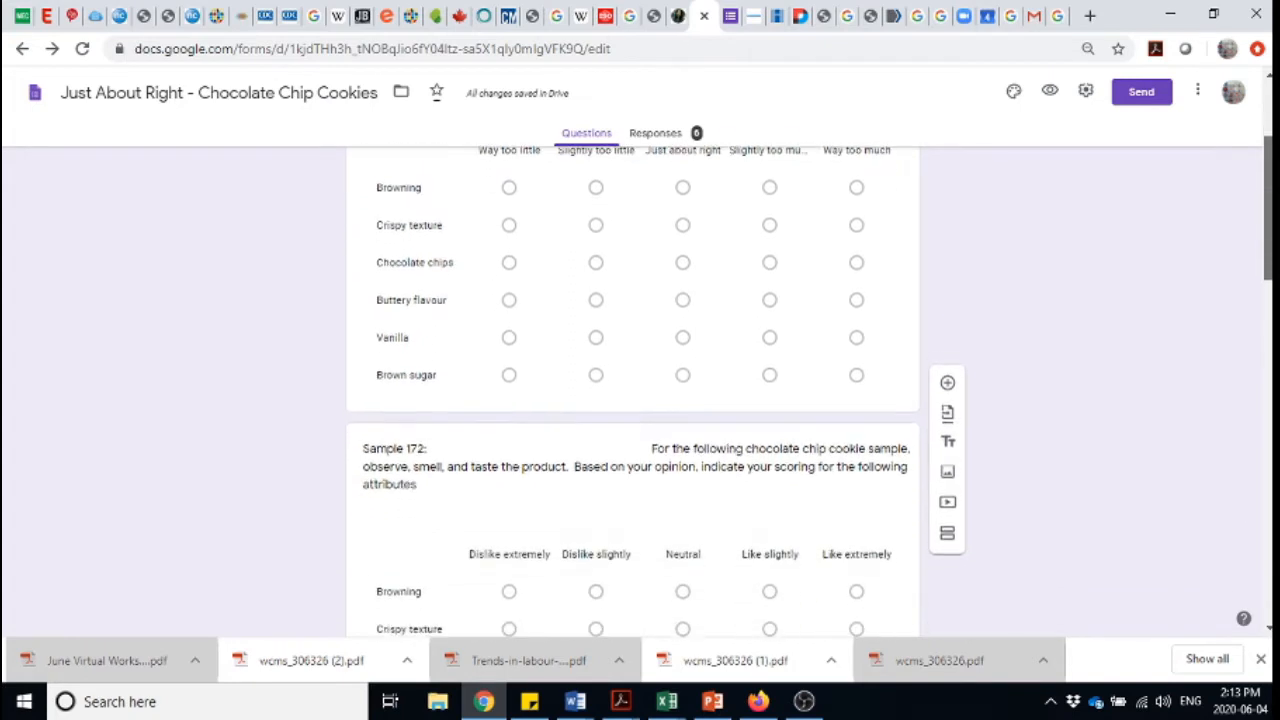
pyautogui.scroll(-3)
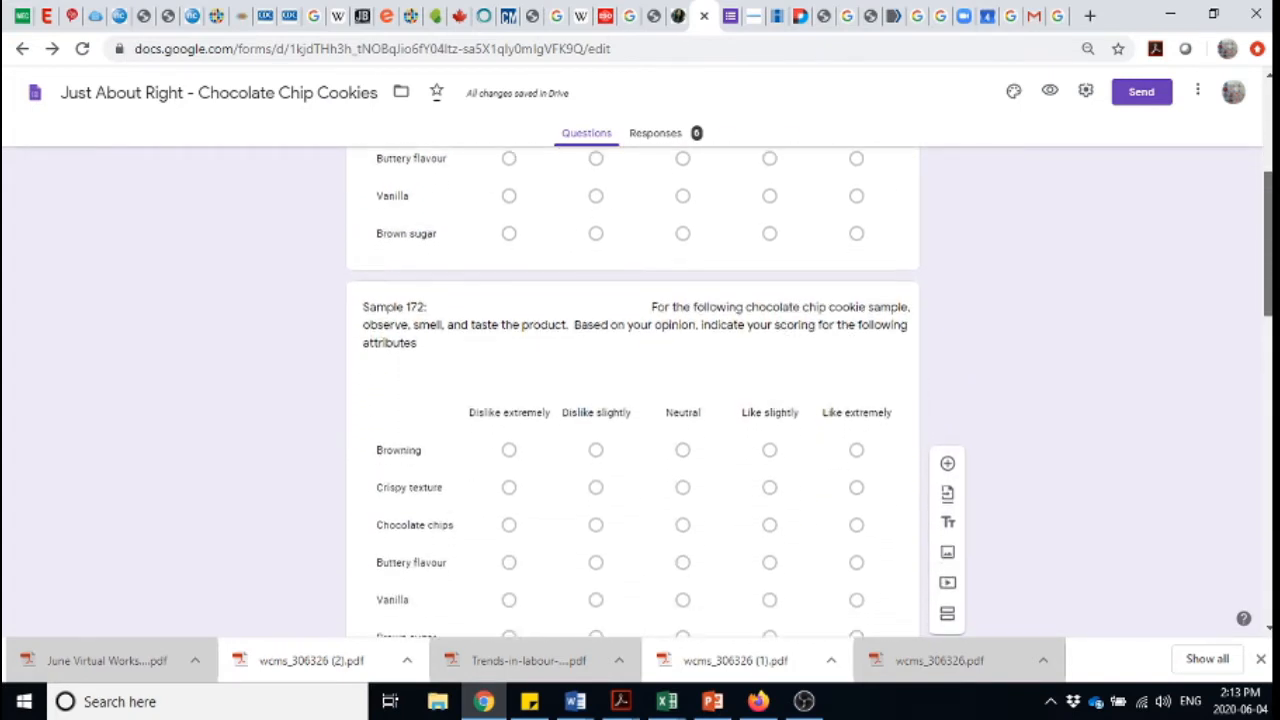
pyautogui.scroll(-3)
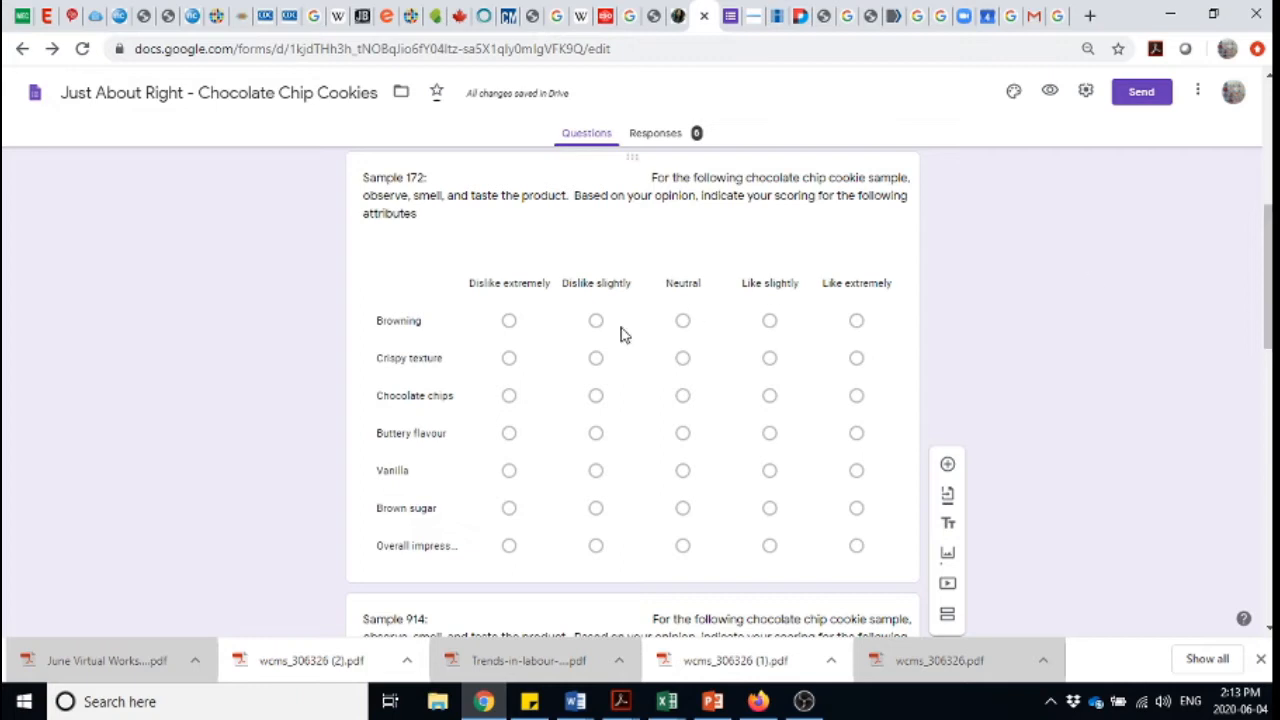
pyautogui.moveTo(487, 298)
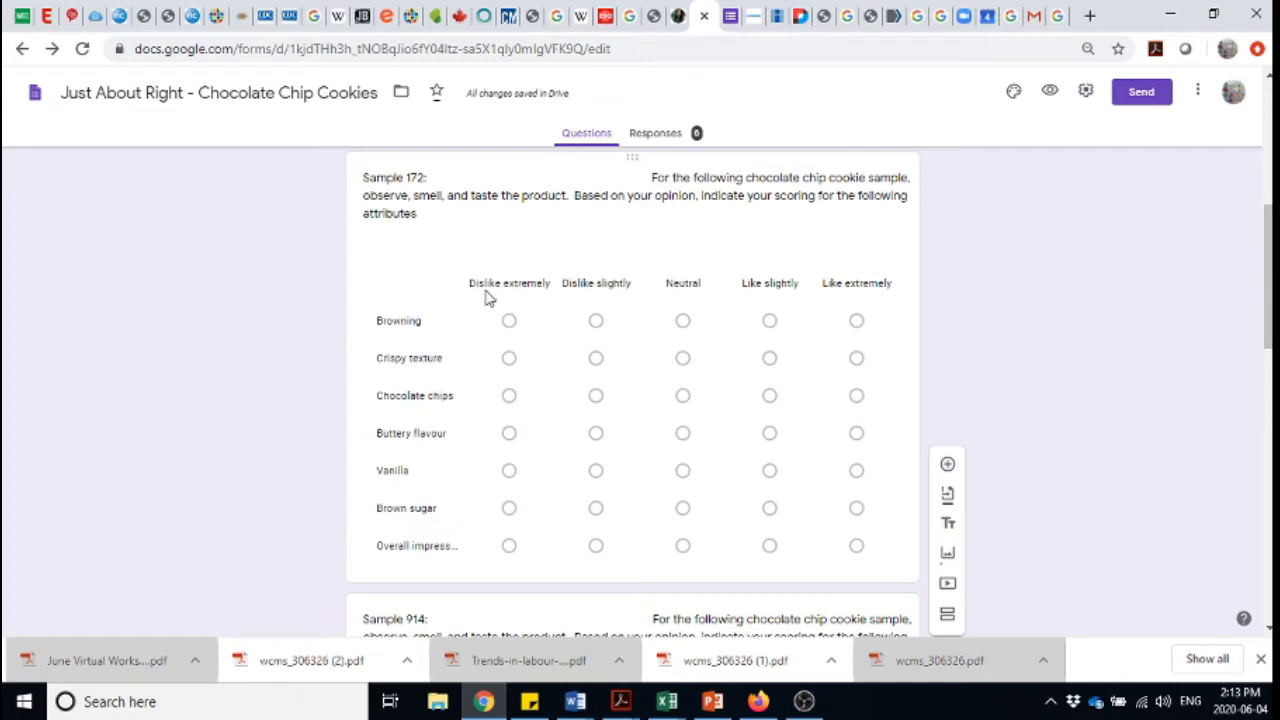
pyautogui.moveTo(523, 295)
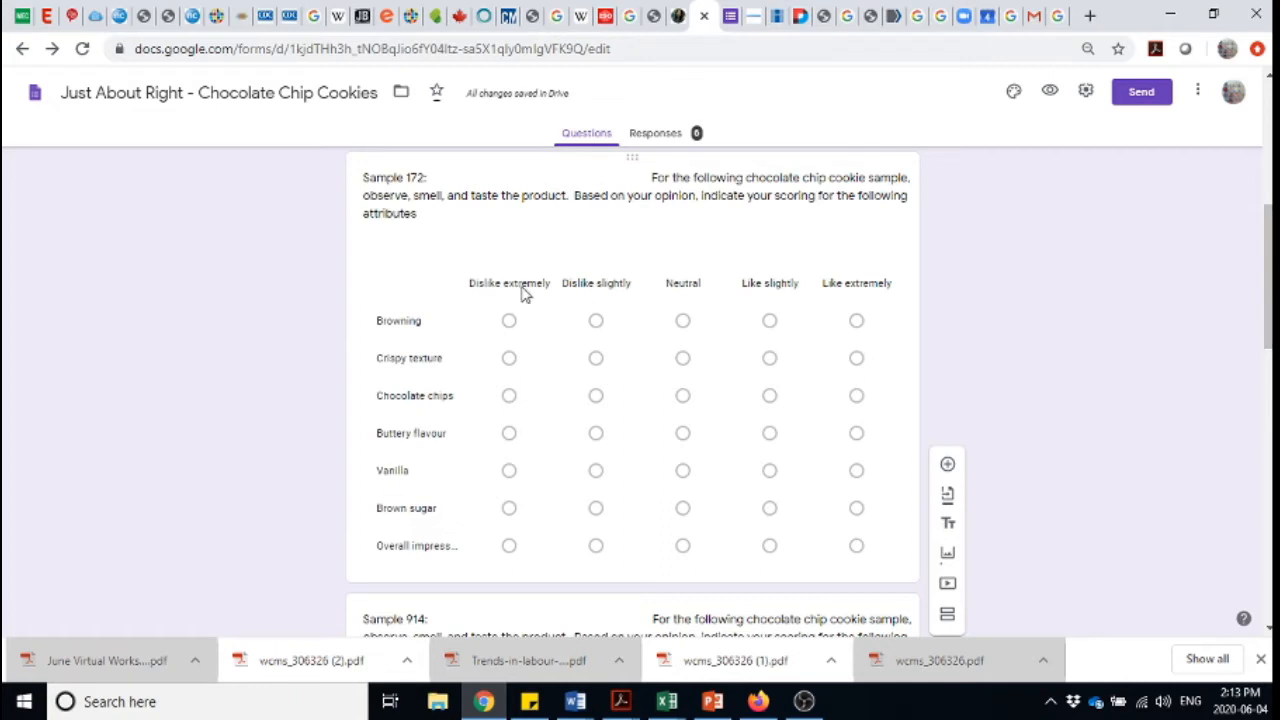
pyautogui.moveTo(435, 473)
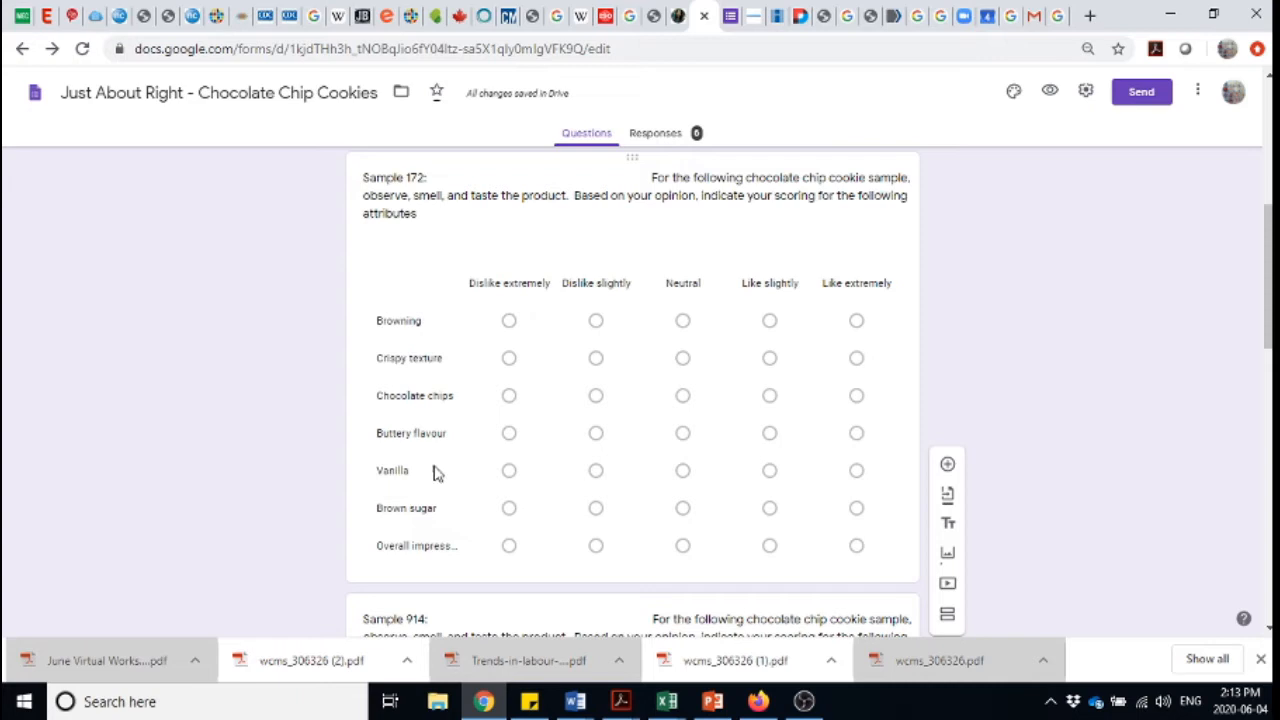
pyautogui.moveTo(450, 552)
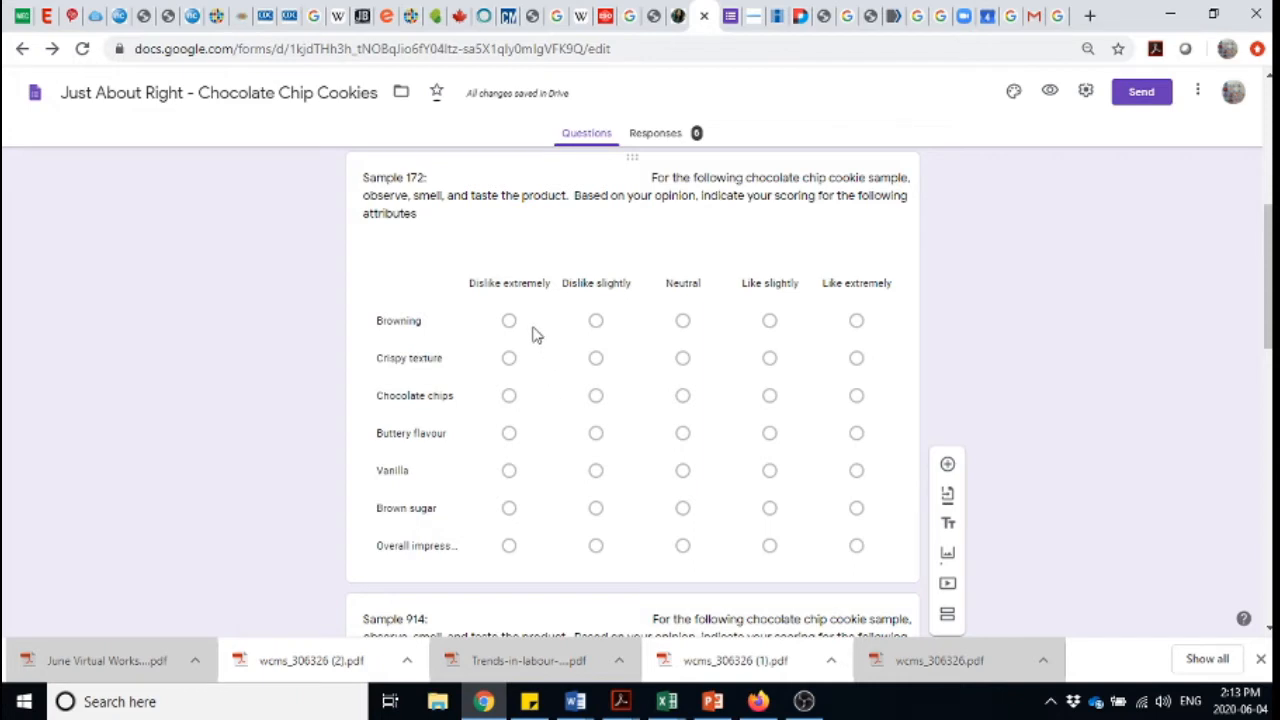
pyautogui.moveTo(550, 300)
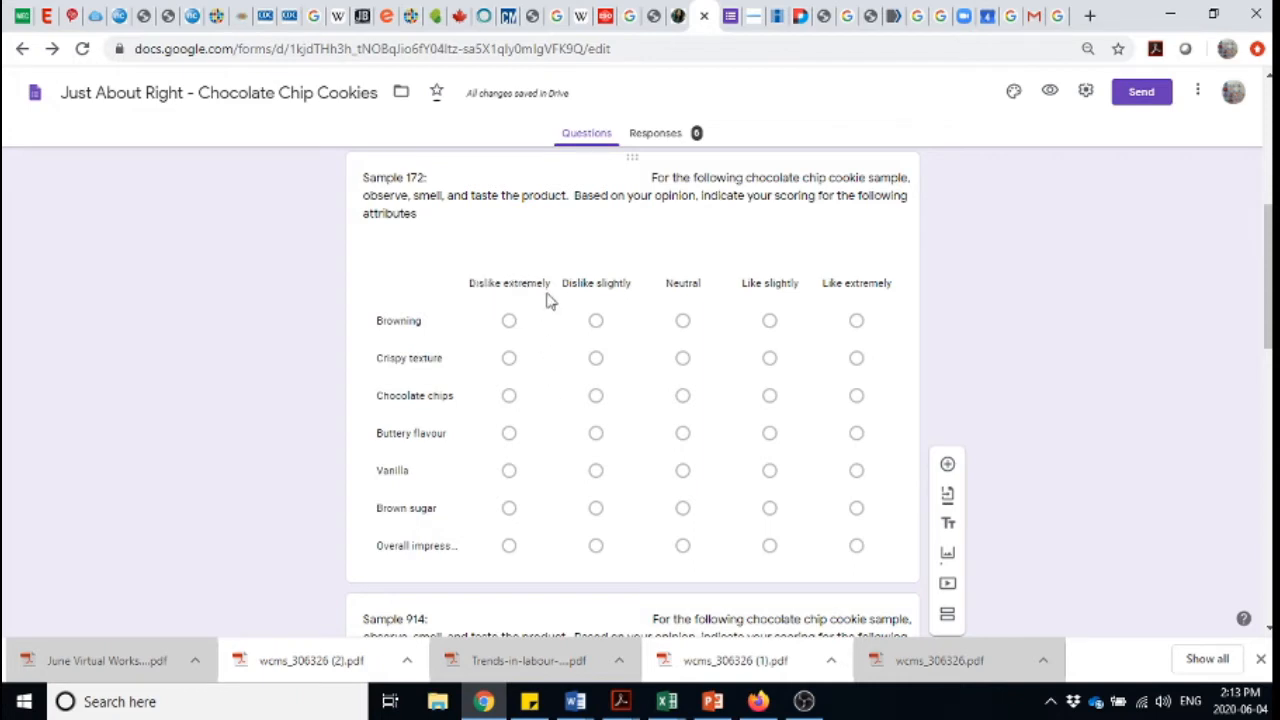
pyautogui.moveTo(667, 292)
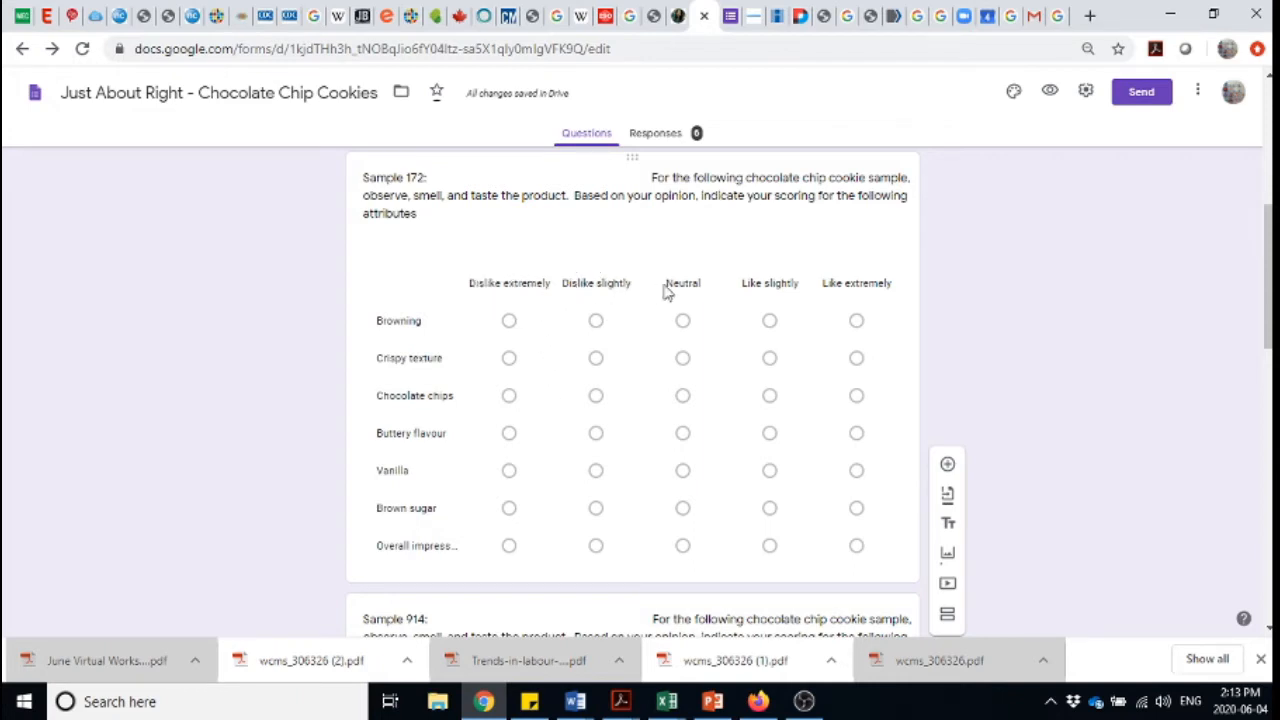
pyautogui.moveTo(773, 305)
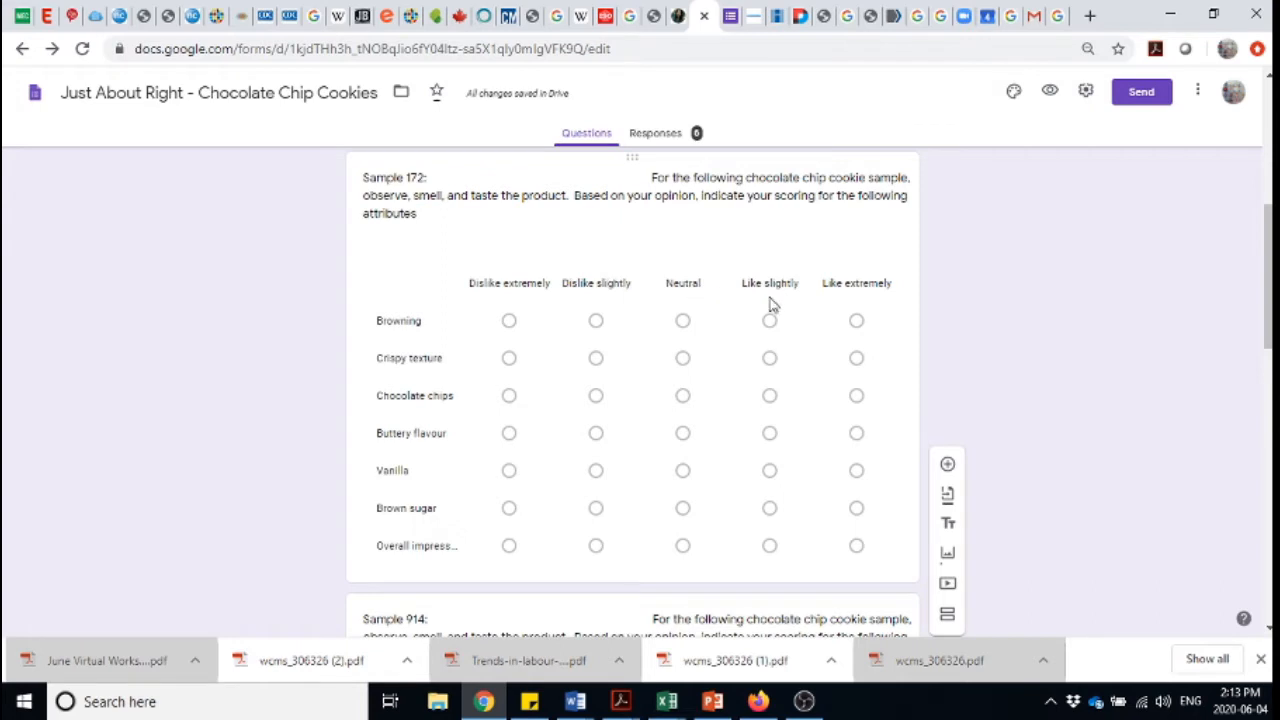
pyautogui.moveTo(872, 307)
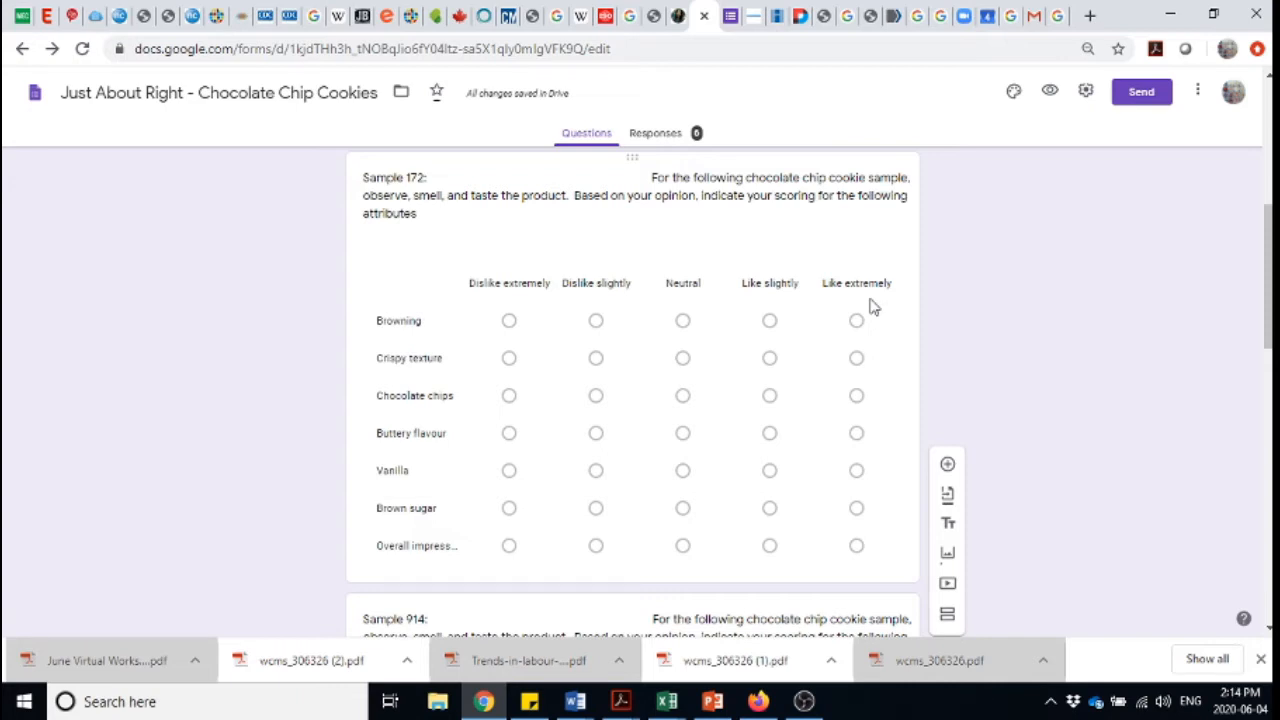
pyautogui.moveTo(665, 462)
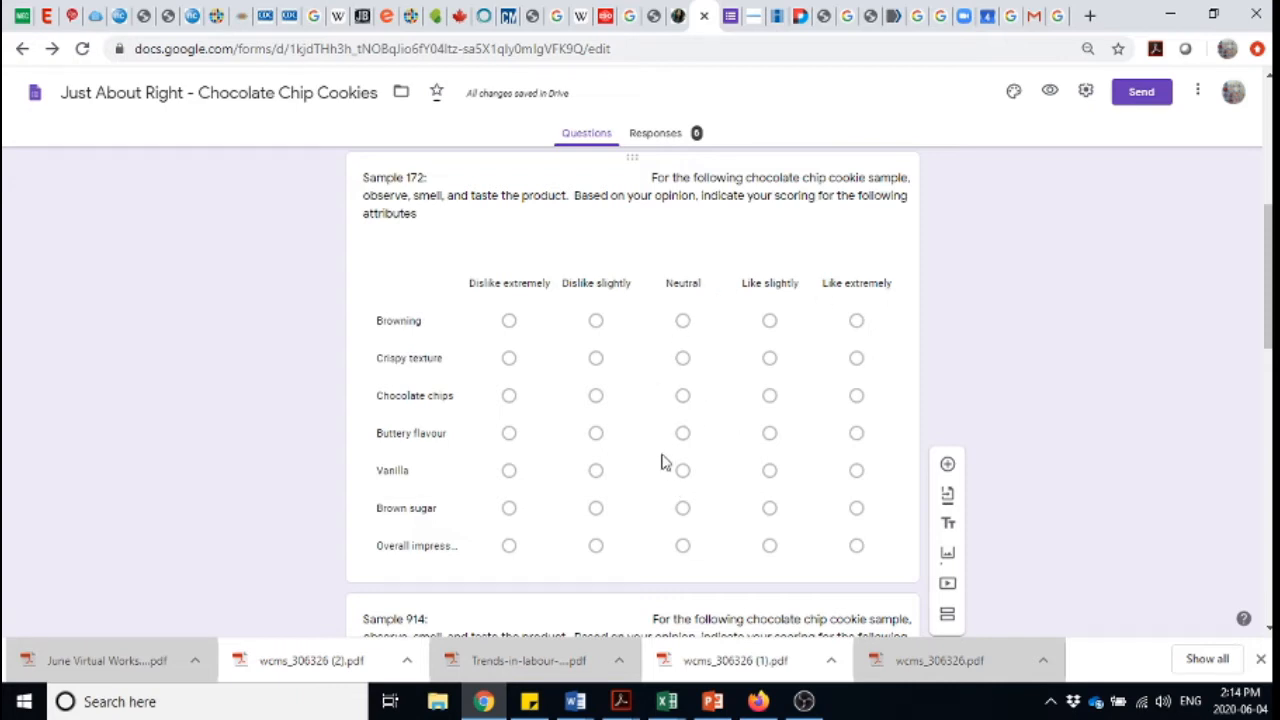
pyautogui.moveTo(773, 453)
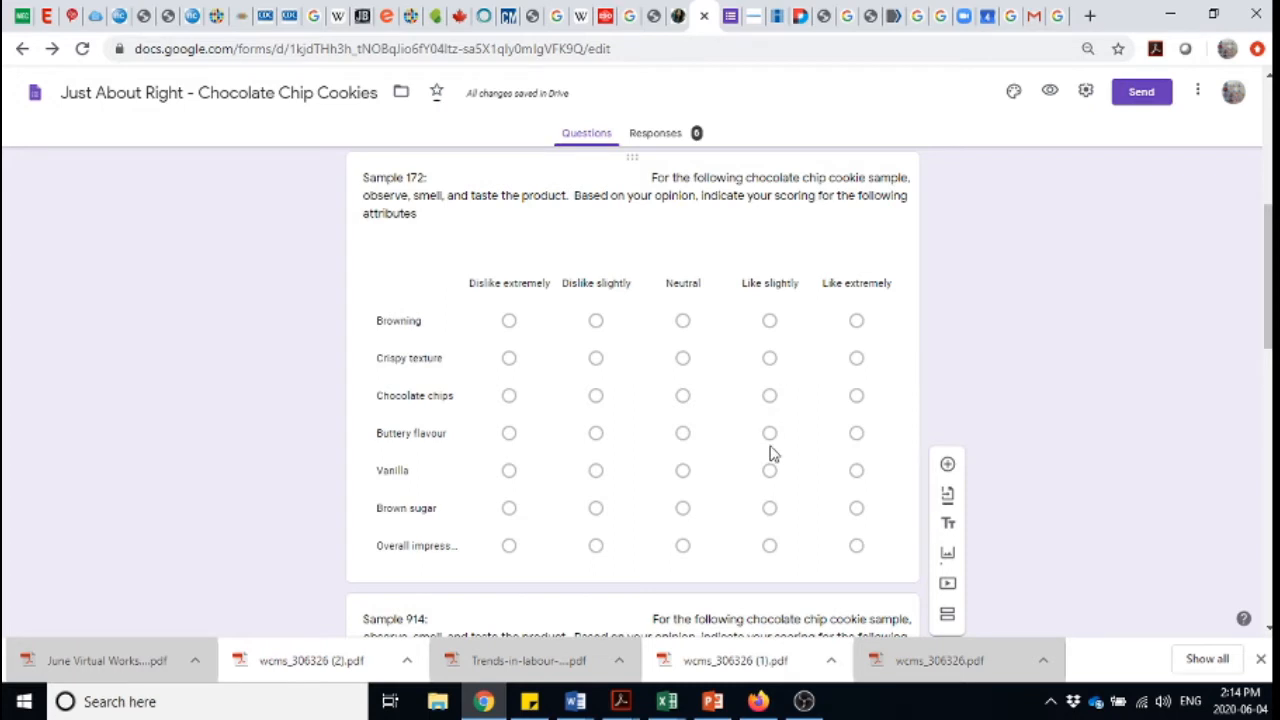
pyautogui.moveTo(884, 445)
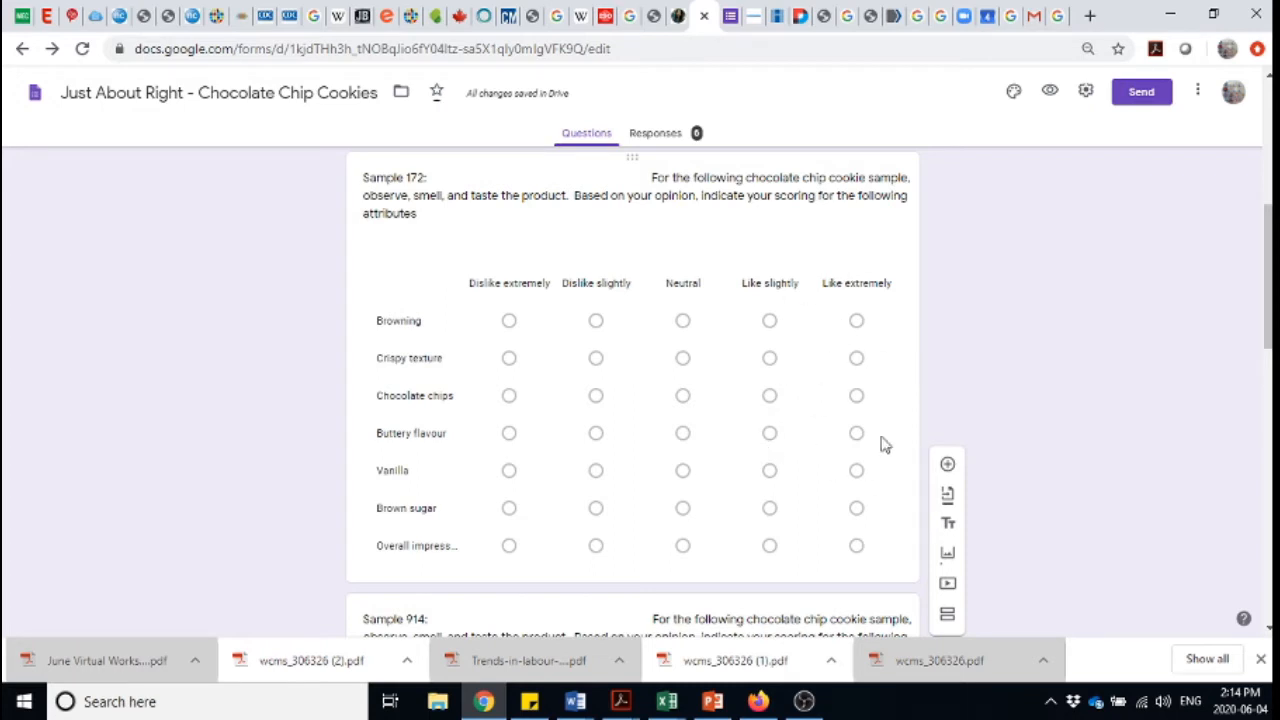
pyautogui.moveTo(848, 322)
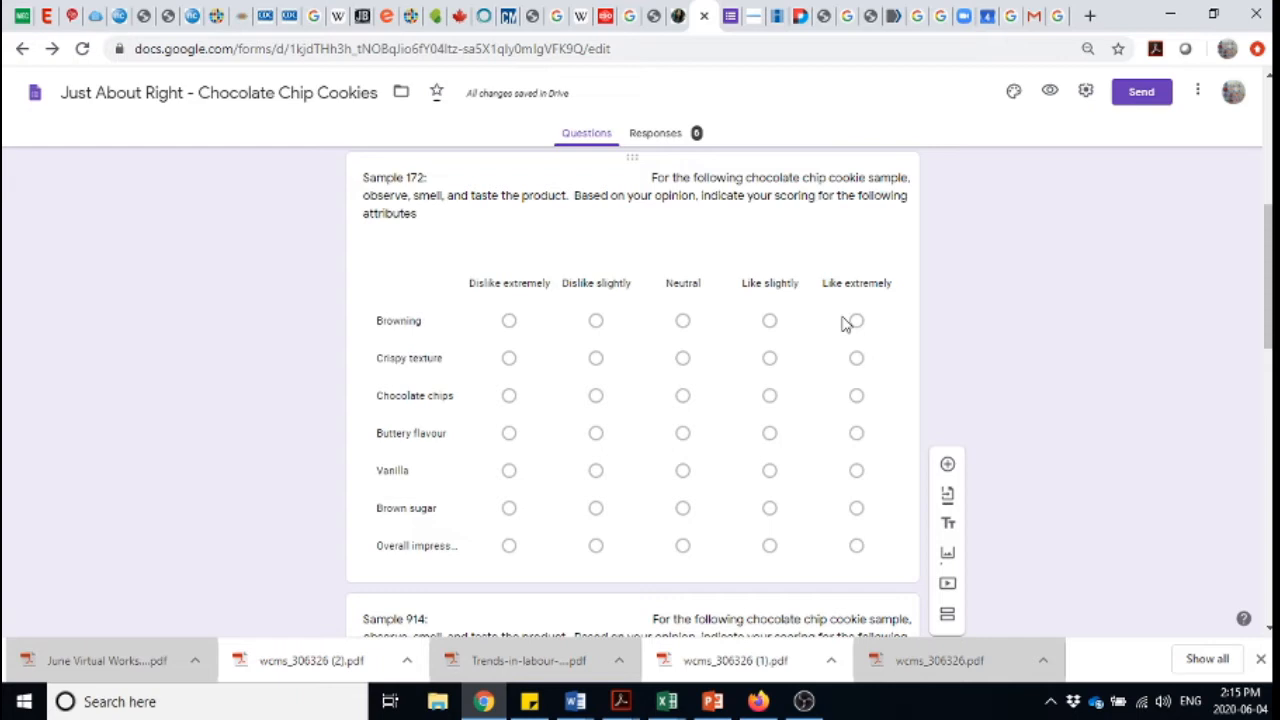
pyautogui.moveTo(850, 442)
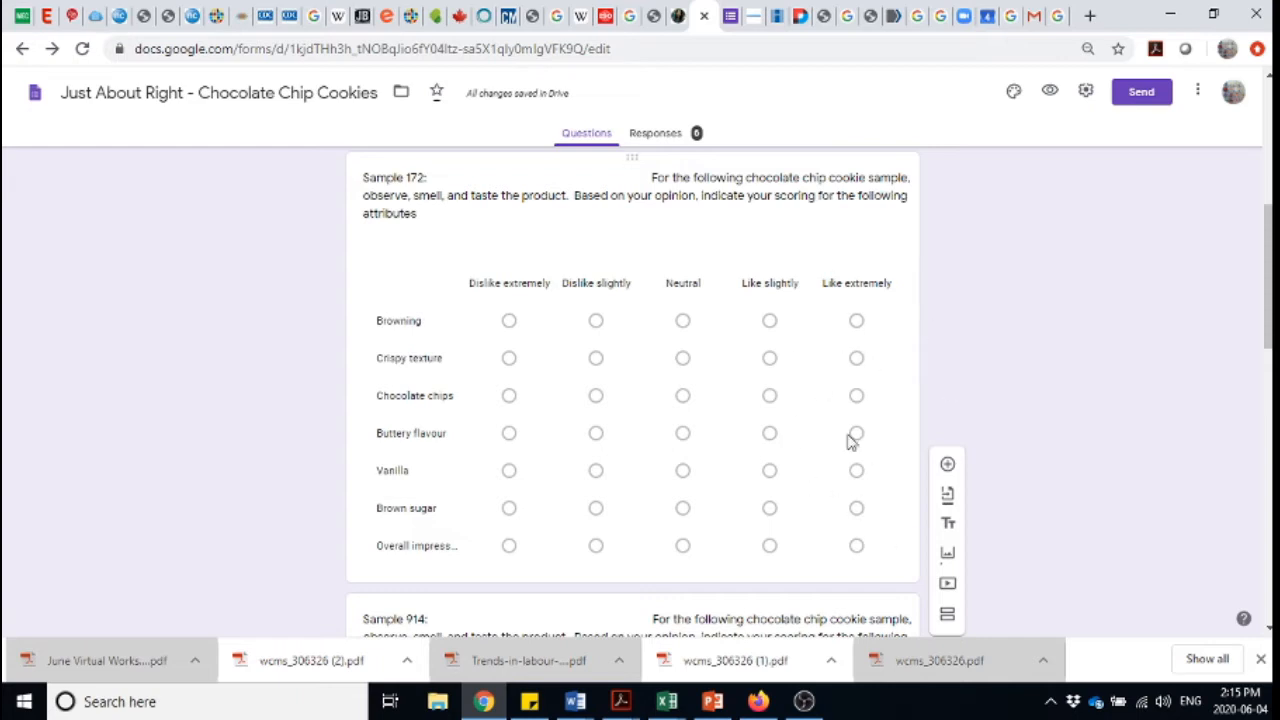
pyautogui.moveTo(818, 313)
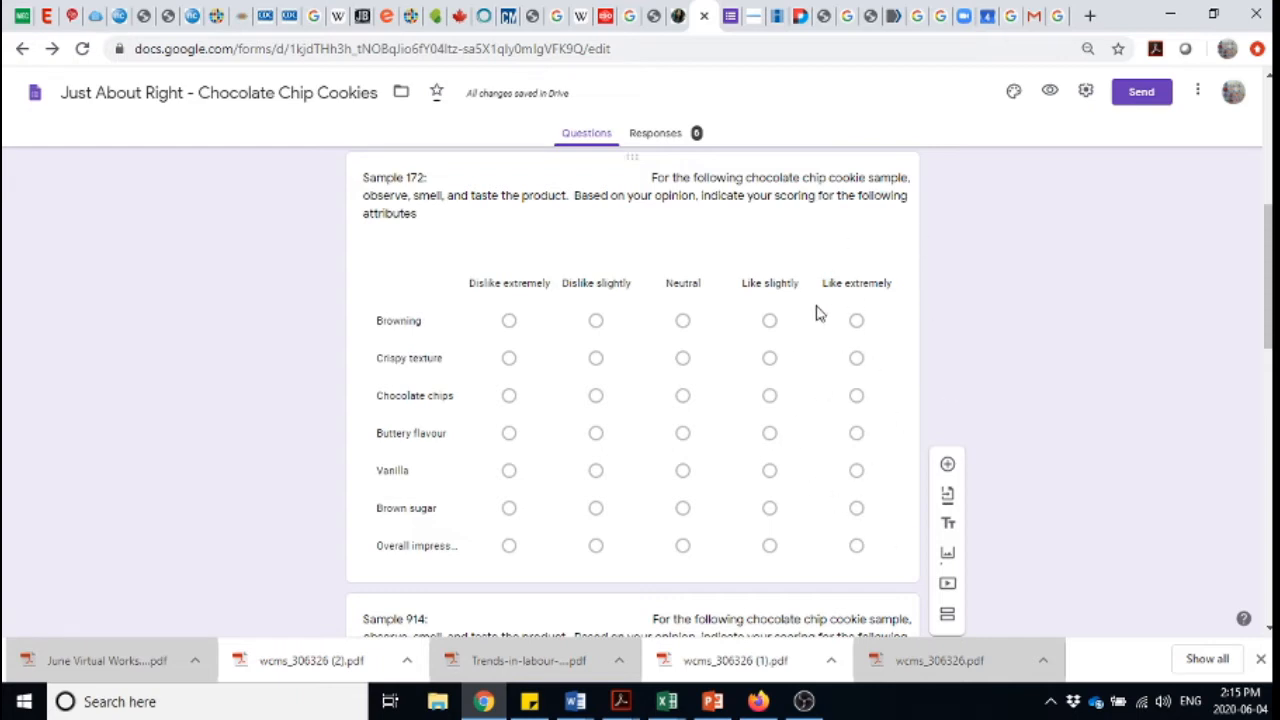
# Scroll through the Sample 914 grids to the 'Which is your preferred cookie?' question.
pyautogui.scroll(-3)
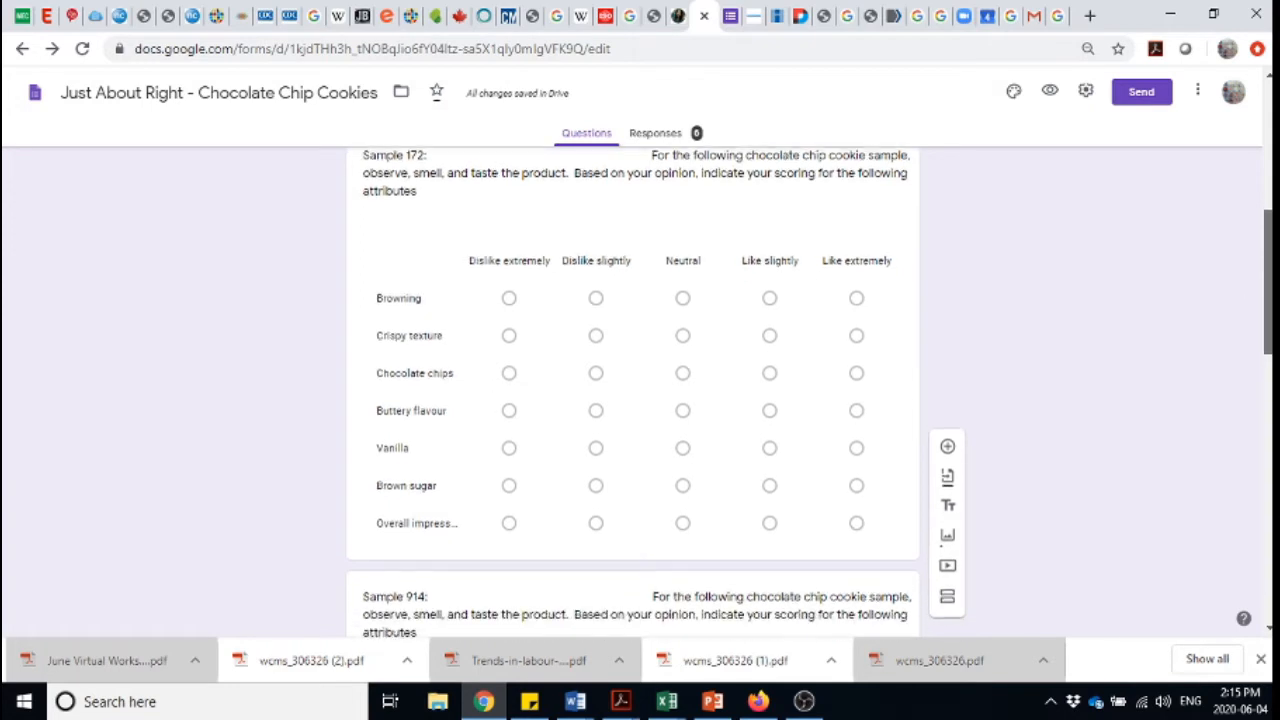
pyautogui.scroll(-3)
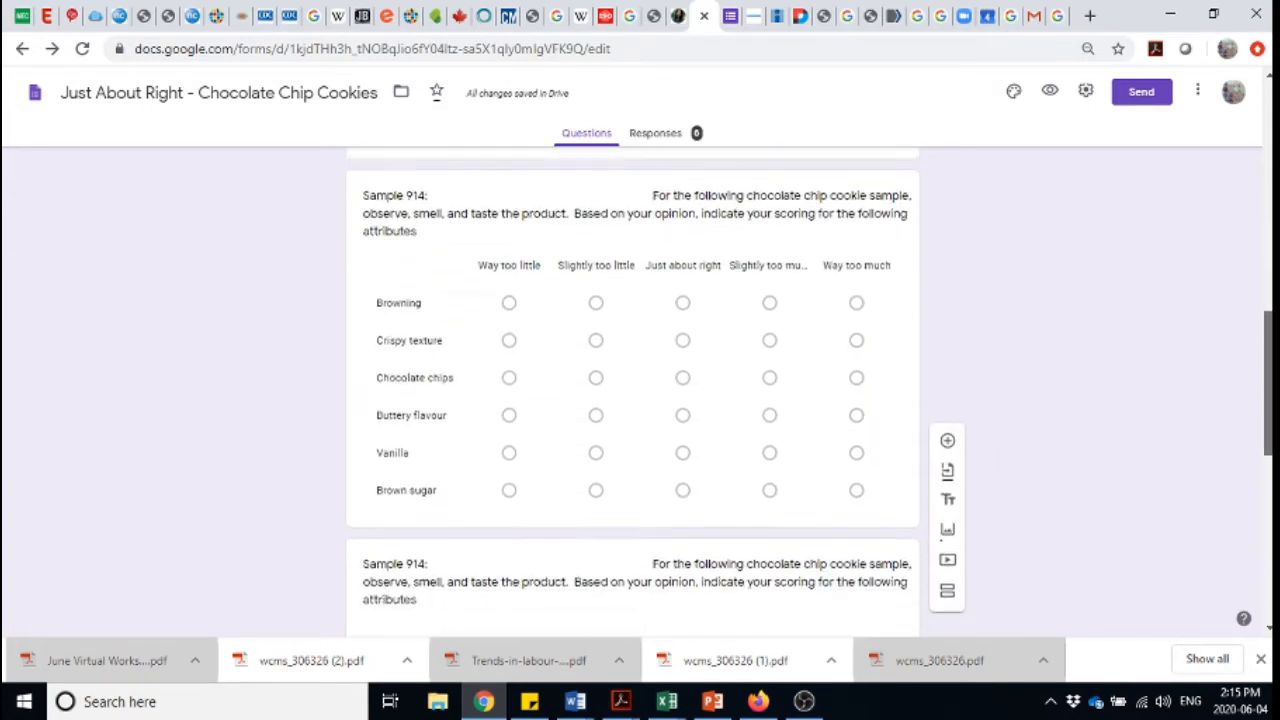
pyautogui.scroll(-3)
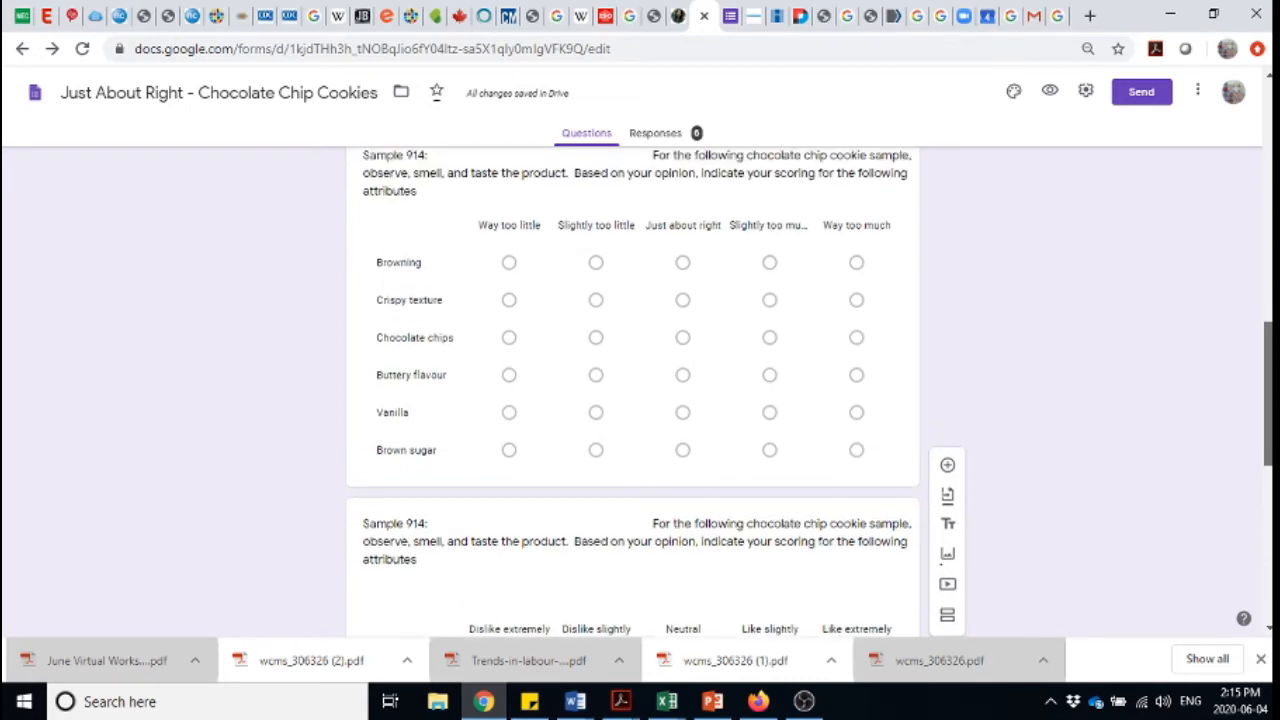
pyautogui.scroll(-3)
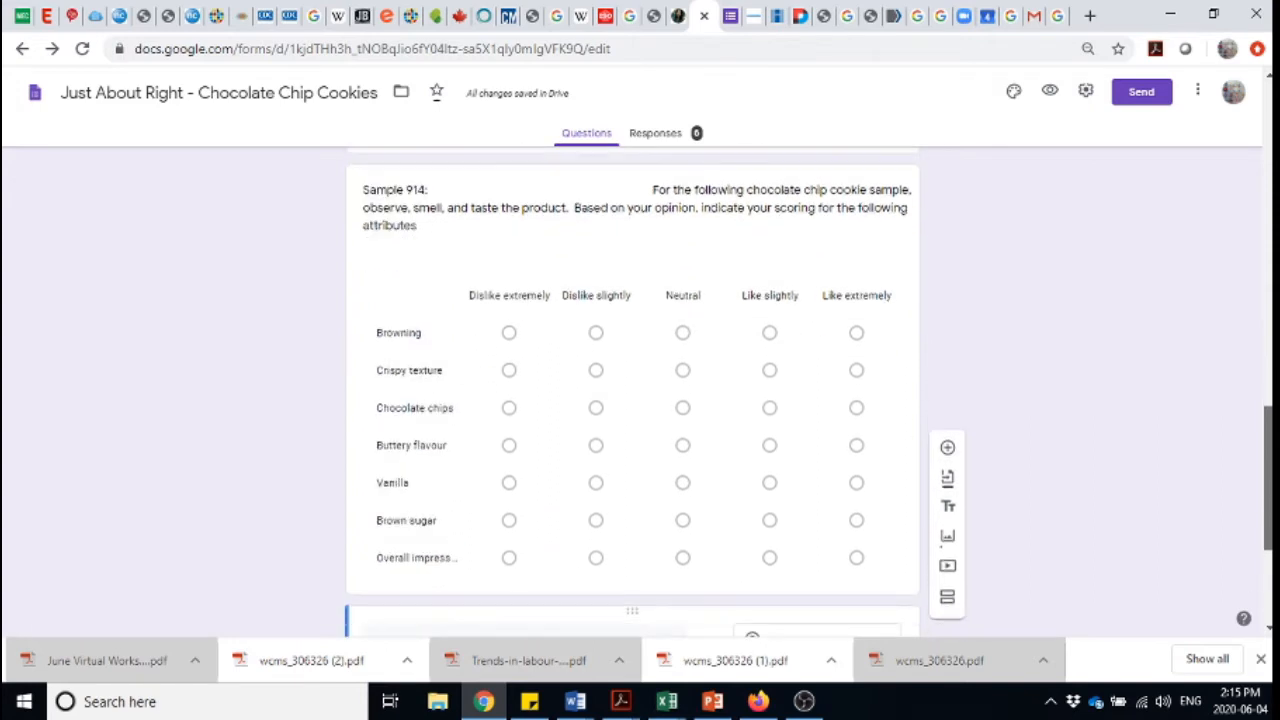
pyautogui.scroll(-3)
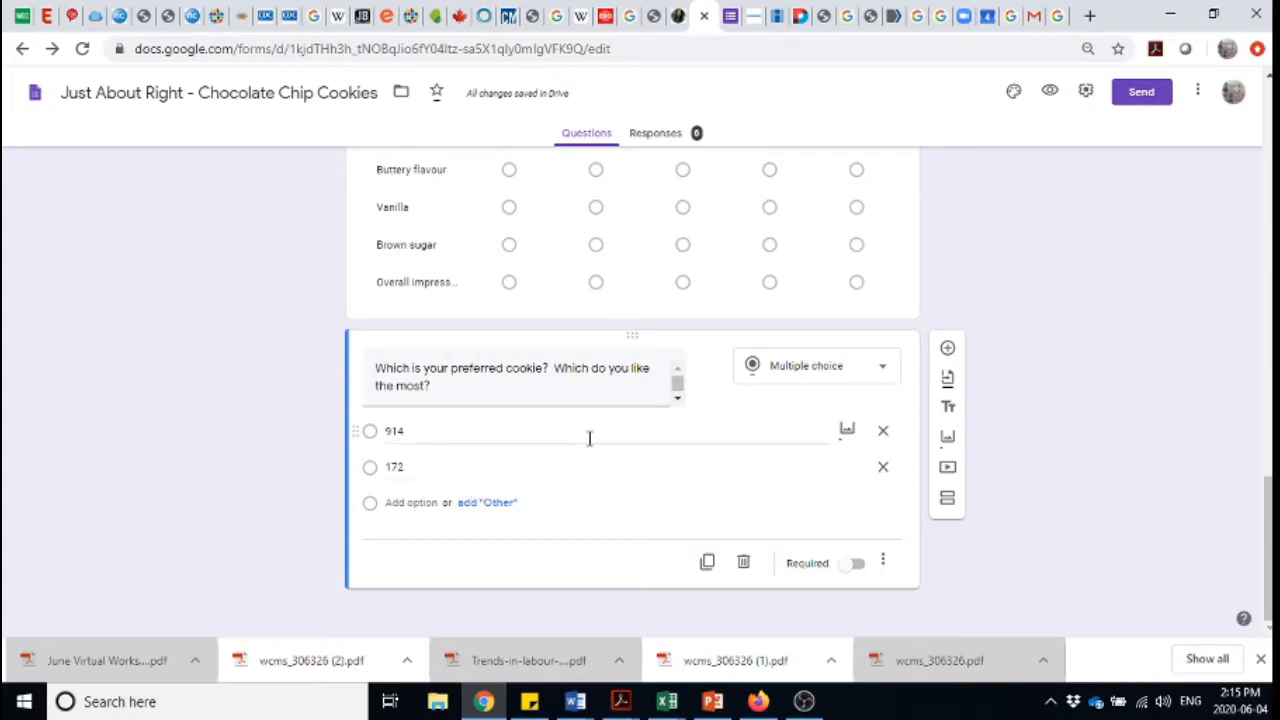
pyautogui.moveTo(1077, 169)
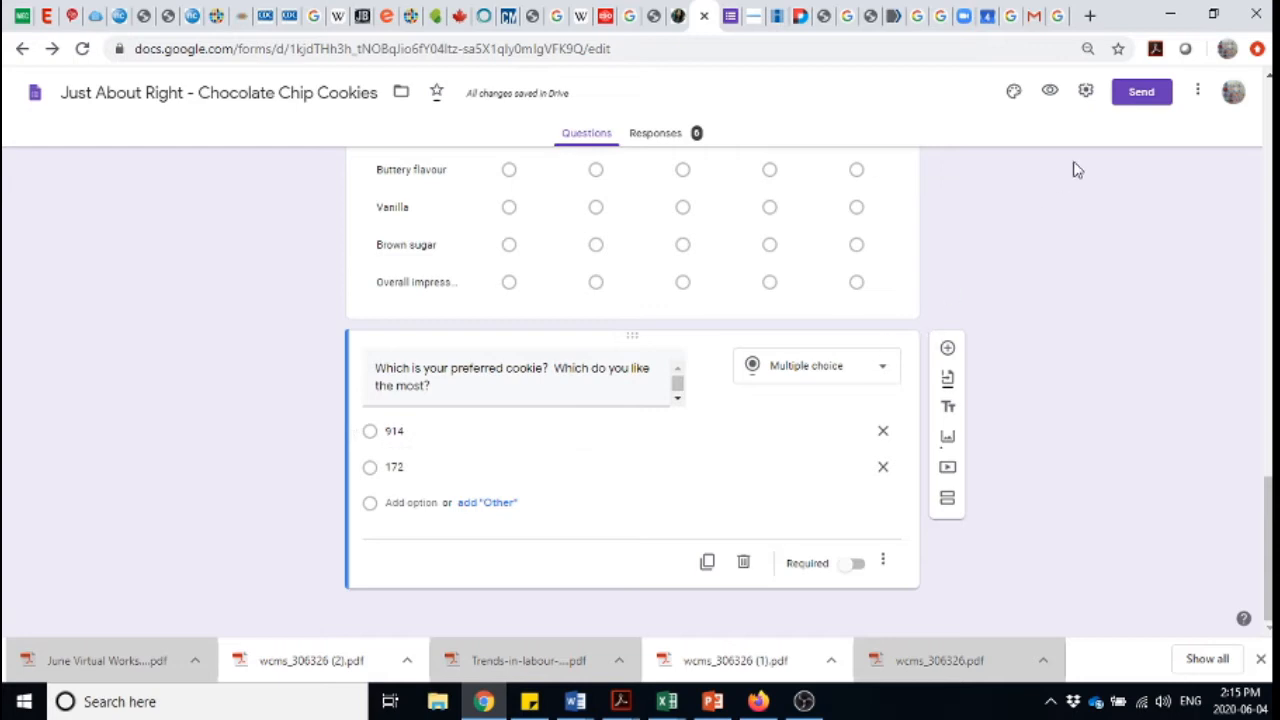
# Select the form's full shareable link from Send, then go to the live respondent view.
pyautogui.click(1141, 91)
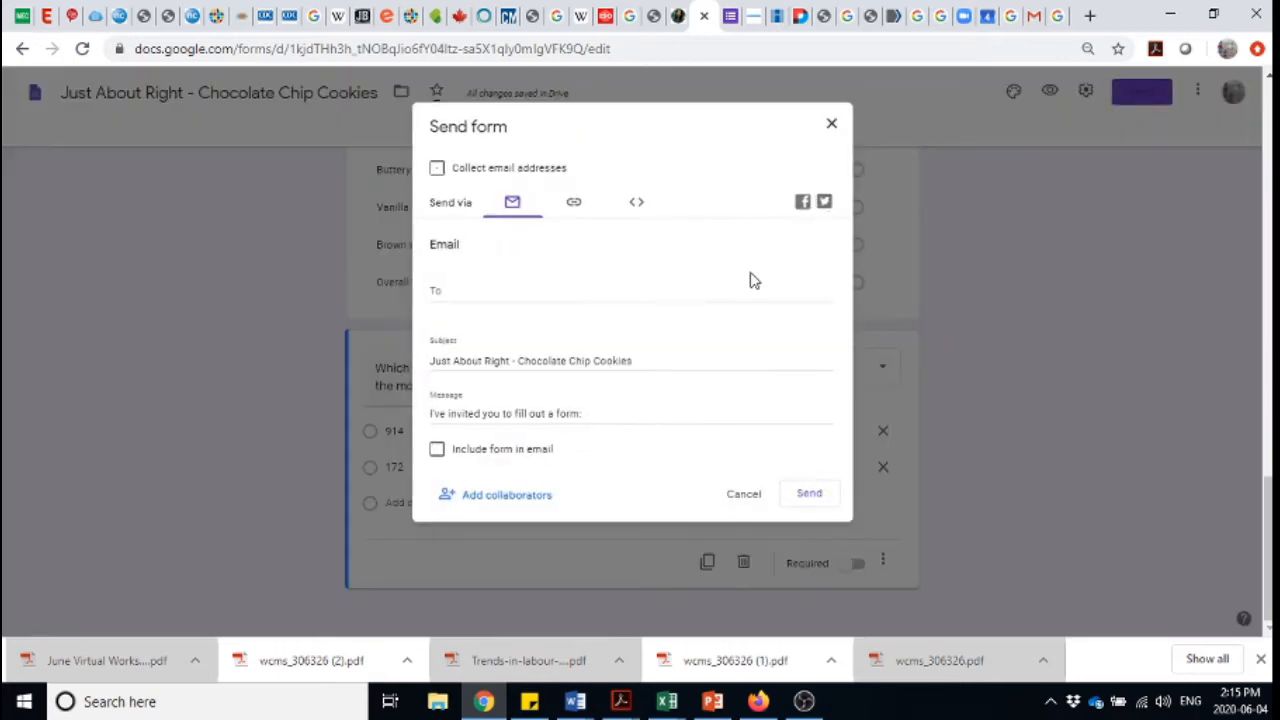
pyautogui.click(573, 202)
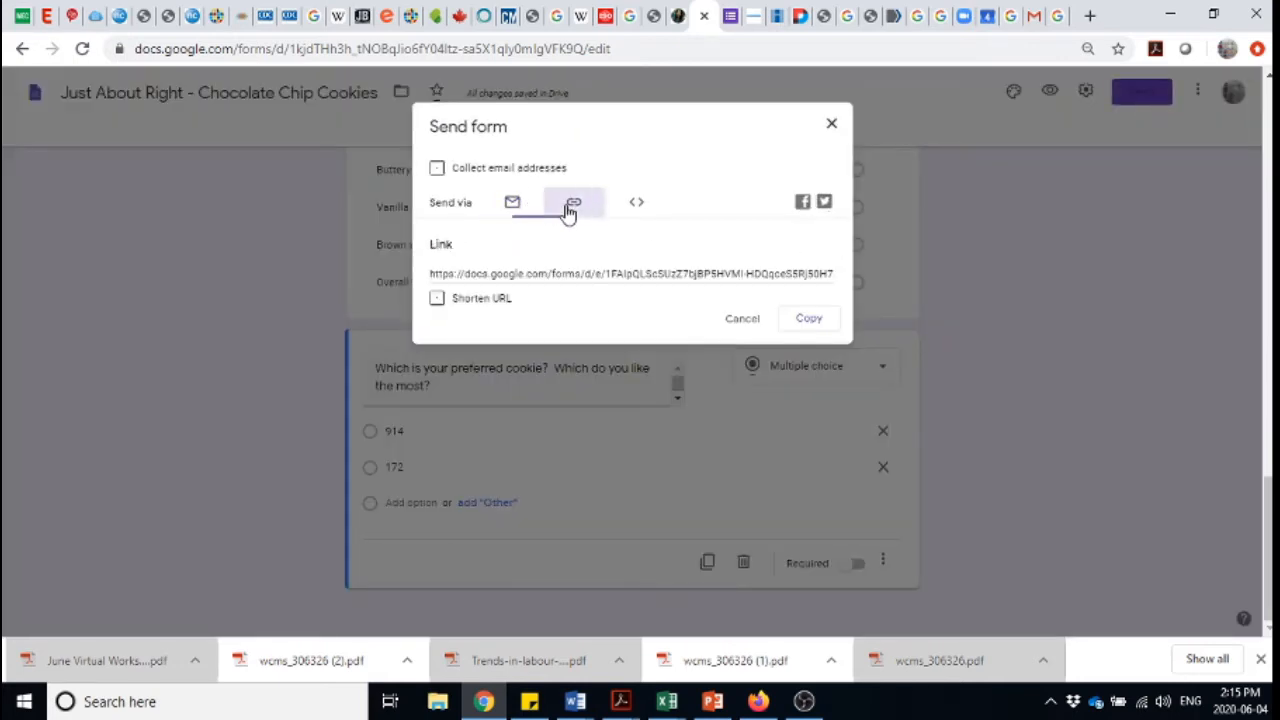
pyautogui.click(573, 202)
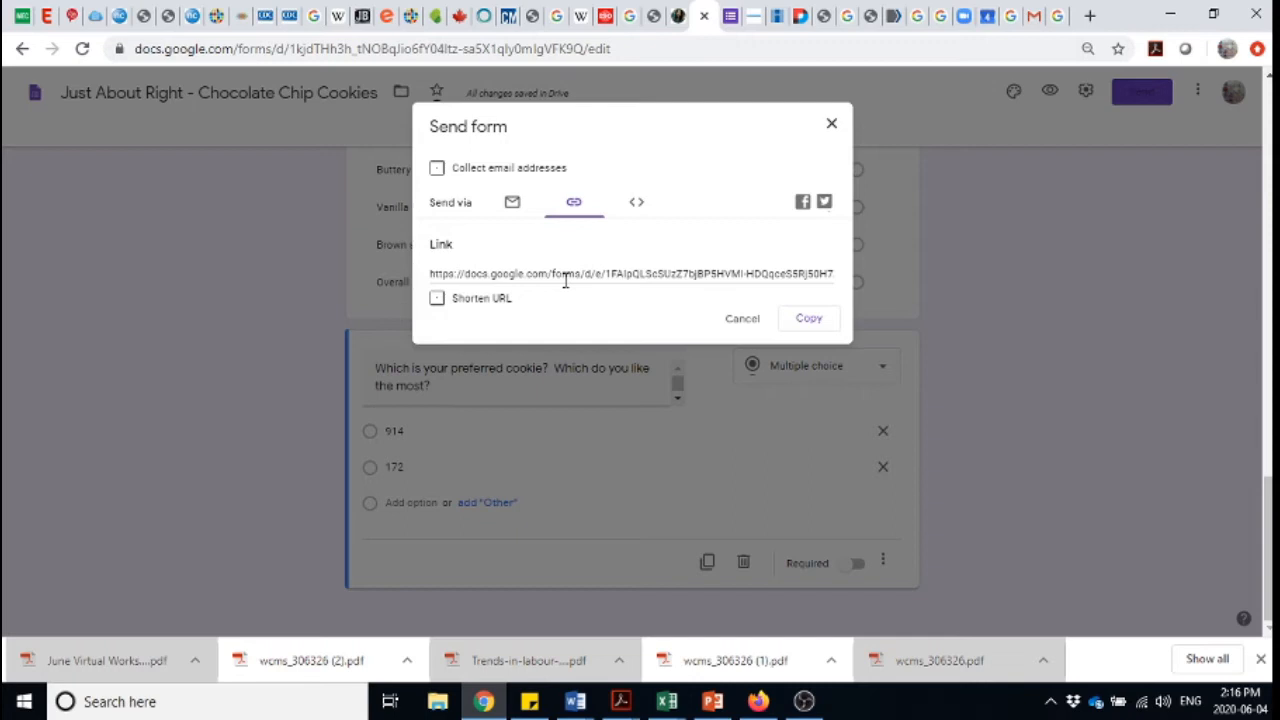
pyautogui.moveTo(630, 333)
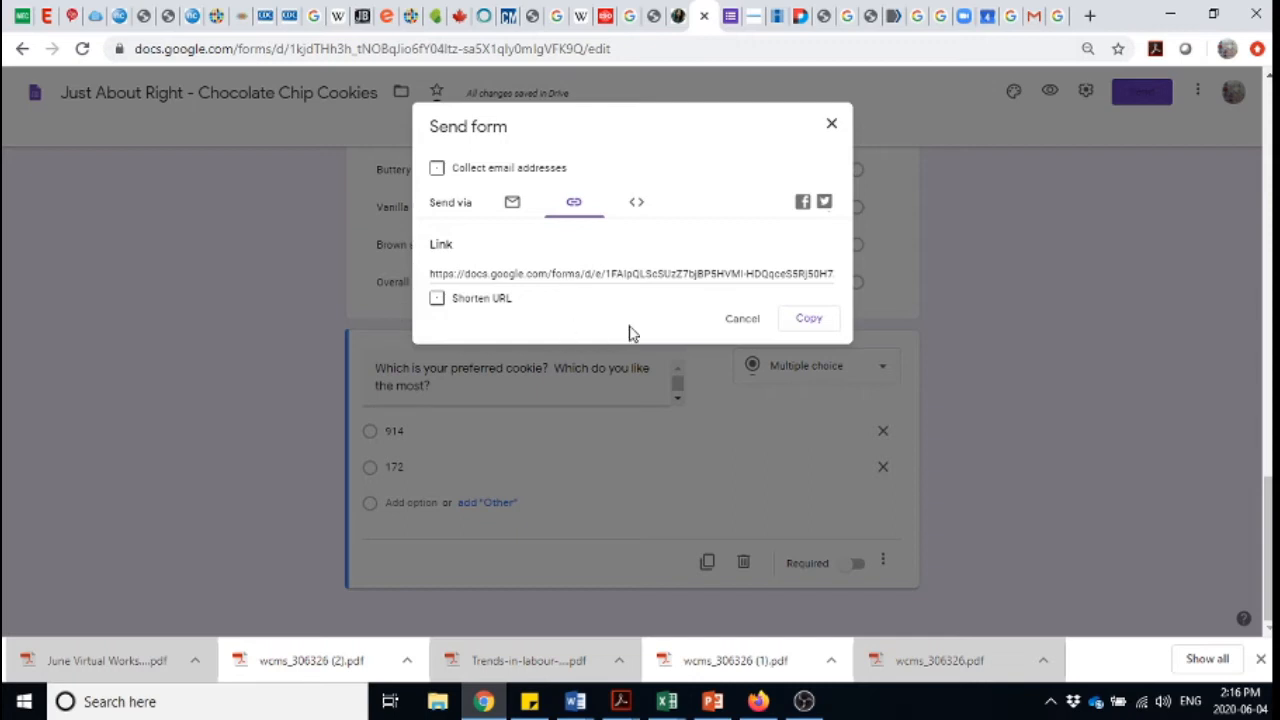
pyautogui.moveTo(568, 314)
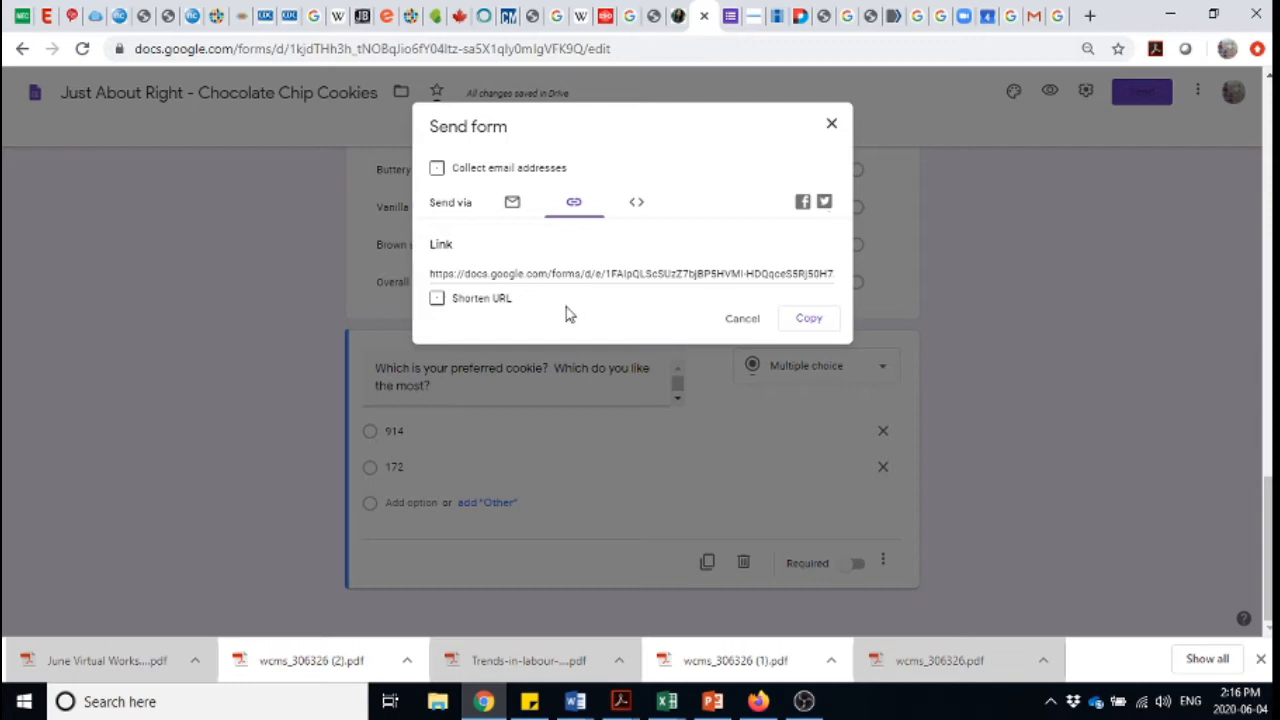
pyautogui.moveTo(950, 334)
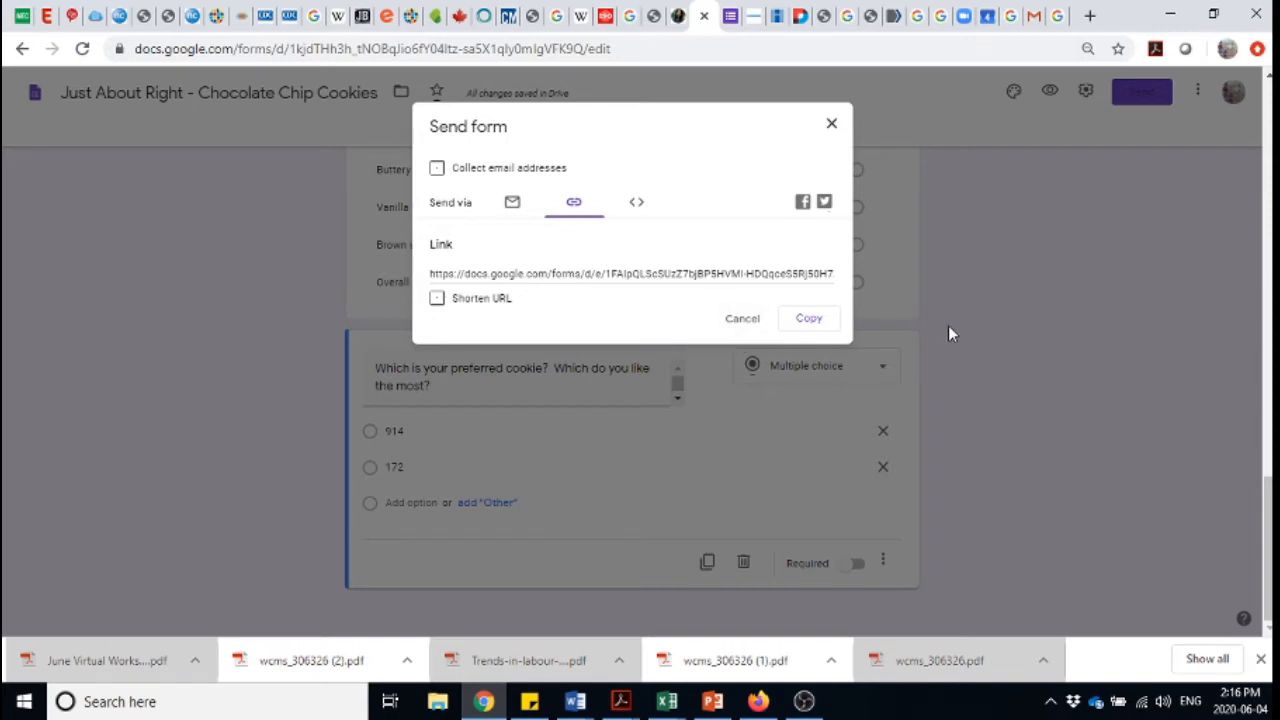
pyautogui.moveTo(793, 273)
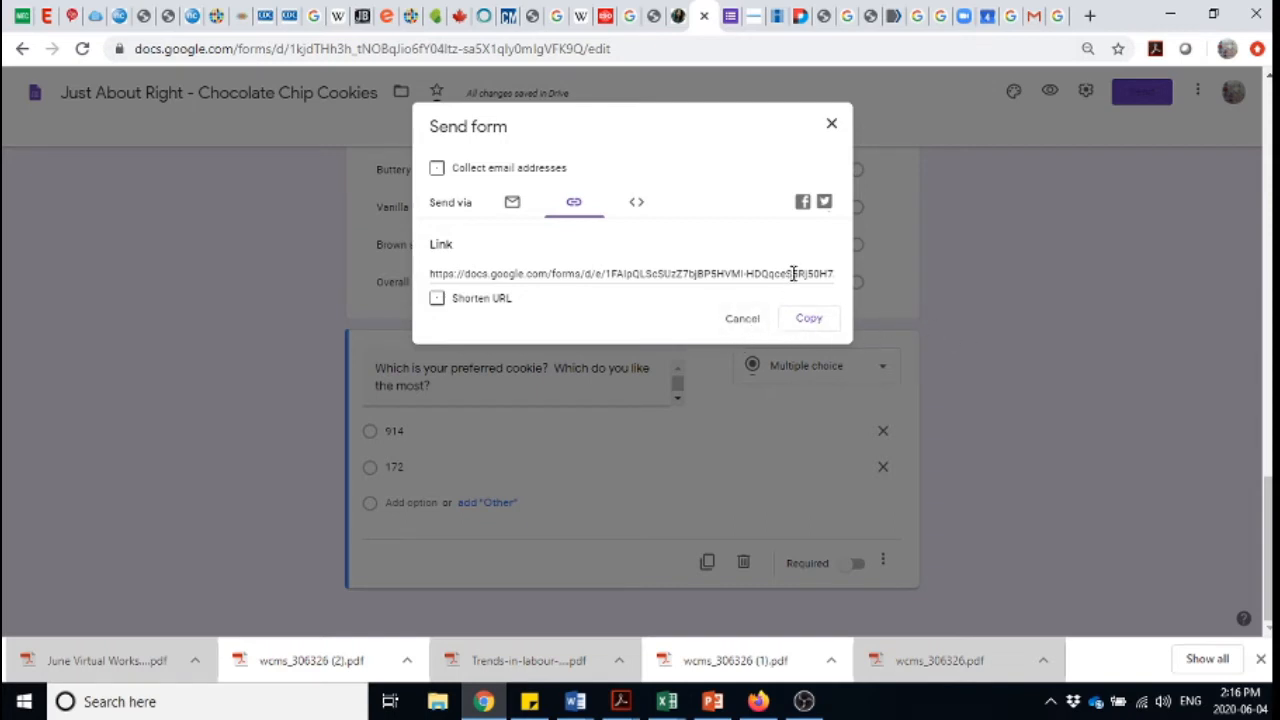
pyautogui.tripleClick(630, 273)
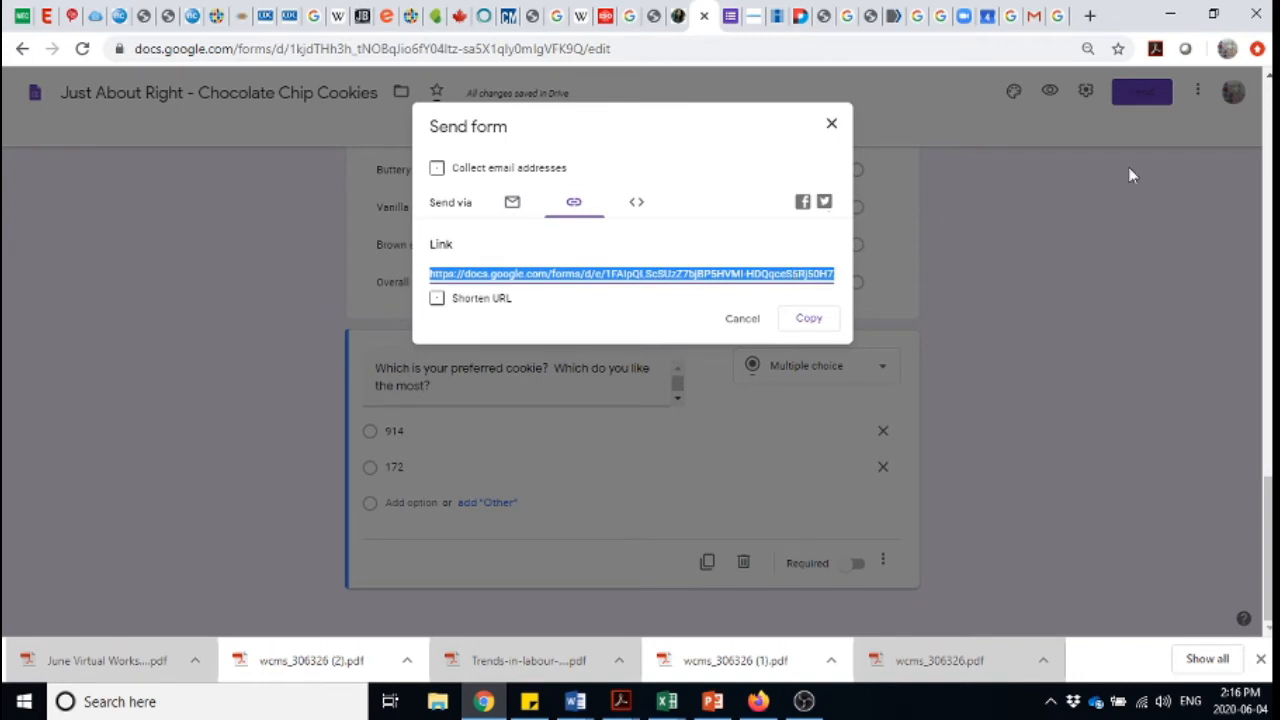
pyautogui.click(1089, 15)
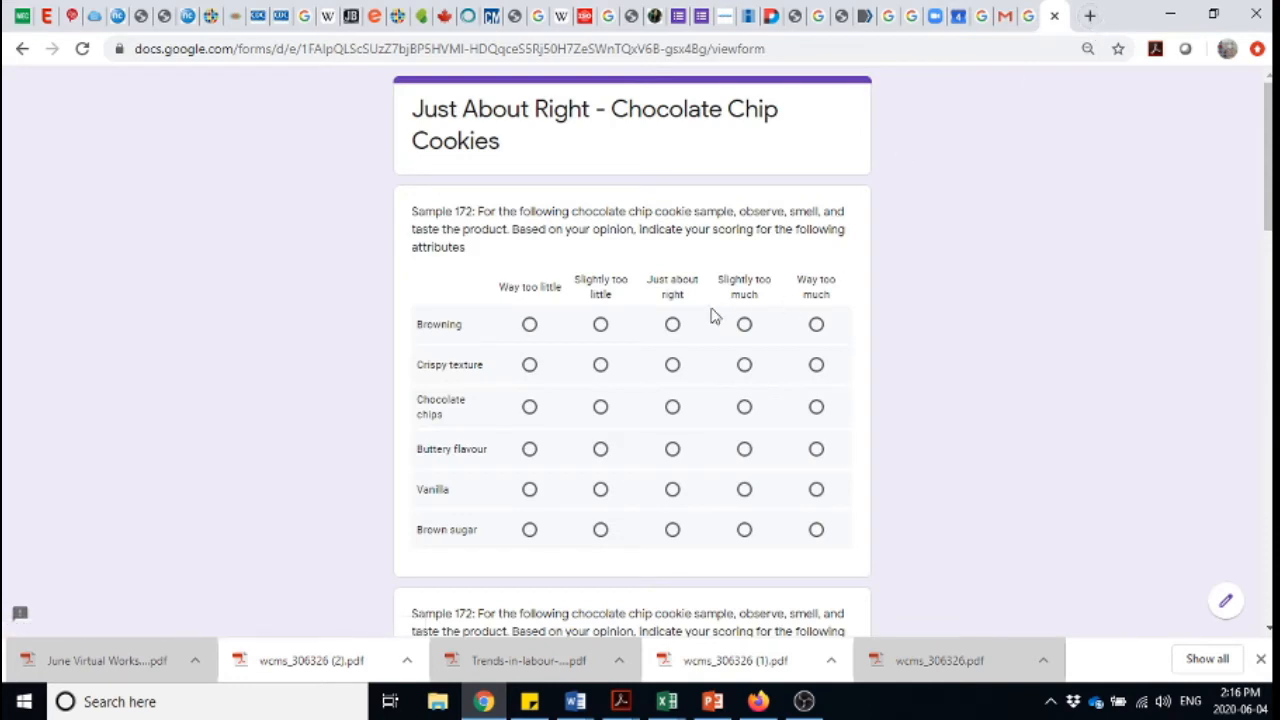
pyautogui.moveTo(477, 385)
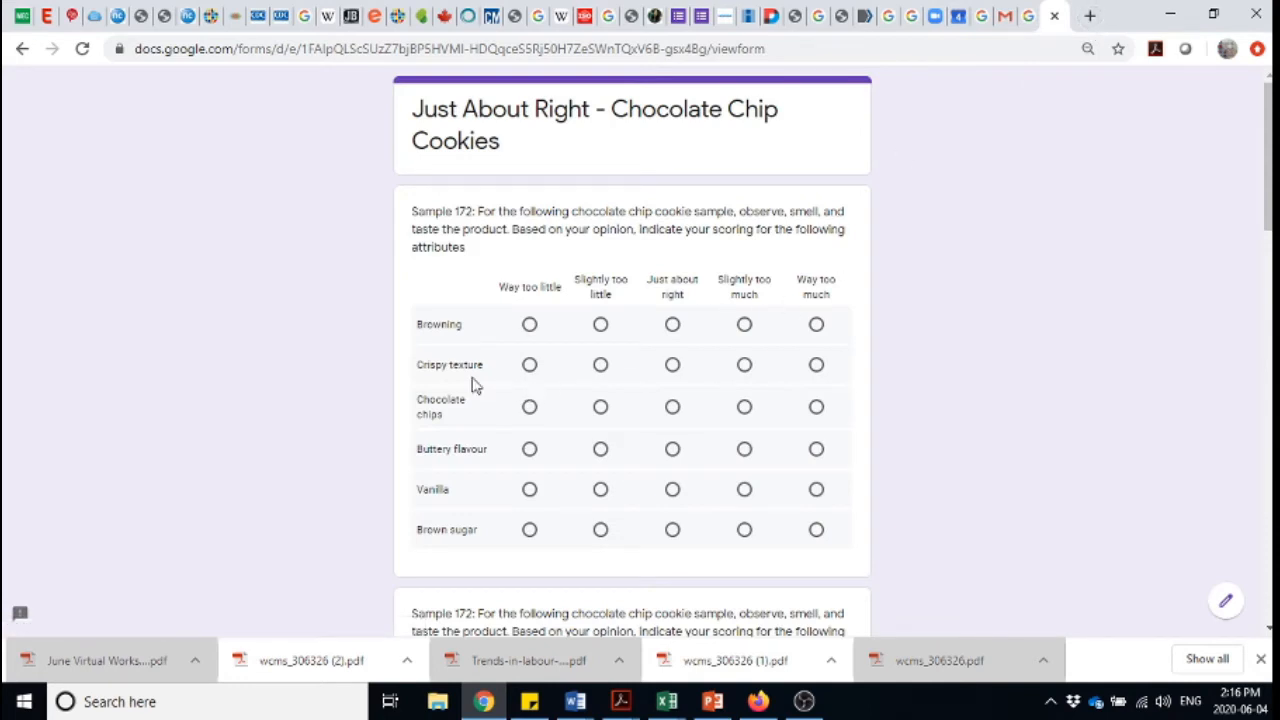
pyautogui.moveTo(555, 398)
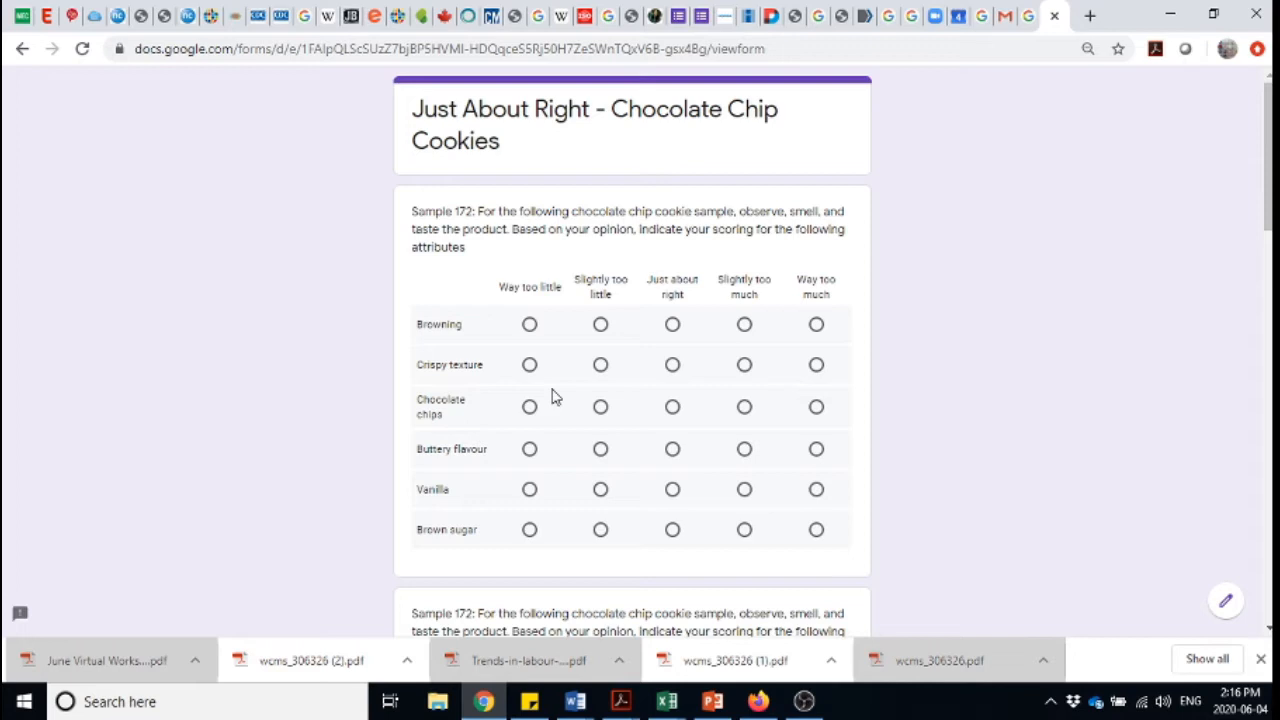
pyautogui.moveTo(550, 373)
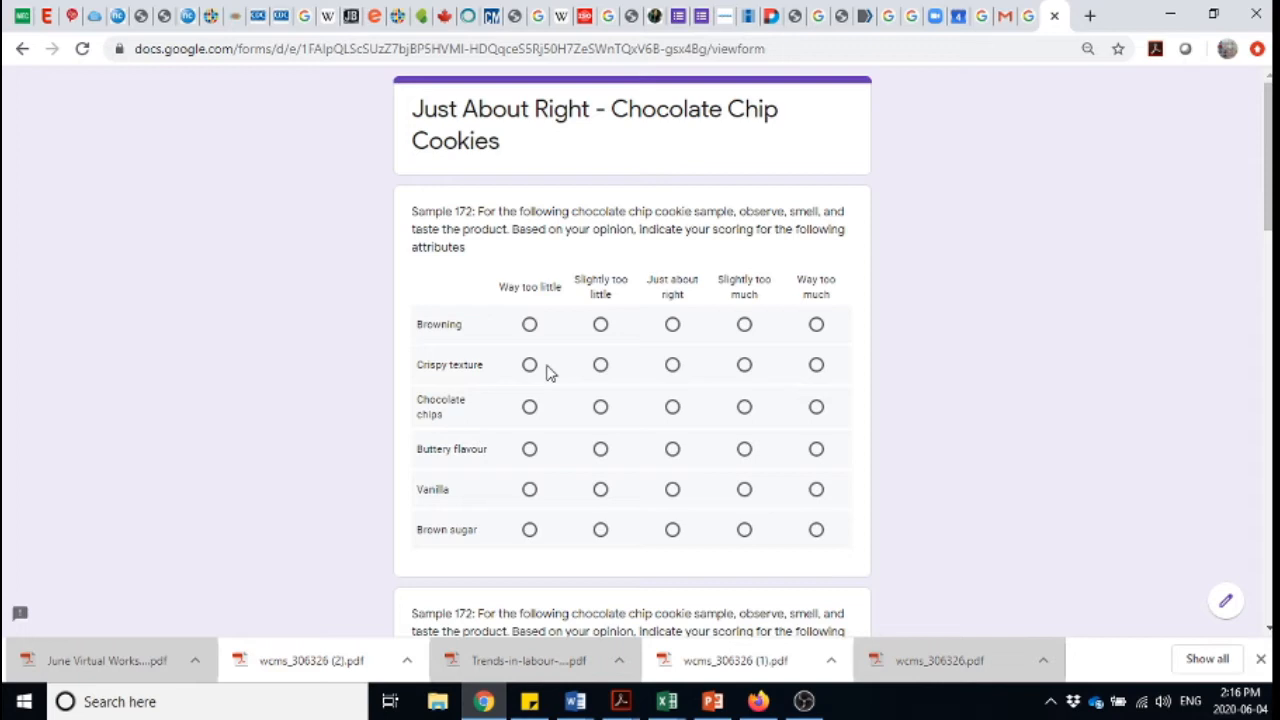
# Rate sample 172: Crispy texture 'Slightly too much', Chocolate chips 'Way too little'.
pyautogui.click(529, 324)
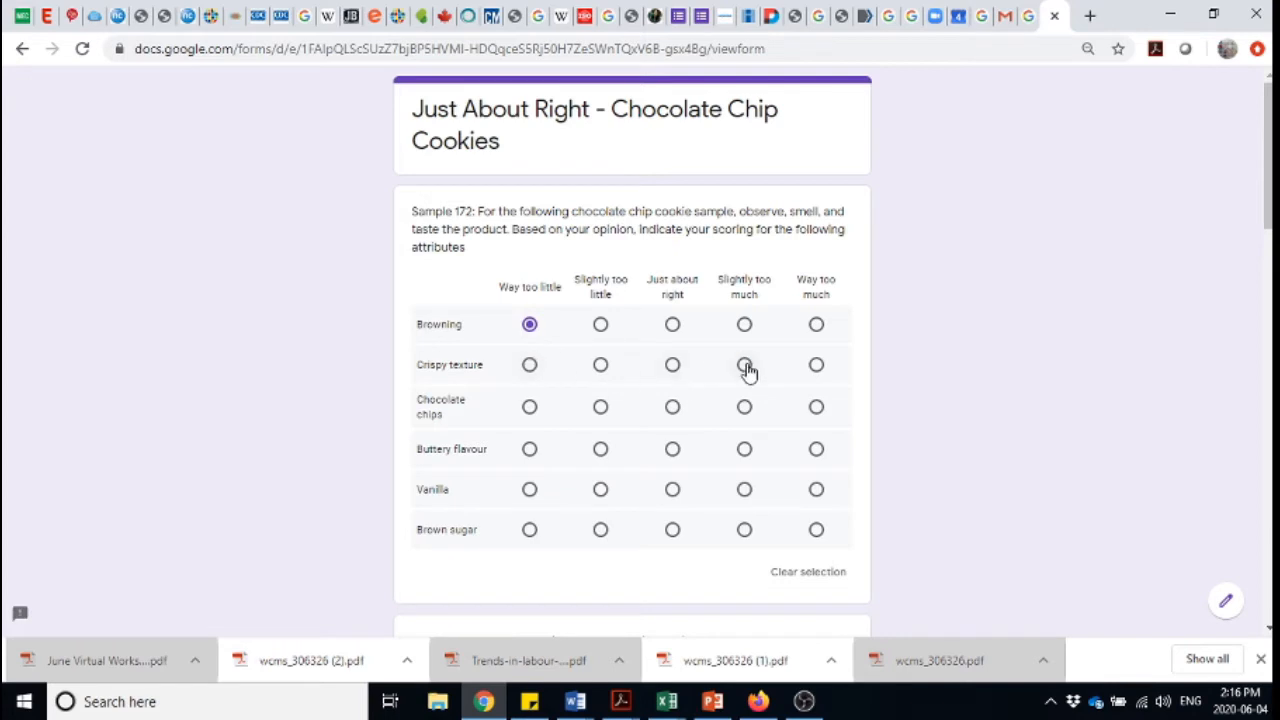
pyautogui.click(744, 364)
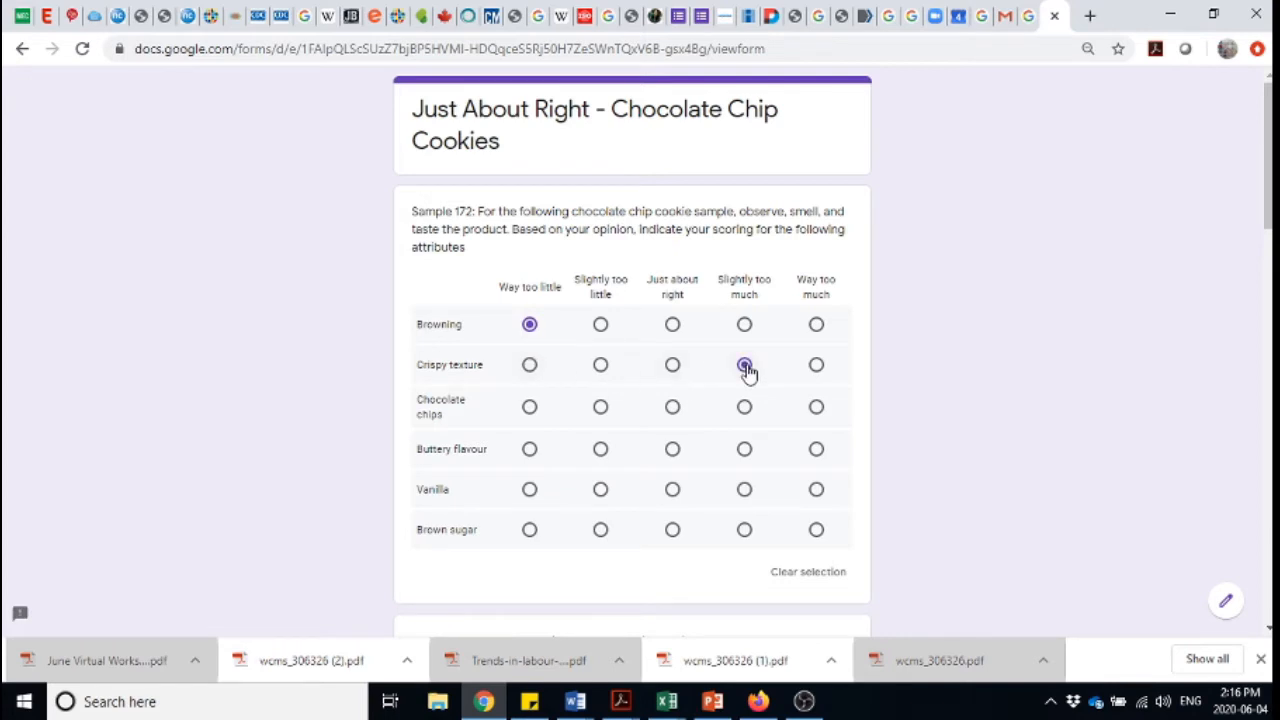
pyautogui.click(529, 407)
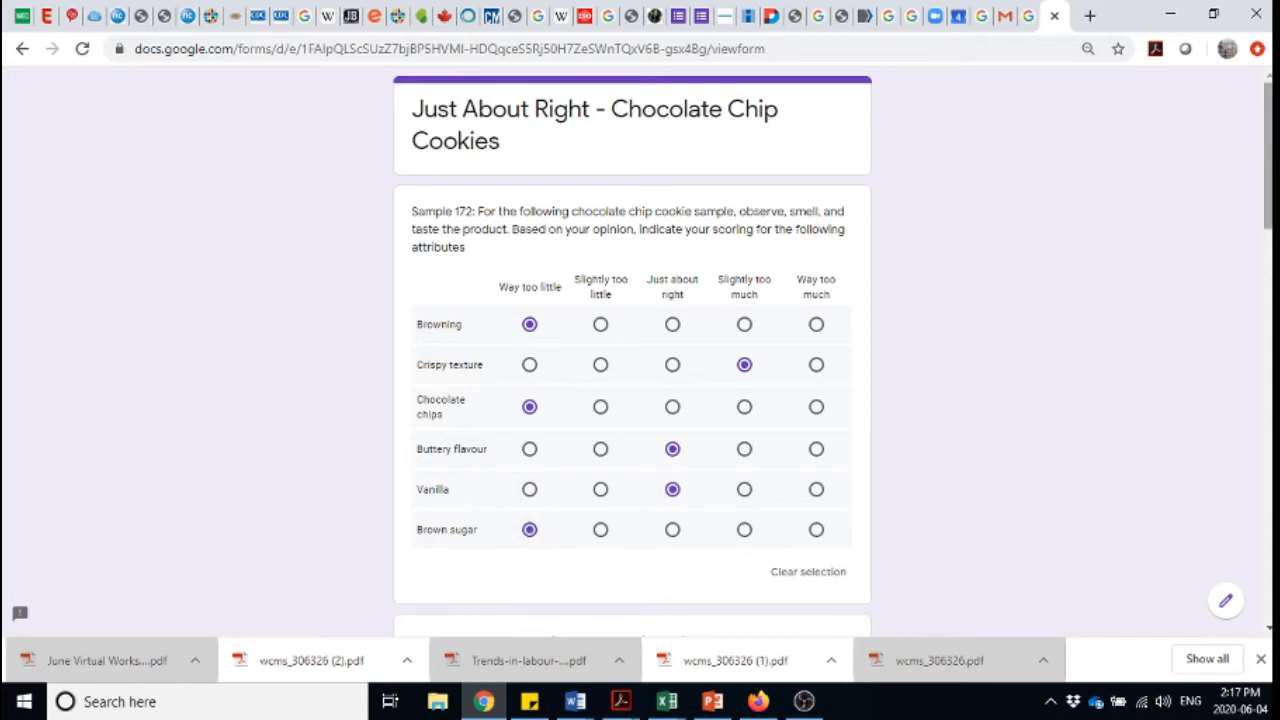
pyautogui.scroll(-3)
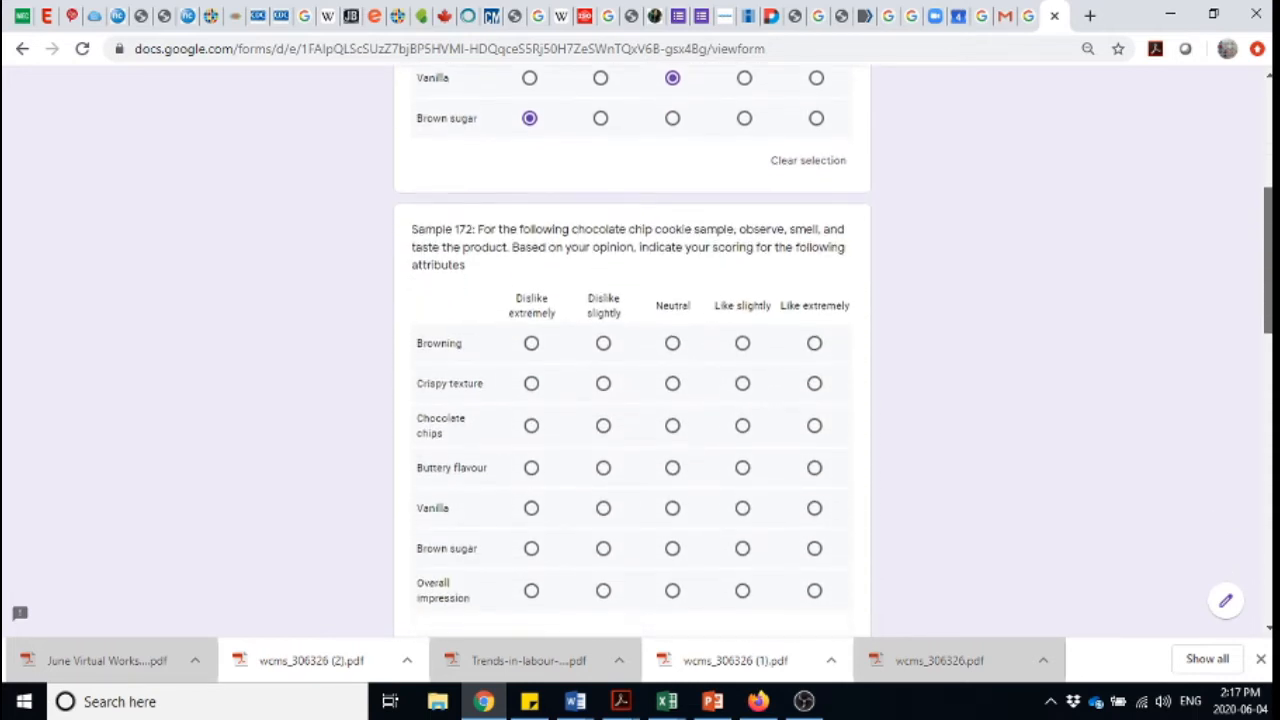
# Rate sample 172 liking: Browning dislike slightly, Crispy neutral, Chocolate chips dislike extremely.
pyautogui.scroll(-3)
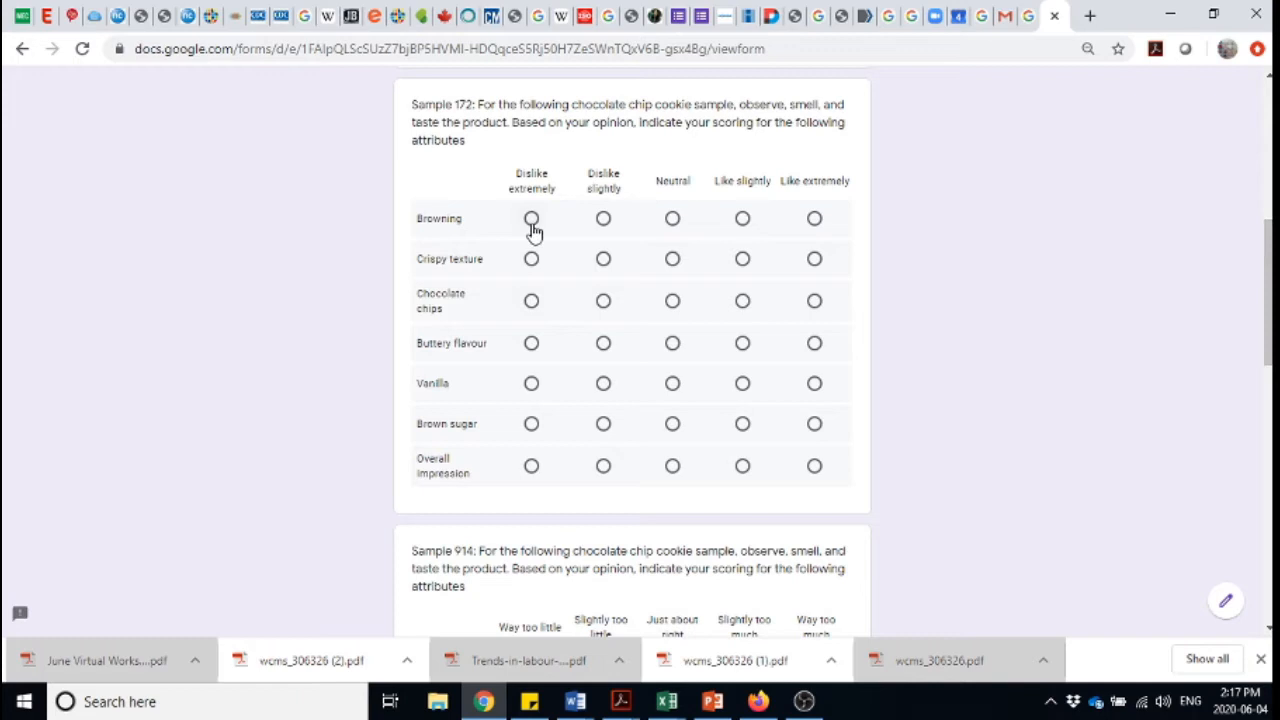
pyautogui.moveTo(603, 218)
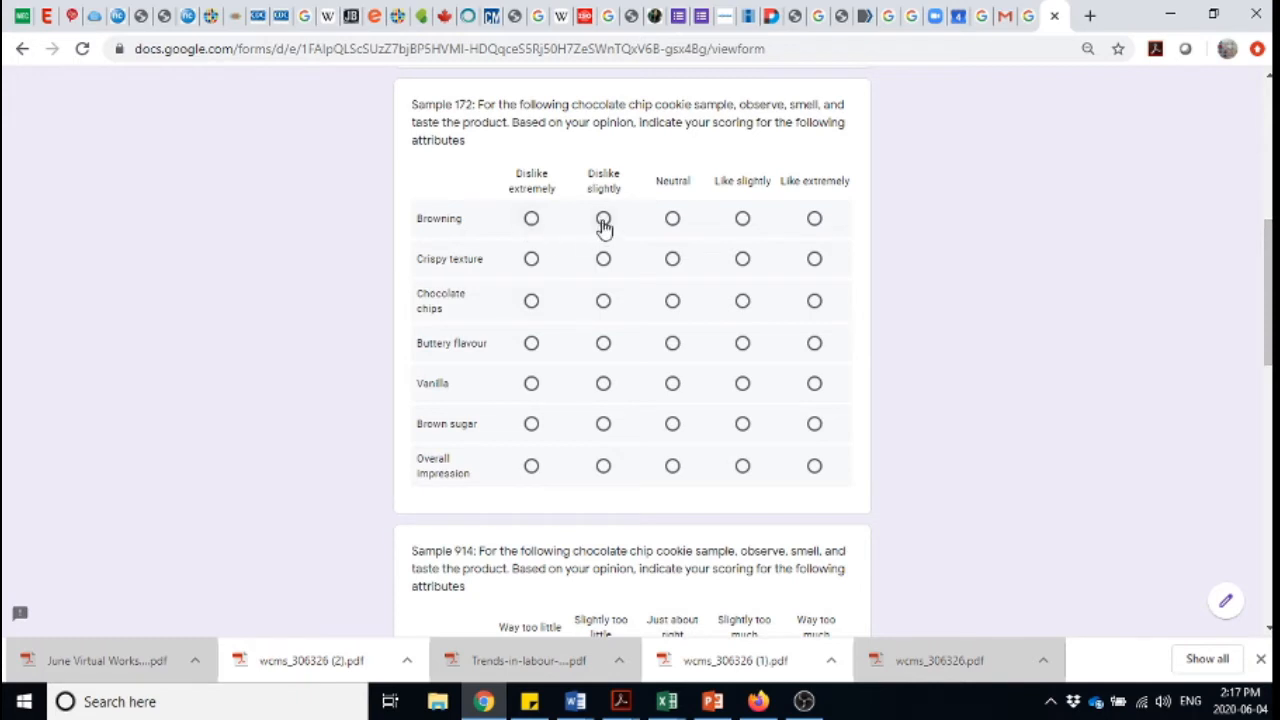
pyautogui.click(603, 218)
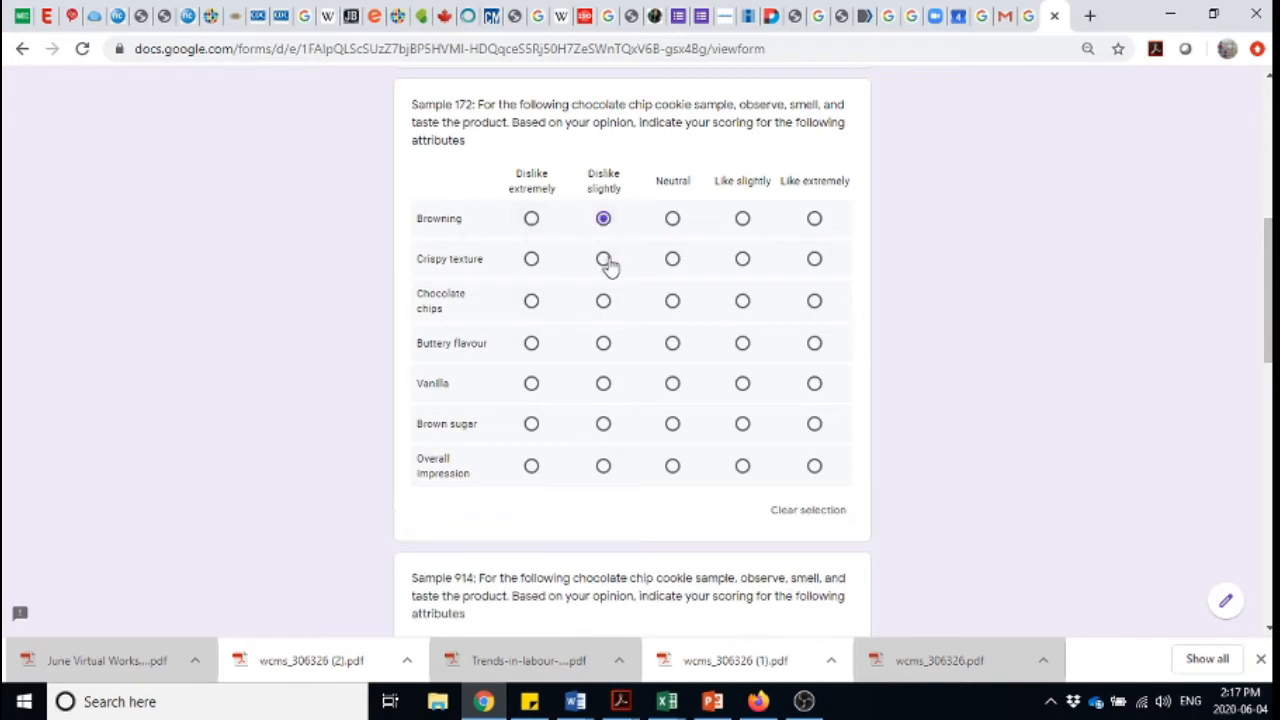
pyautogui.click(672, 259)
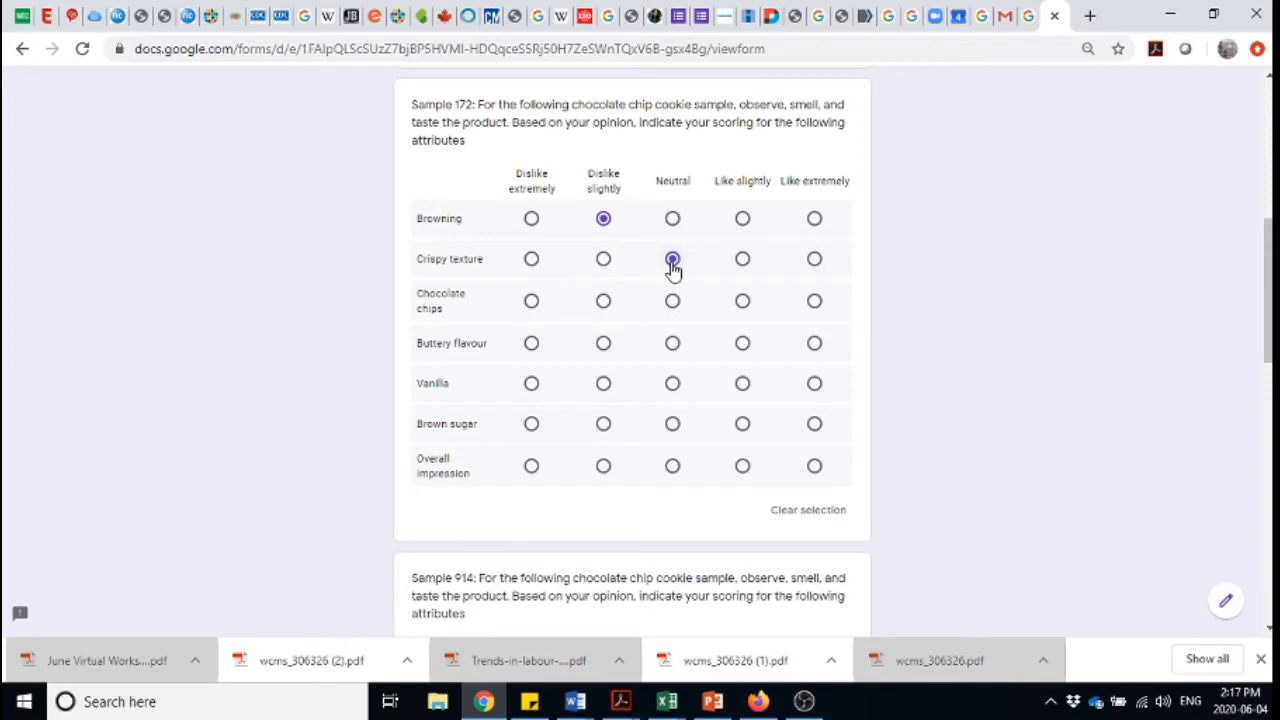
pyautogui.click(672, 258)
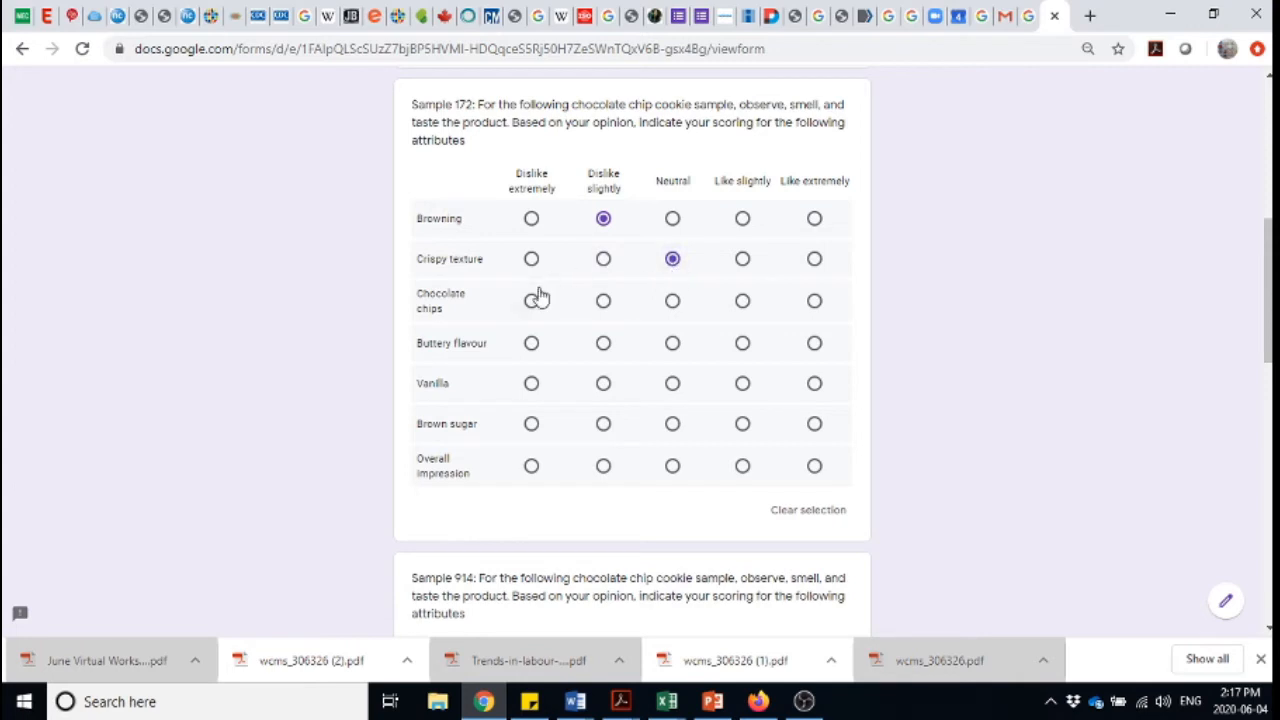
pyautogui.click(531, 300)
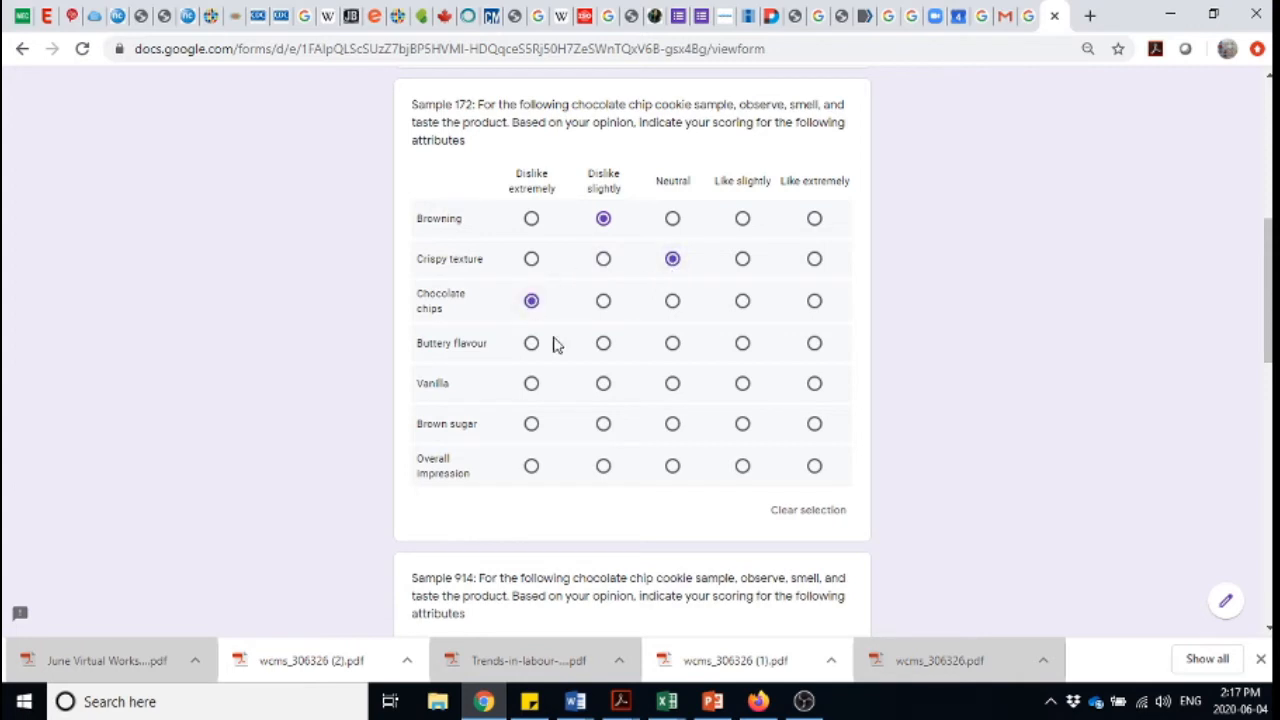
pyautogui.moveTo(603, 344)
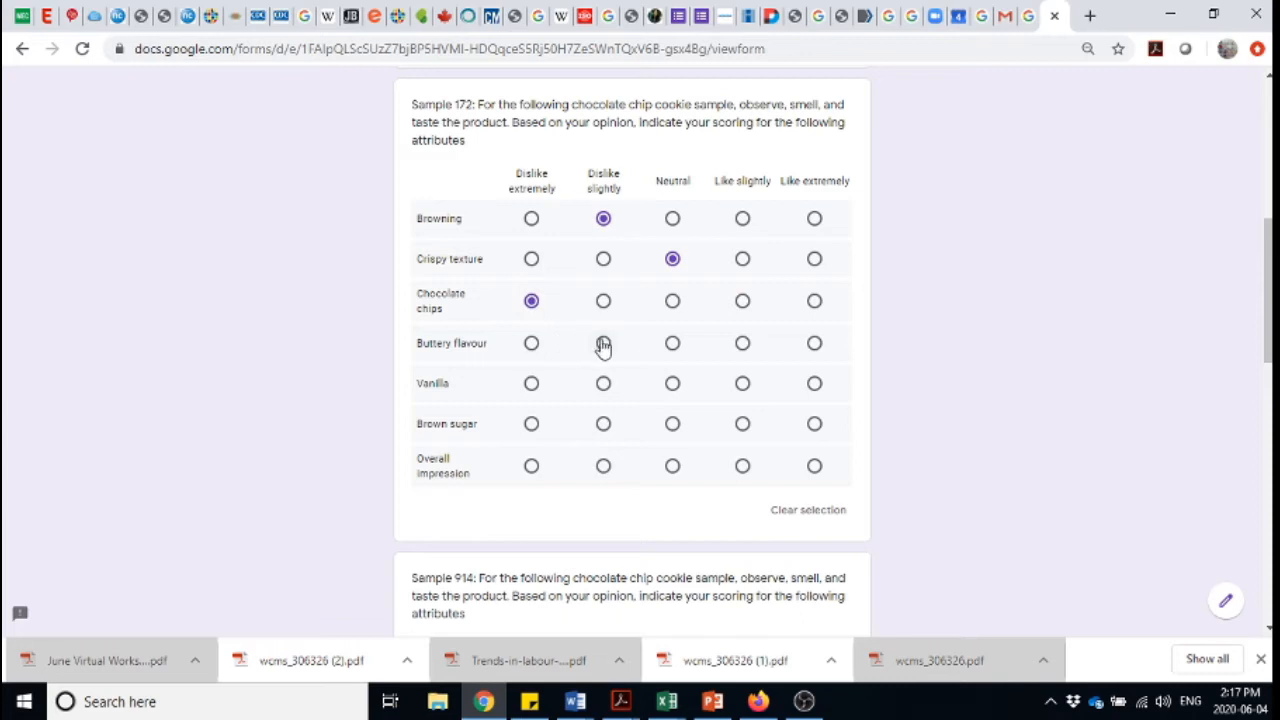
pyautogui.moveTo(742, 345)
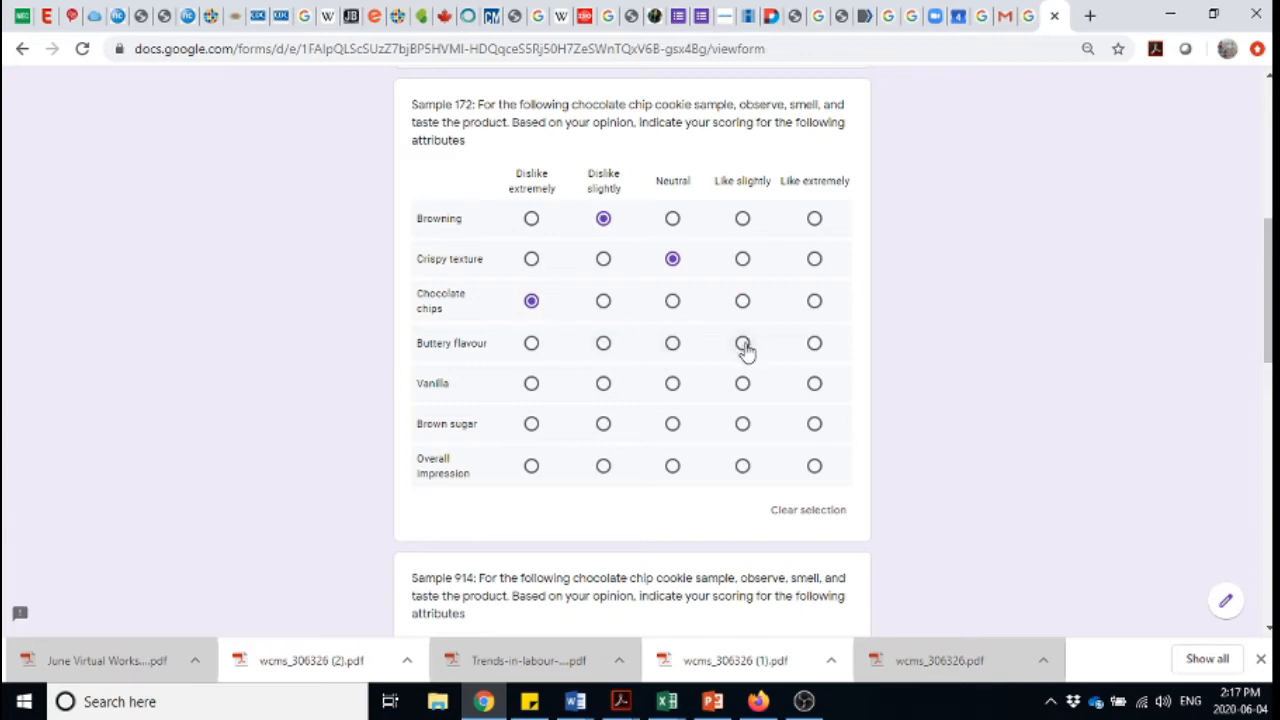
# Rate sample 172 Buttery flavour like slightly, Brown sugar and Overall impression neutral.
pyautogui.click(742, 343)
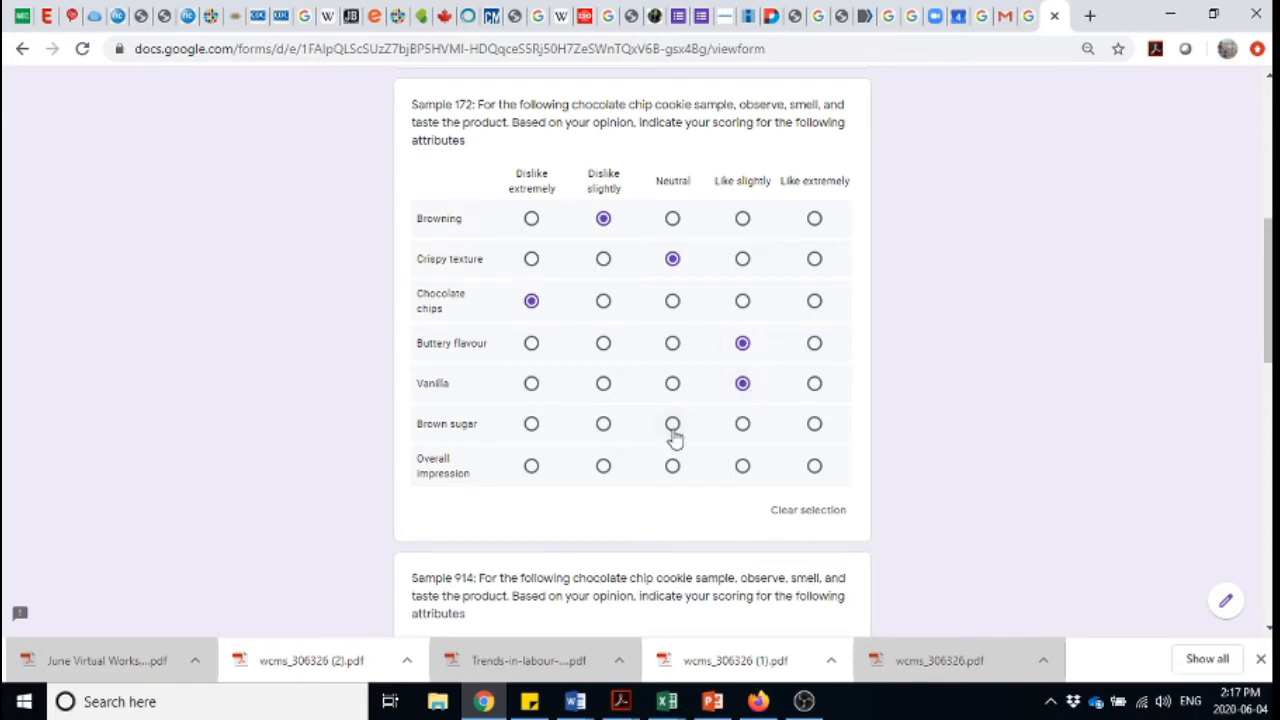
pyautogui.click(672, 423)
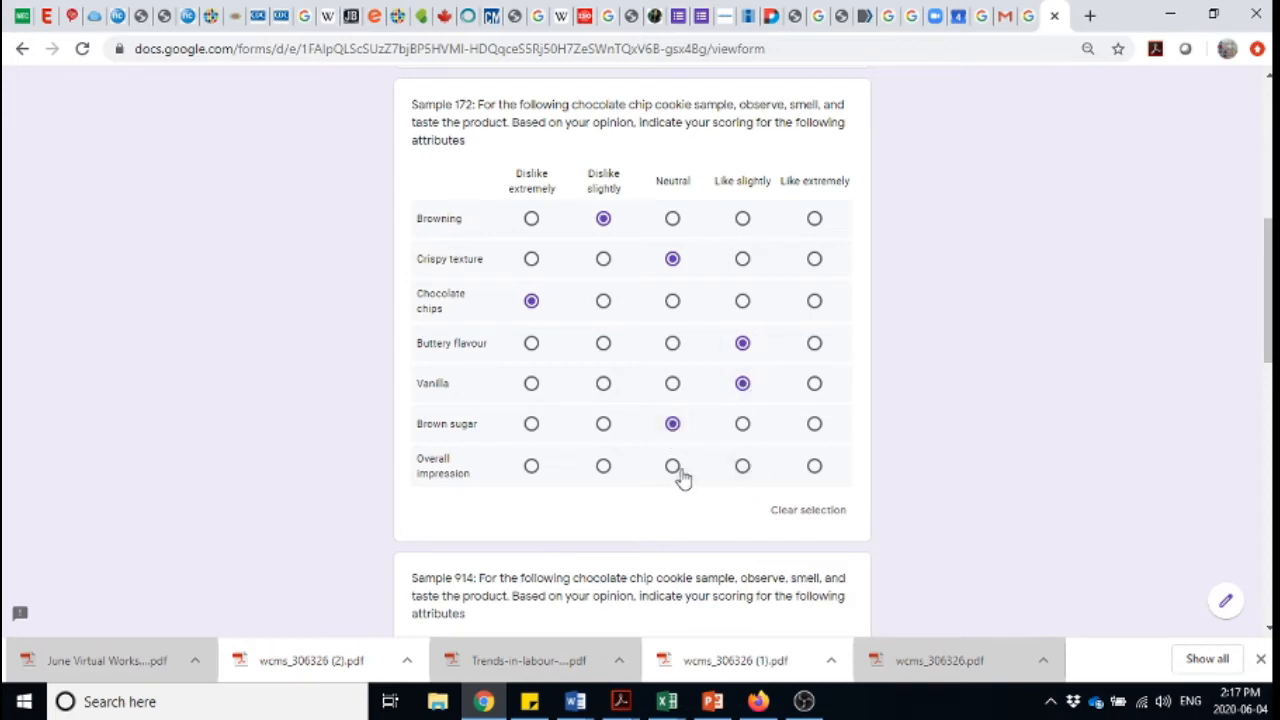
pyautogui.click(672, 466)
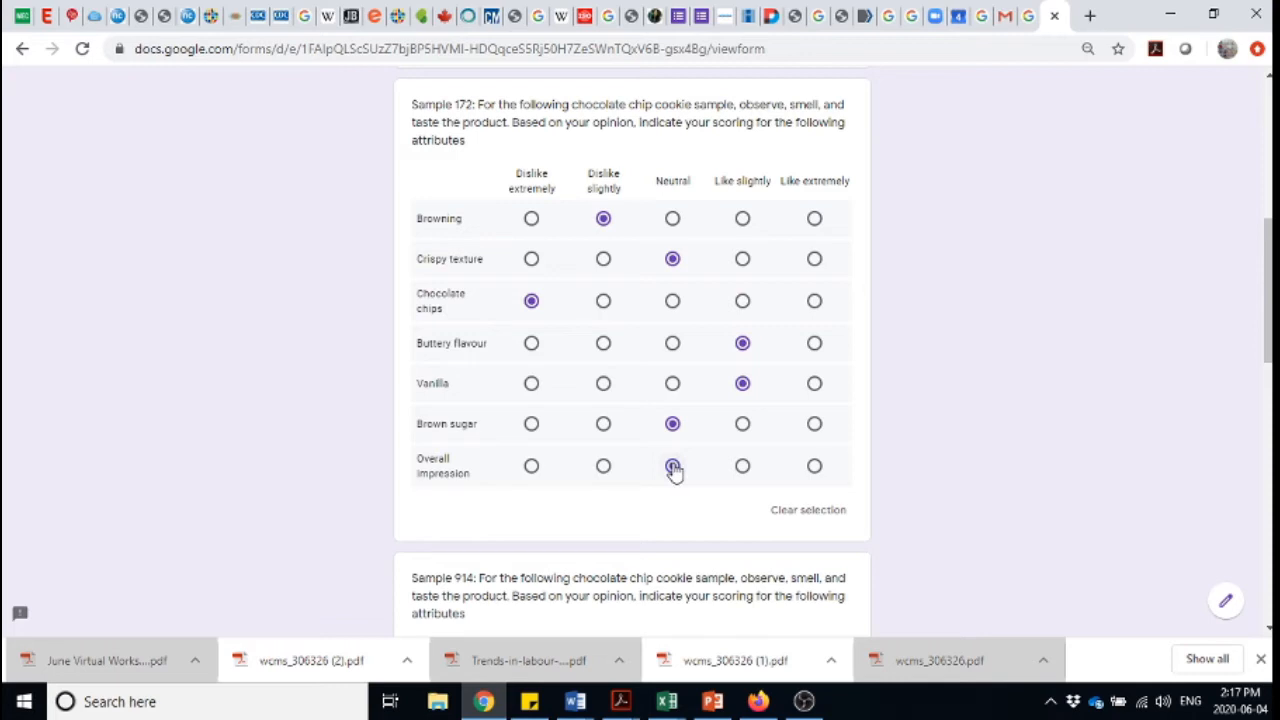
pyautogui.scroll(-3)
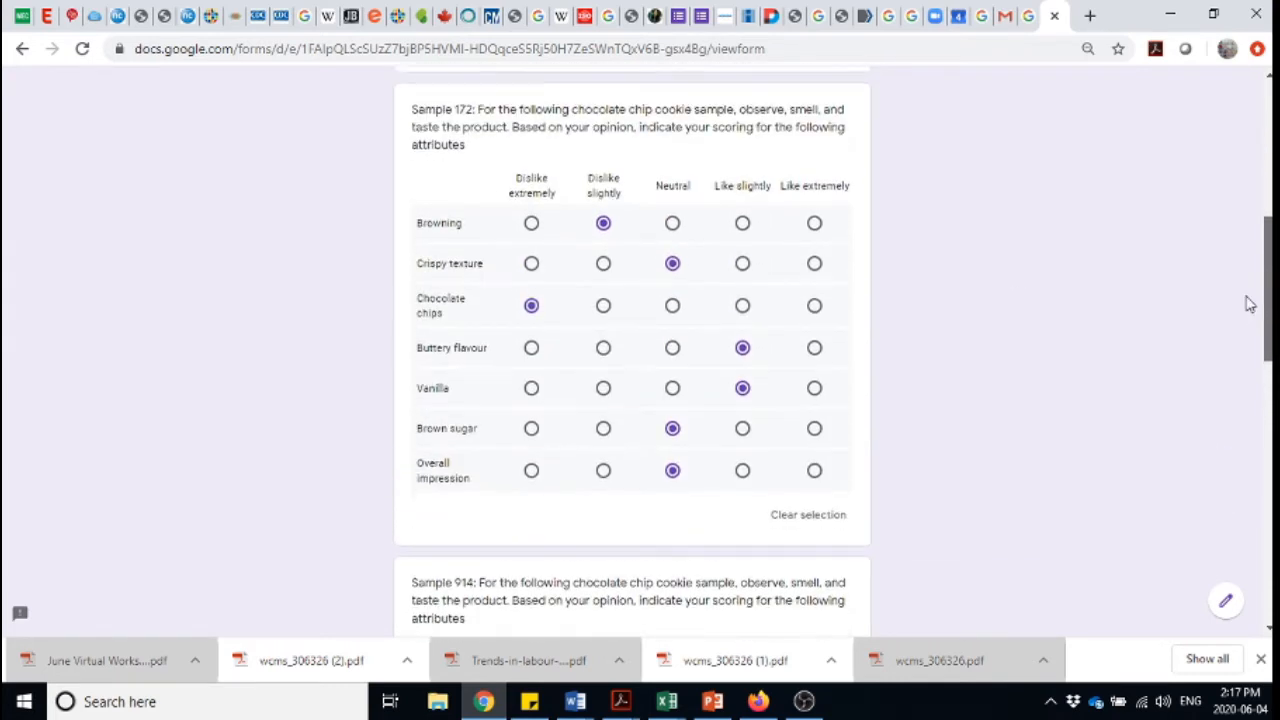
pyautogui.scroll(-3)
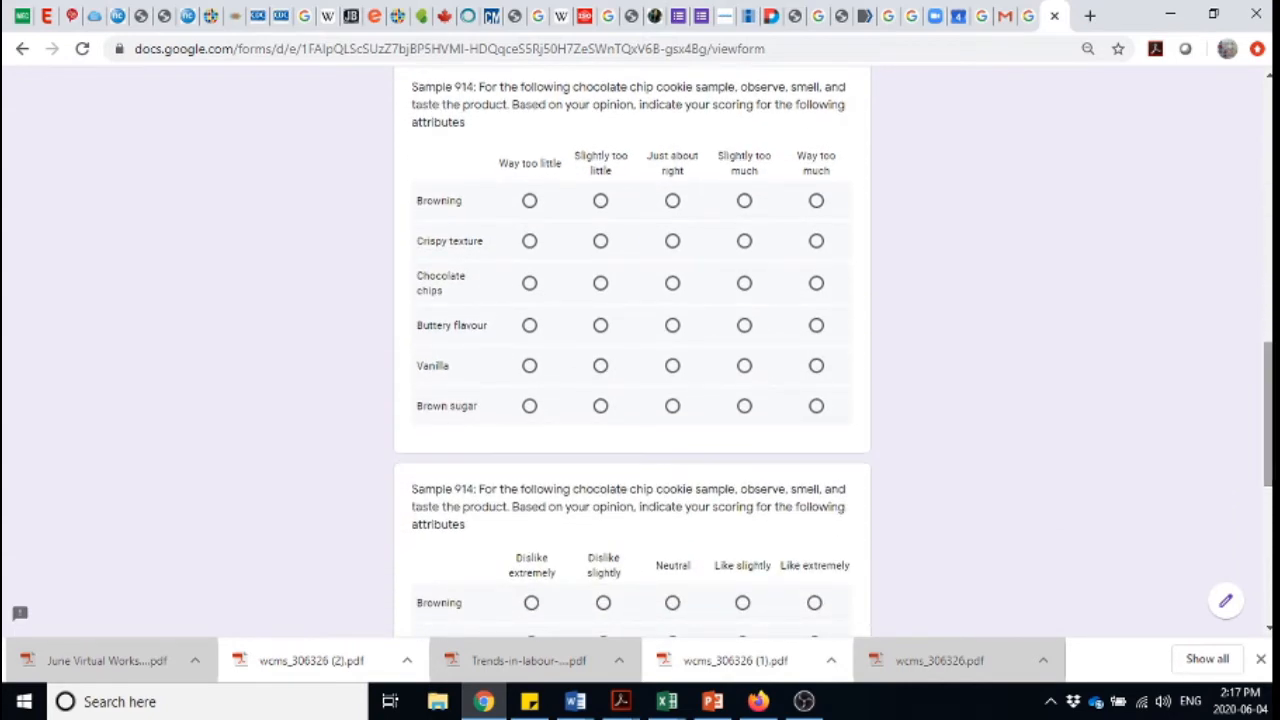
pyautogui.moveTo(751, 188)
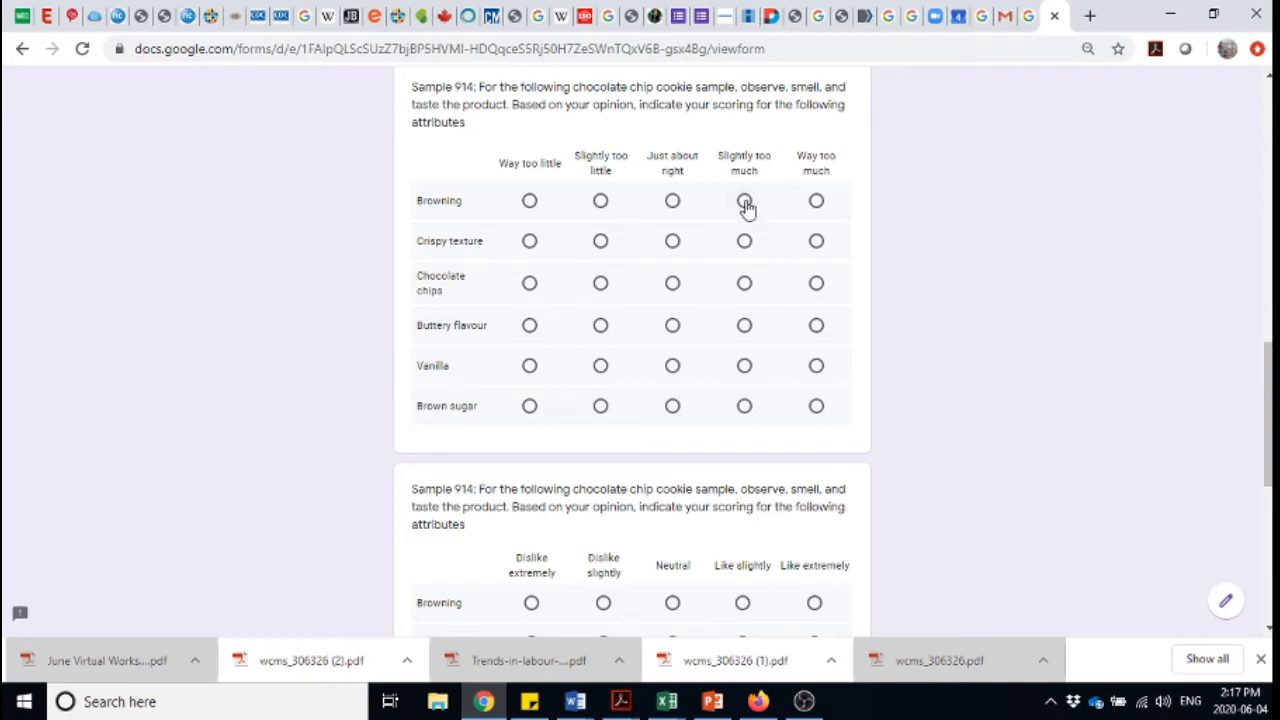
# Rate sample 914: Browning, Crispy, Buttery just right; Chocolate chips slightly too little; Vanilla slightly too much.
pyautogui.click(672, 200)
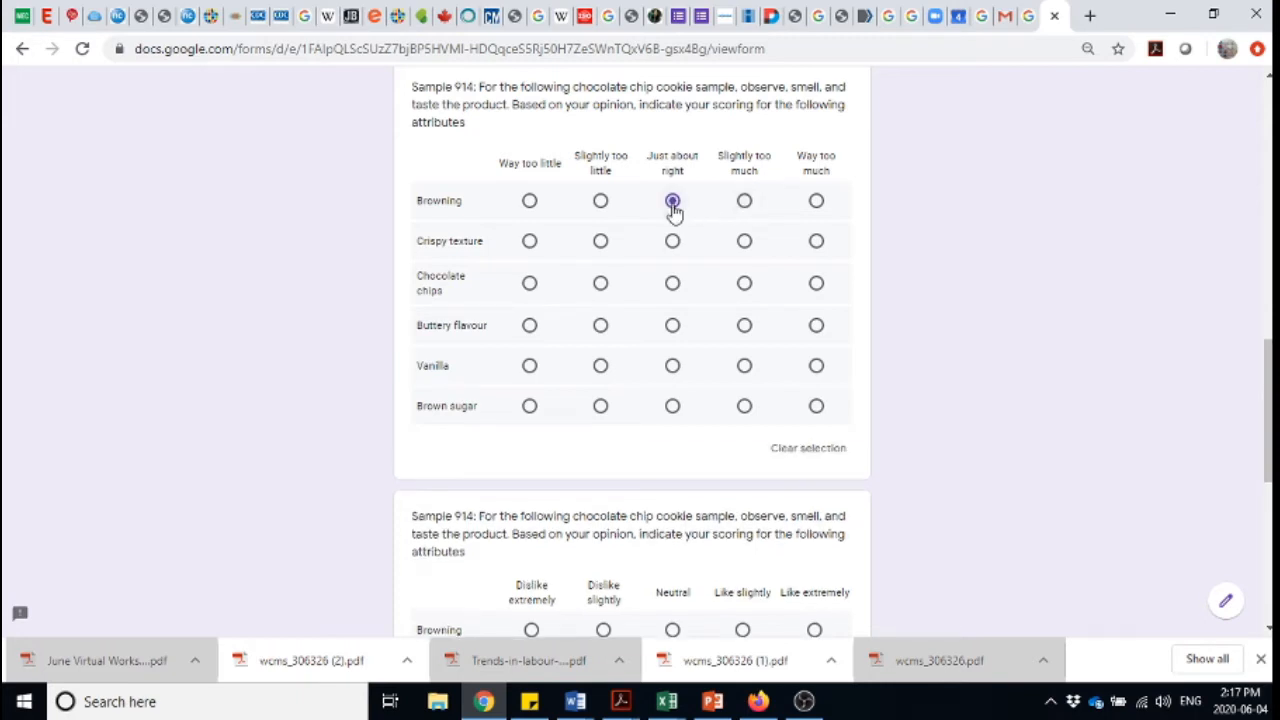
pyautogui.click(672, 200)
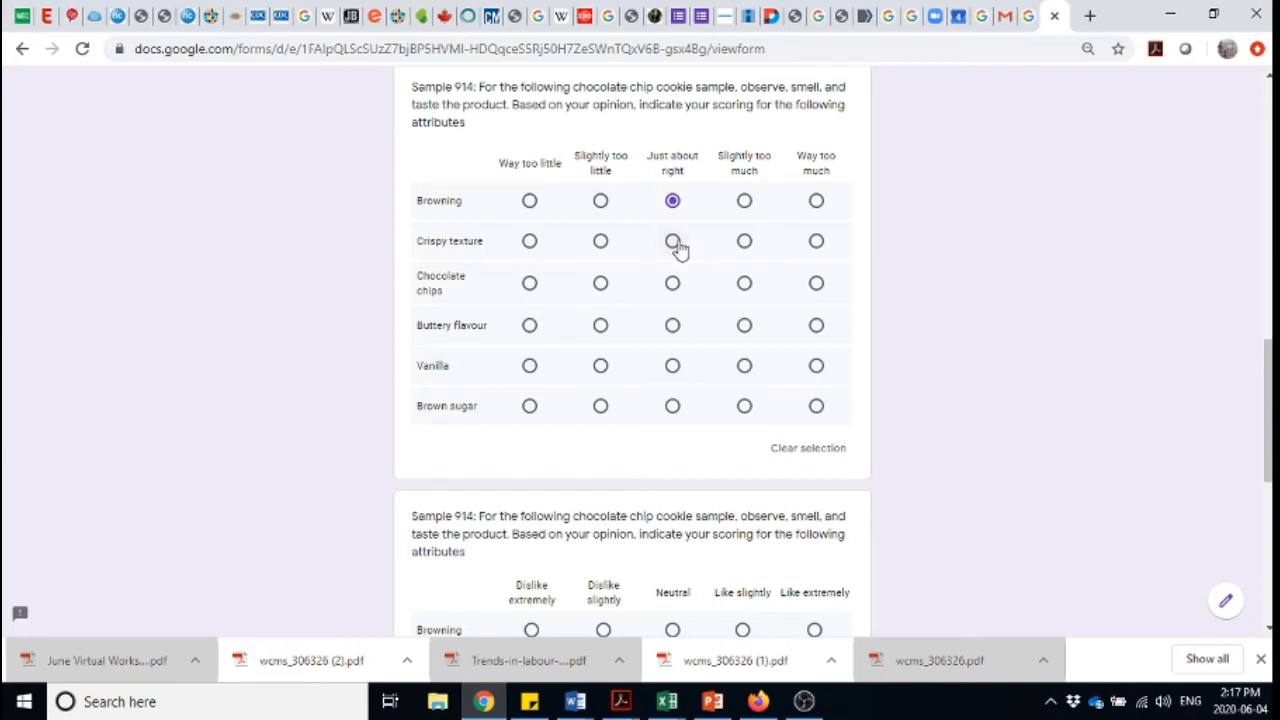
pyautogui.click(672, 240)
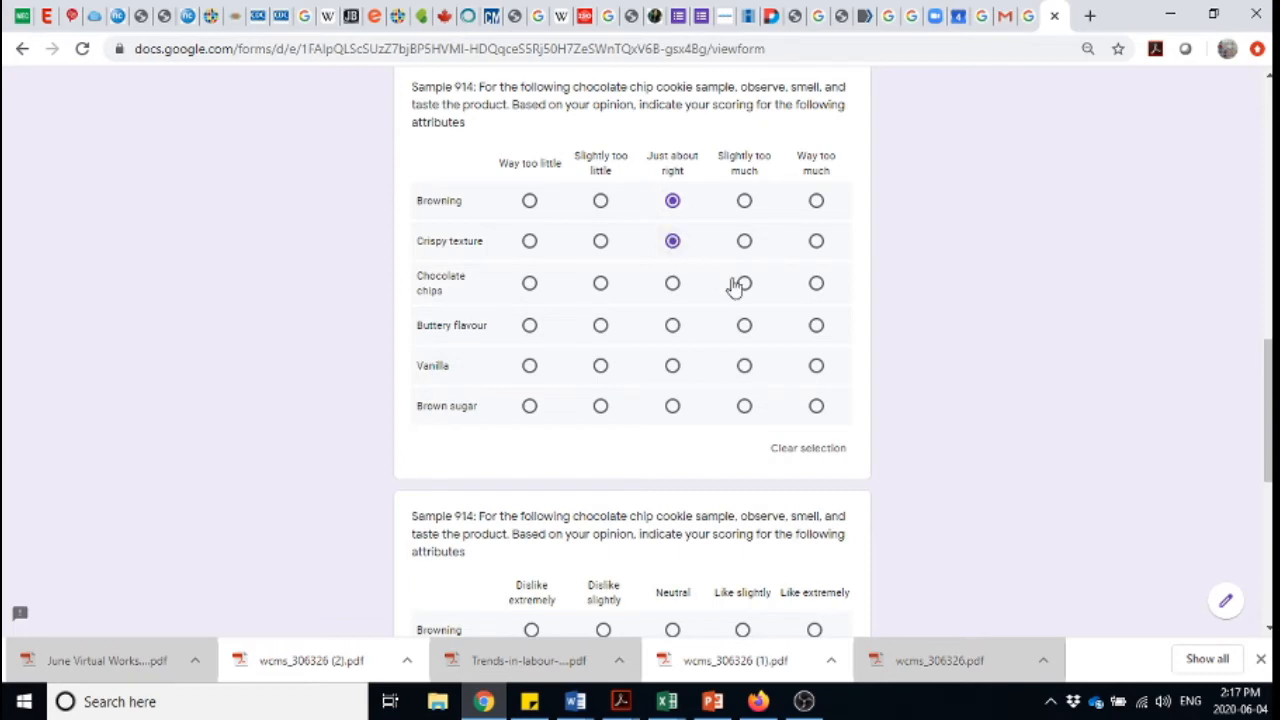
pyautogui.moveTo(603, 295)
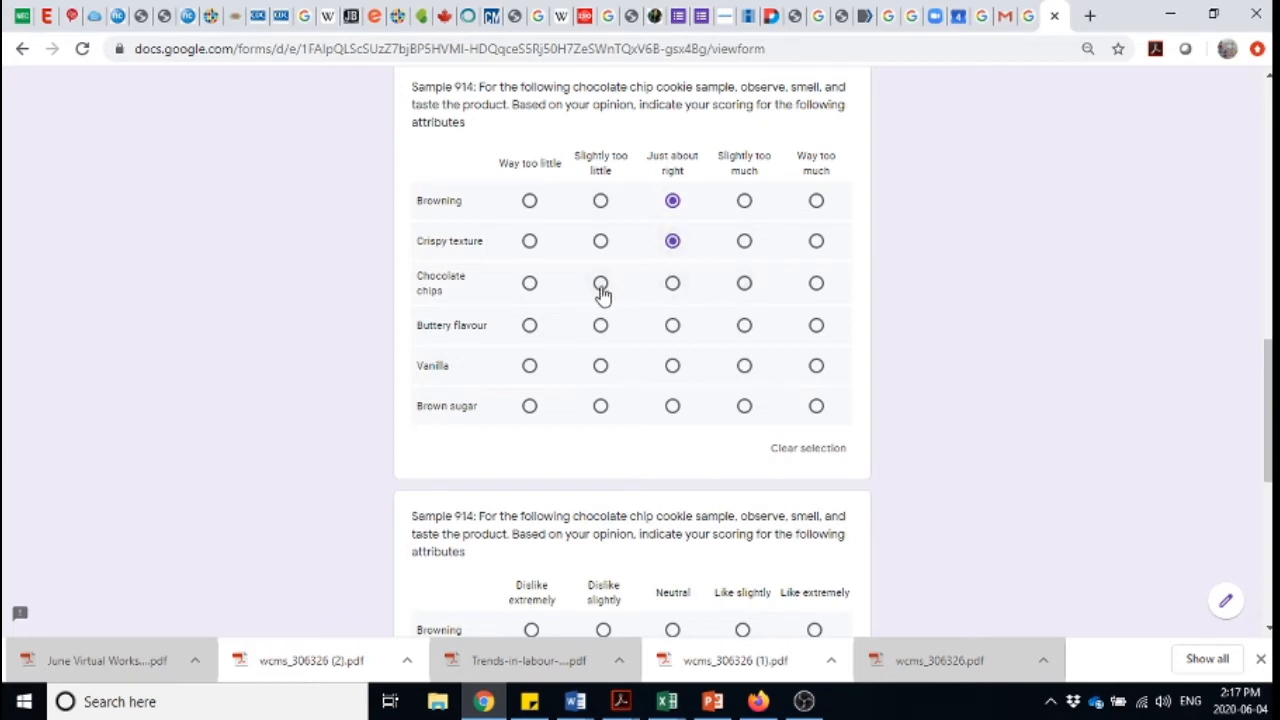
pyautogui.click(600, 283)
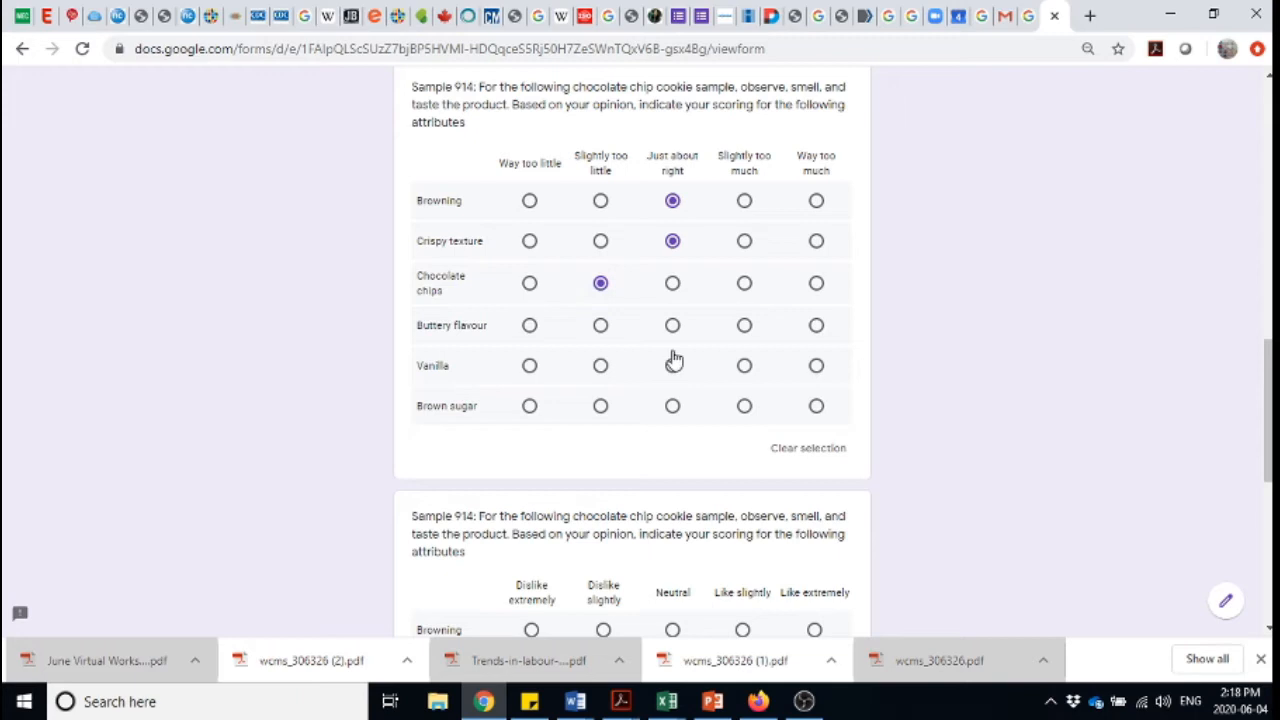
pyautogui.click(672, 325)
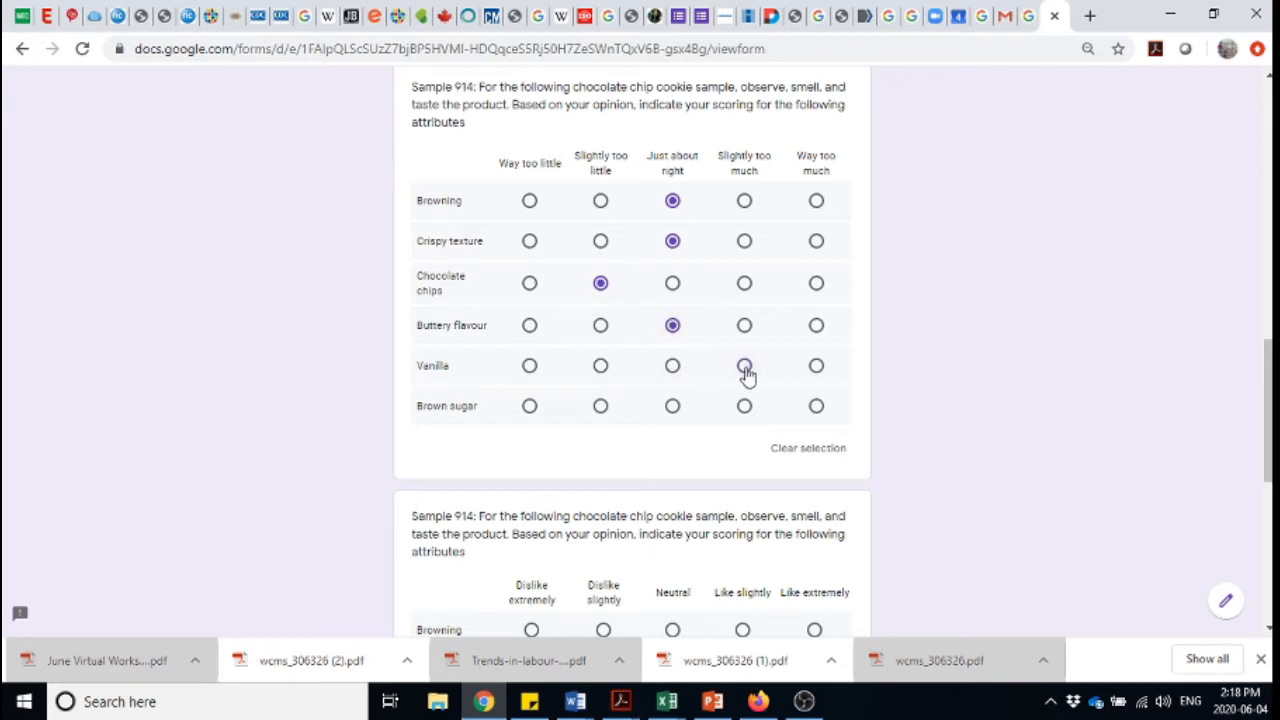
pyautogui.click(672, 405)
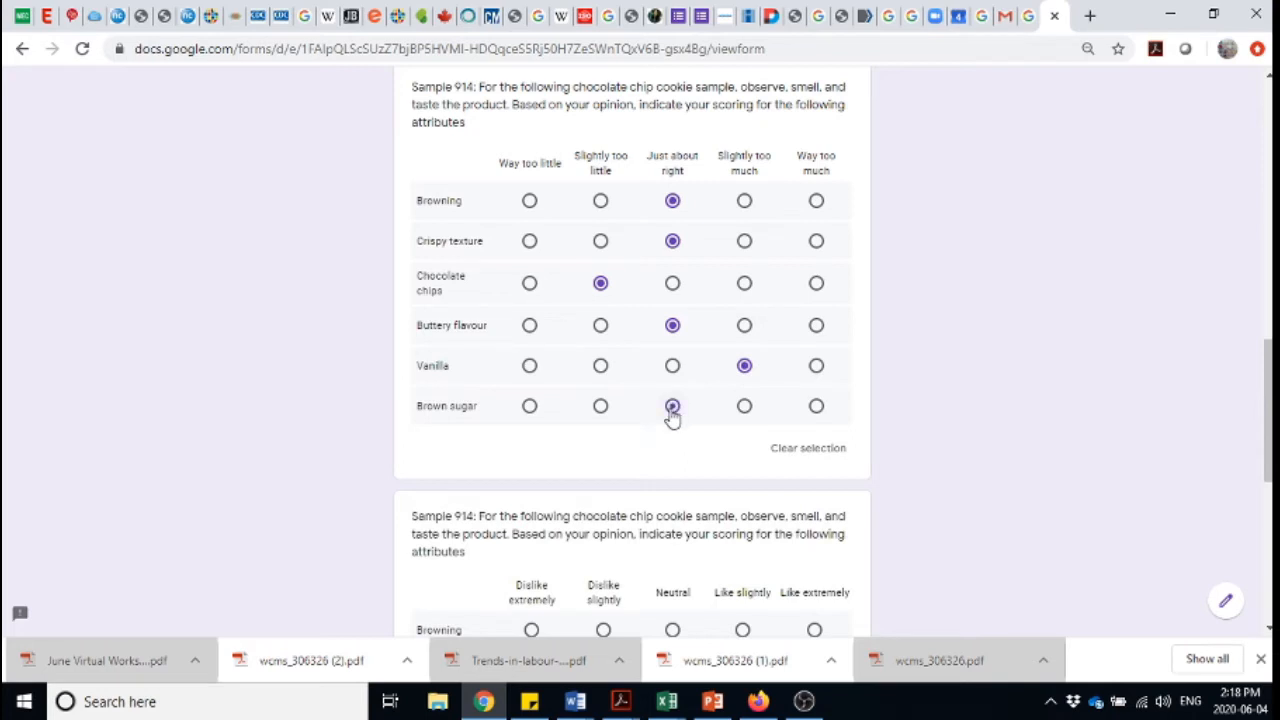
pyautogui.scroll(-3)
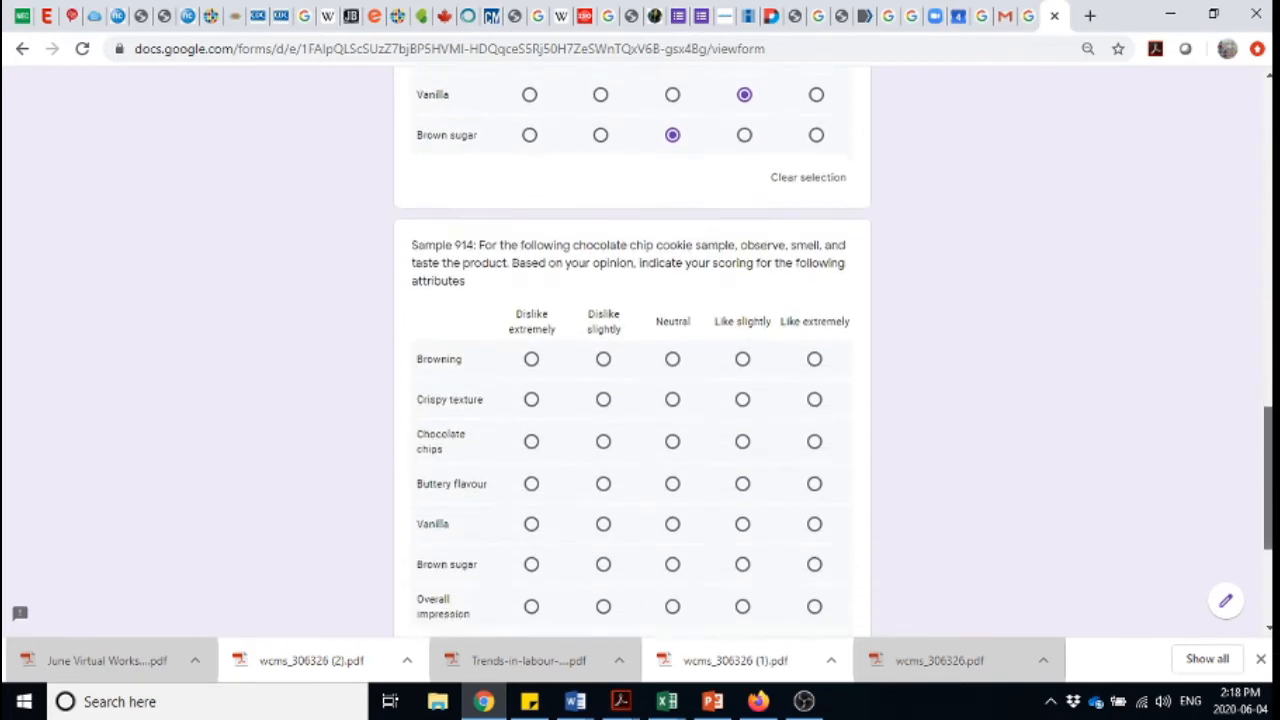
# Rate sample 914 liking: Browning, Crispy, Chocolate chips like slightly; Buttery, Brown sugar like extremely.
pyautogui.scroll(-3)
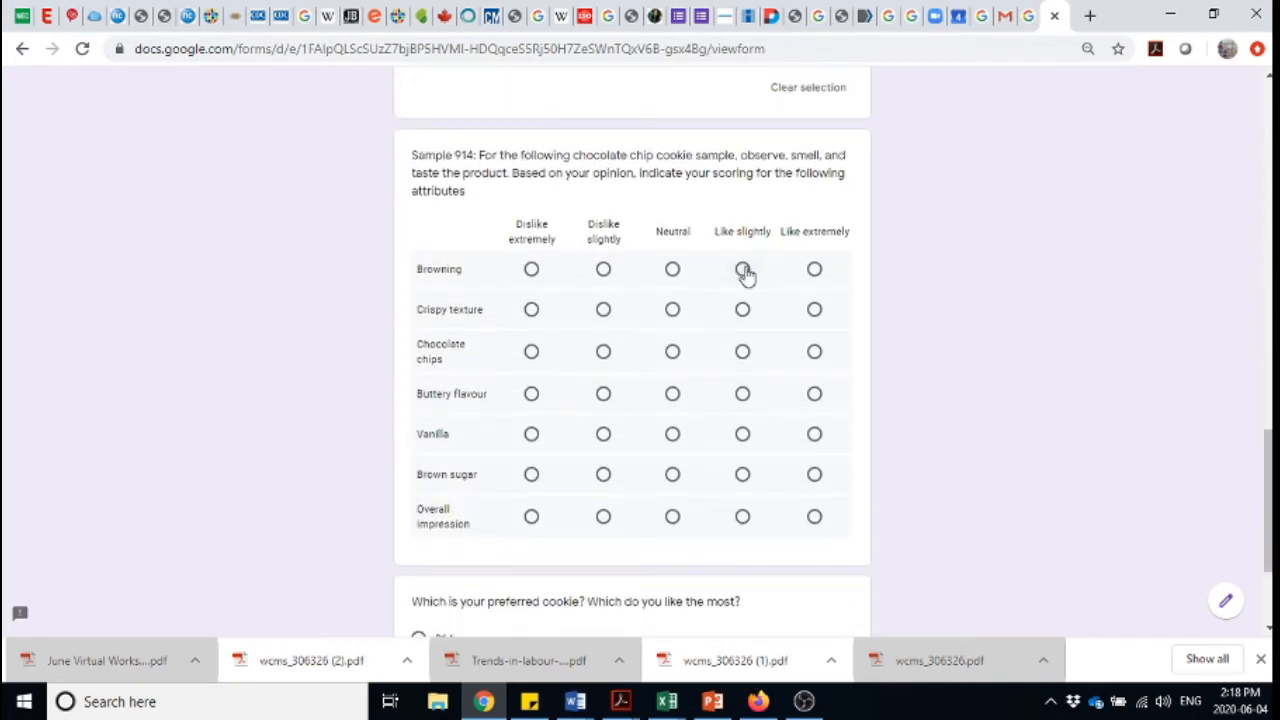
pyautogui.click(742, 268)
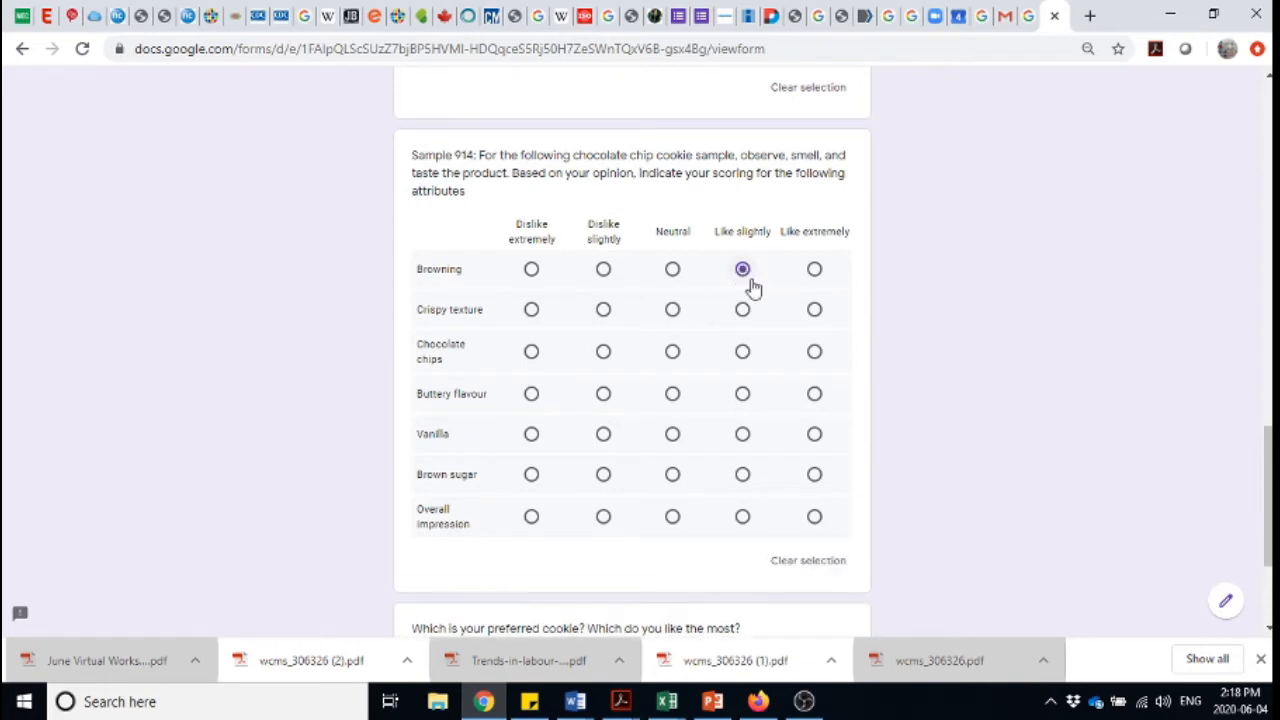
pyautogui.click(742, 309)
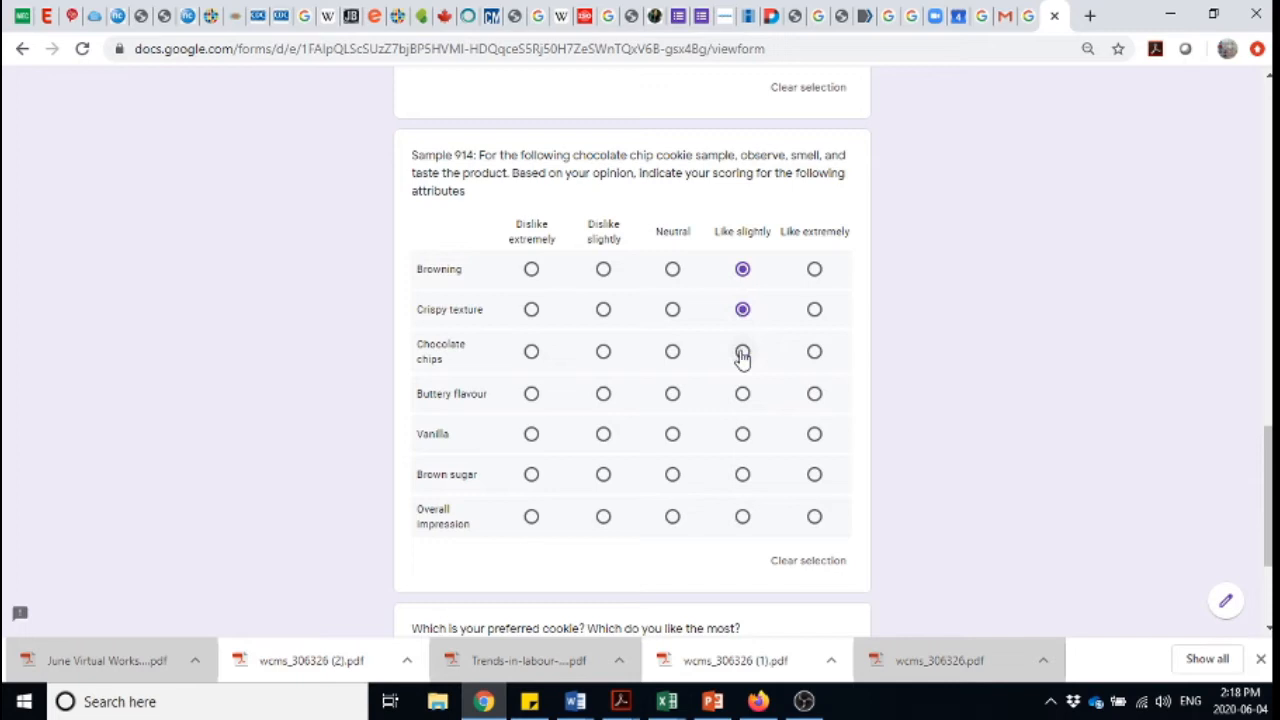
pyautogui.click(742, 351)
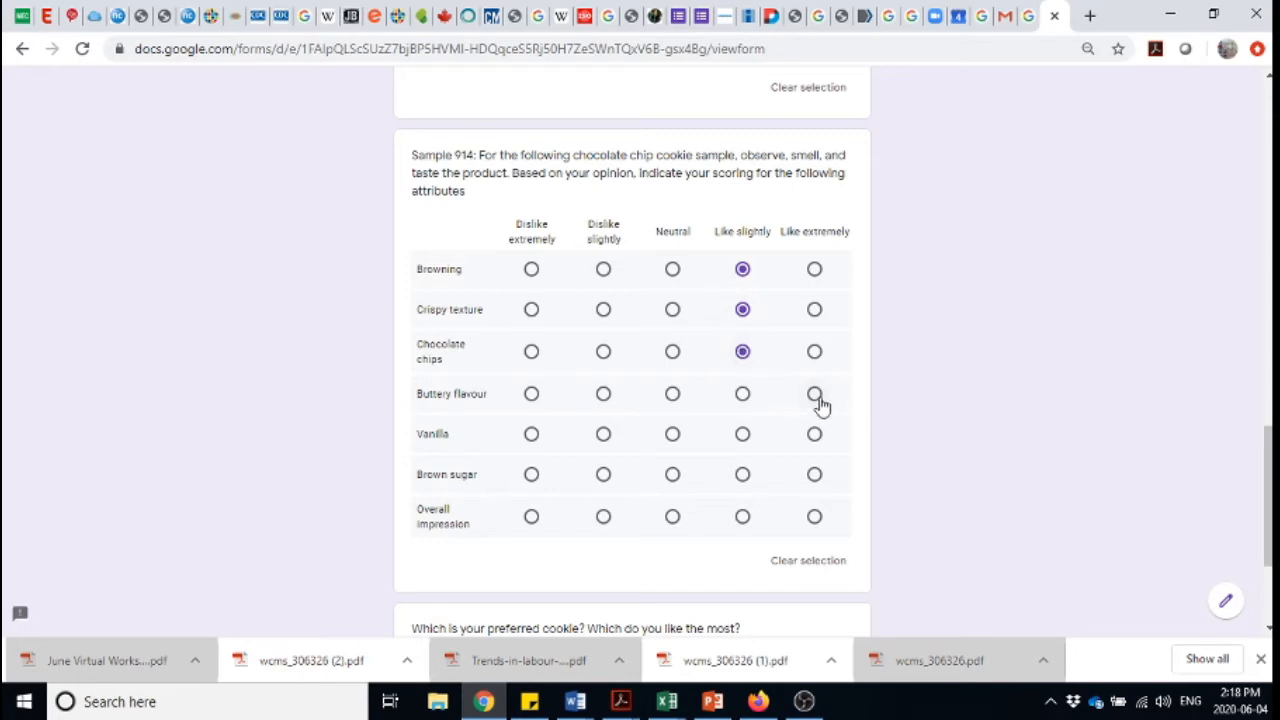
pyautogui.click(814, 393)
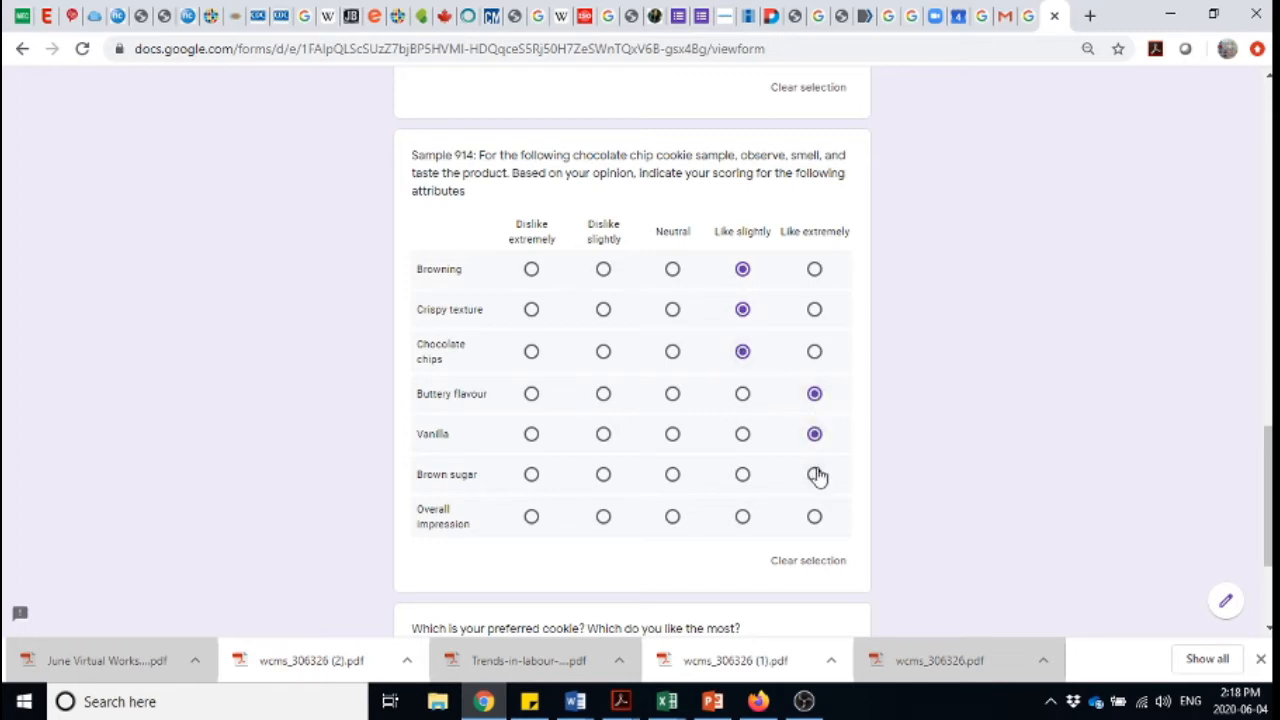
pyautogui.click(814, 474)
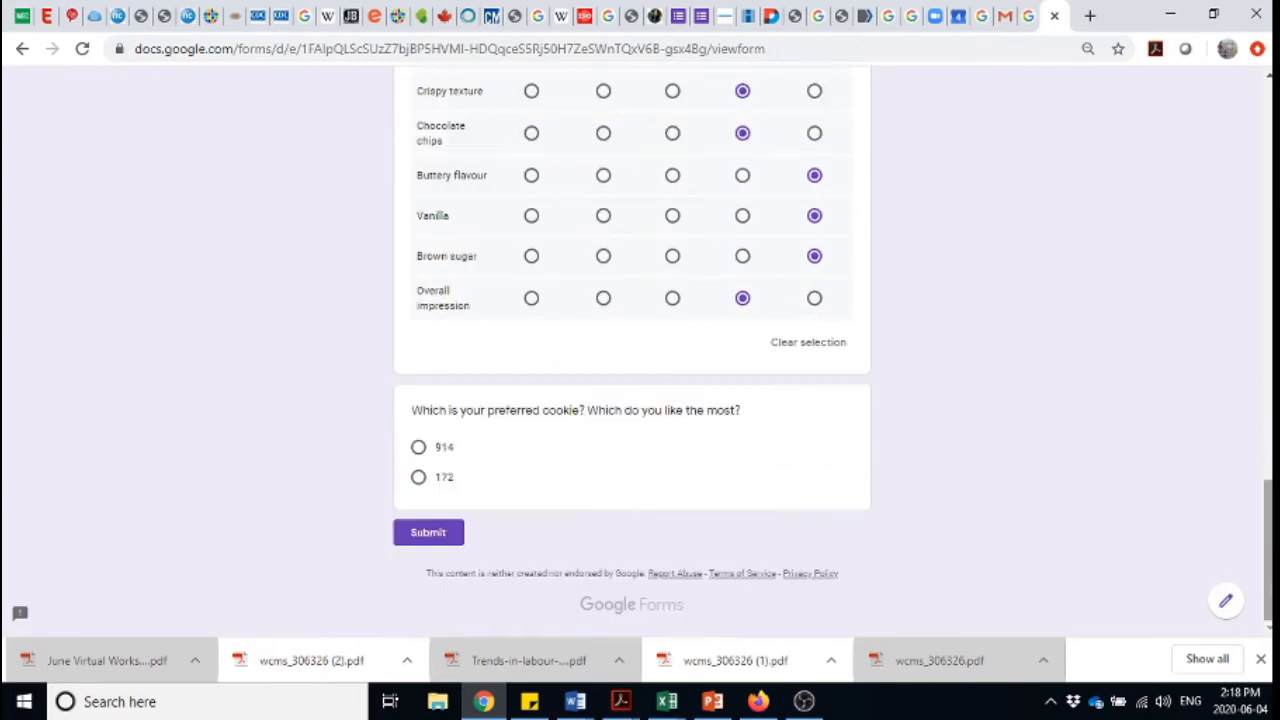
# Choose cookie 914 as preferred, submit the response, and close the confirmation page.
pyautogui.click(418, 447)
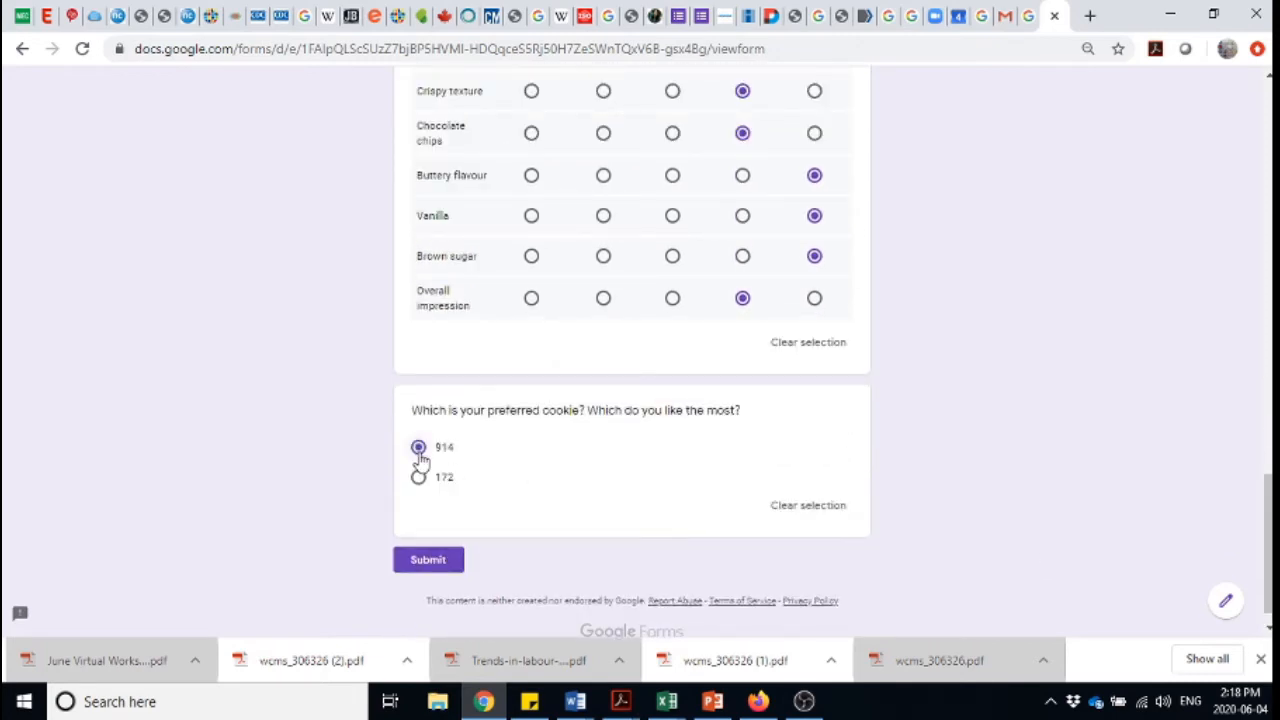
pyautogui.click(428, 559)
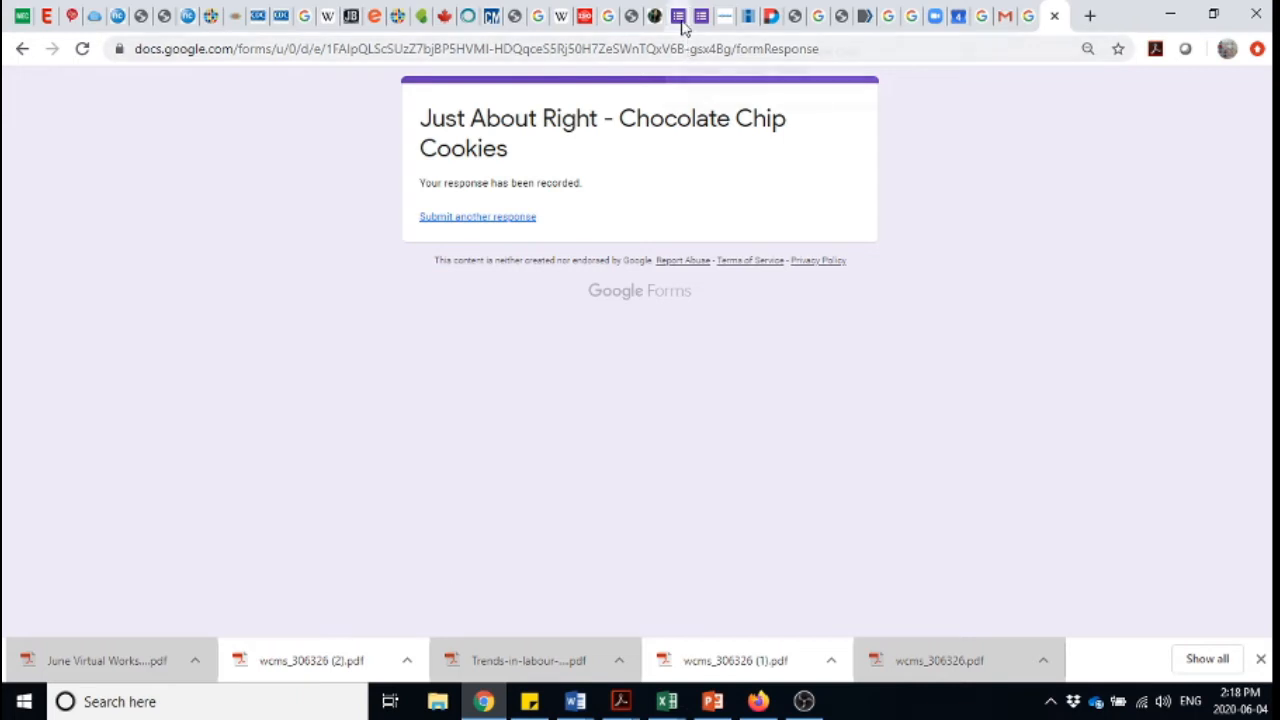
pyautogui.click(680, 17)
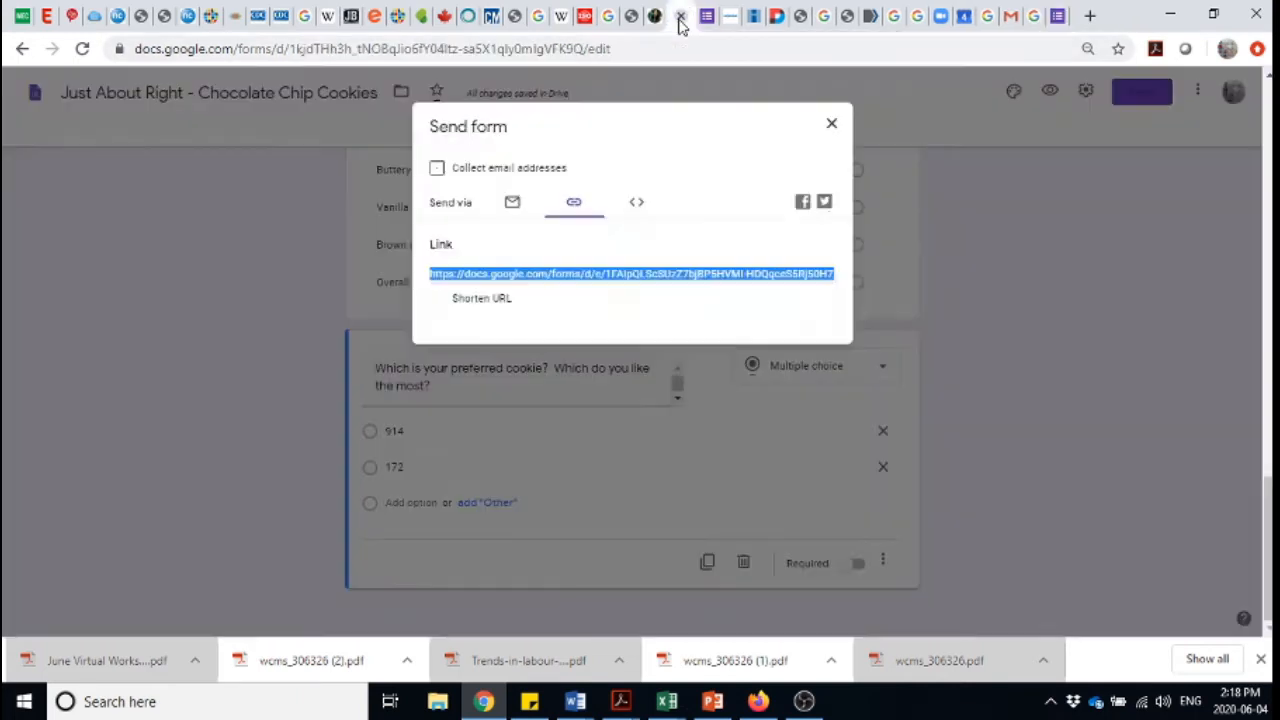
# Close the Send form dialog and open the responses summary.
pyautogui.click(831, 123)
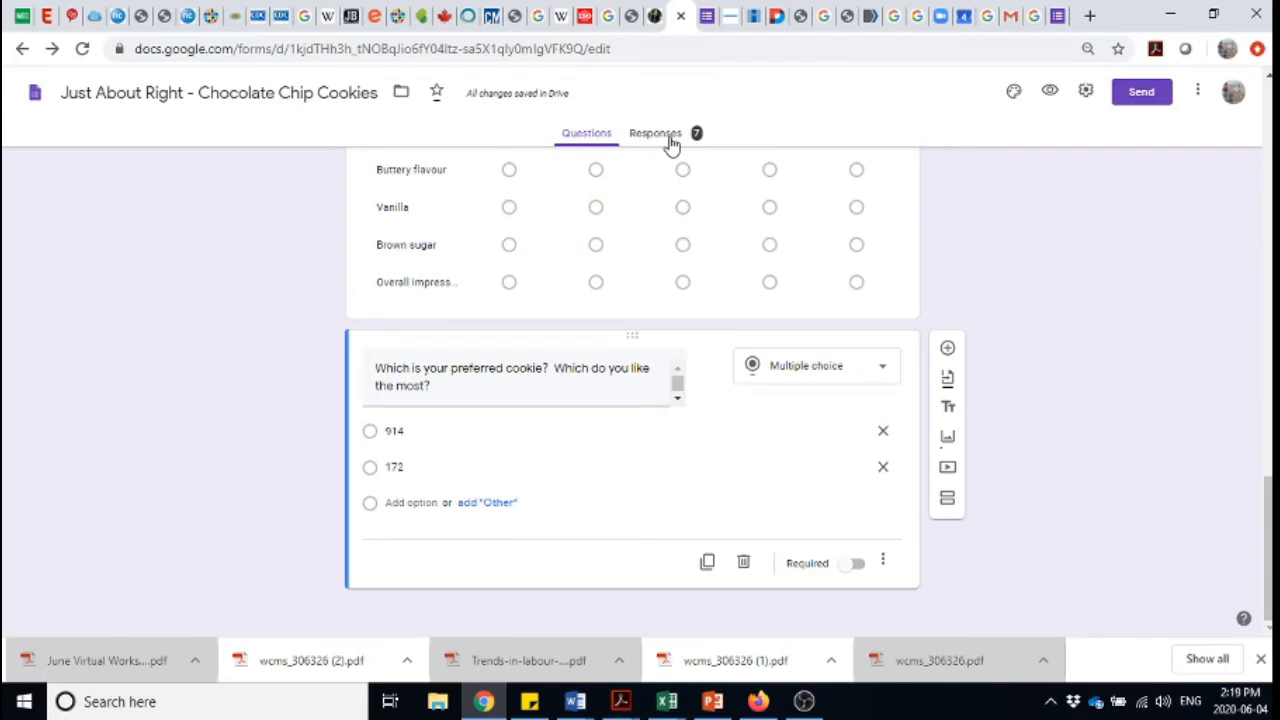
pyautogui.click(655, 133)
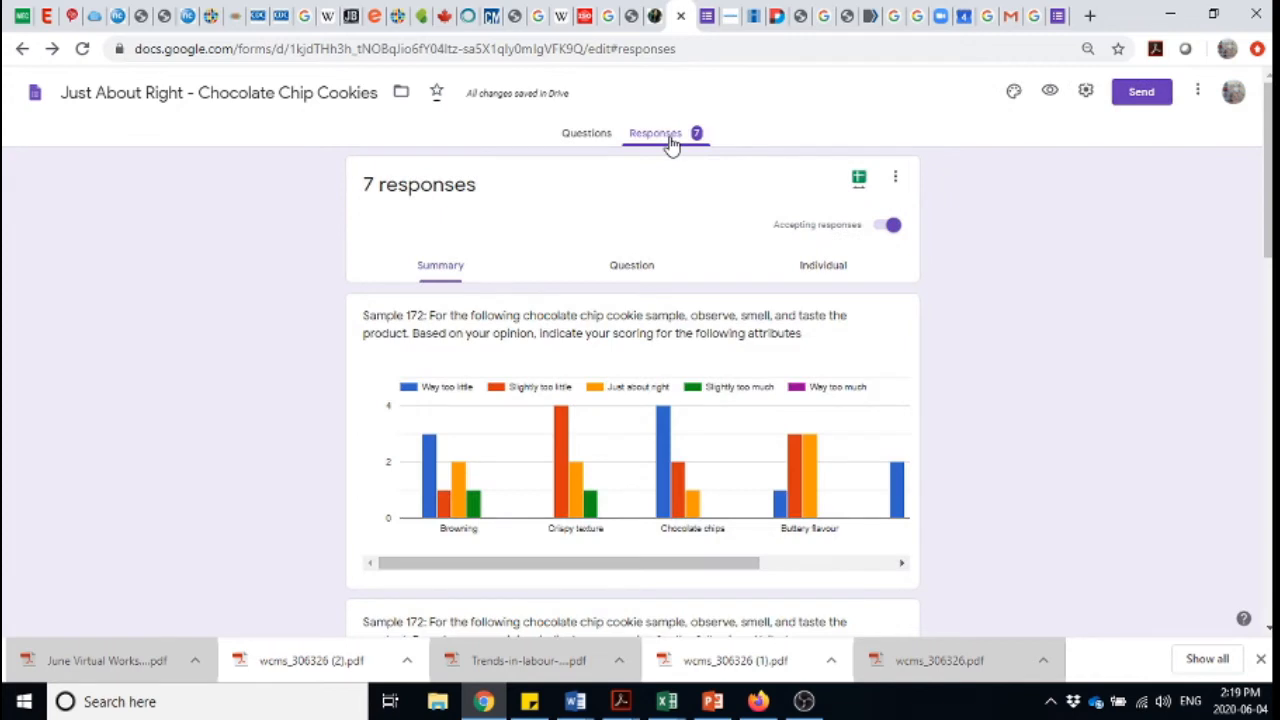
pyautogui.moveTo(1004, 304)
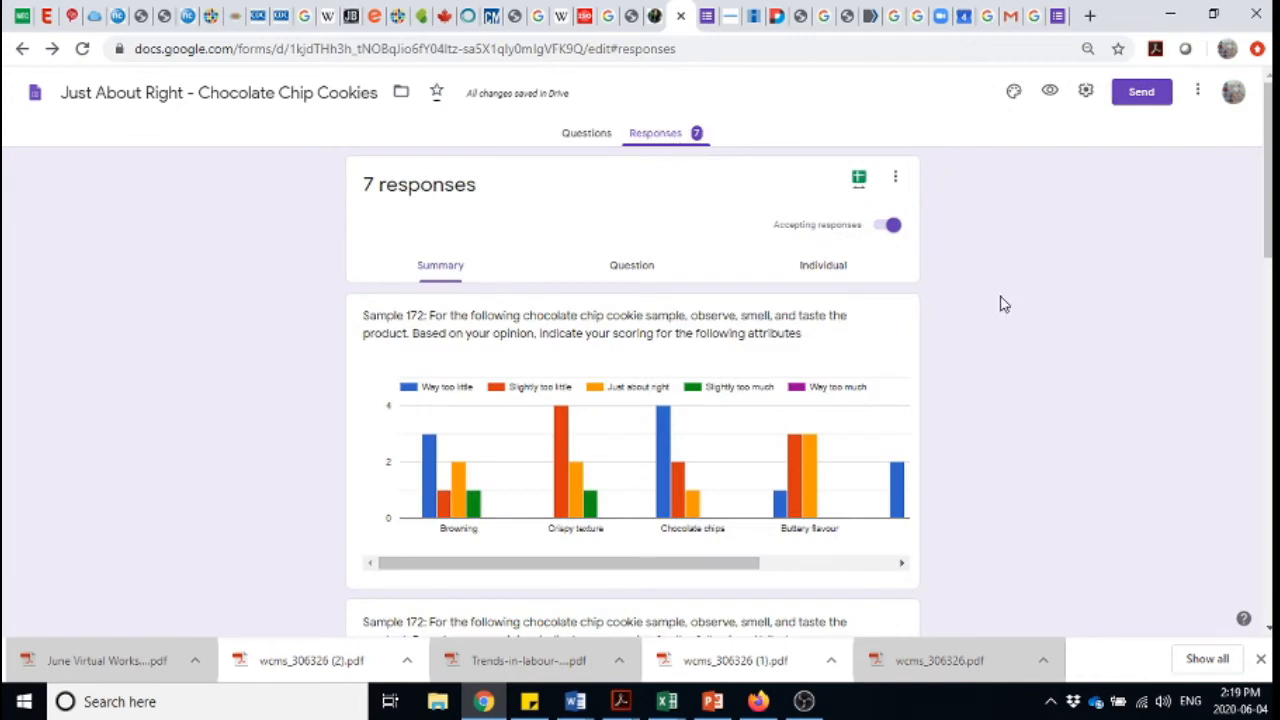
# Scroll through the 7-response summary to review the Sample 172 charts.
pyautogui.scroll(-3)
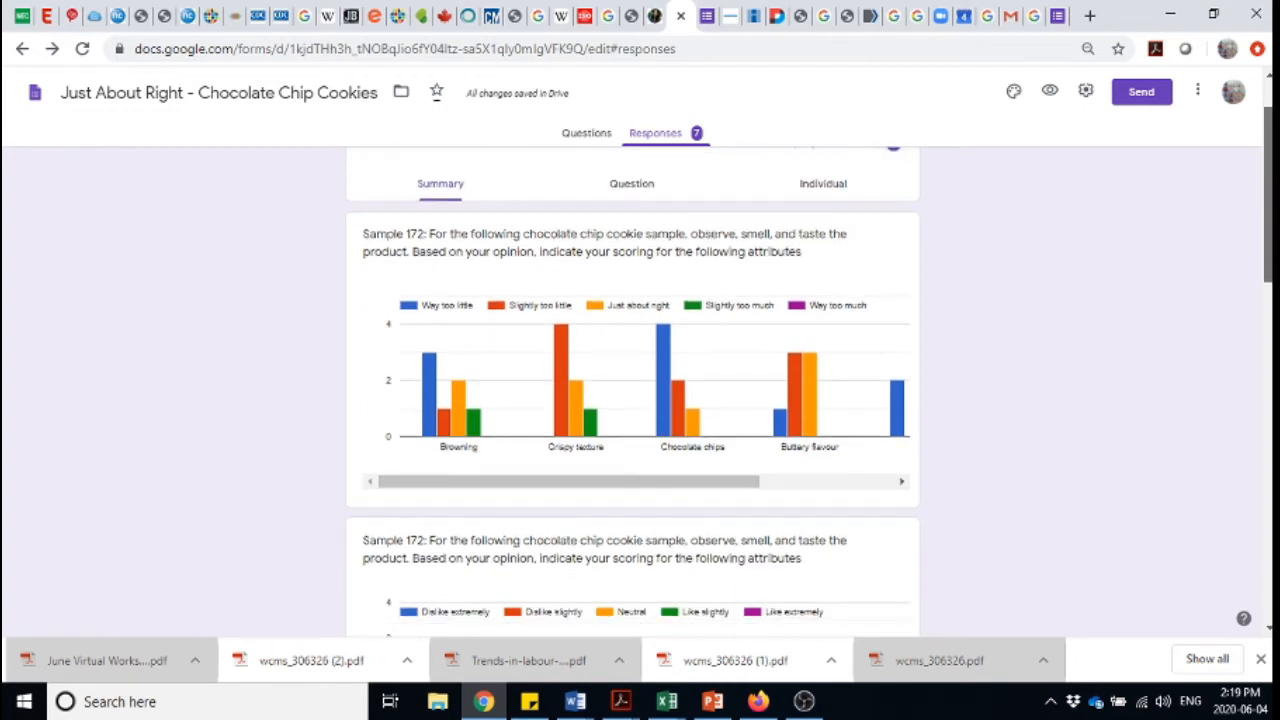
pyautogui.scroll(3)
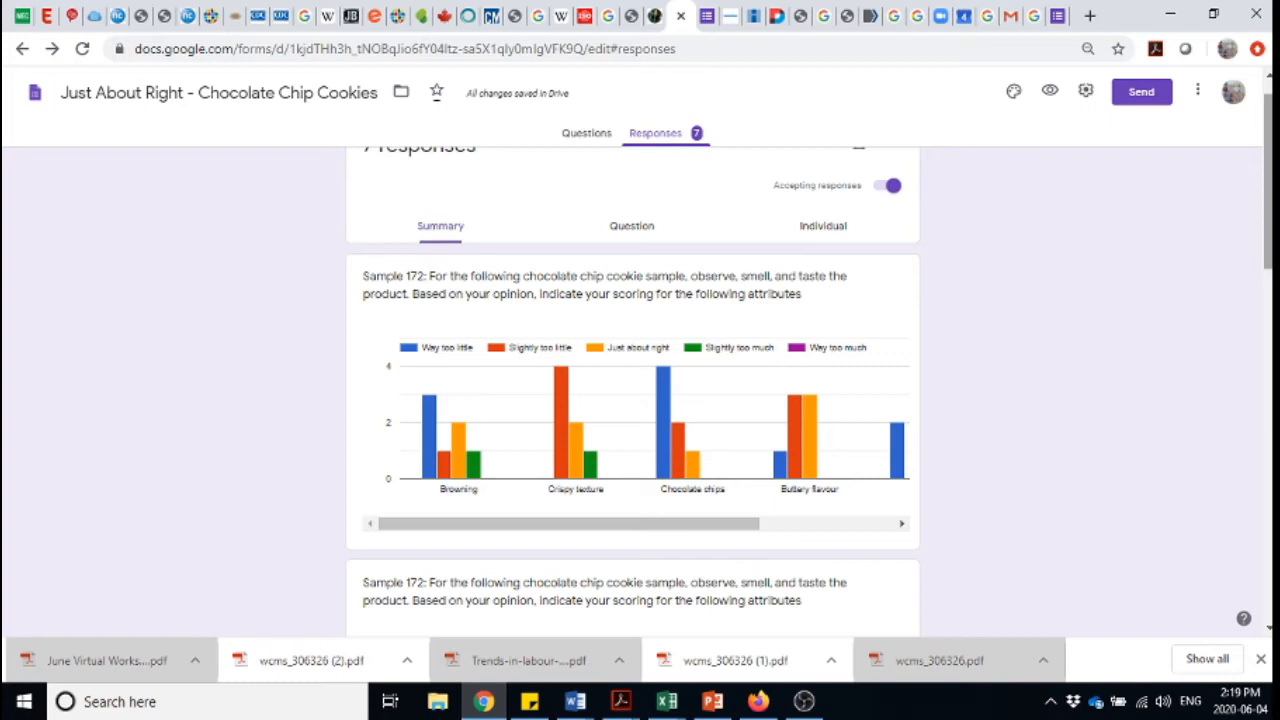
pyautogui.scroll(3)
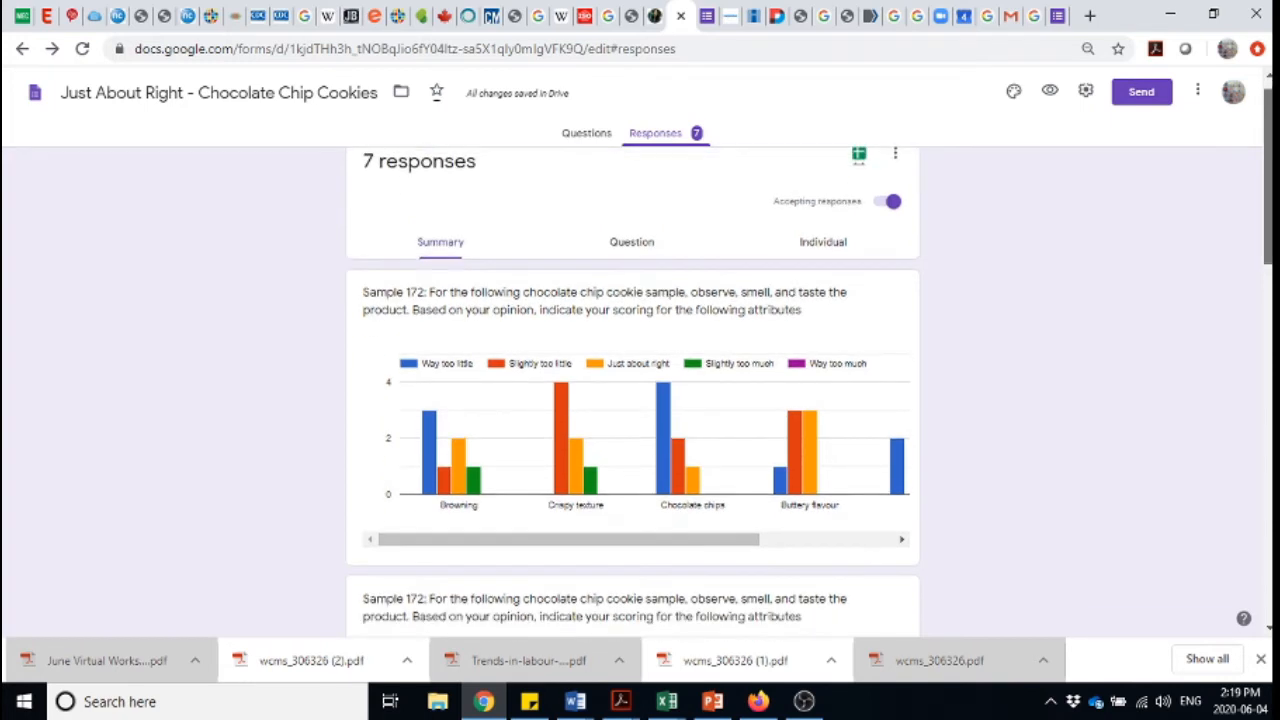
pyautogui.scroll(3)
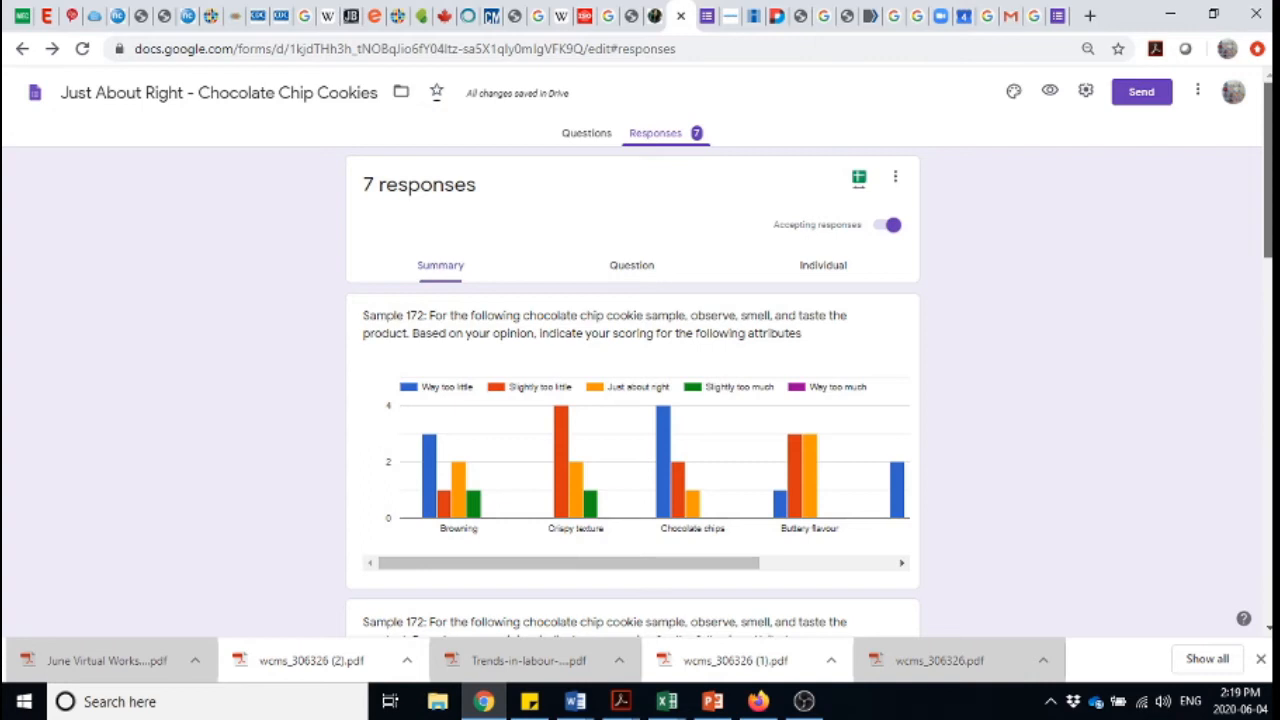
pyautogui.scroll(-3)
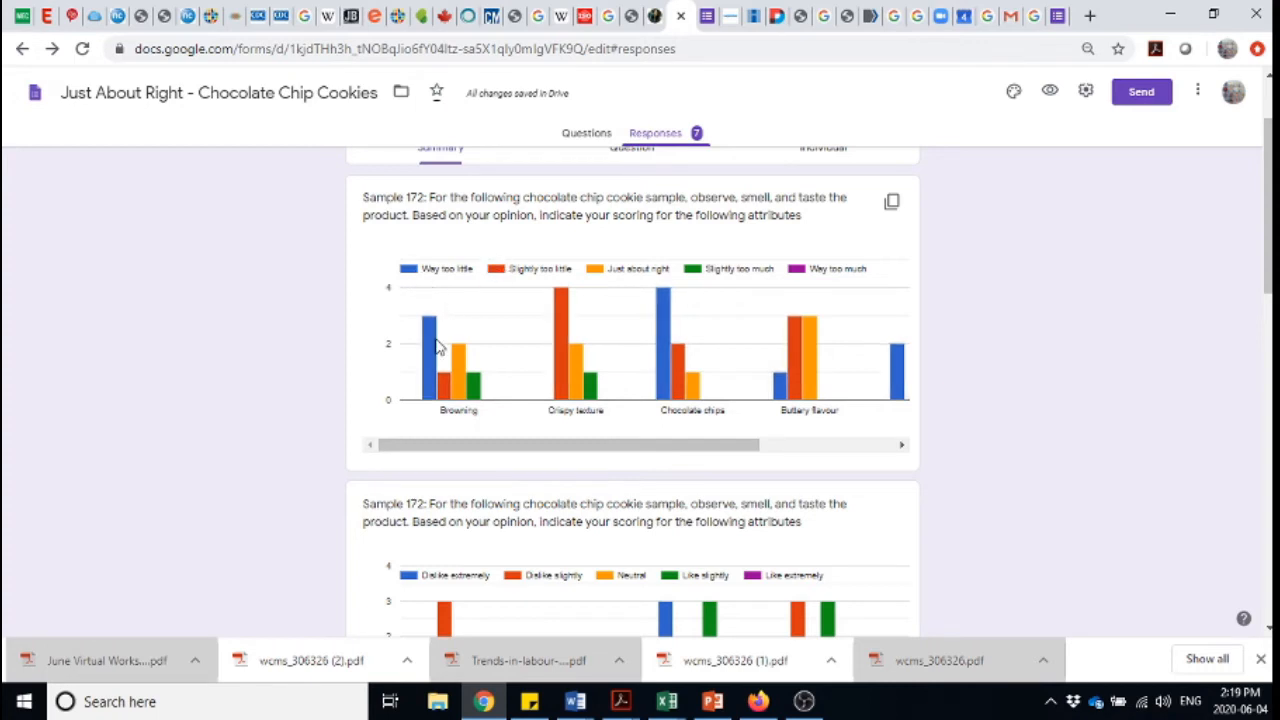
pyautogui.moveTo(430, 345)
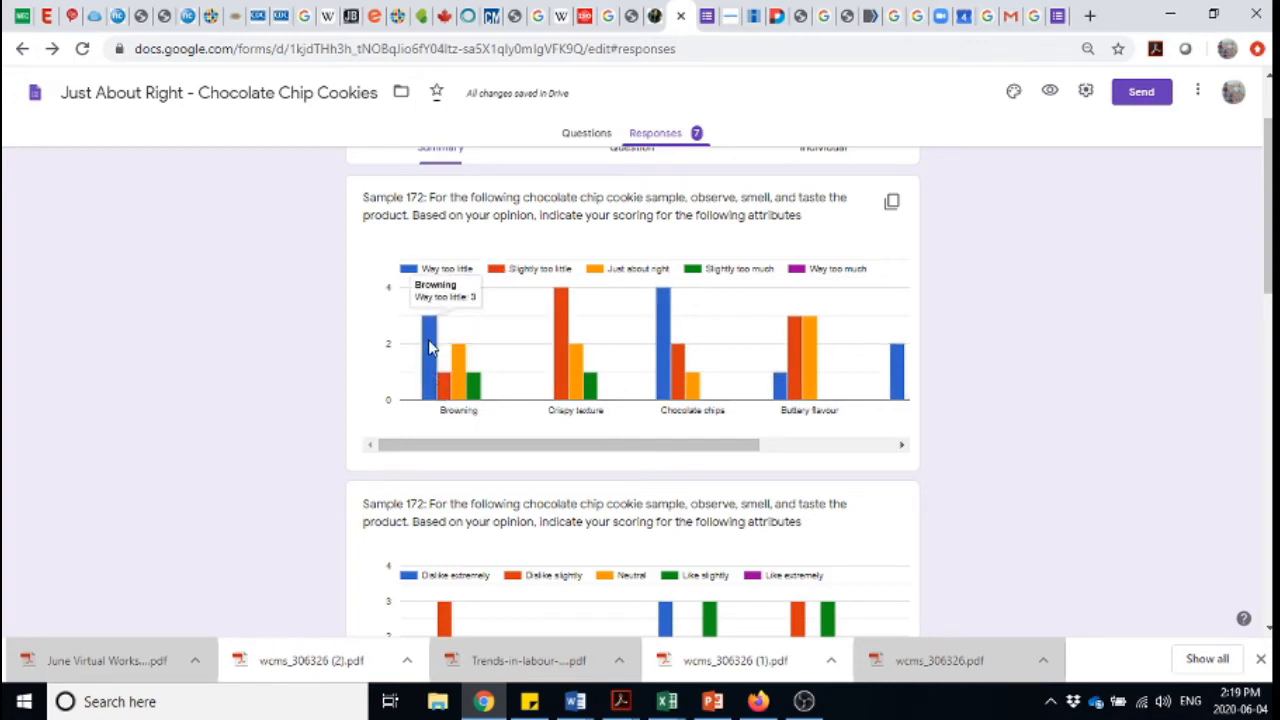
pyautogui.moveTo(668, 320)
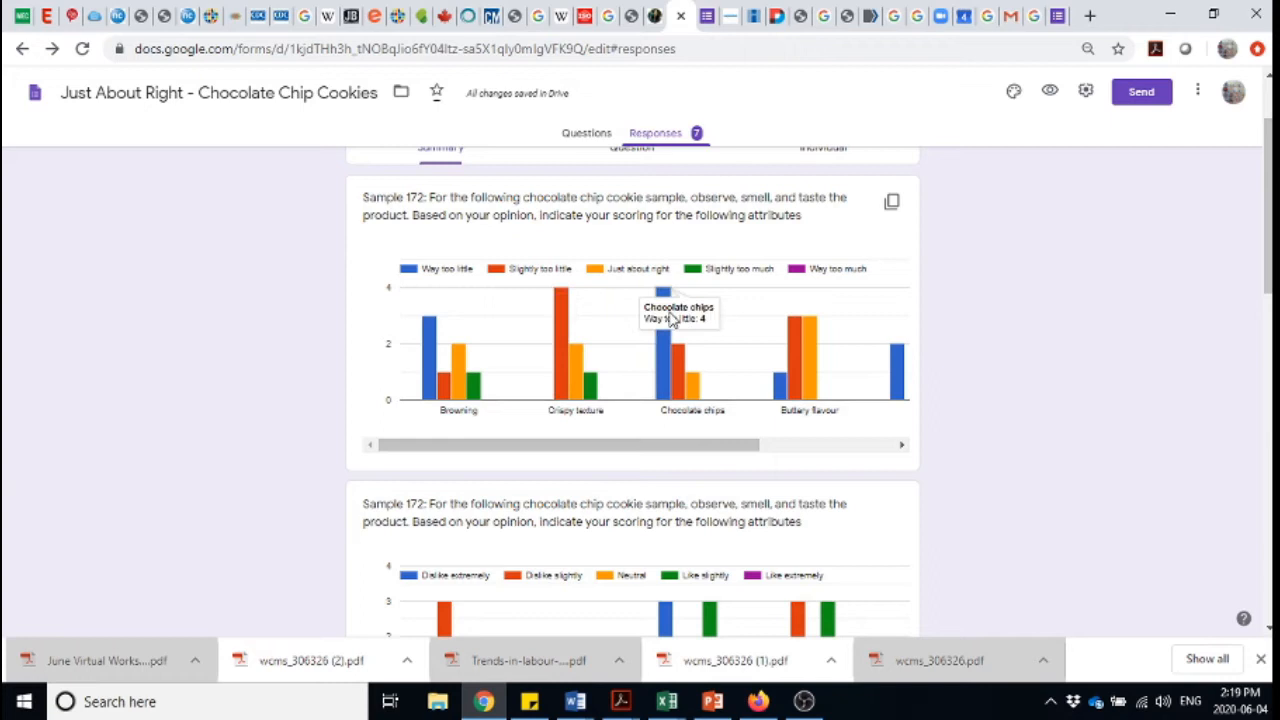
pyautogui.moveTo(668, 330)
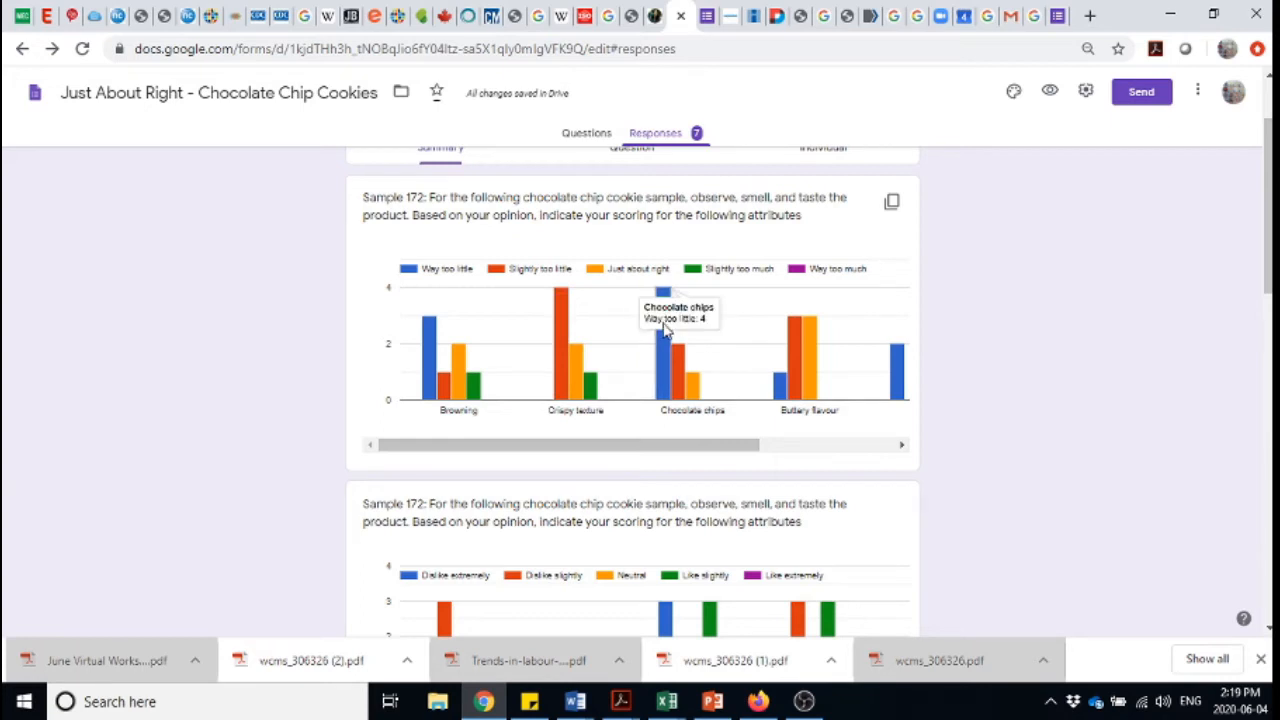
pyautogui.moveTo(667, 345)
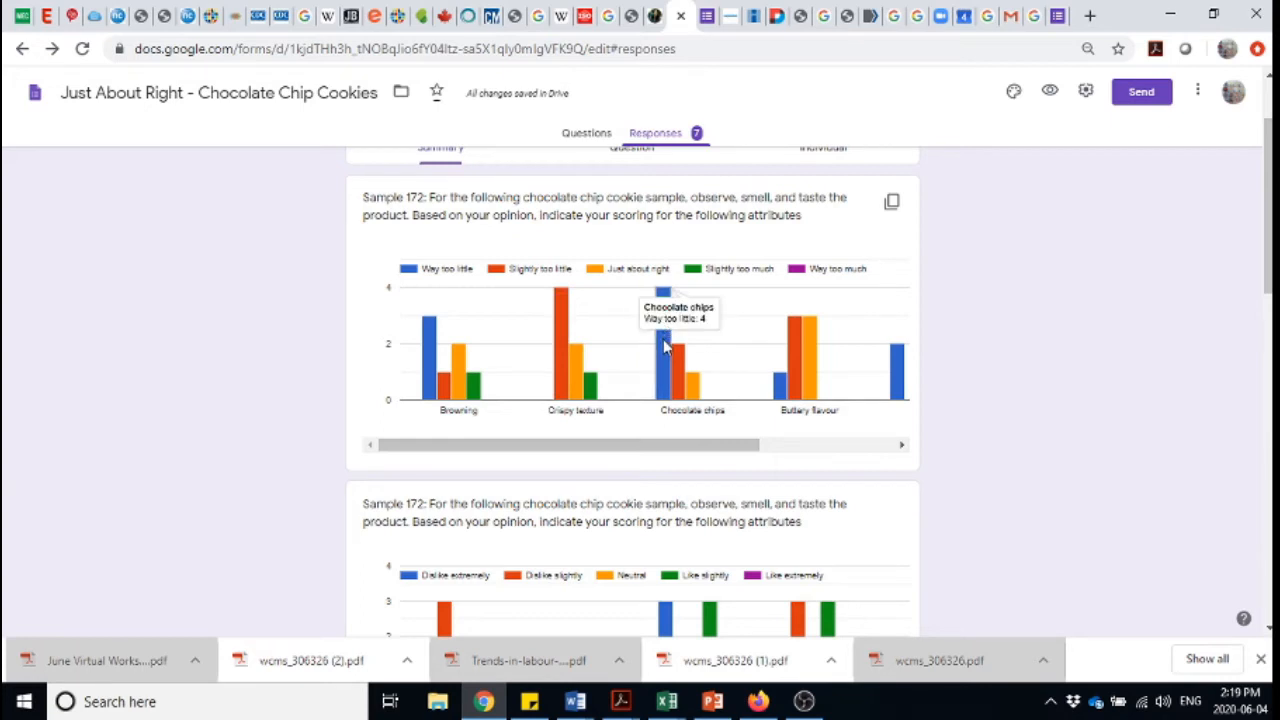
pyautogui.moveTo(565, 340)
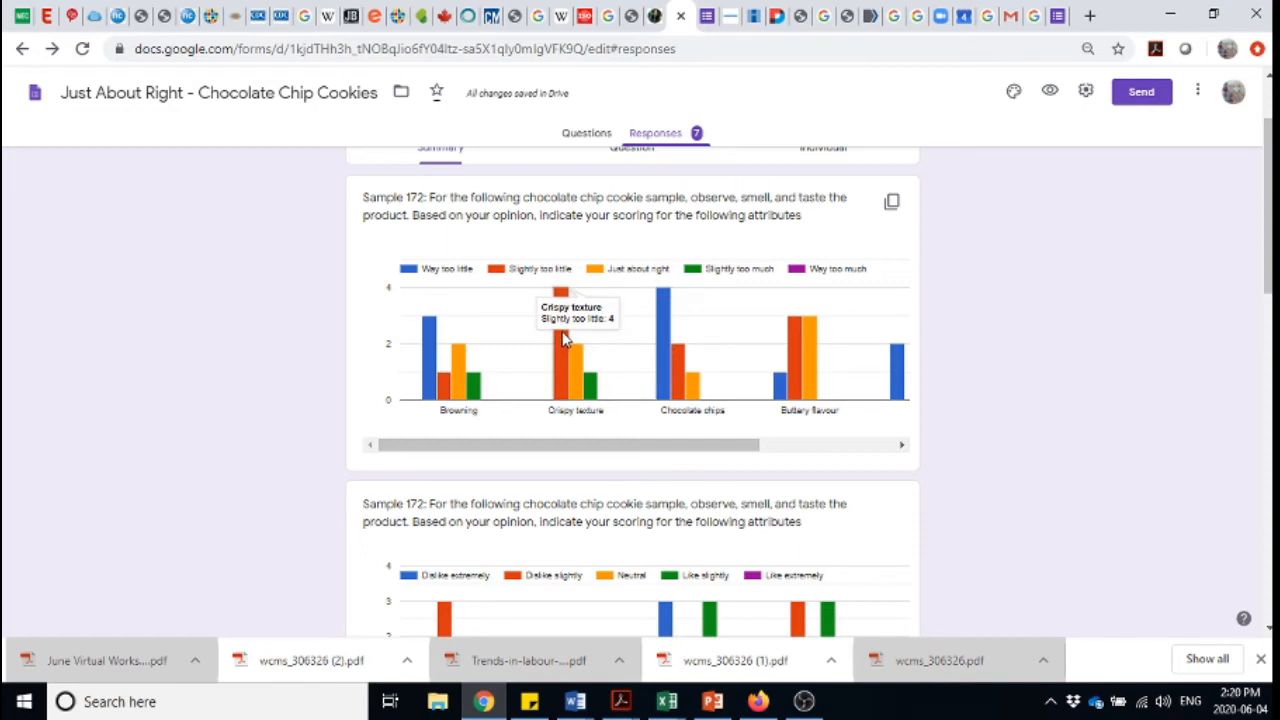
pyautogui.moveTo(583, 343)
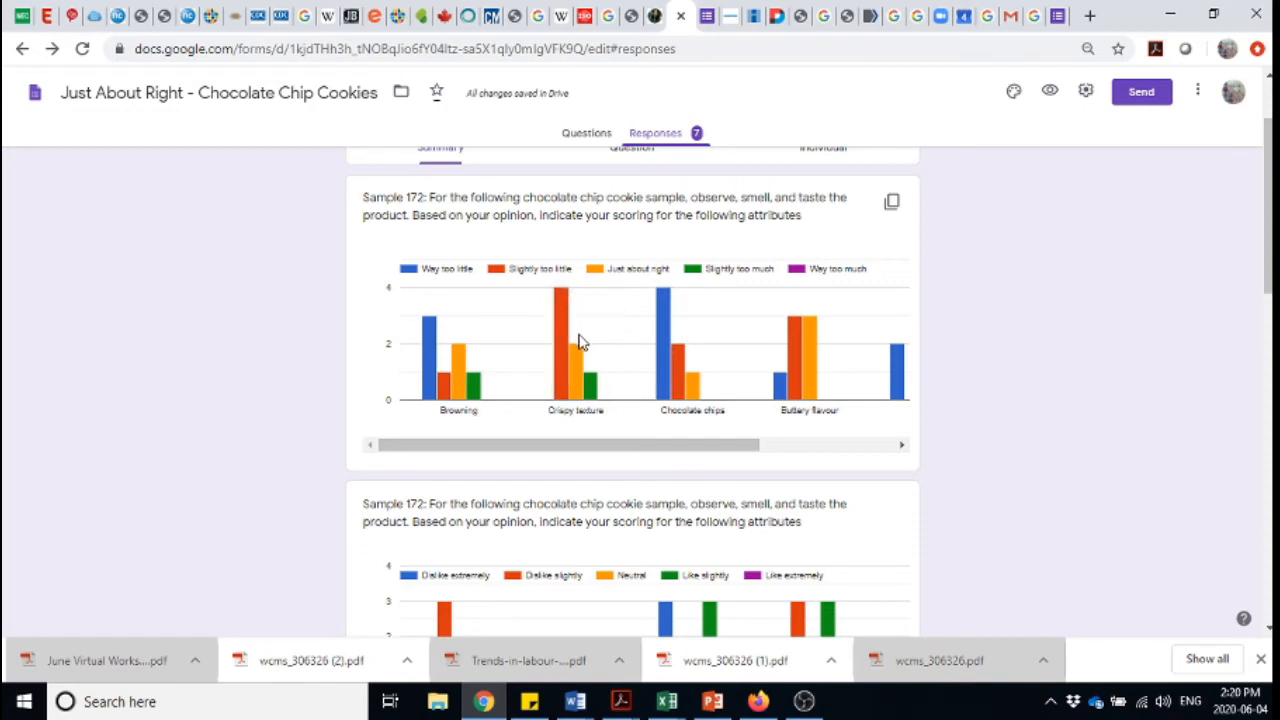
pyautogui.moveTo(500, 378)
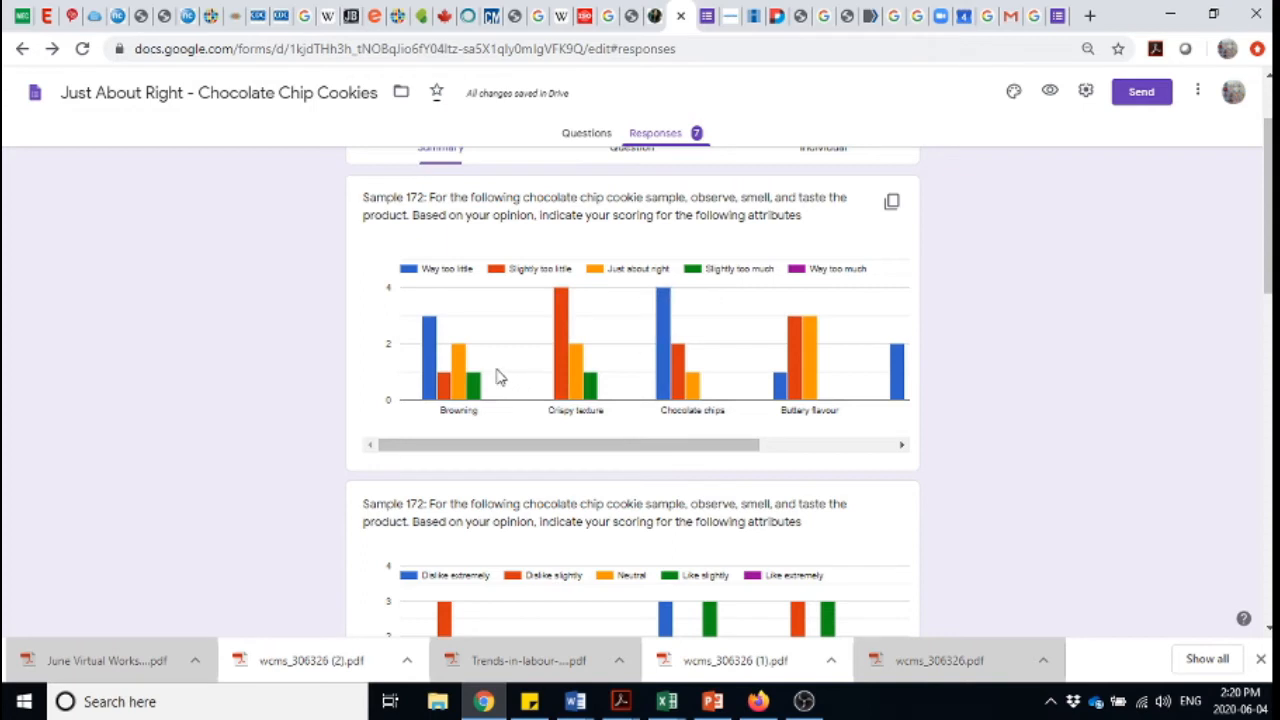
pyautogui.moveTo(768, 333)
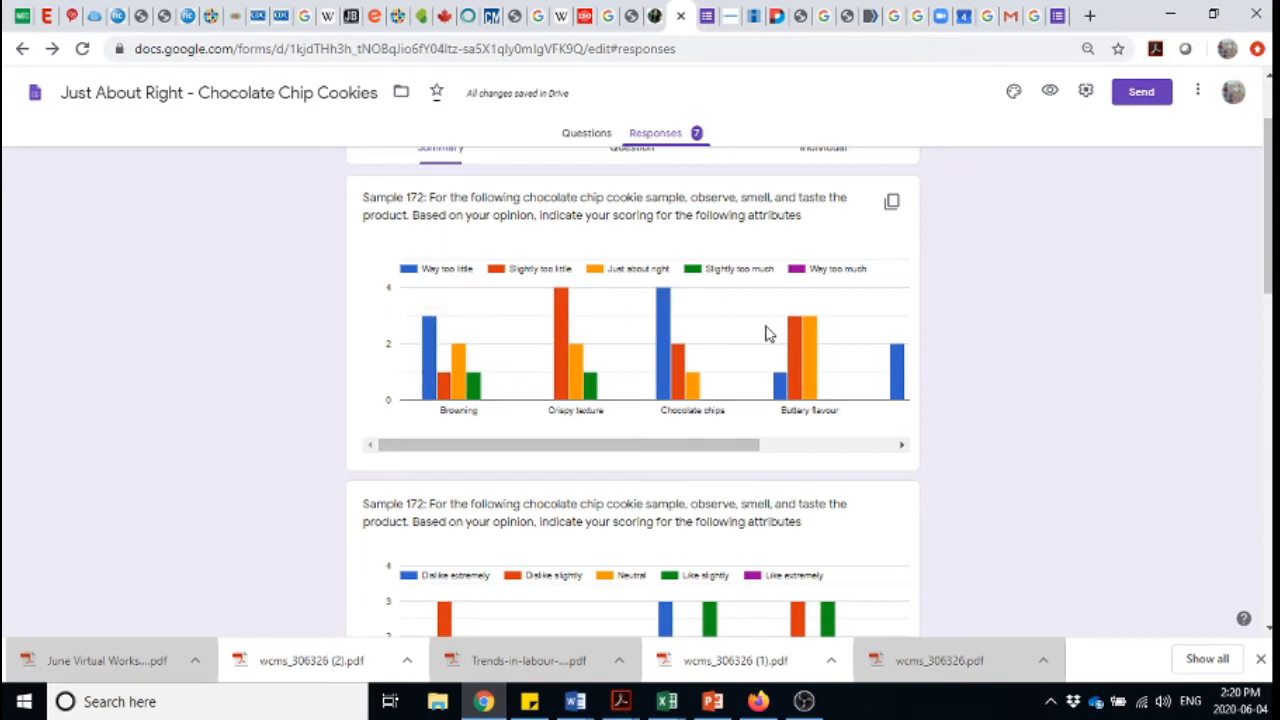
pyautogui.moveTo(808, 350)
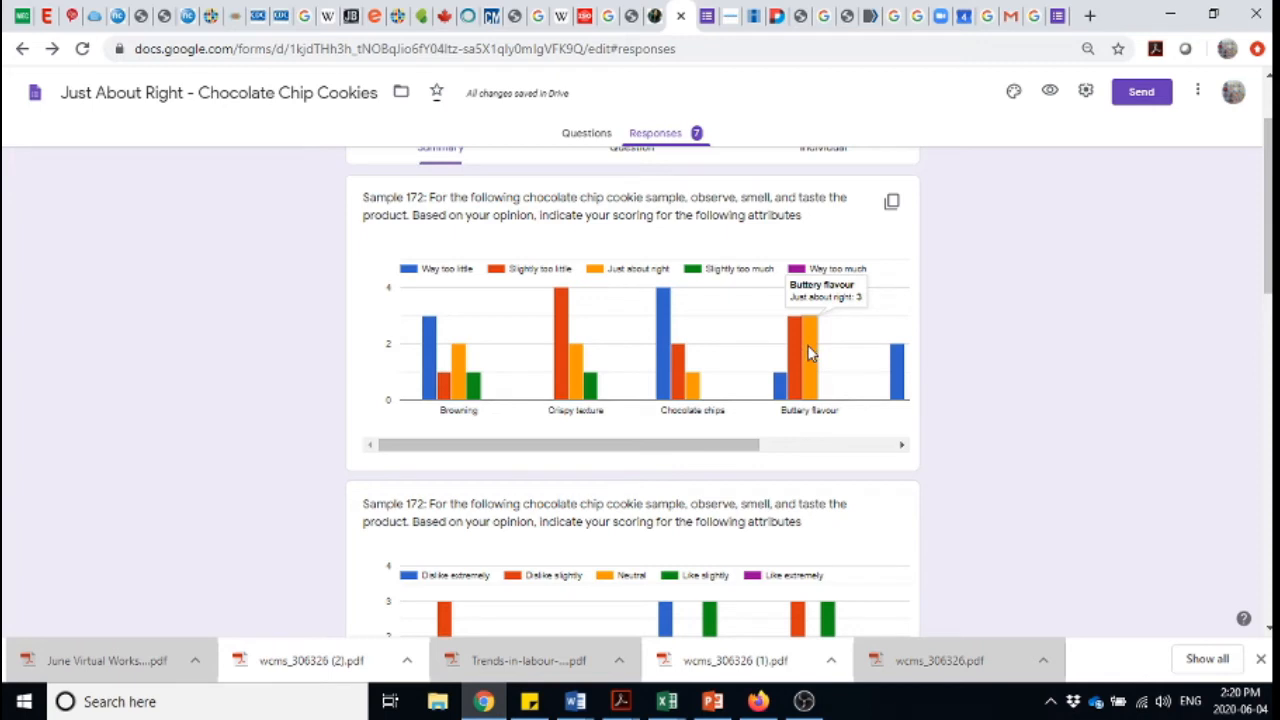
pyautogui.moveTo(795, 355)
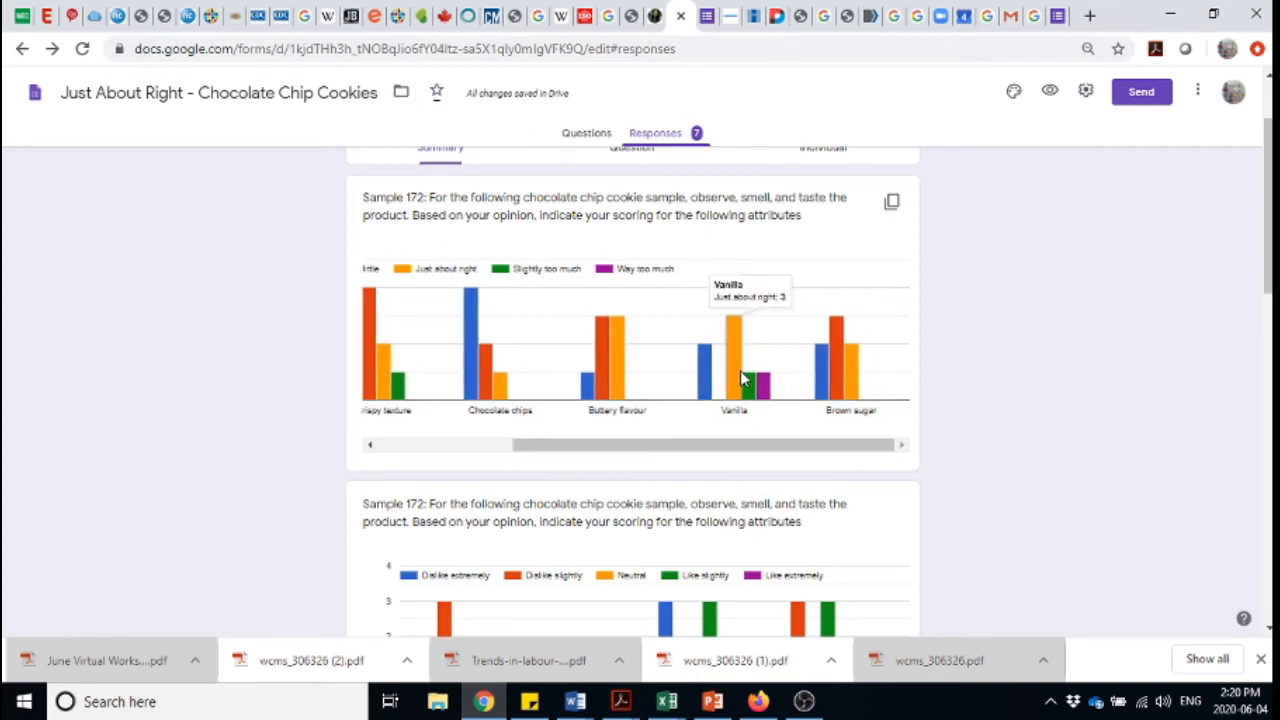
pyautogui.moveTo(715, 385)
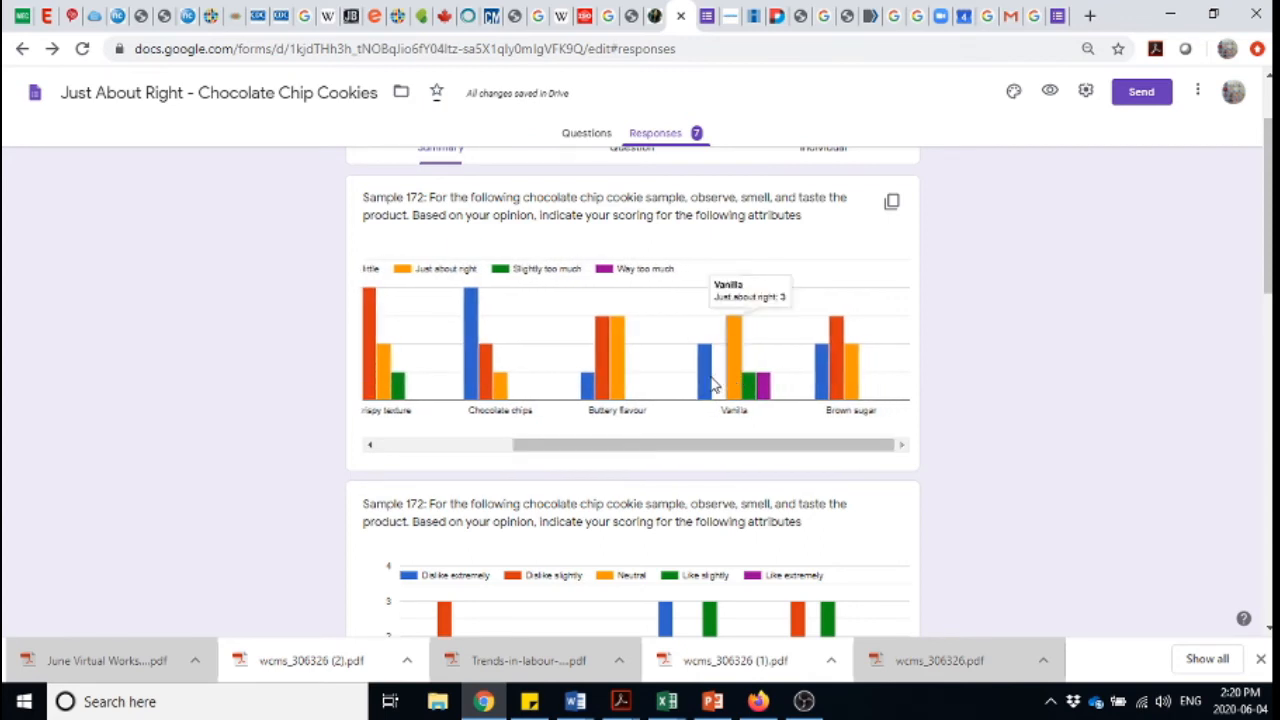
pyautogui.moveTo(738, 385)
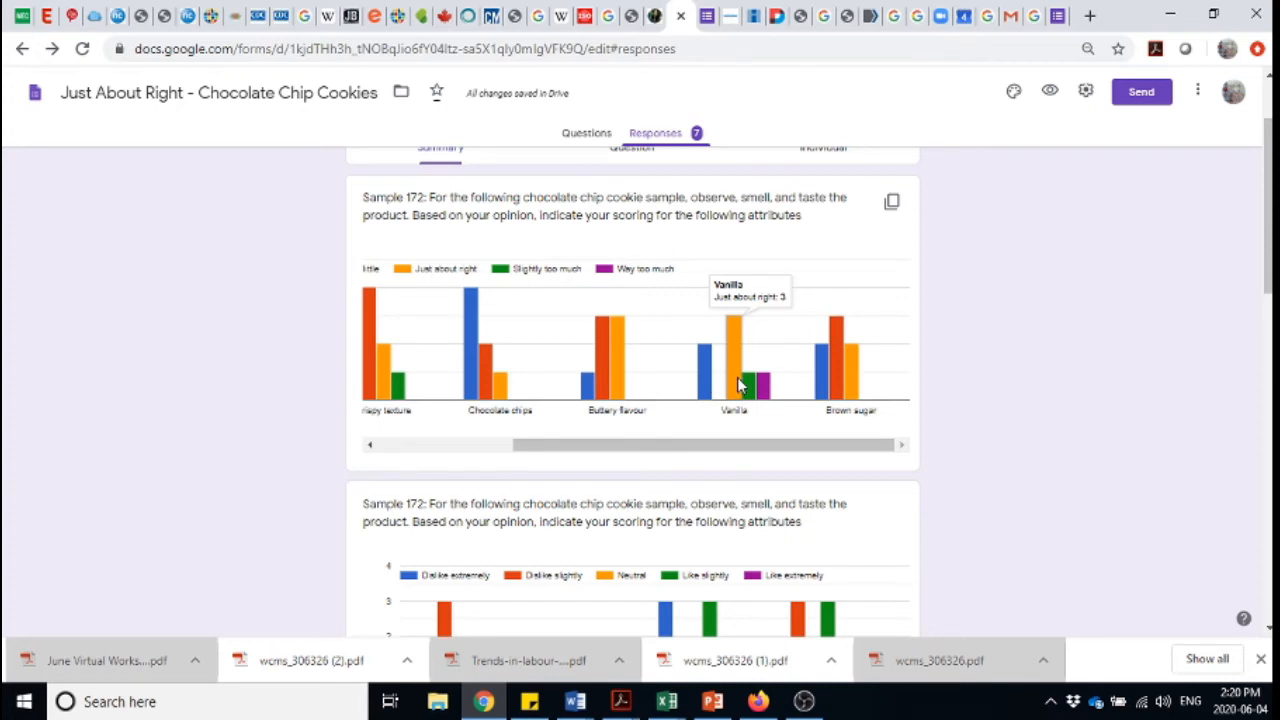
pyautogui.moveTo(705, 395)
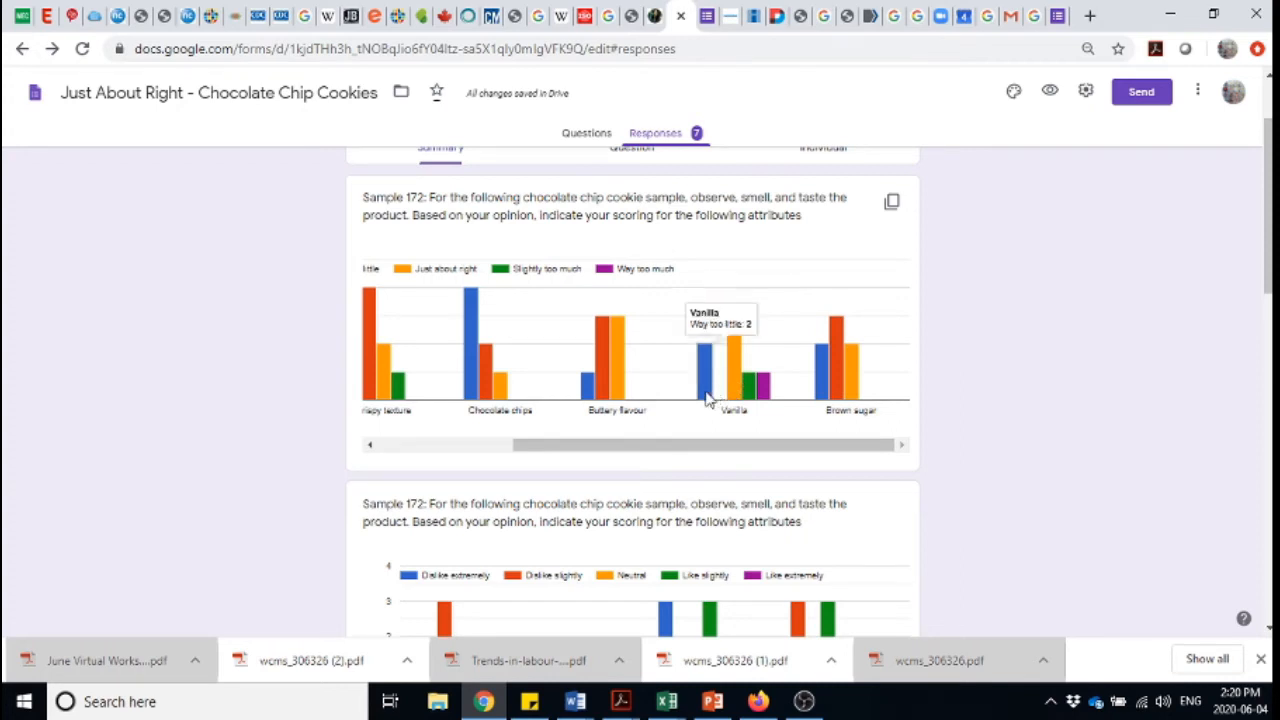
pyautogui.moveTo(703, 405)
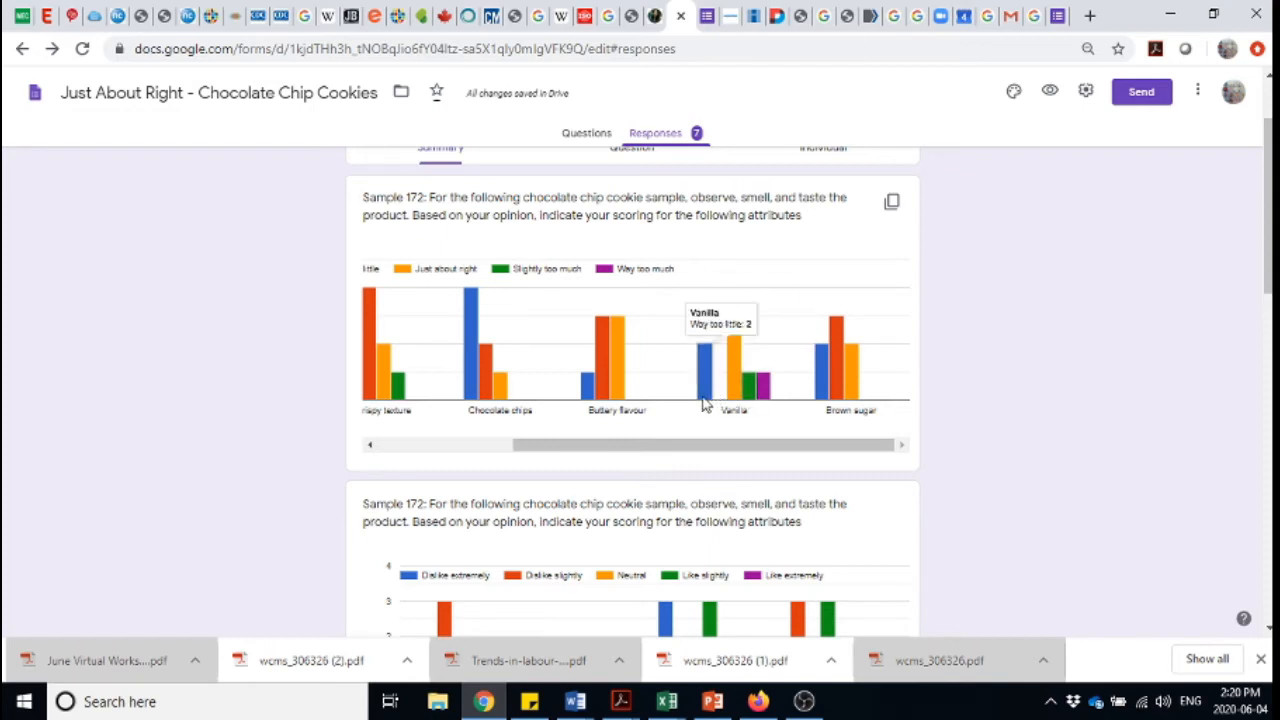
pyautogui.moveTo(760, 400)
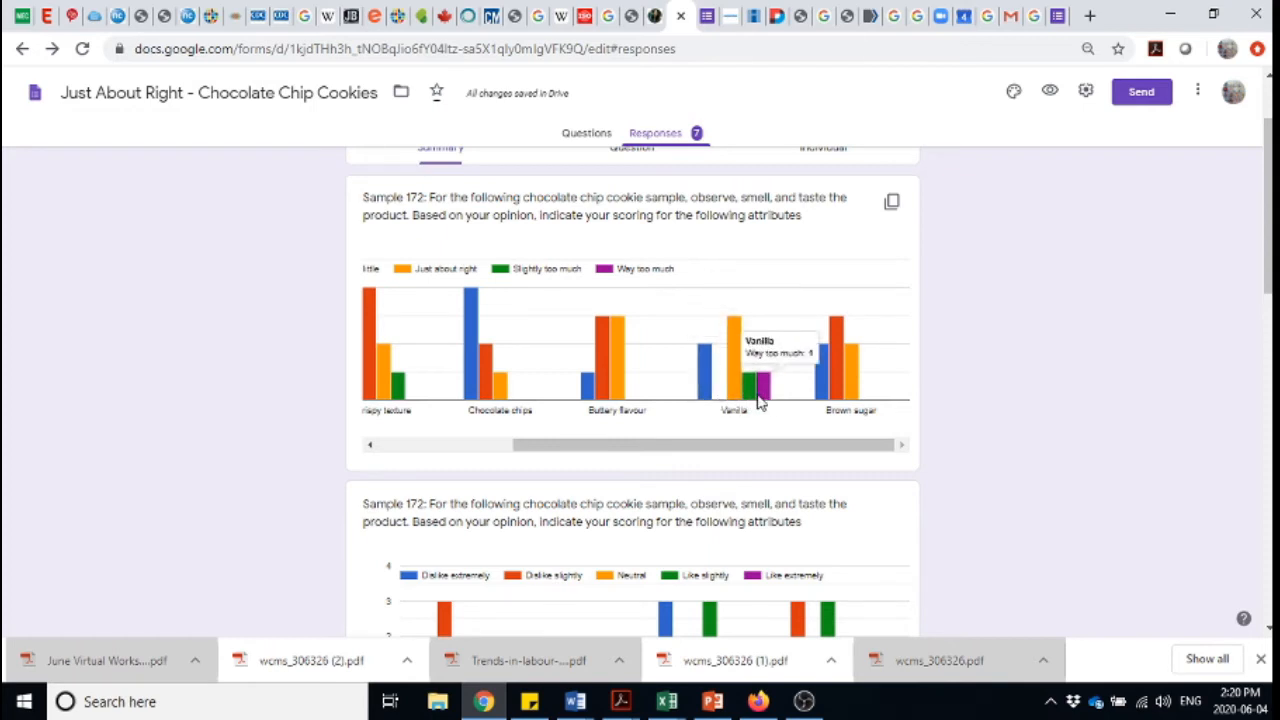
pyautogui.moveTo(765, 405)
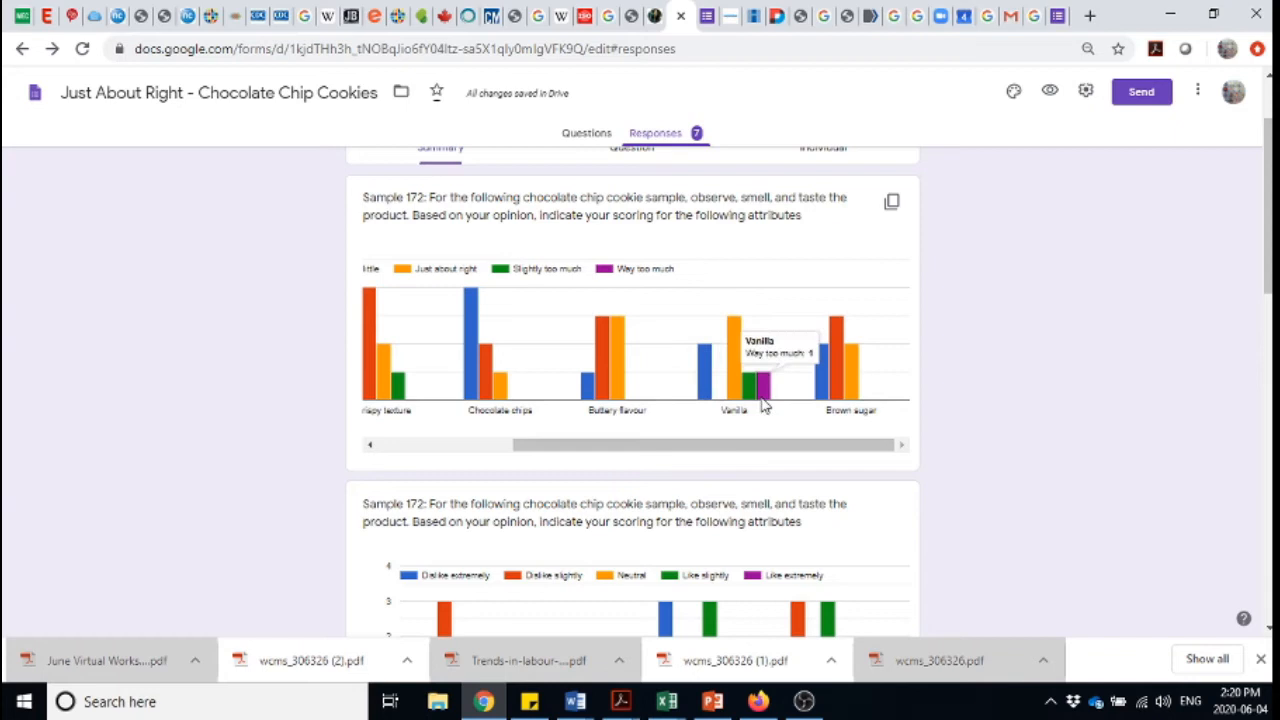
pyautogui.moveTo(705, 400)
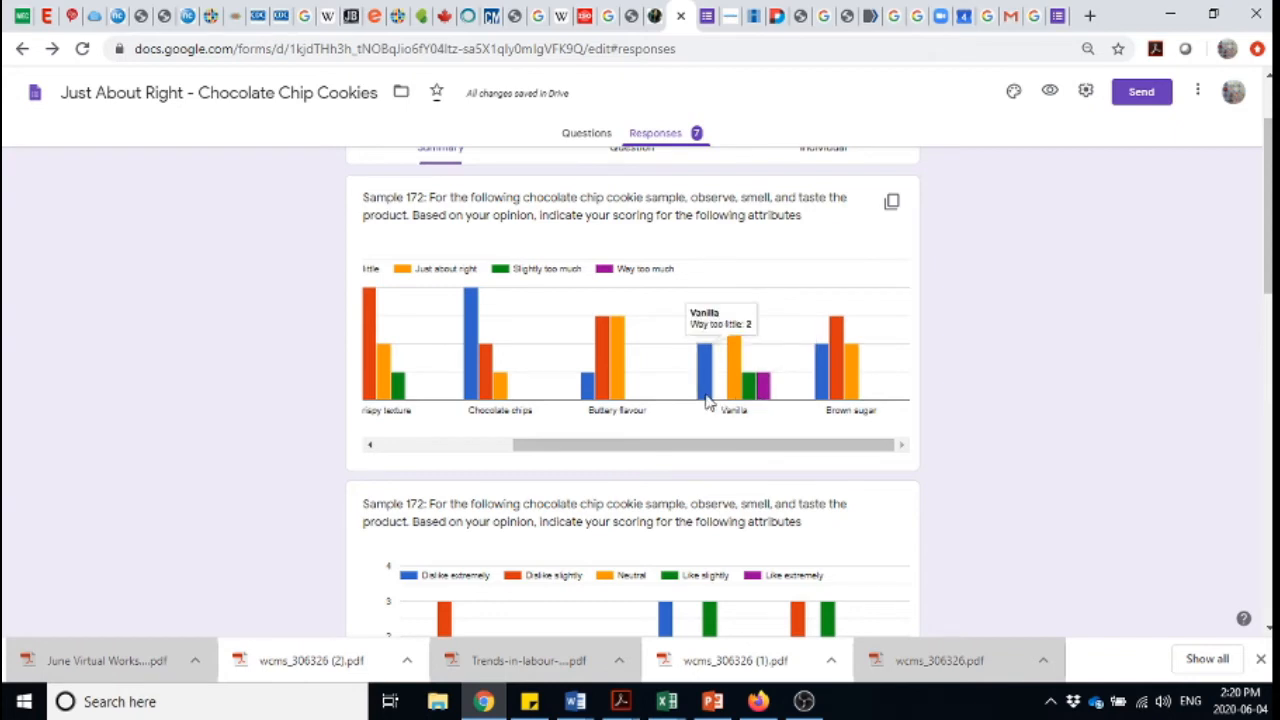
pyautogui.moveTo(760, 395)
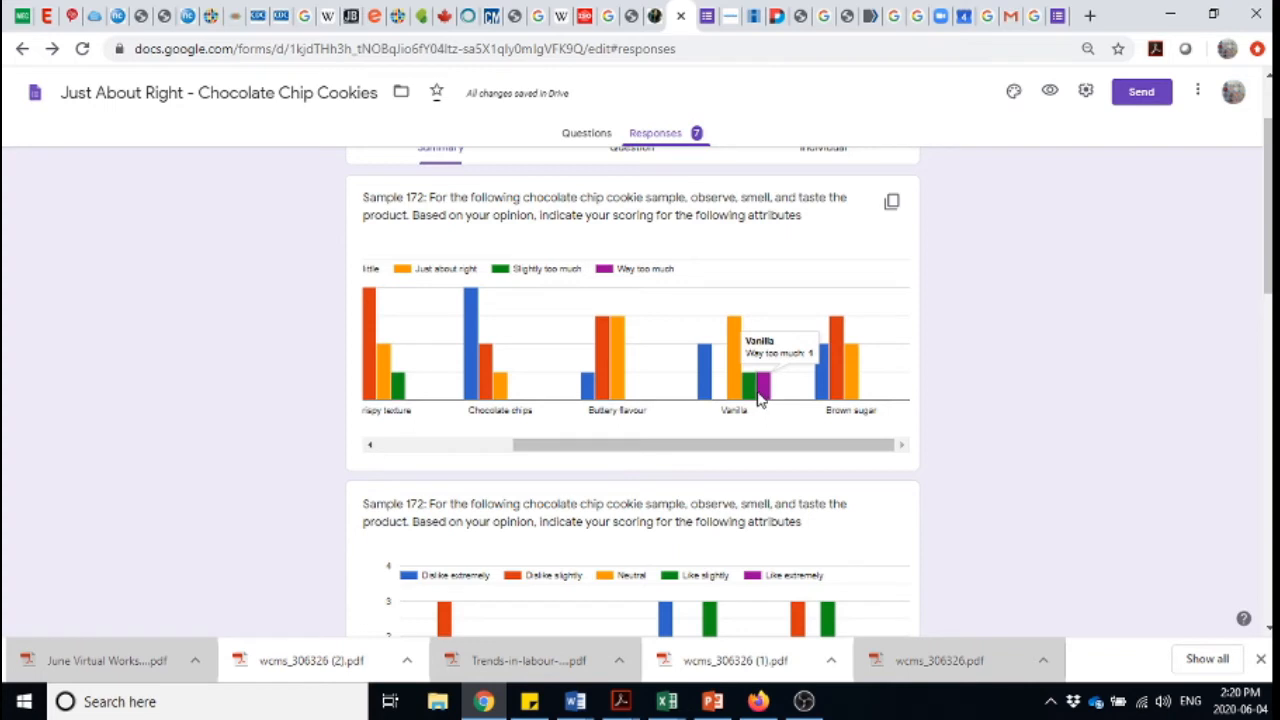
pyautogui.moveTo(755, 390)
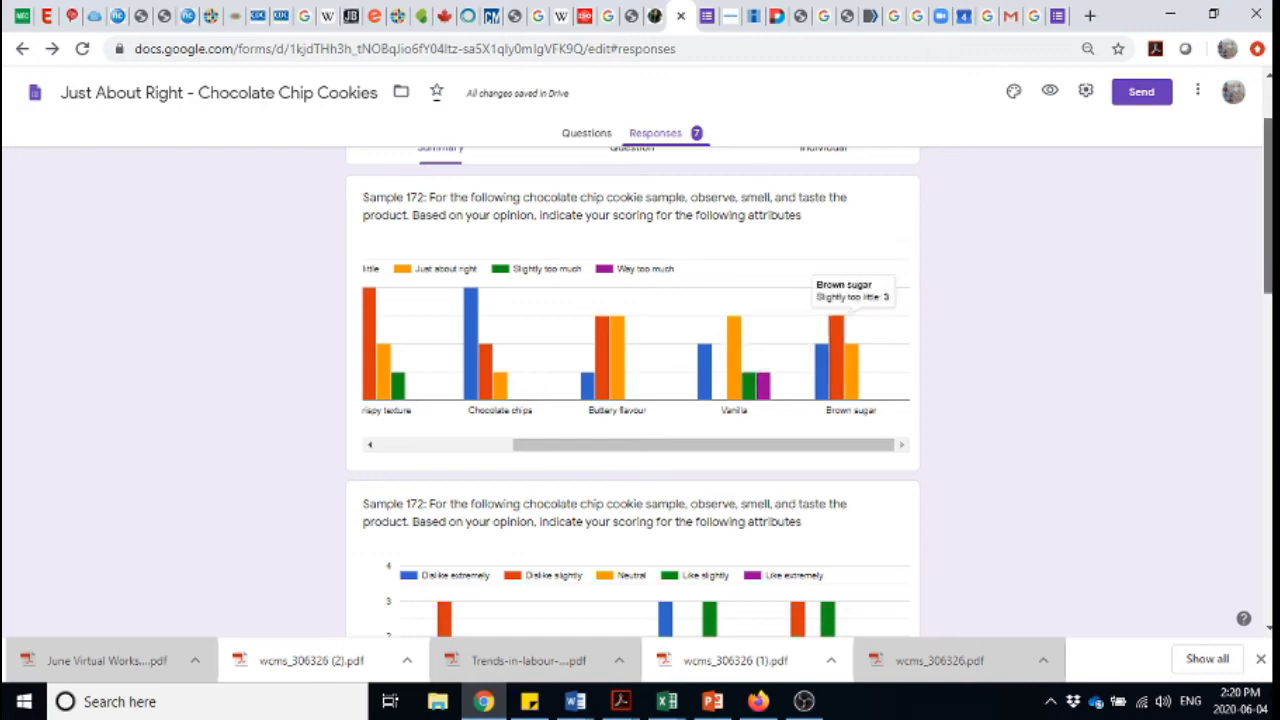
# Scroll back up and switch to Individual responses, showing response 1 of 7.
pyautogui.scroll(3)
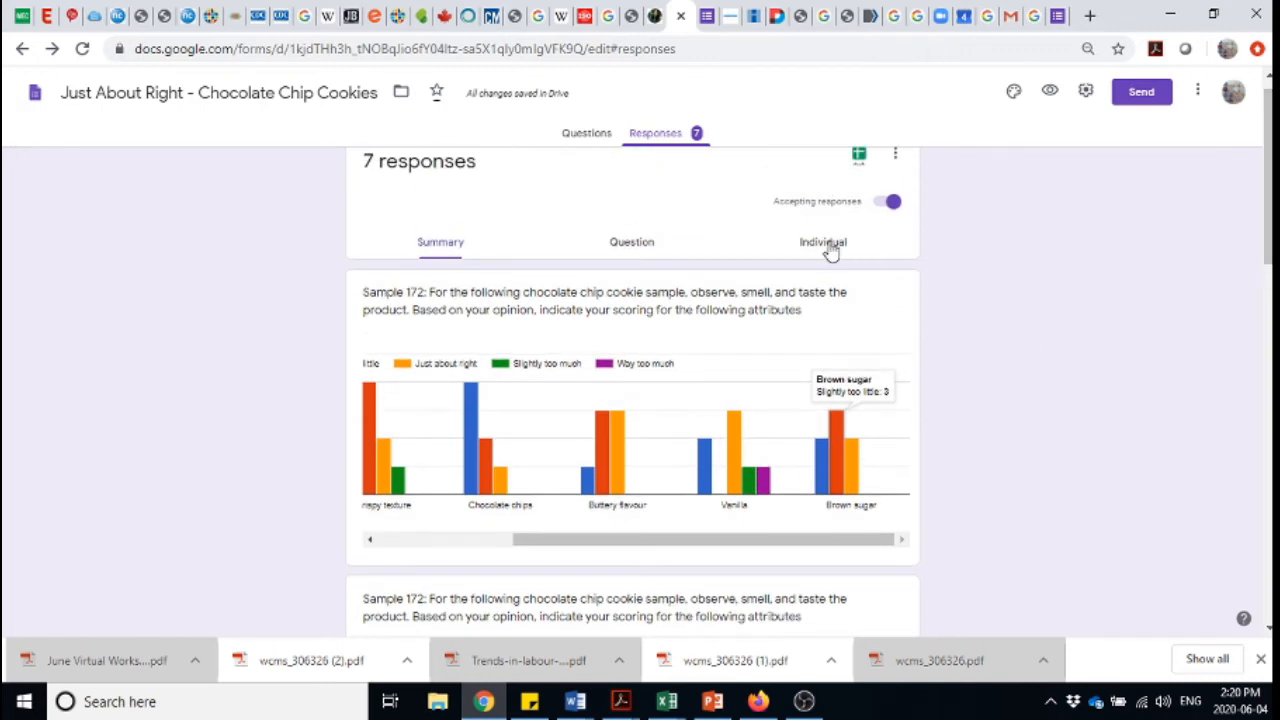
pyautogui.click(822, 241)
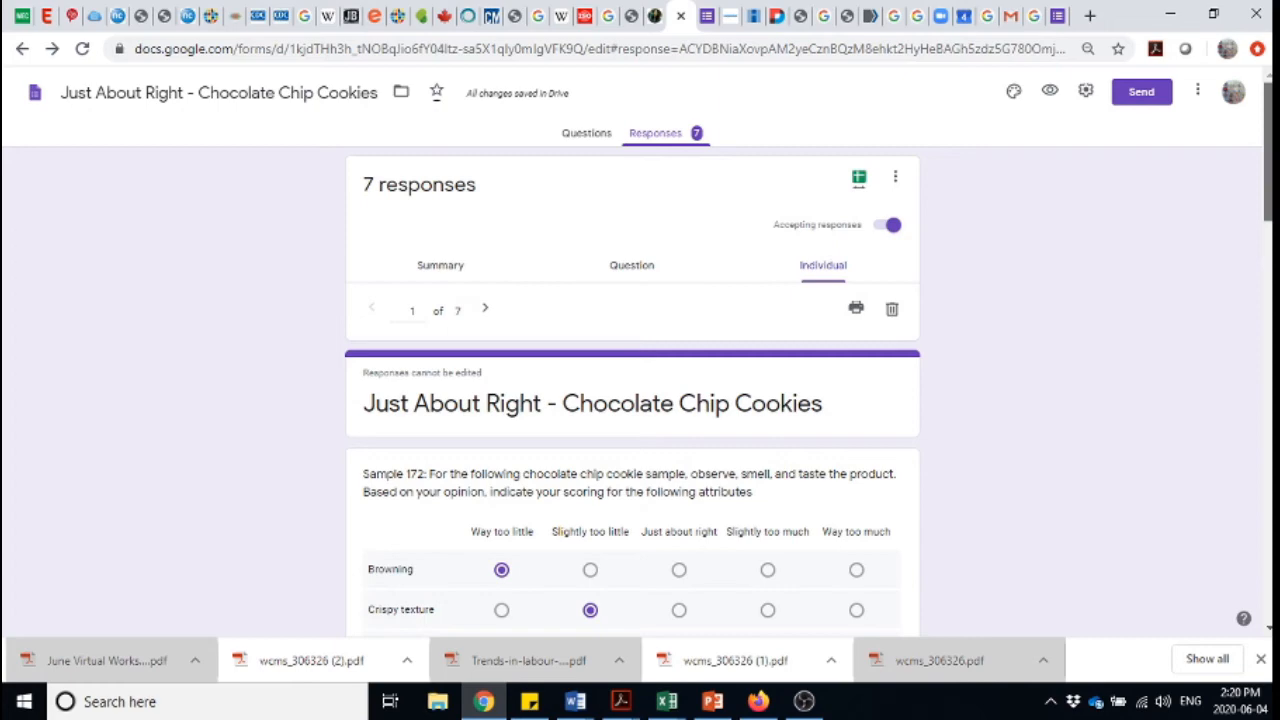
# Leave the individual response via Questions and Responses, landing on the 7-response Summary view.
pyautogui.scroll(-3)
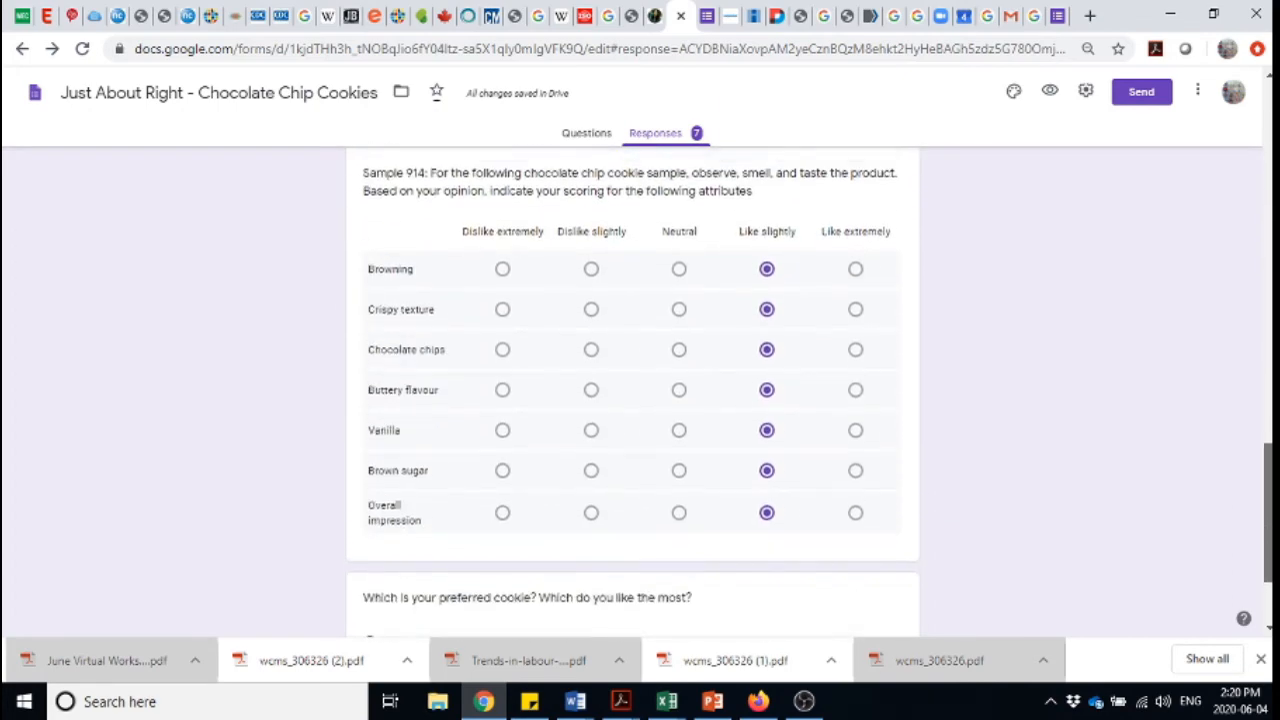
pyautogui.scroll(-3)
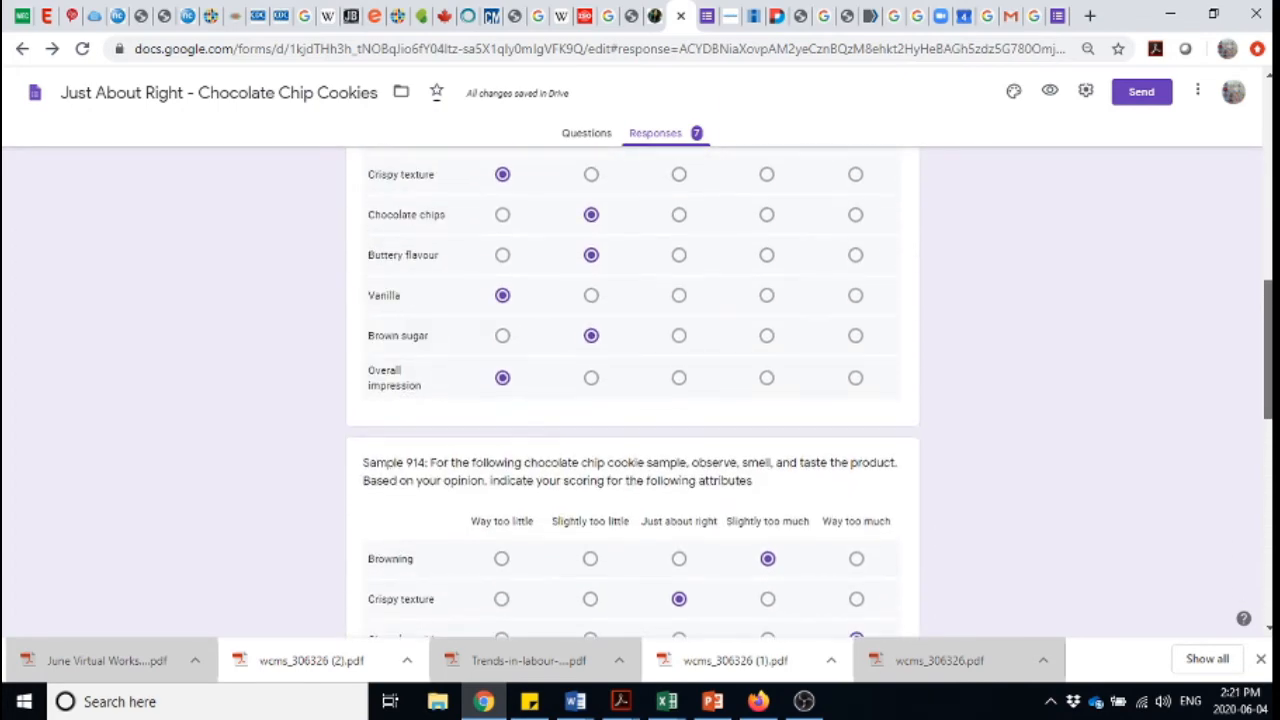
pyautogui.scroll(3)
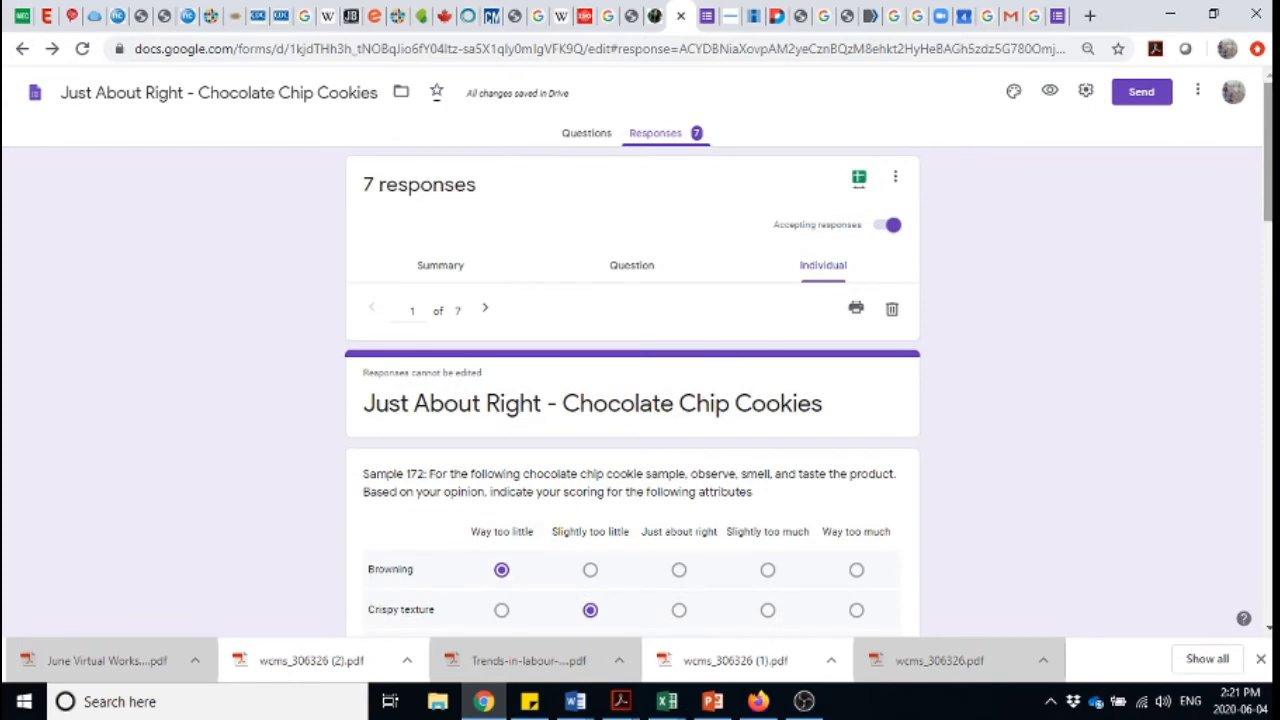
pyautogui.click(586, 133)
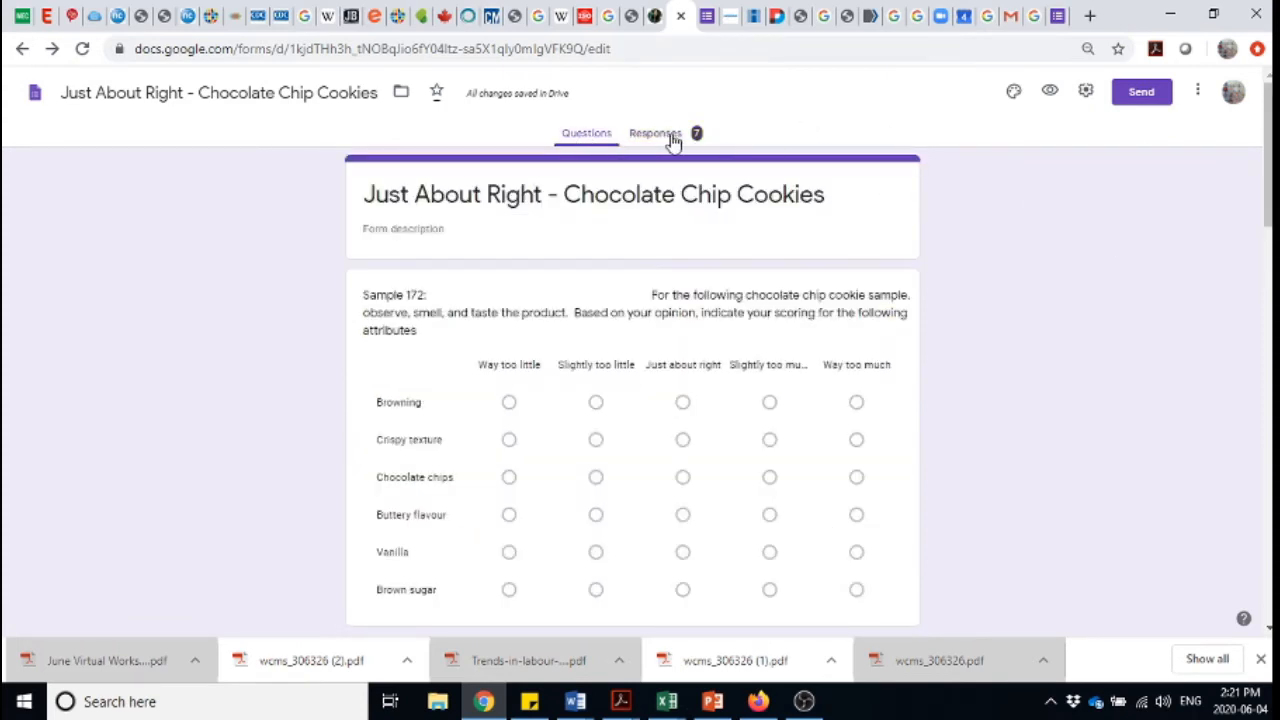
pyautogui.click(654, 133)
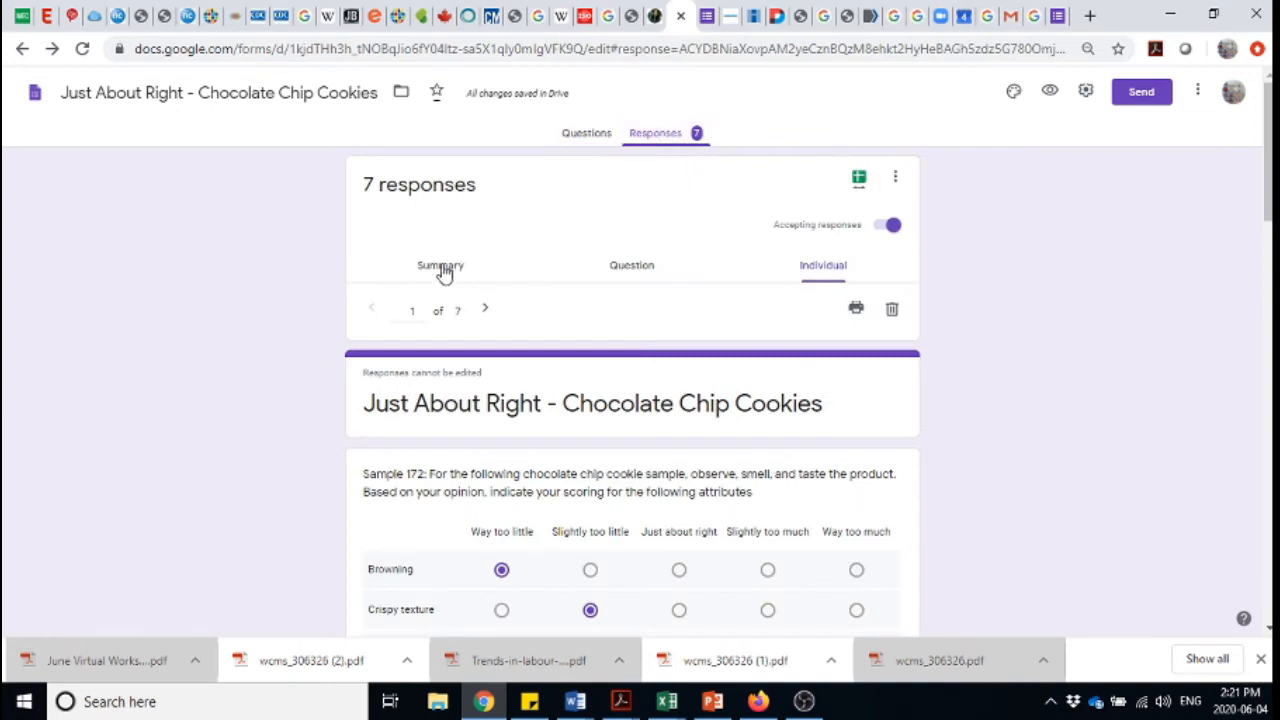
pyautogui.click(440, 265)
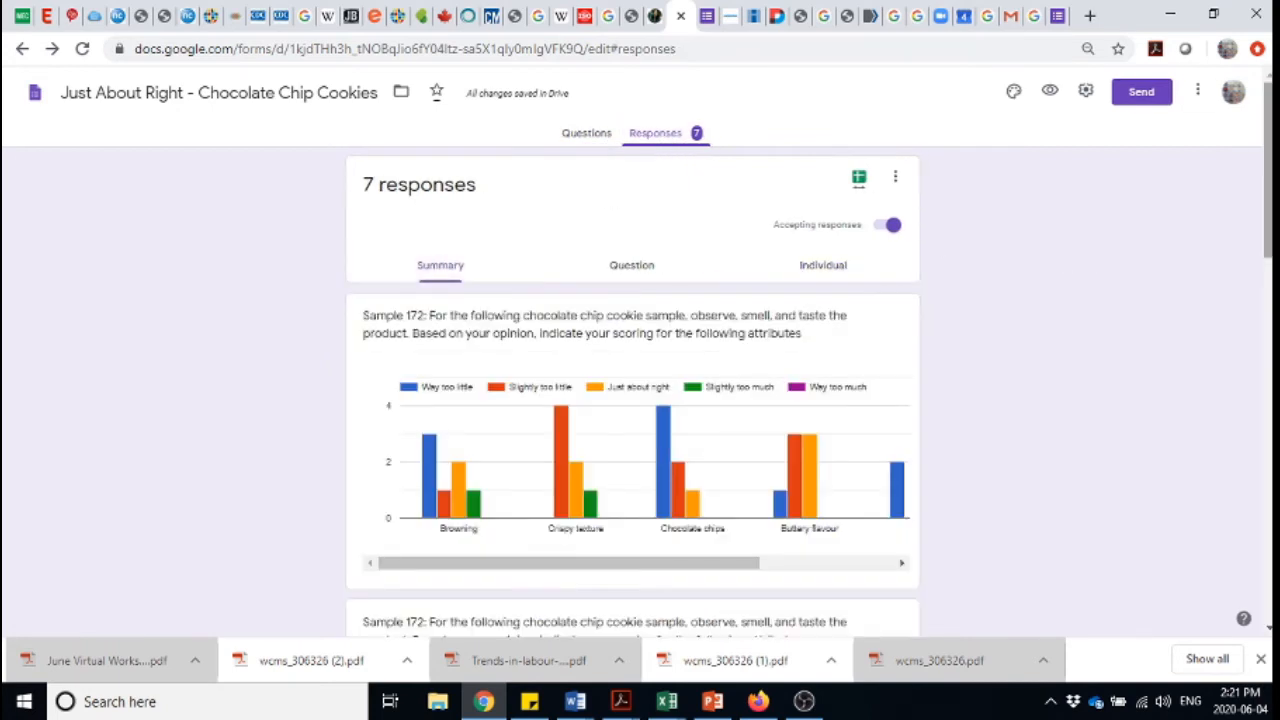
pyautogui.scroll(-3)
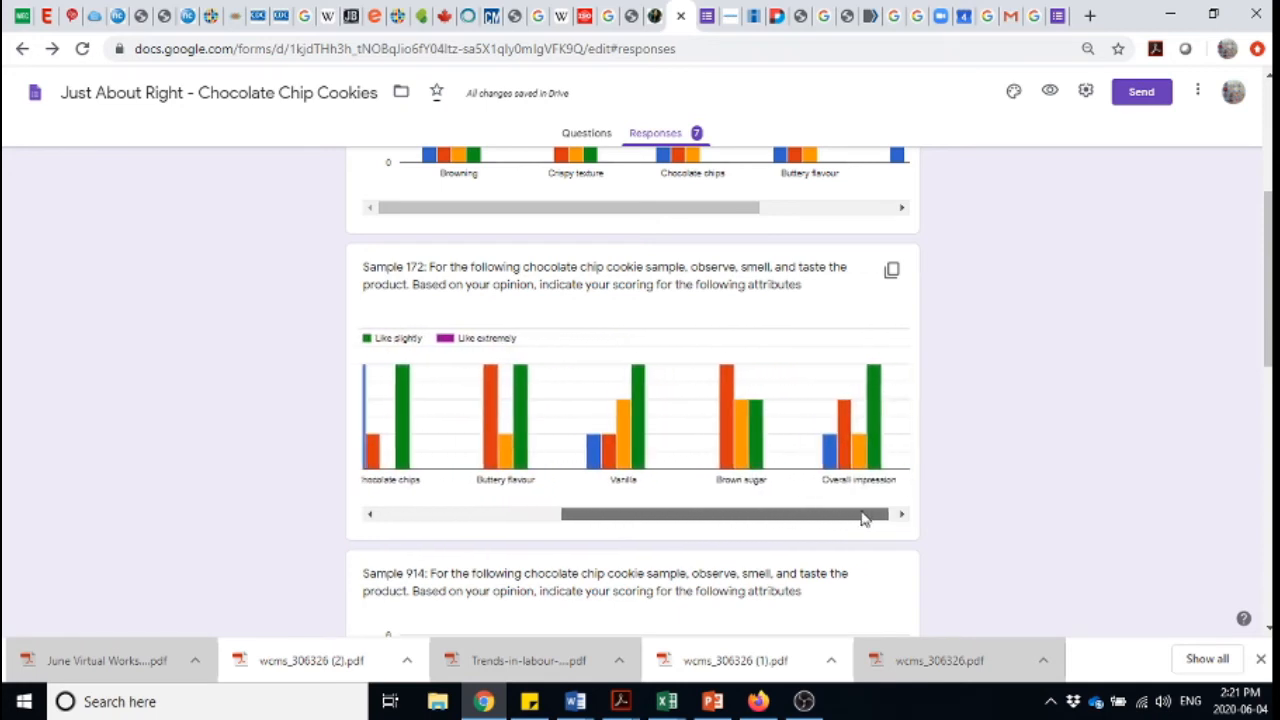
pyautogui.moveTo(860, 513); pyautogui.dragTo(655, 513)
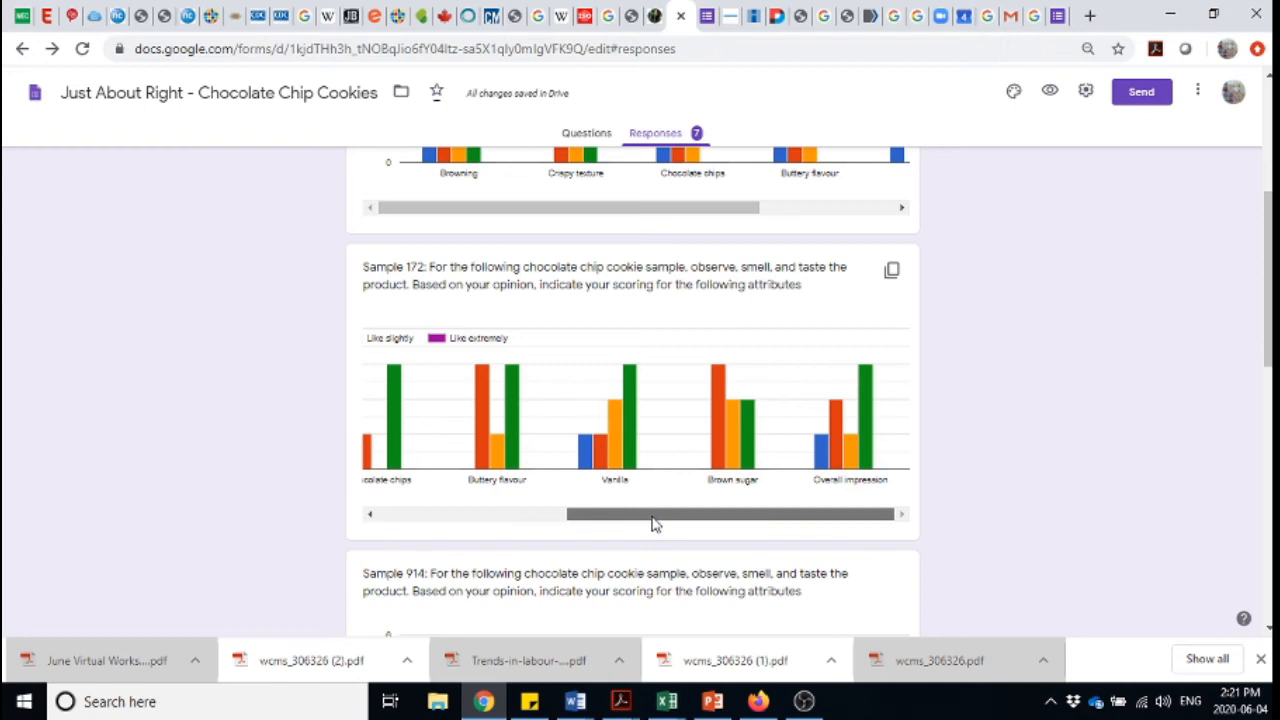
pyautogui.moveTo(730, 513); pyautogui.dragTo(615, 513)
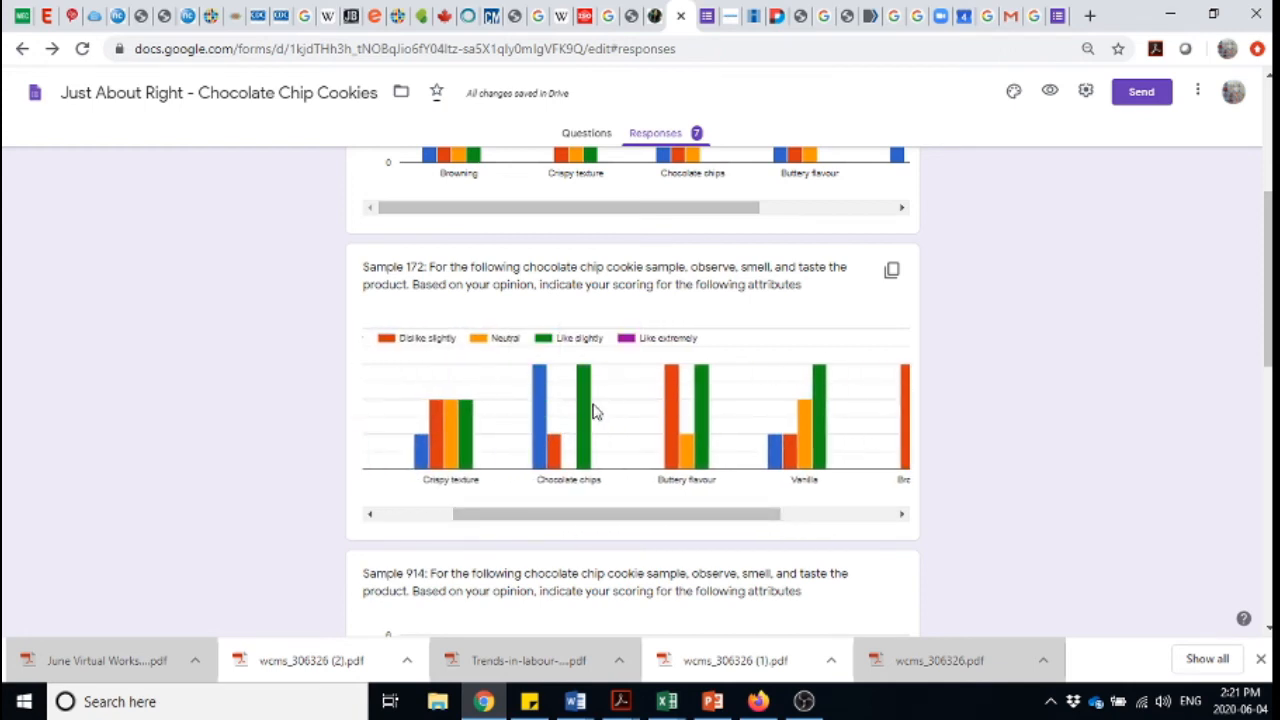
pyautogui.moveTo(585, 400)
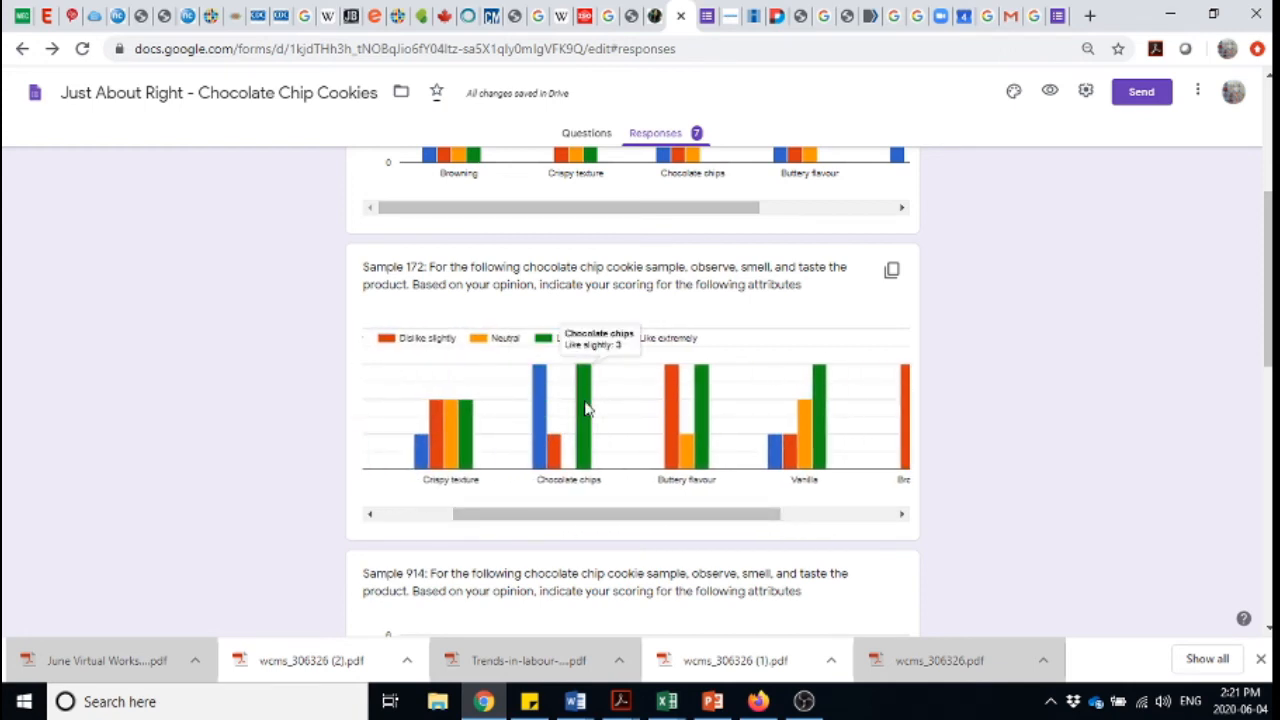
pyautogui.moveTo(538, 415)
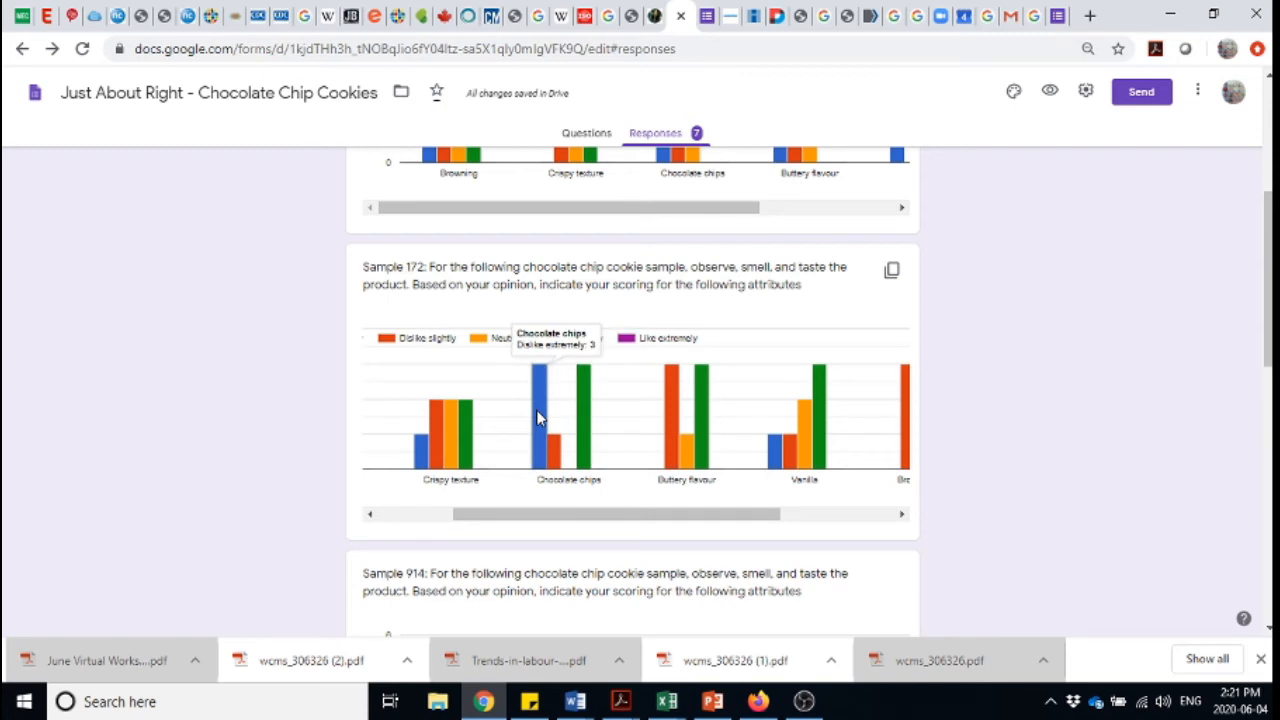
pyautogui.moveTo(620, 435)
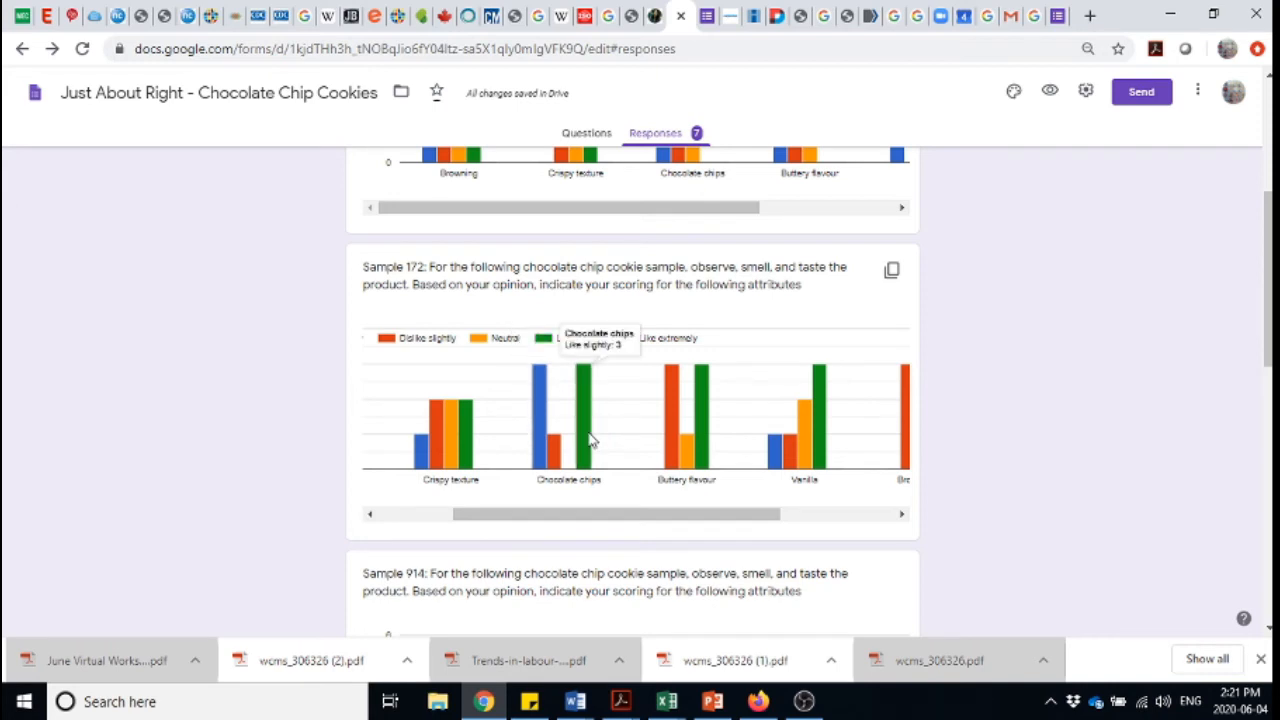
pyautogui.moveTo(540, 430)
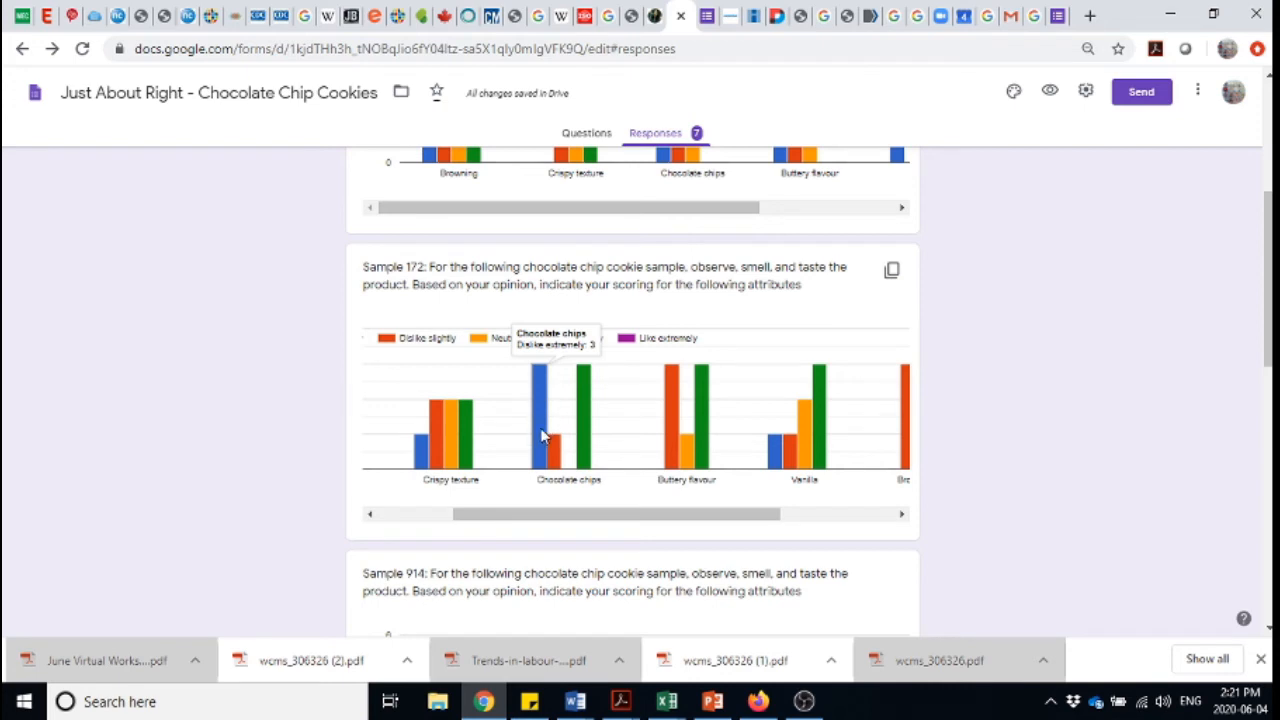
pyautogui.moveTo(432, 453)
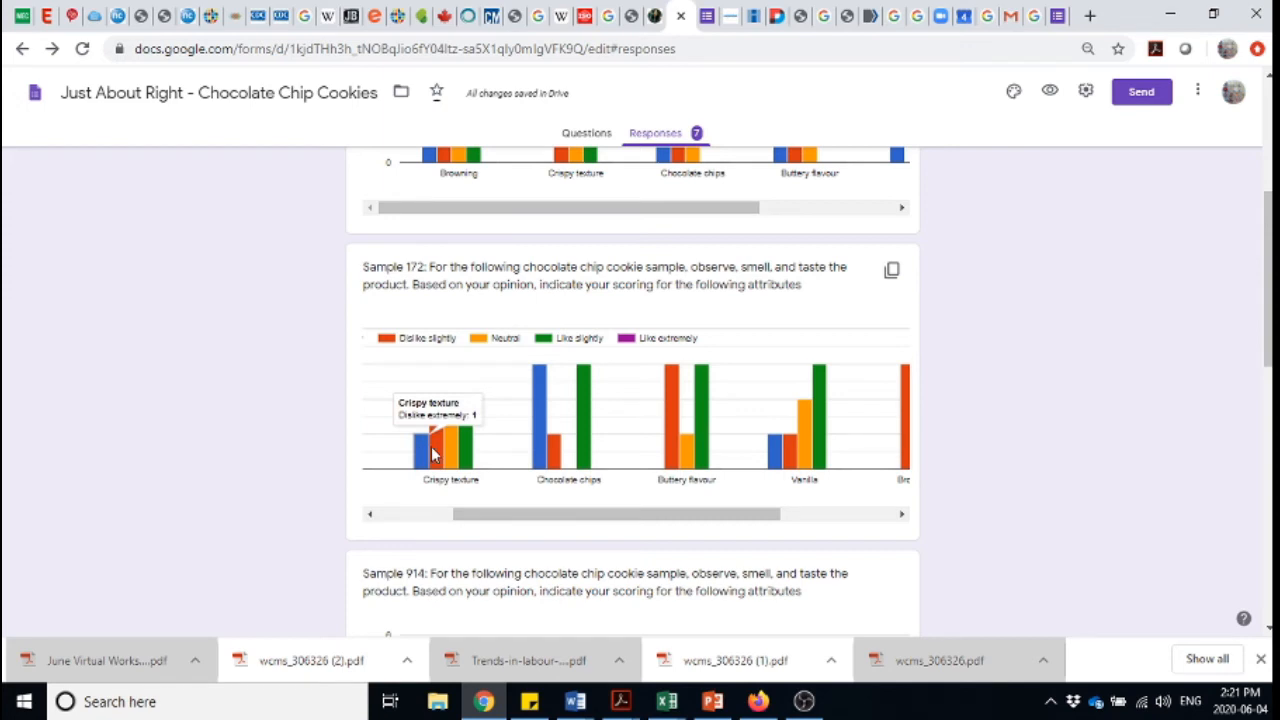
pyautogui.moveTo(432, 450)
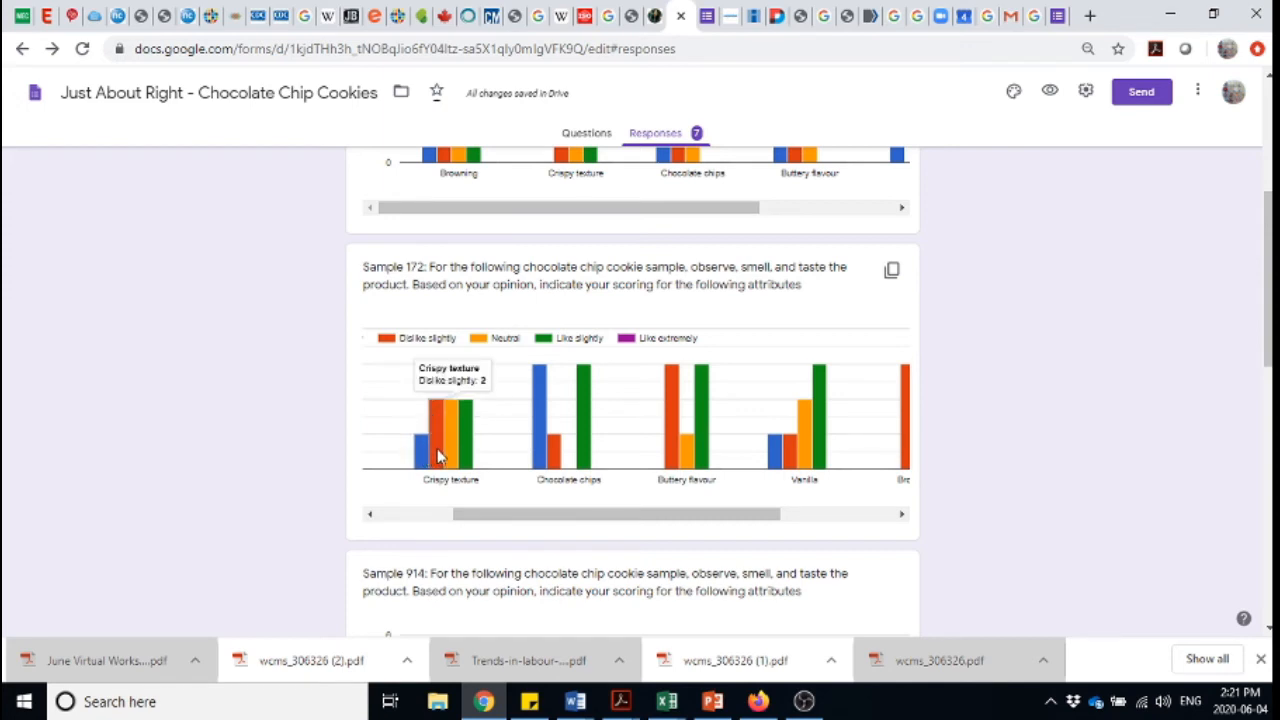
pyautogui.moveTo(421, 463)
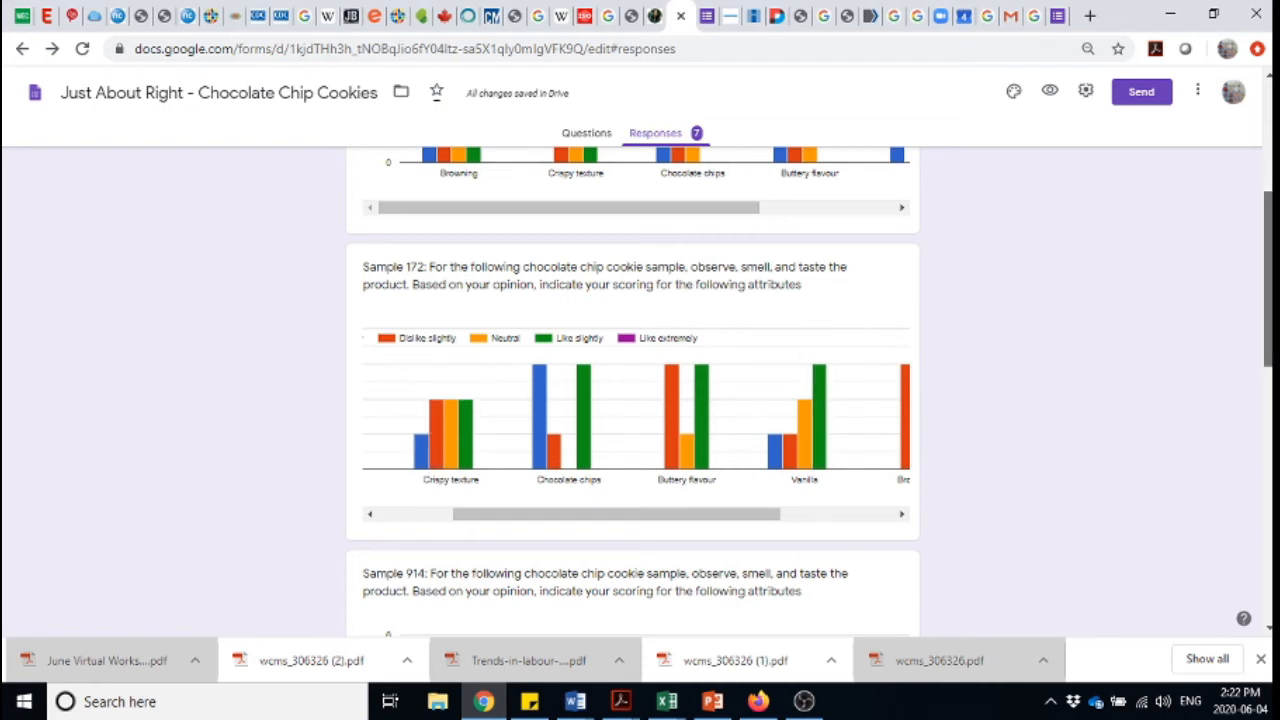
pyautogui.scroll(3)
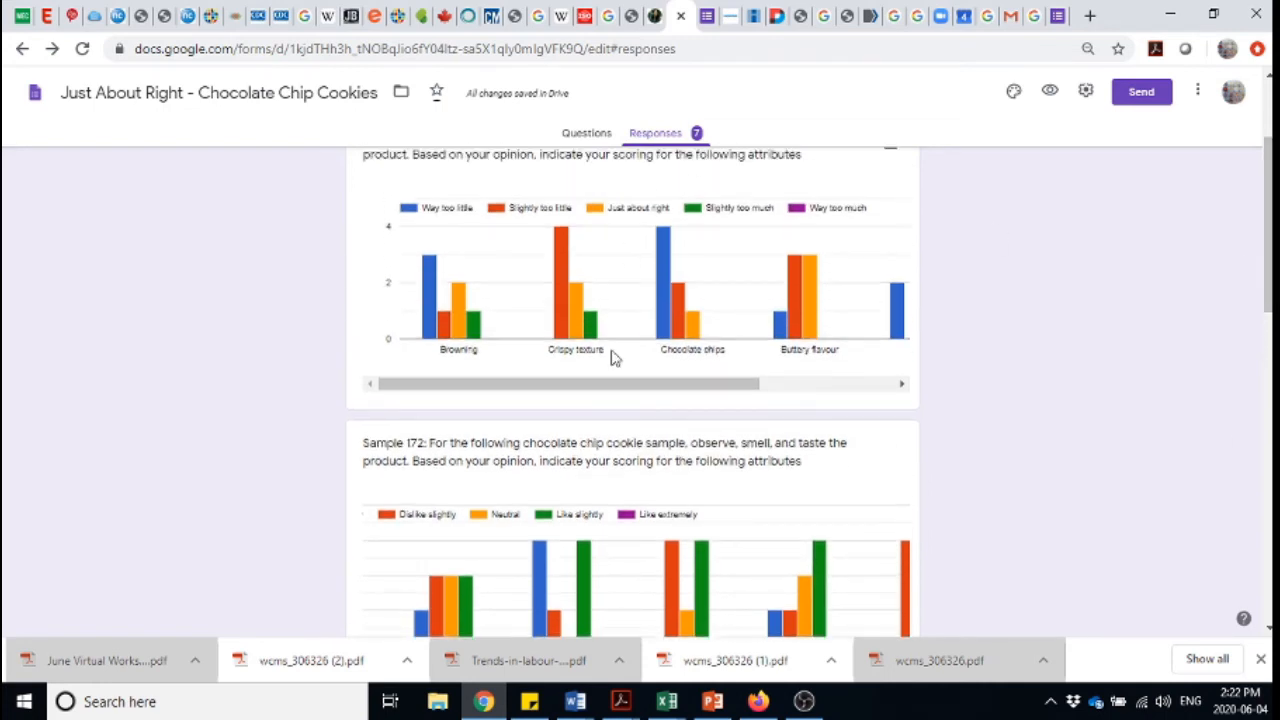
pyautogui.moveTo(562, 312)
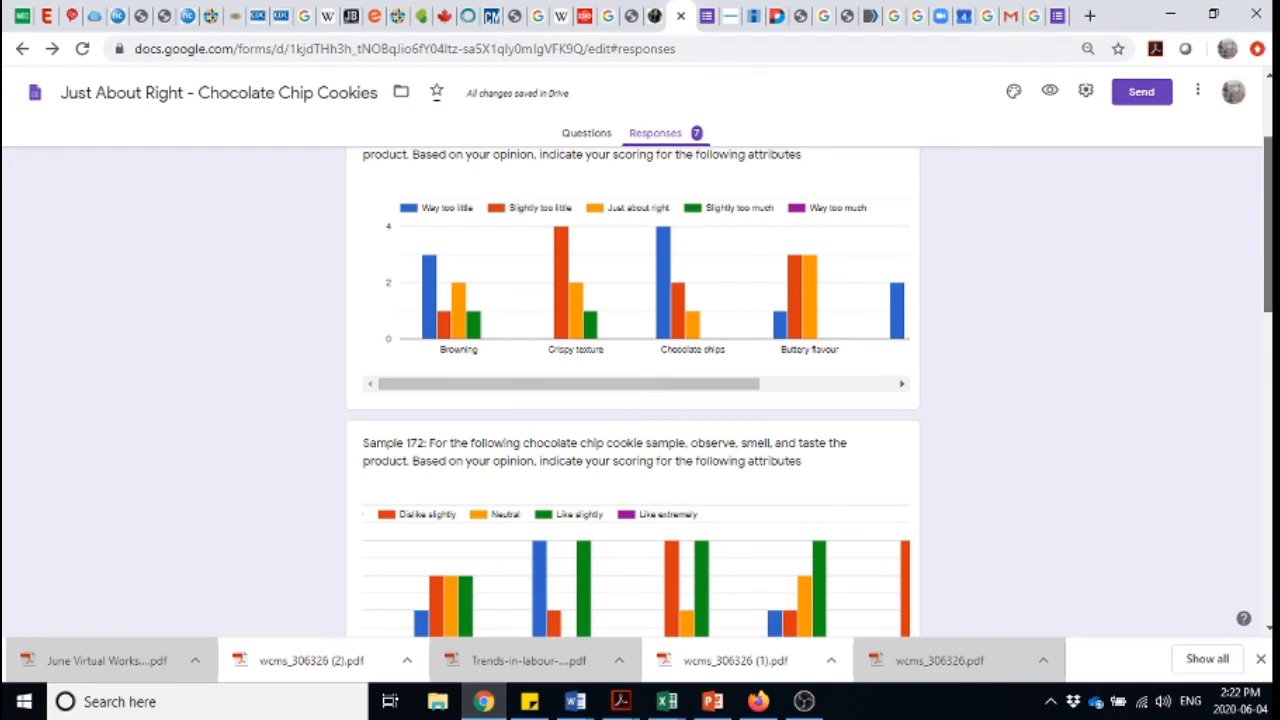
pyautogui.scroll(-3)
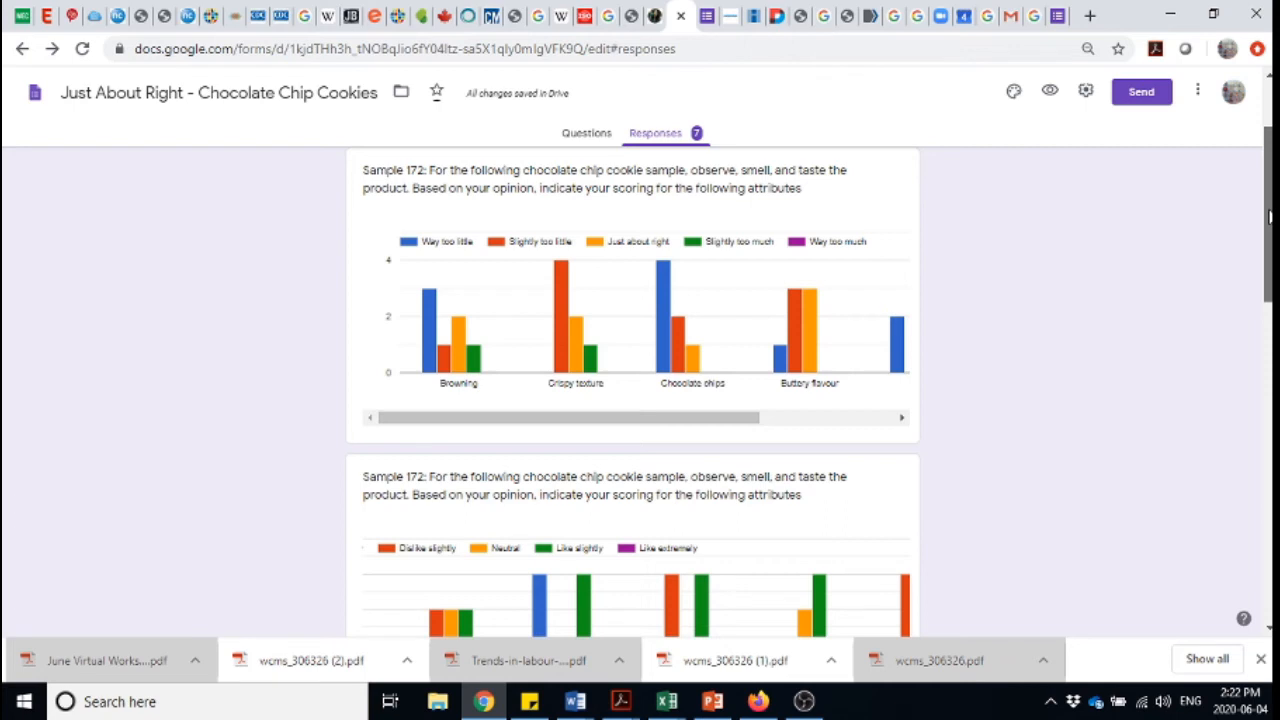
pyautogui.scroll(3)
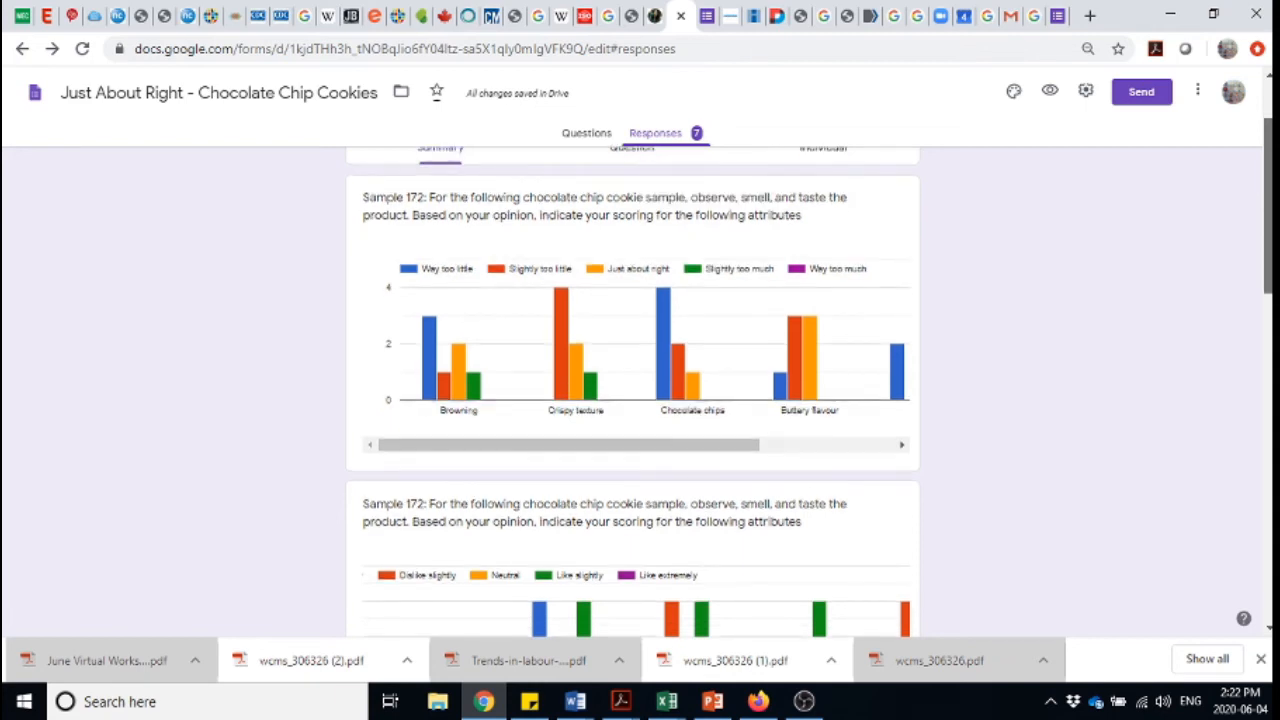
pyautogui.scroll(-3)
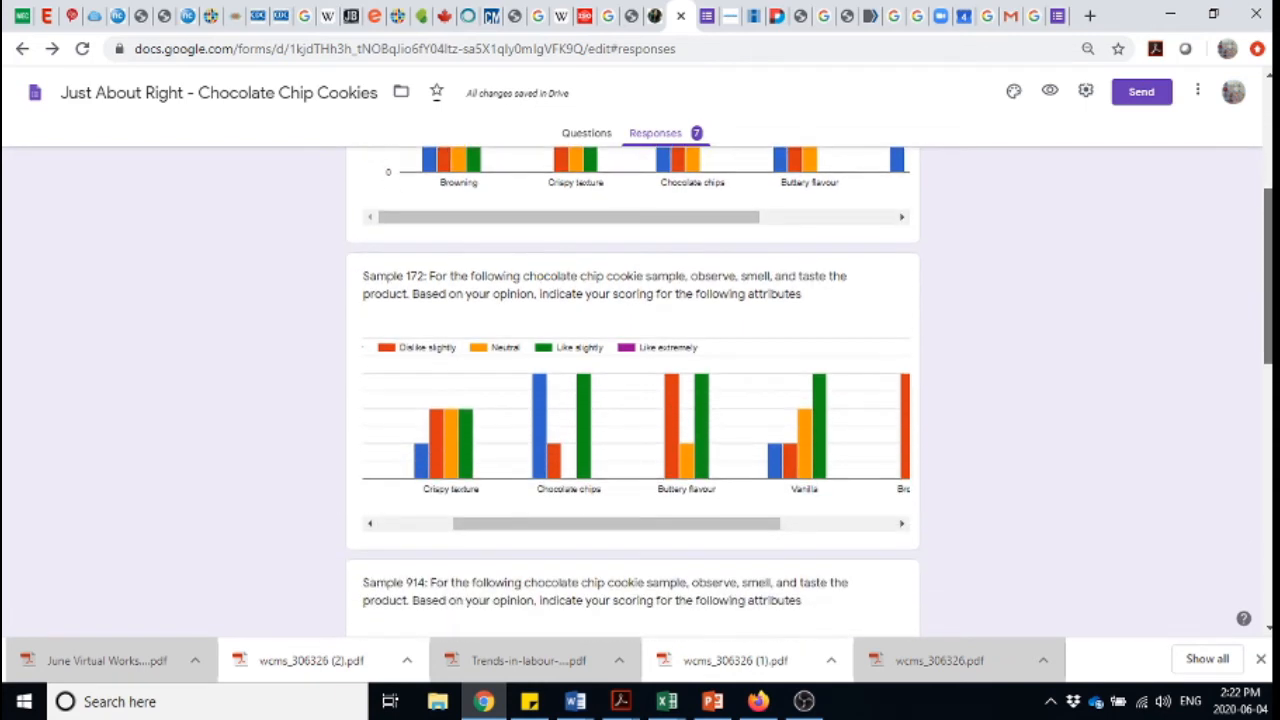
pyautogui.scroll(-3)
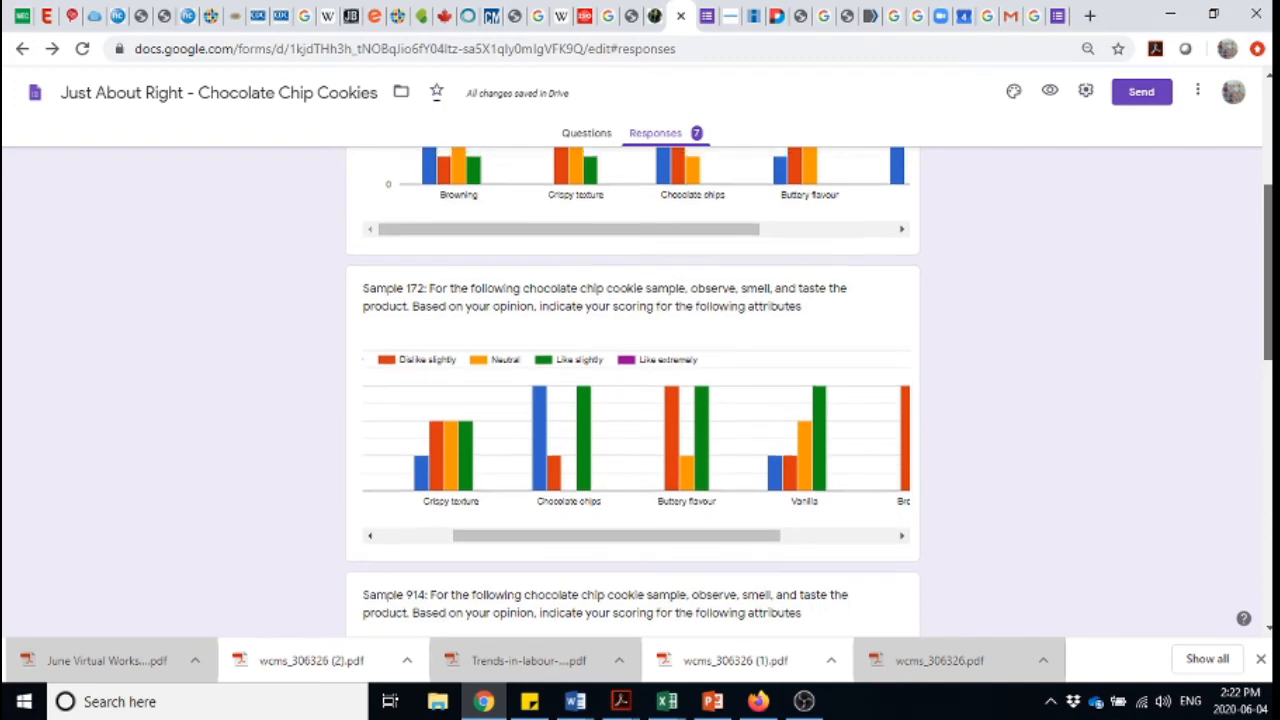
pyautogui.scroll(3)
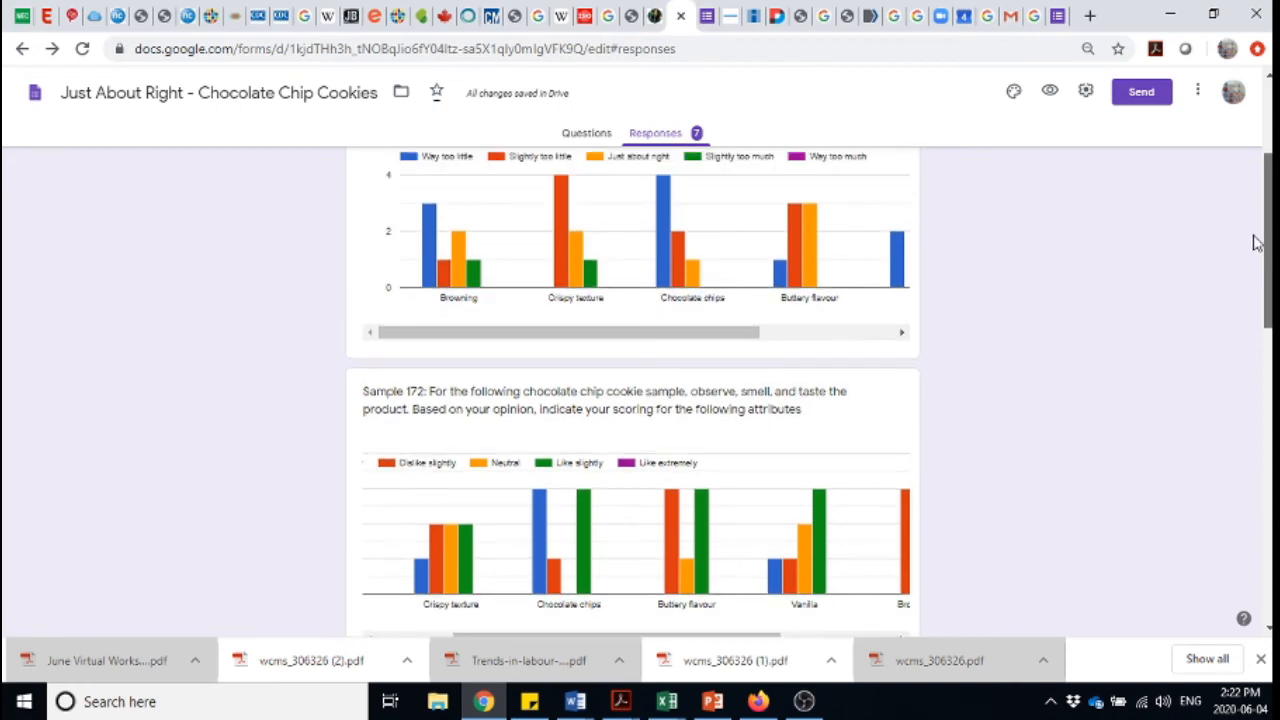
pyautogui.scroll(-3)
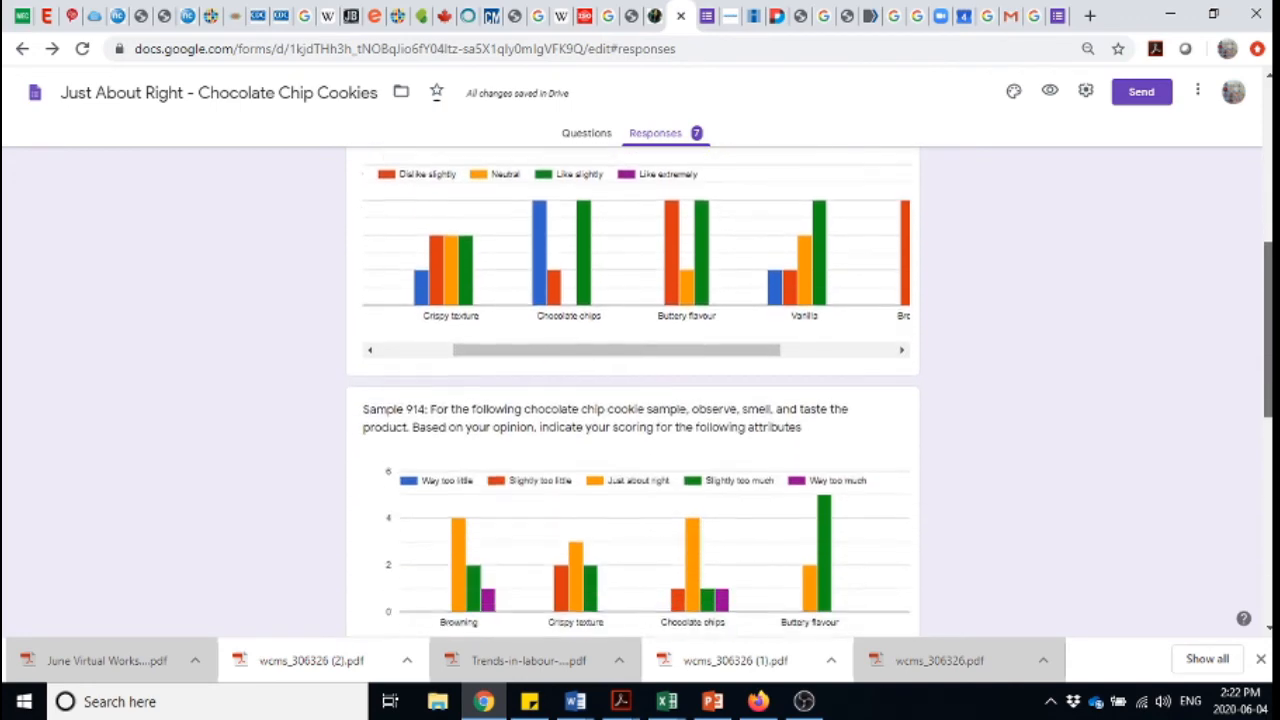
pyautogui.scroll(-3)
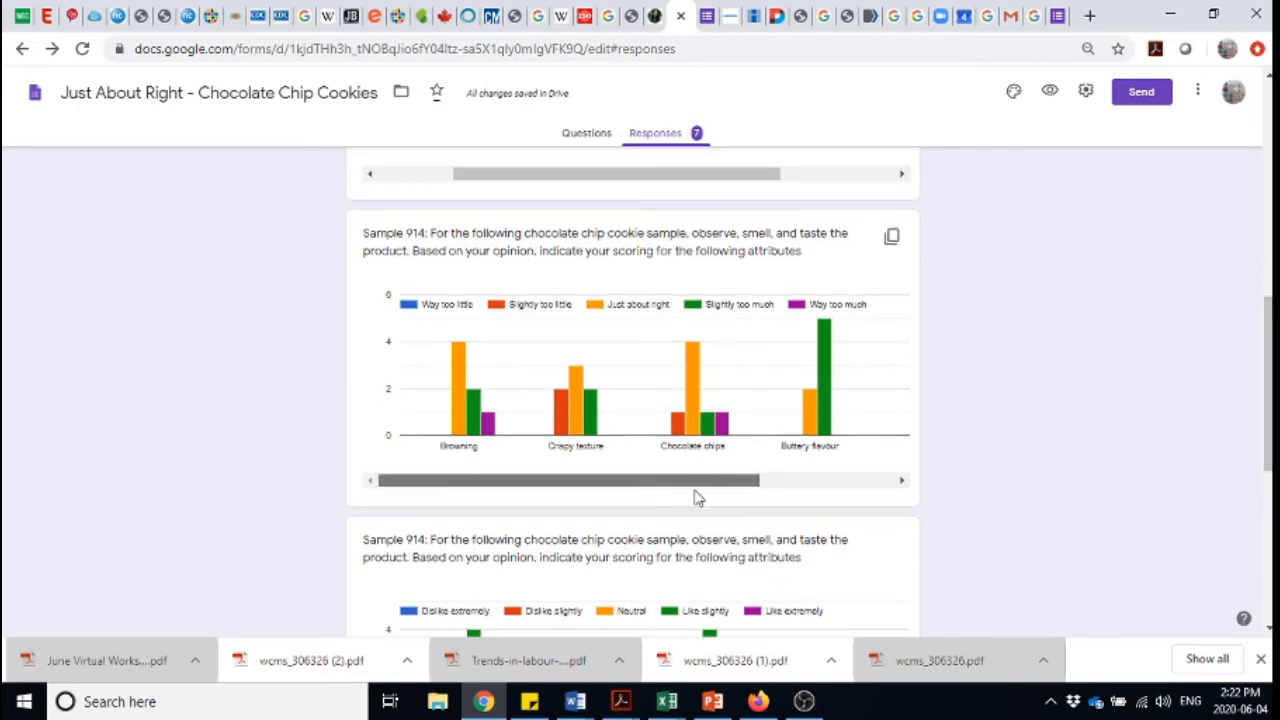
pyautogui.moveTo(485, 443)
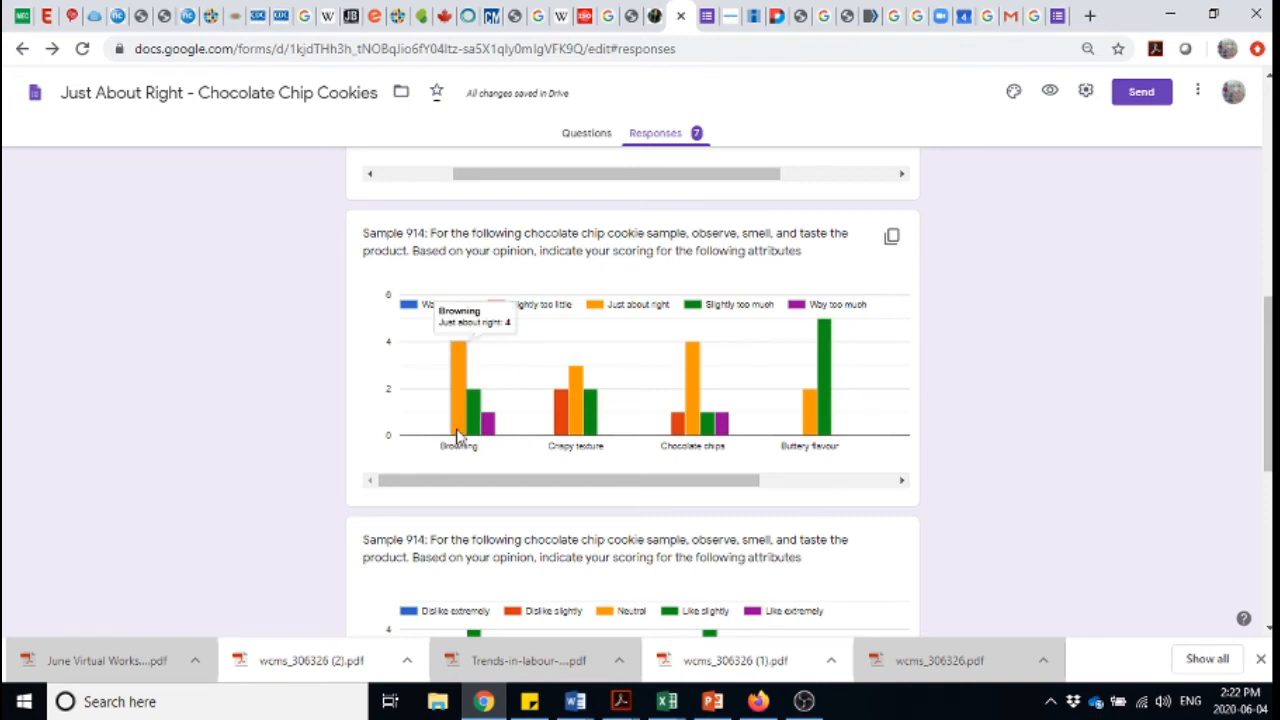
pyautogui.moveTo(575, 420)
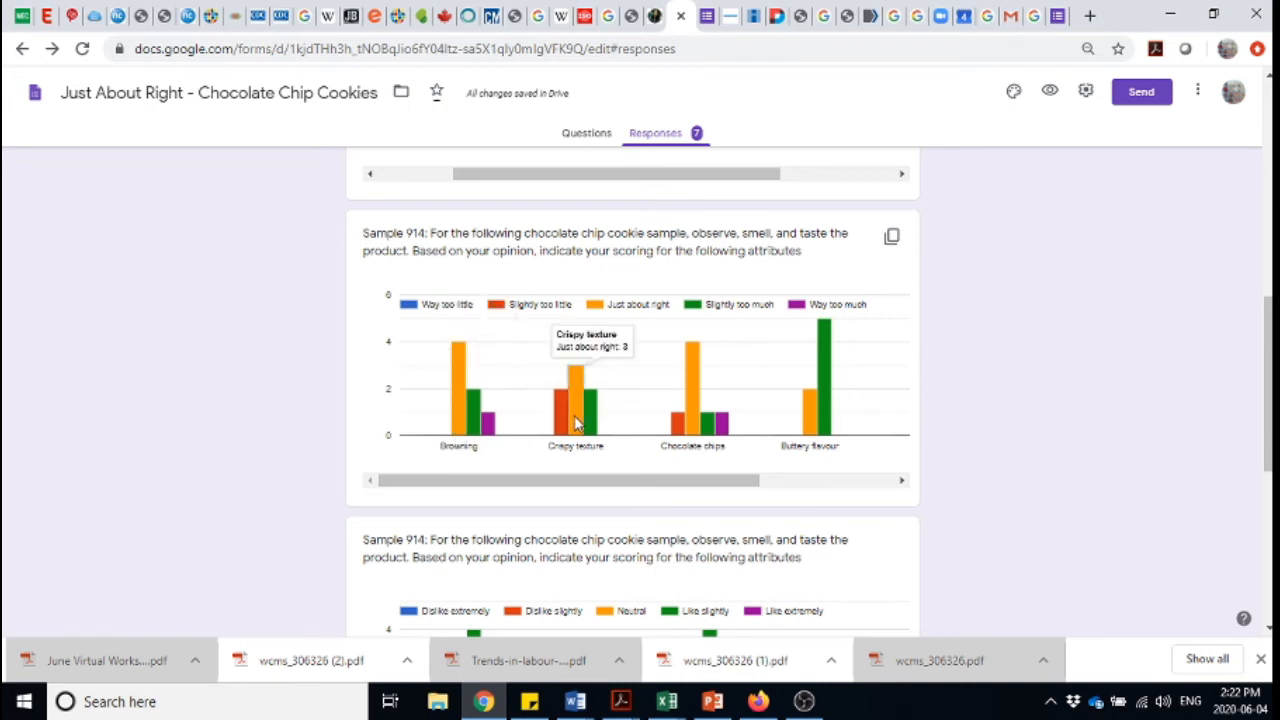
pyautogui.moveTo(578, 430)
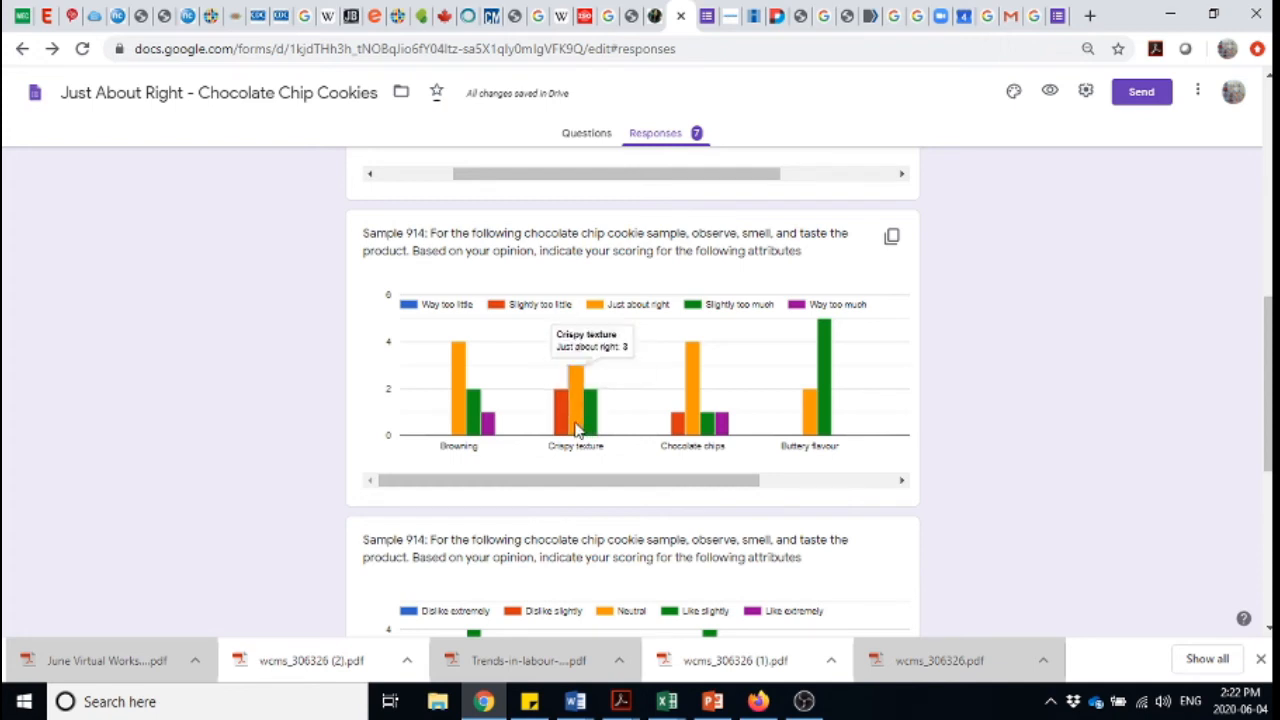
pyautogui.moveTo(695, 432)
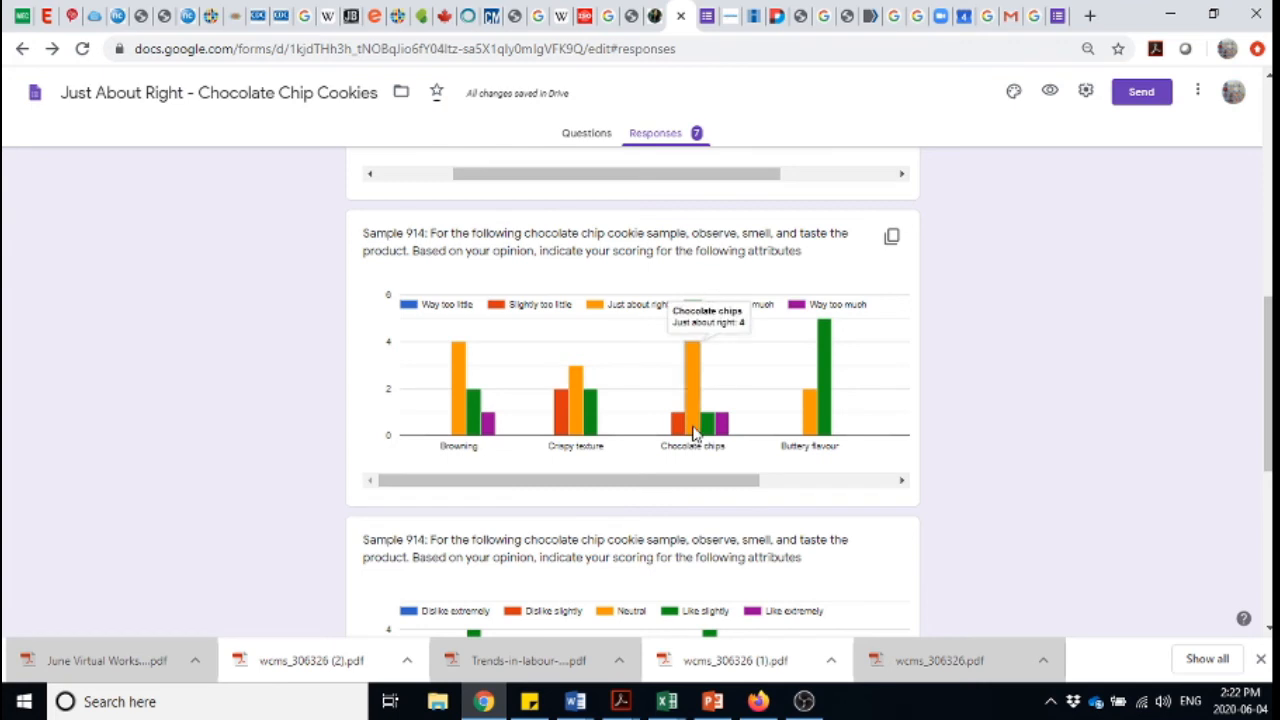
pyautogui.moveTo(820, 413)
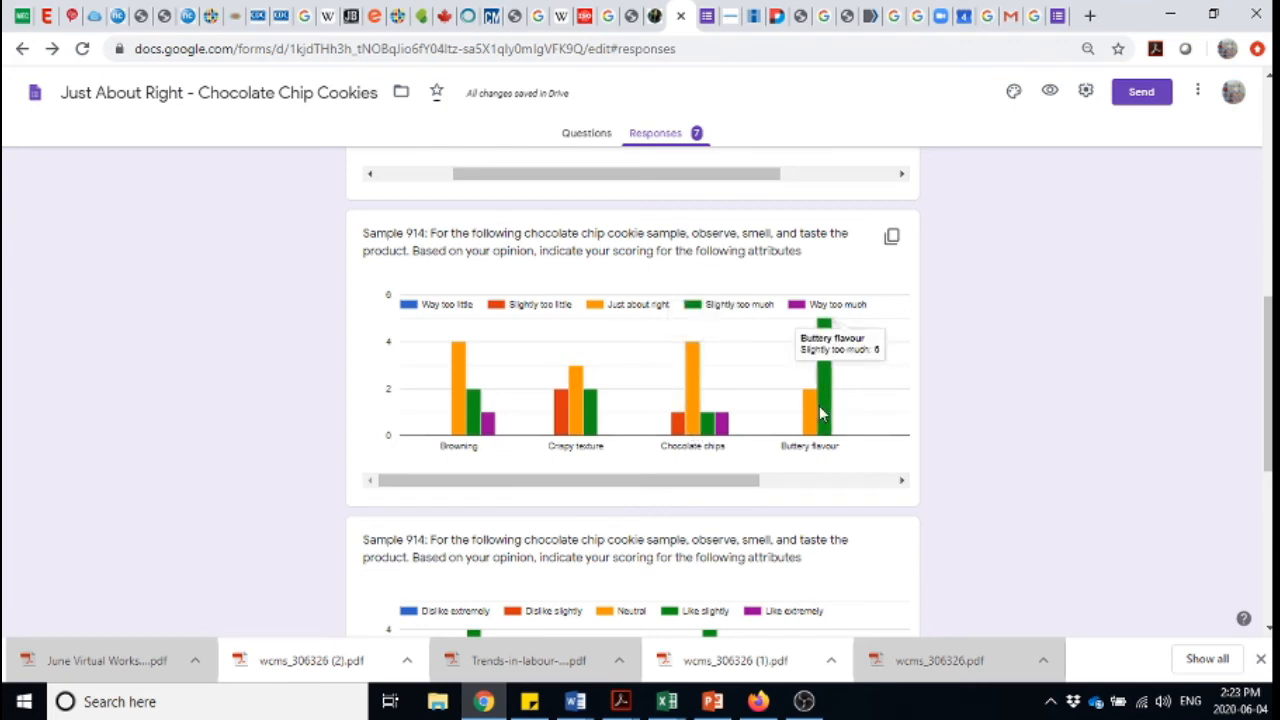
pyautogui.moveTo(828, 430)
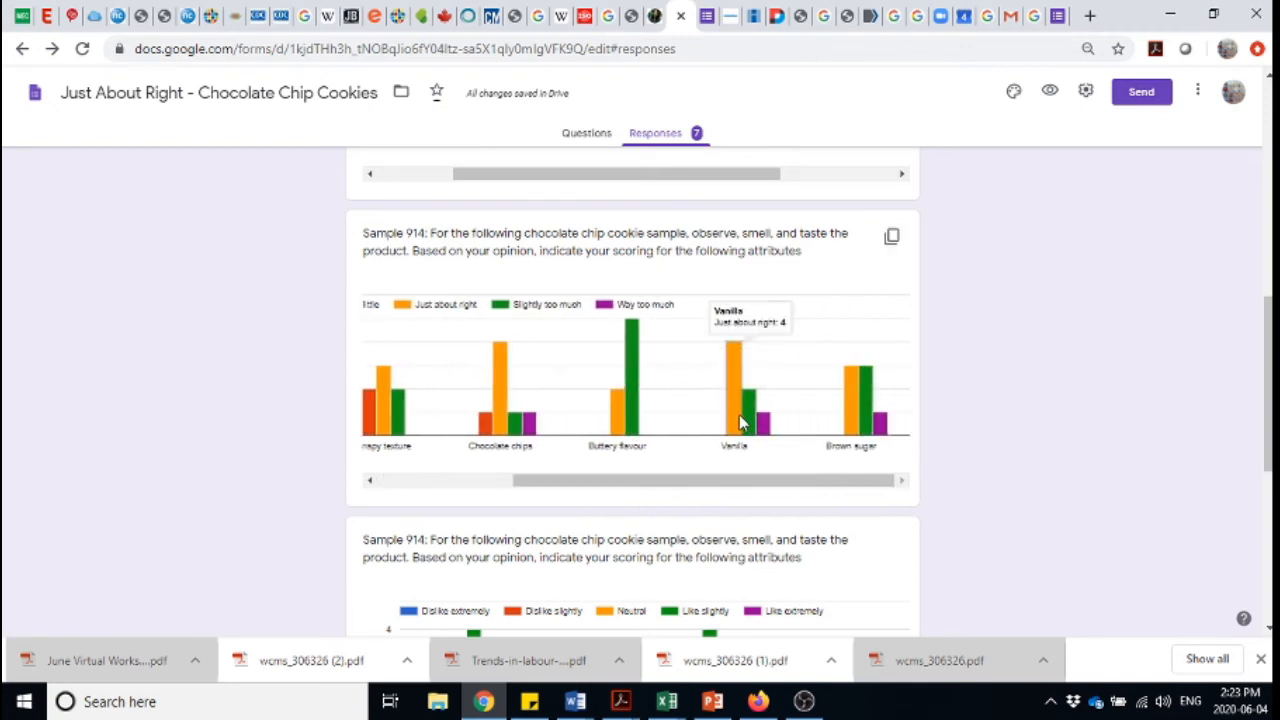
pyautogui.moveTo(762, 425)
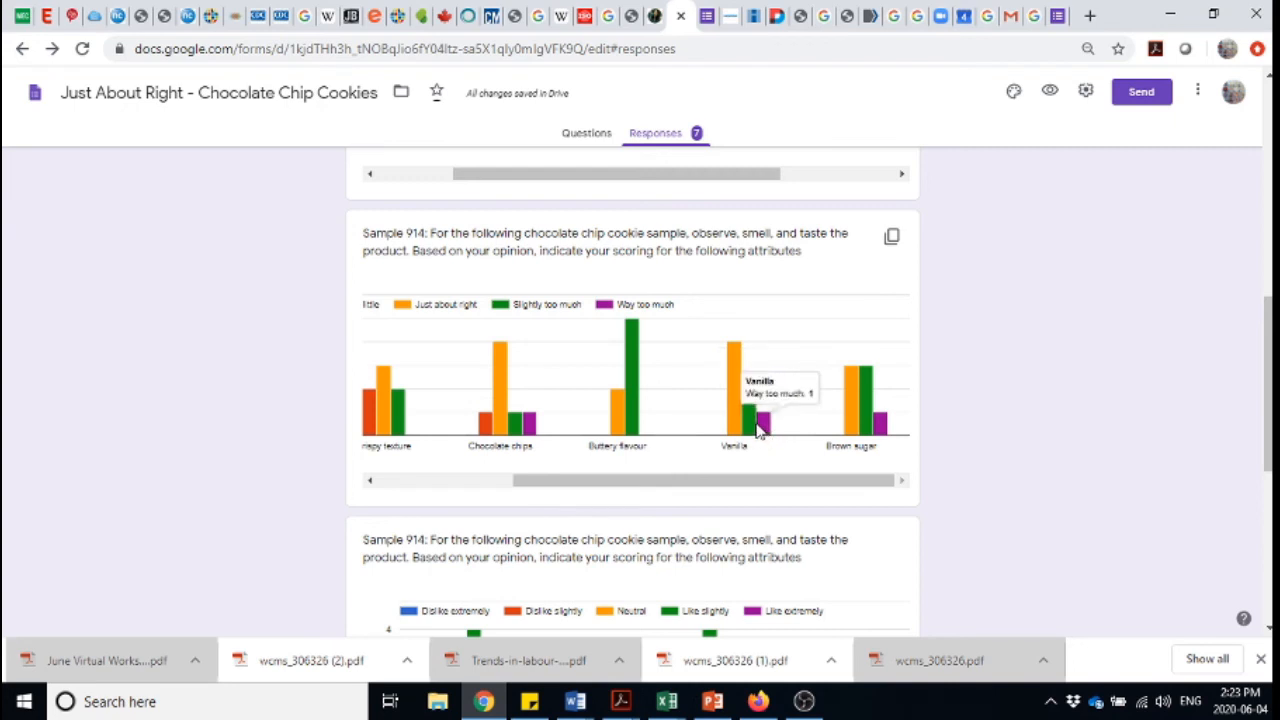
pyautogui.moveTo(763, 432)
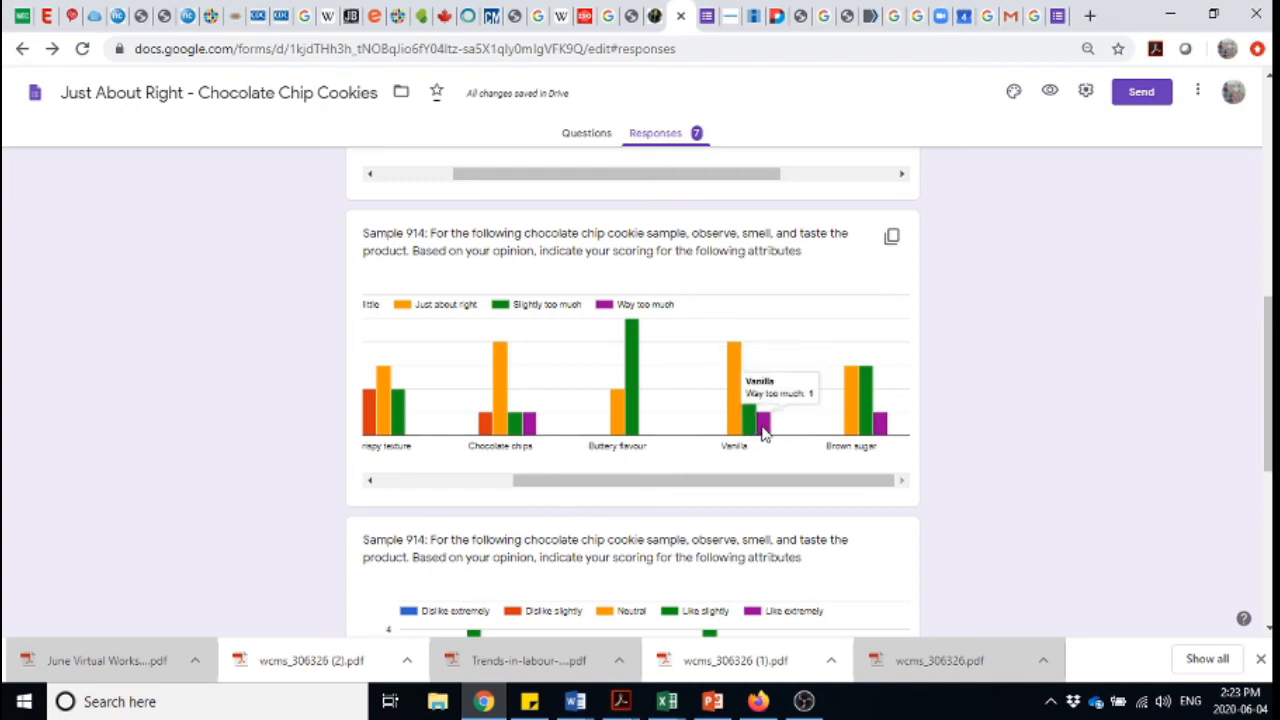
pyautogui.moveTo(848, 435)
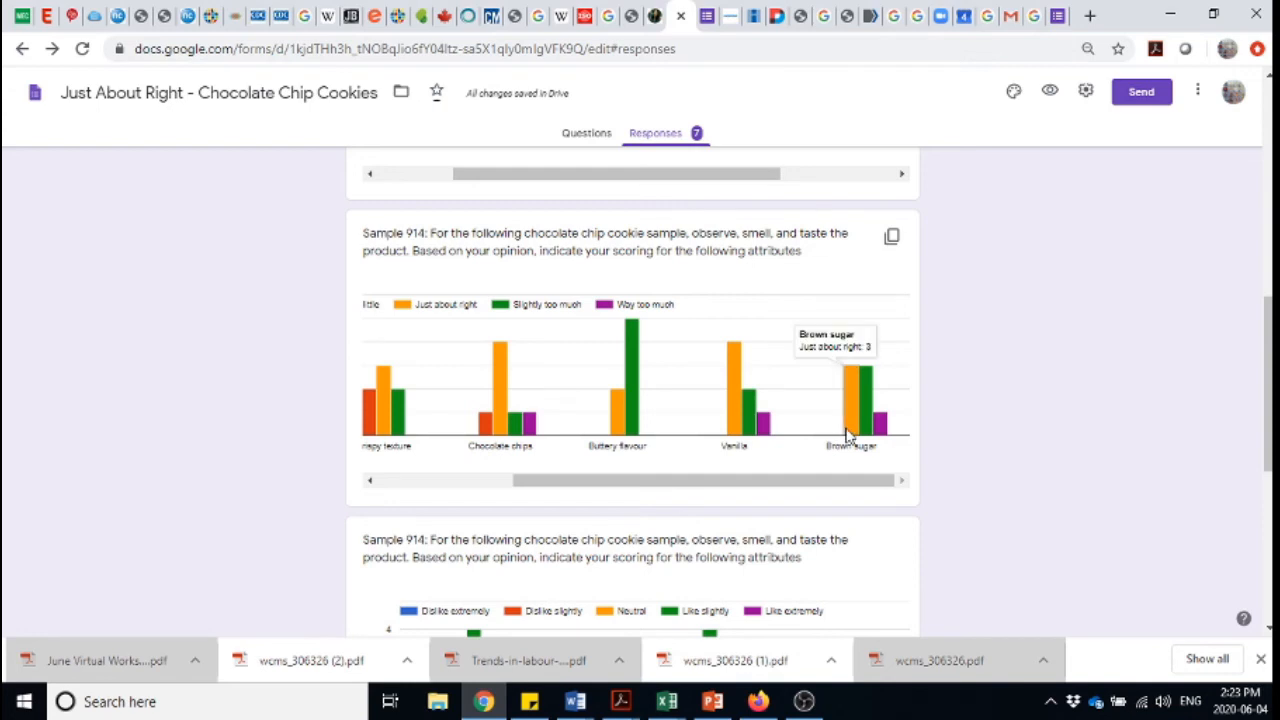
pyautogui.moveTo(870, 425)
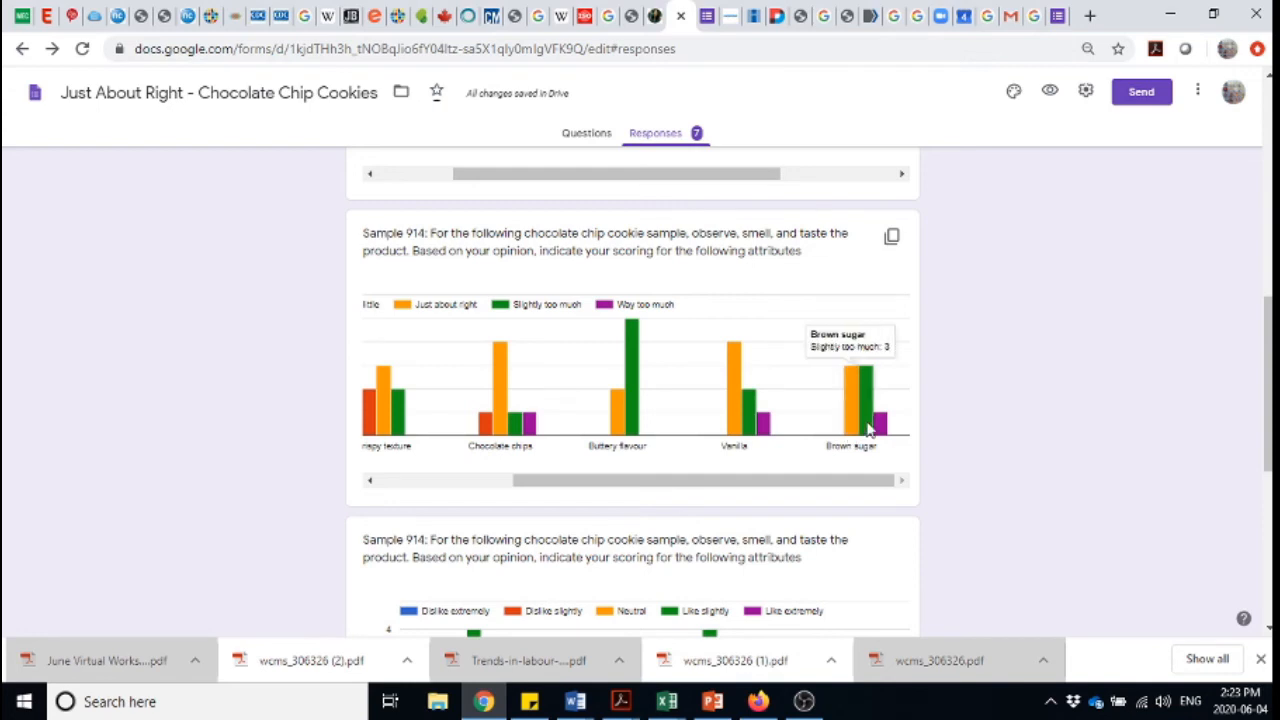
pyautogui.moveTo(862, 430)
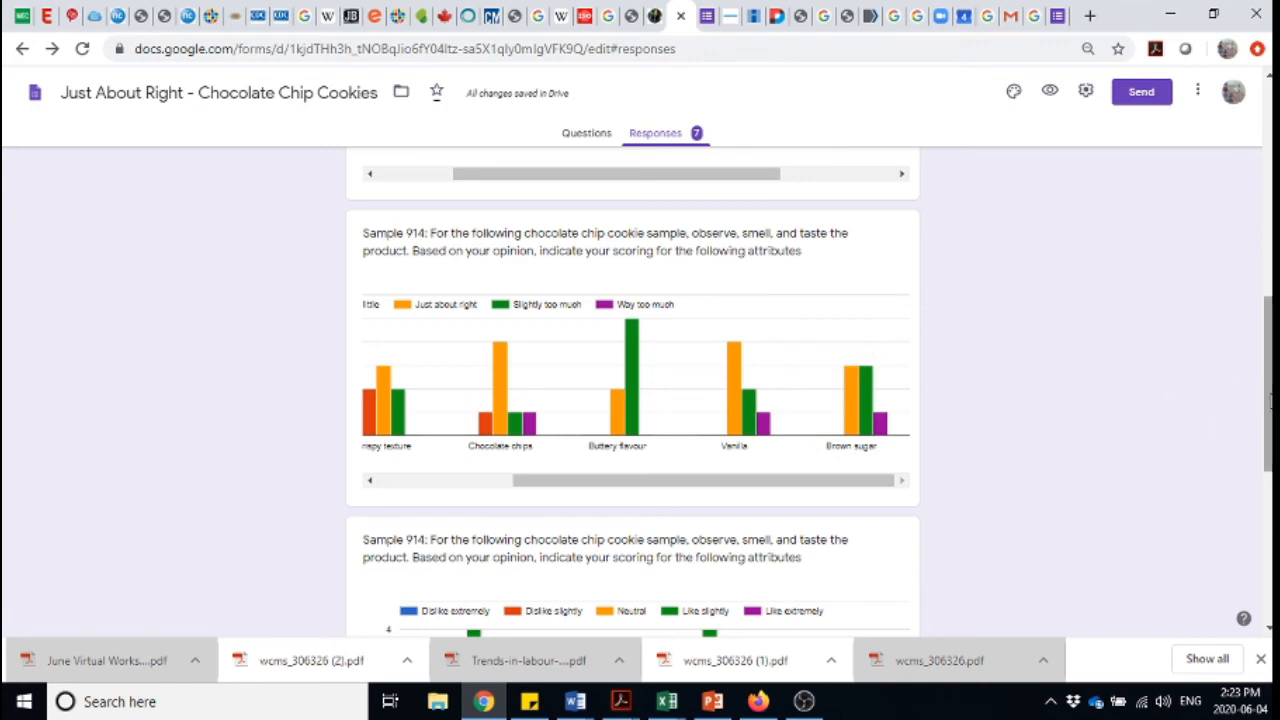
# Scroll to Sample 914's liking chart and drag its scrollbar right to reveal more attributes.
pyautogui.scroll(-3)
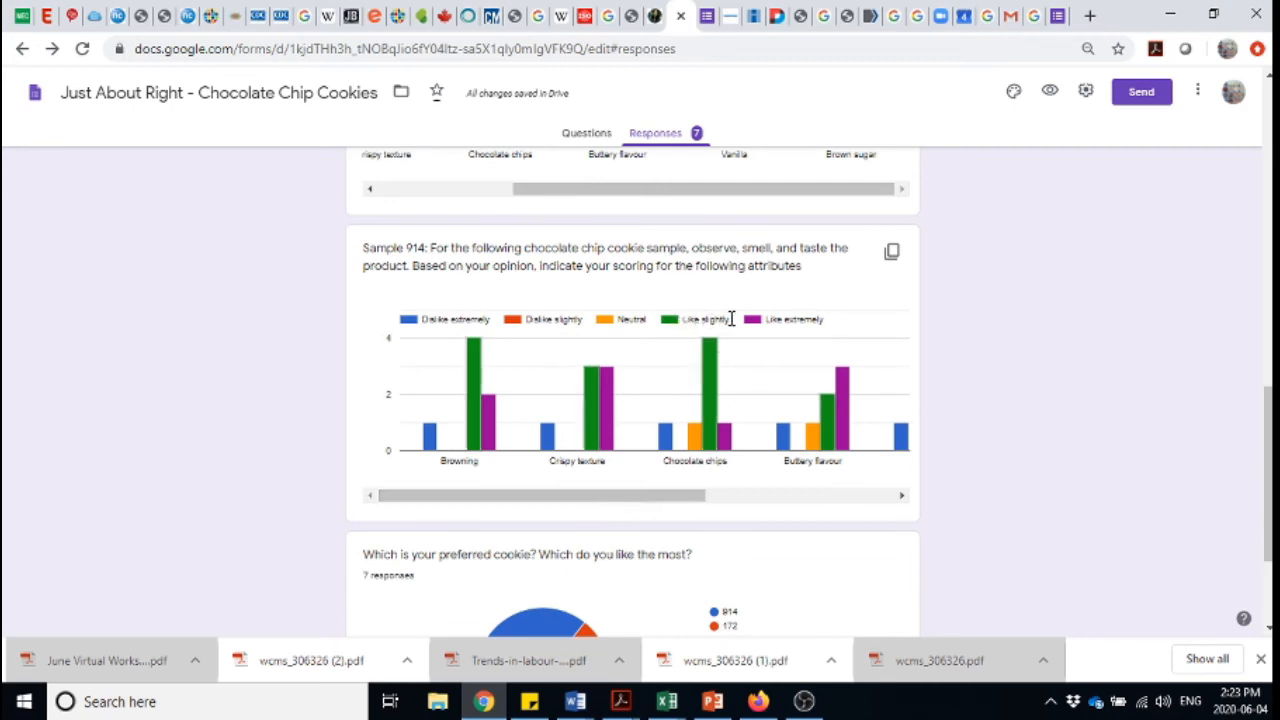
pyautogui.moveTo(775, 318)
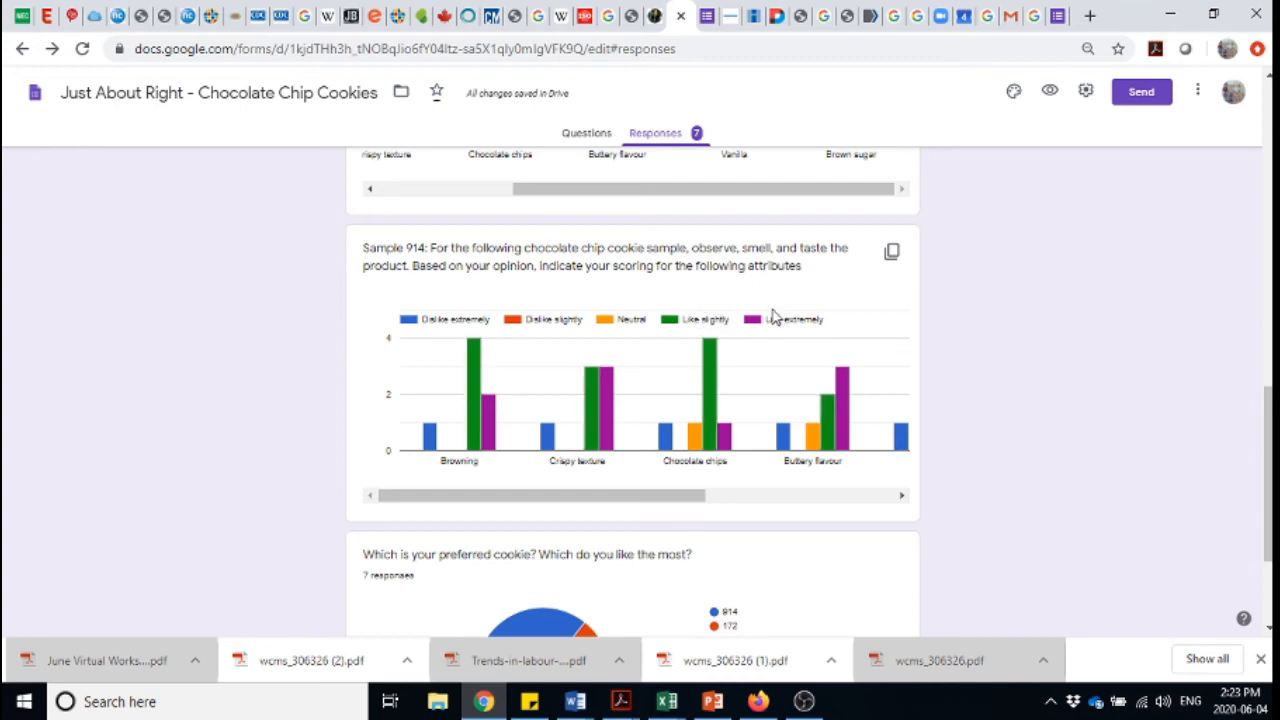
pyautogui.moveTo(760, 332)
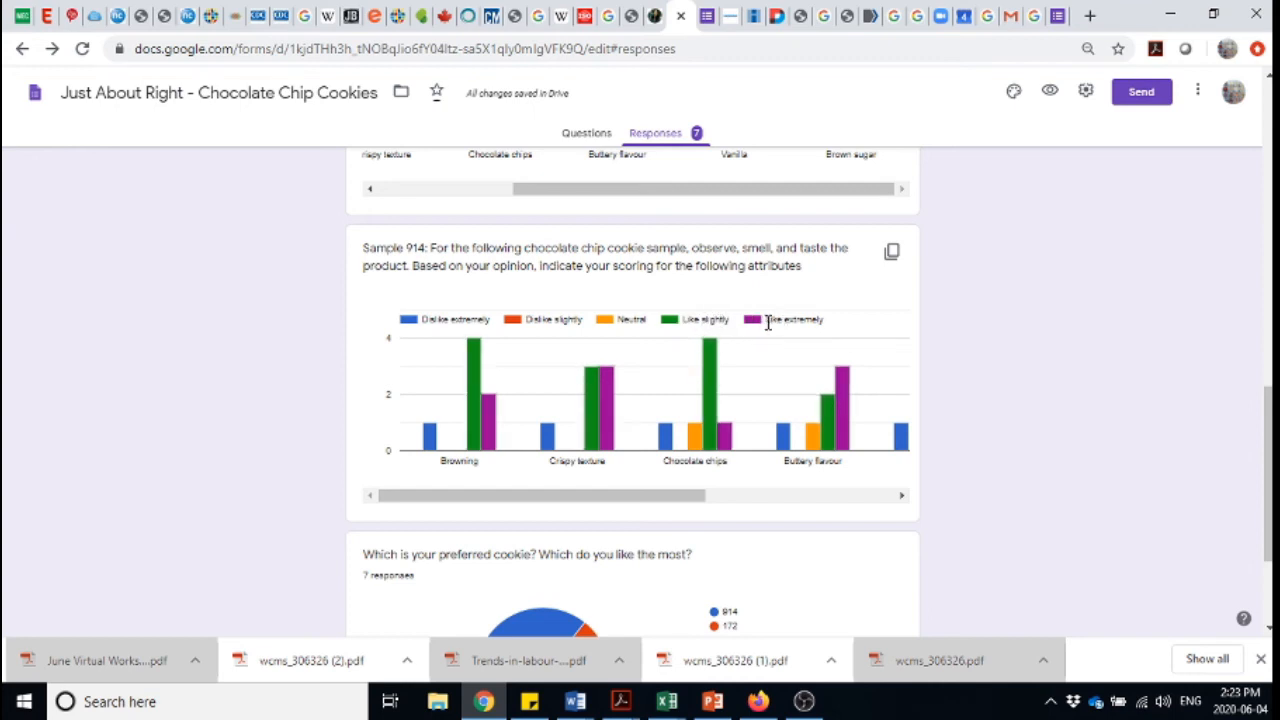
pyautogui.moveTo(473, 400)
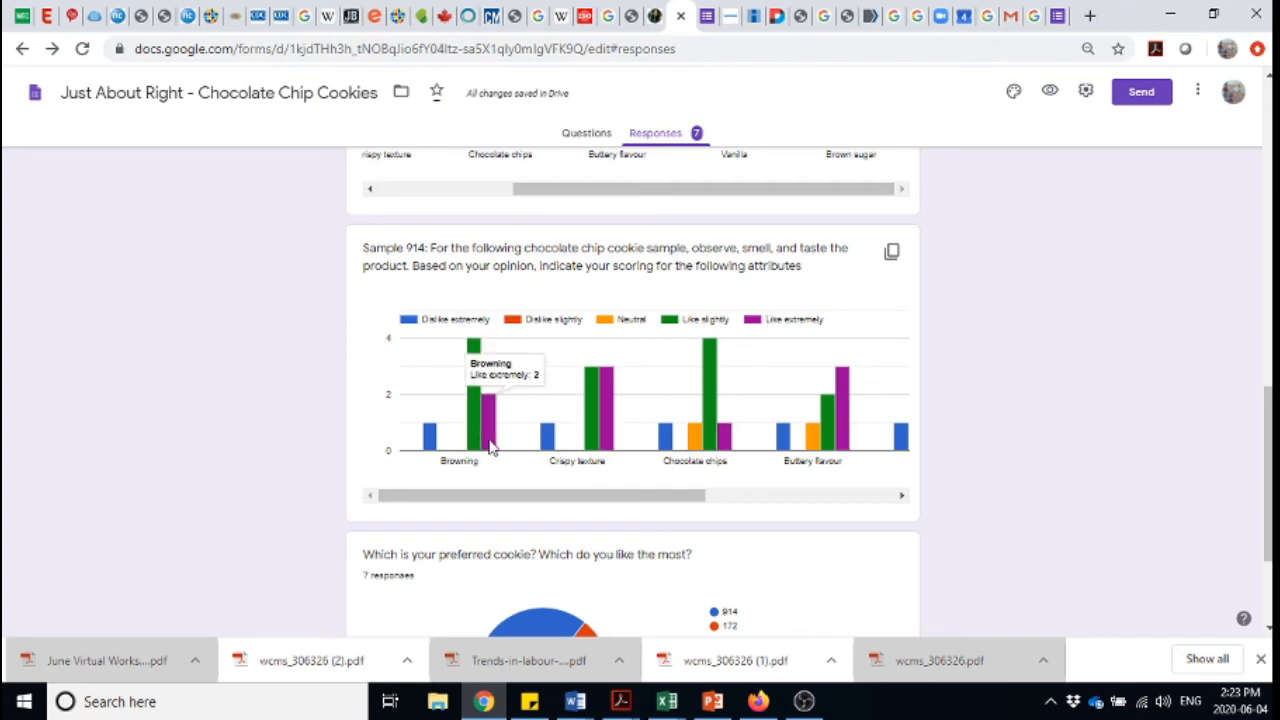
pyautogui.moveTo(614, 445)
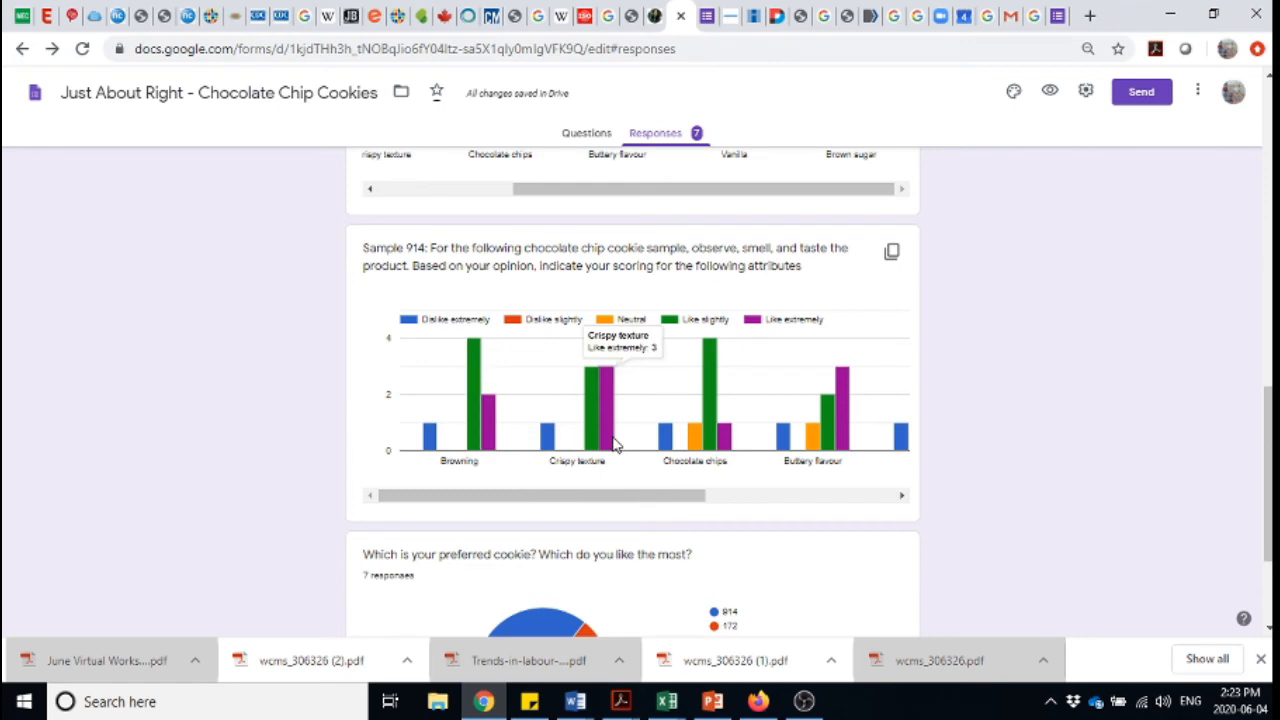
pyautogui.moveTo(710, 440)
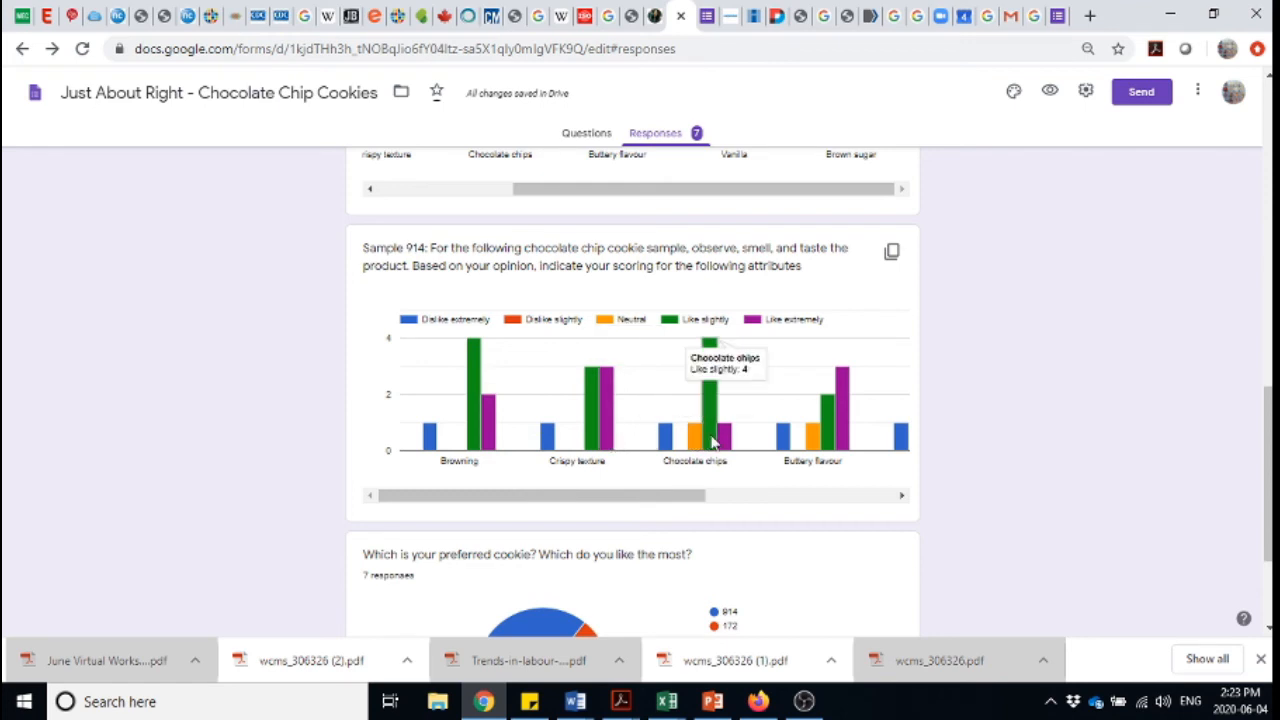
pyautogui.moveTo(725, 435)
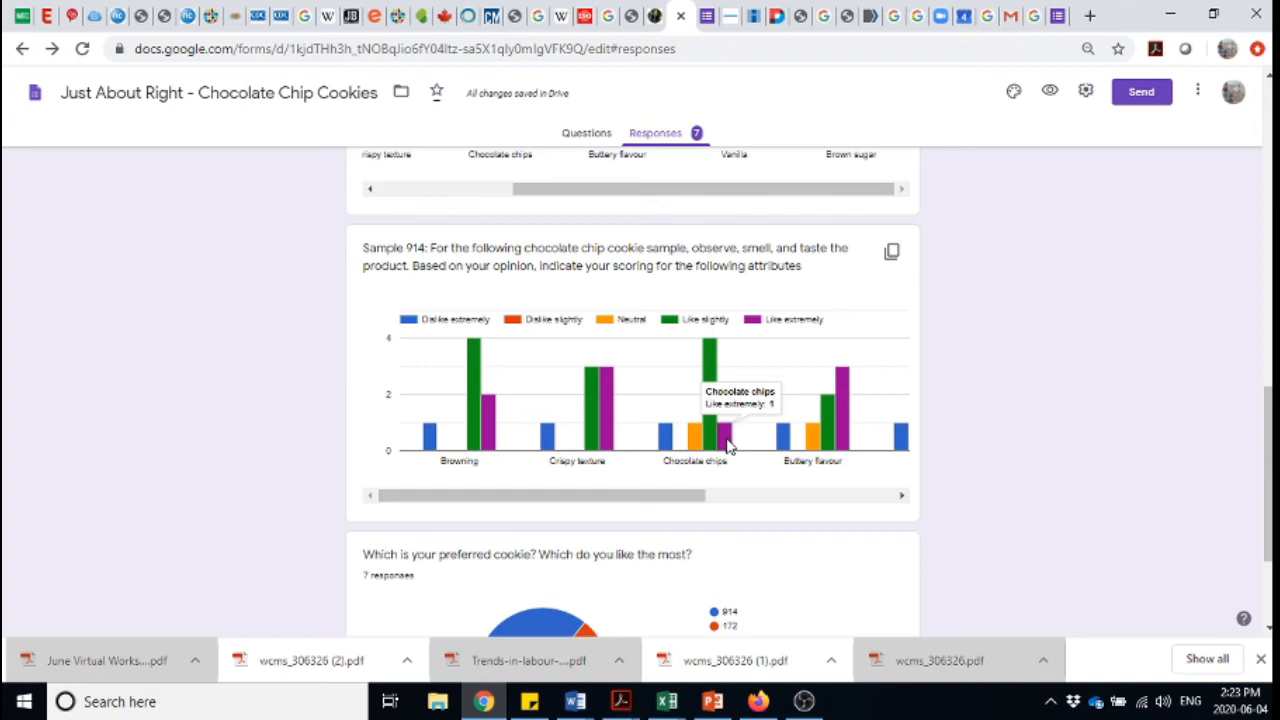
pyautogui.moveTo(712, 437)
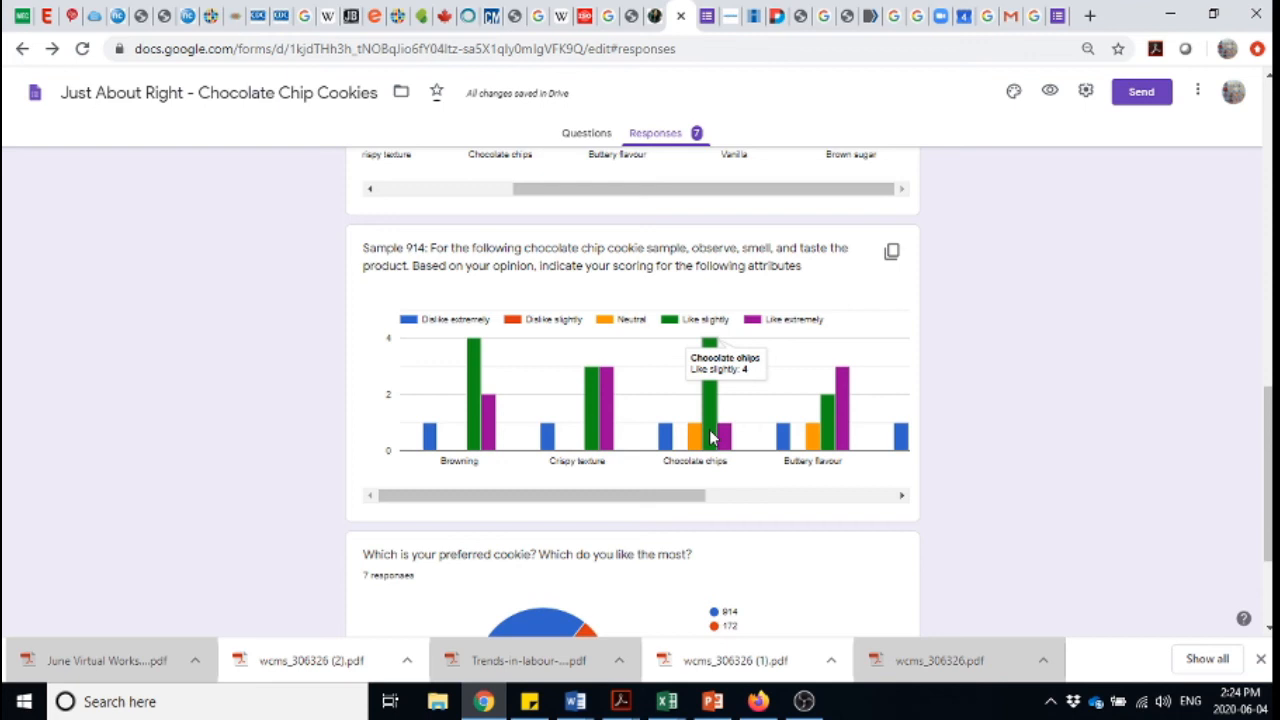
pyautogui.moveTo(850, 435)
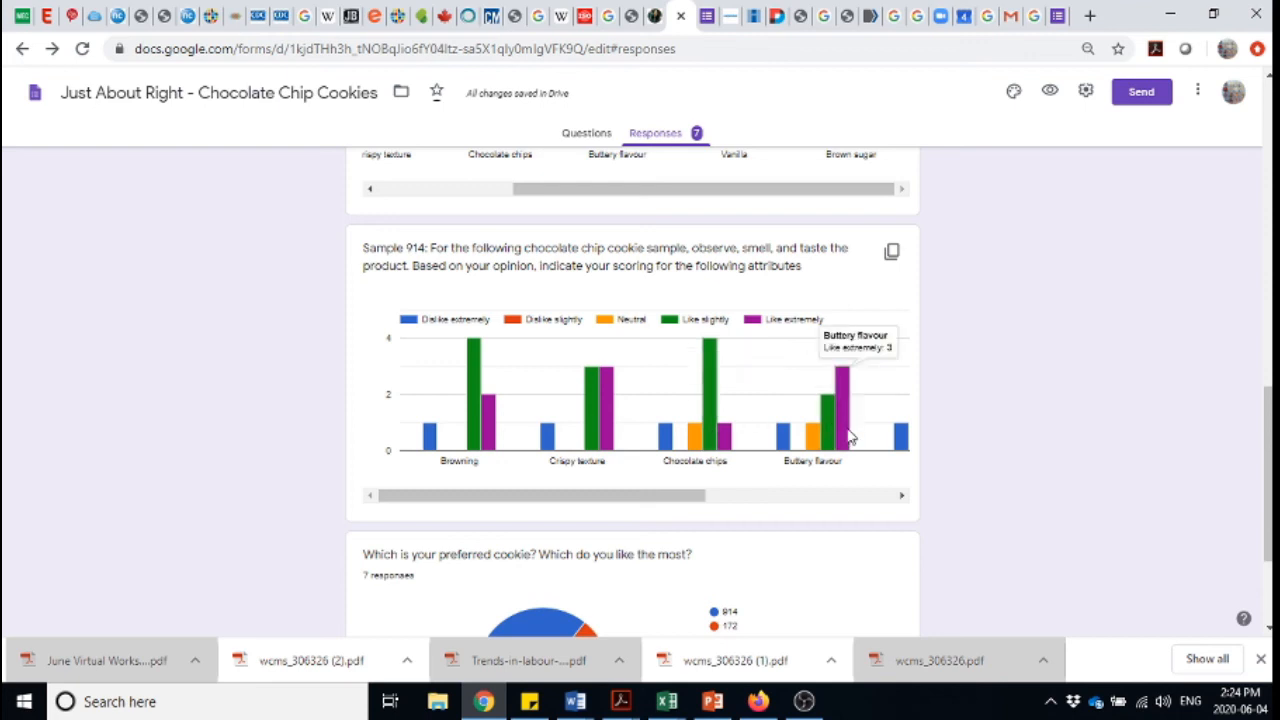
pyautogui.moveTo(687, 499)
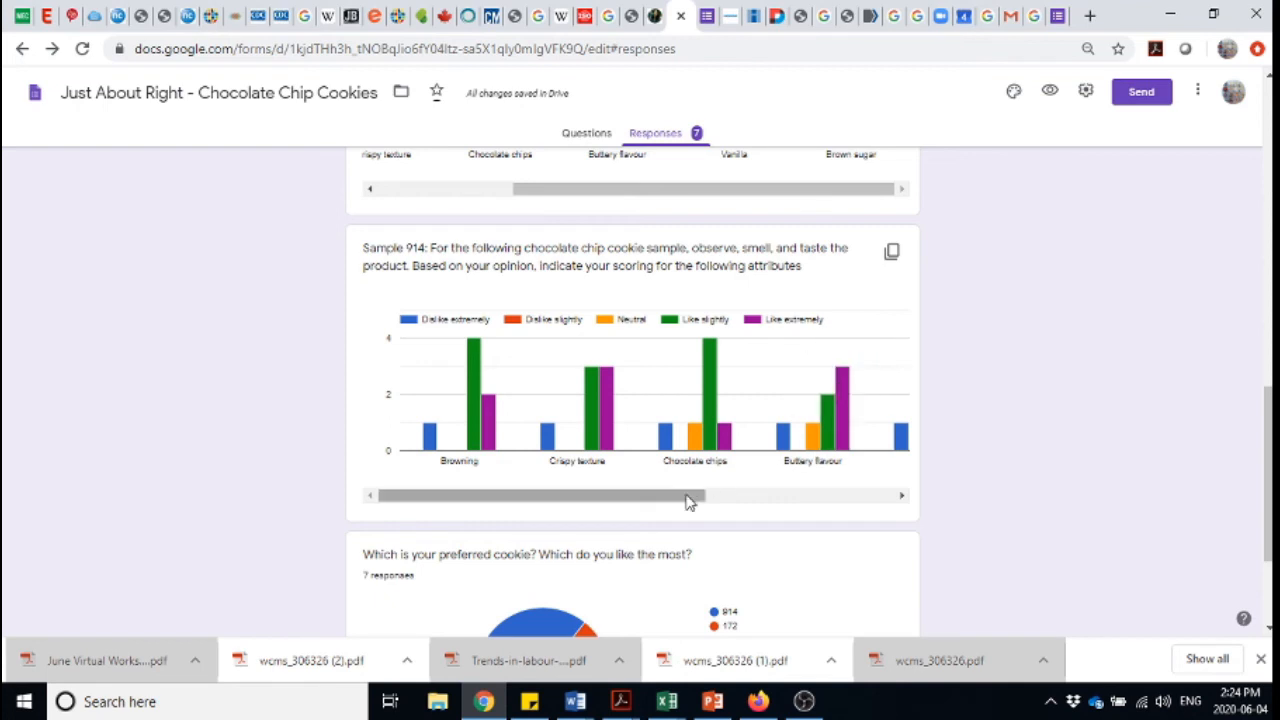
pyautogui.moveTo(688, 495); pyautogui.dragTo(772, 495)
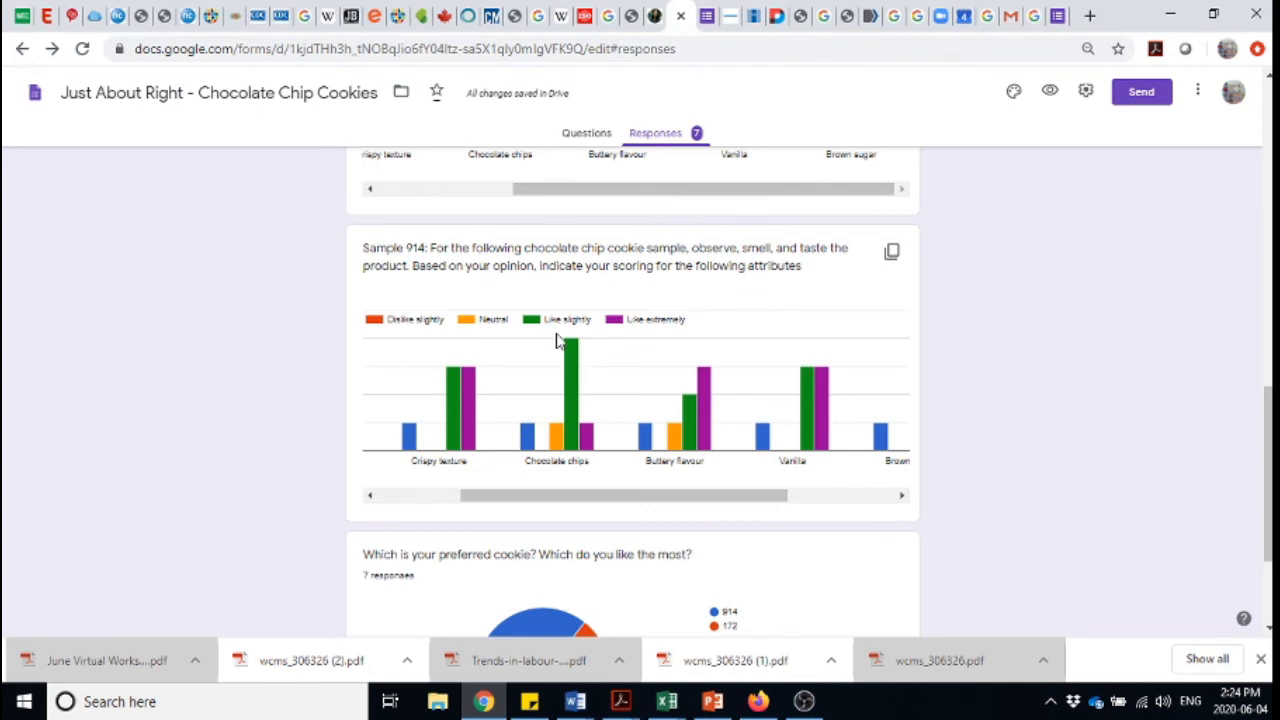
pyautogui.moveTo(670, 414)
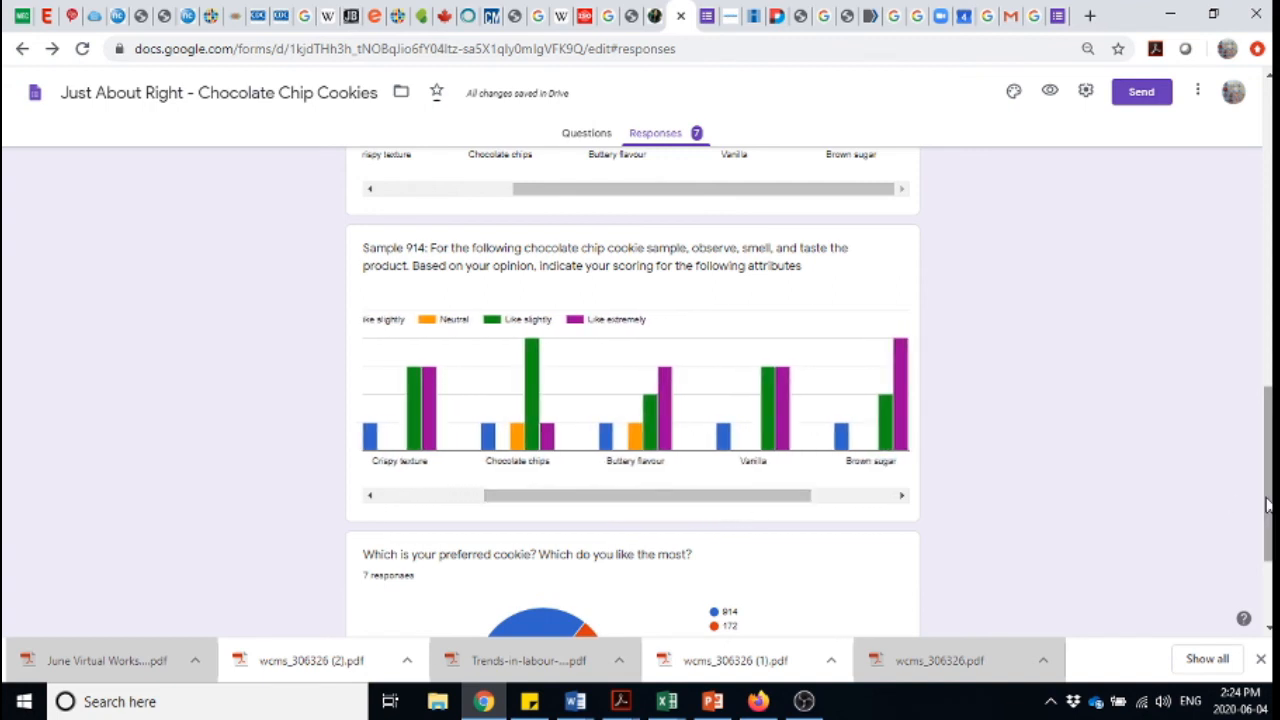
pyautogui.moveTo(732, 530)
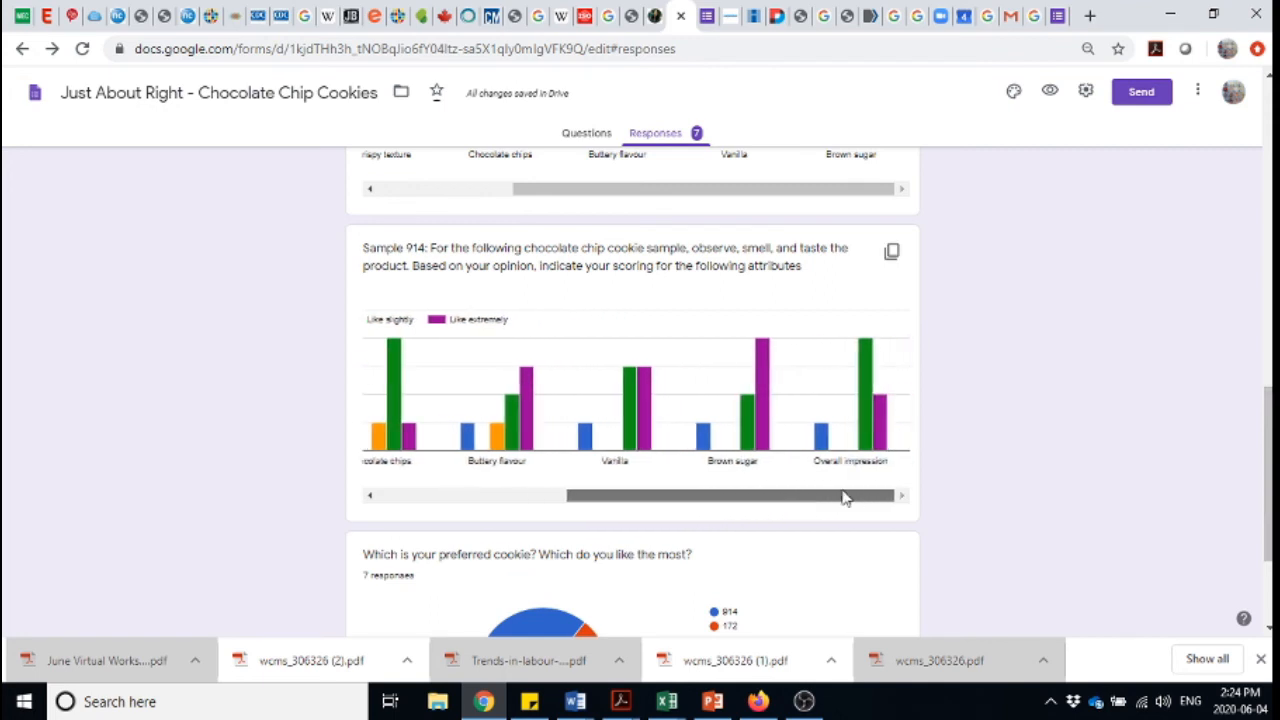
pyautogui.moveTo(865, 395)
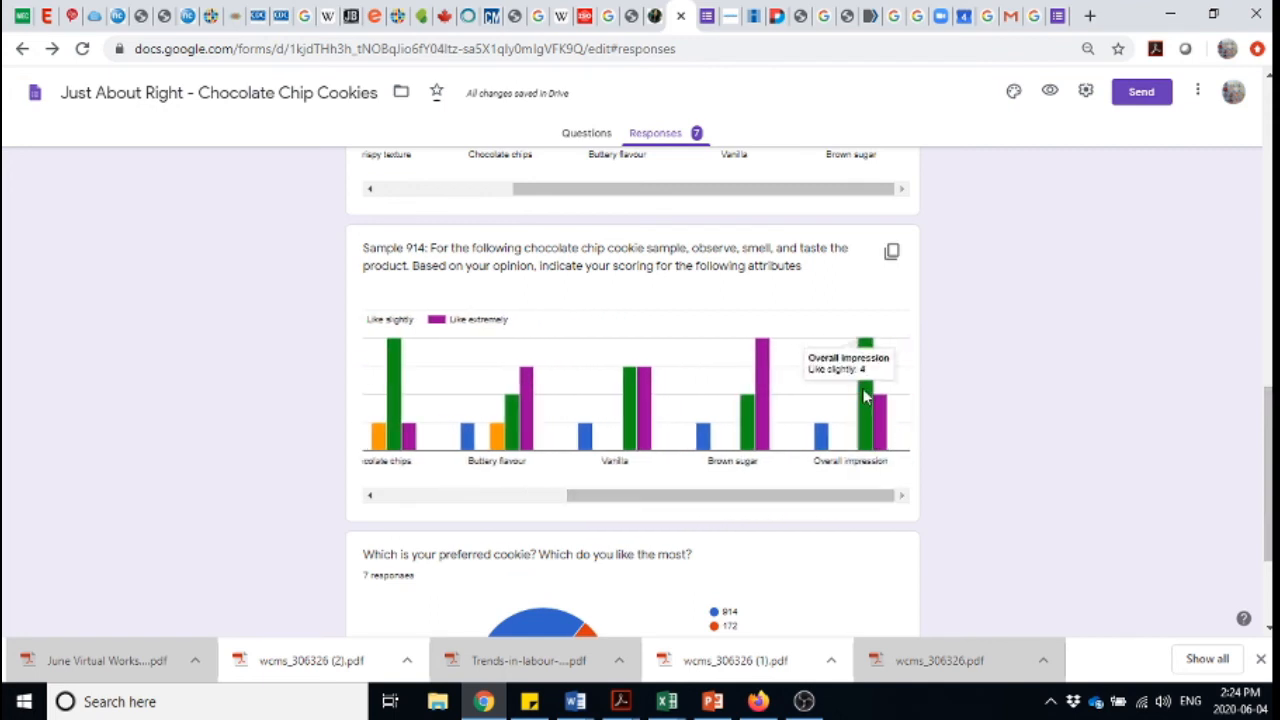
pyautogui.moveTo(880, 420)
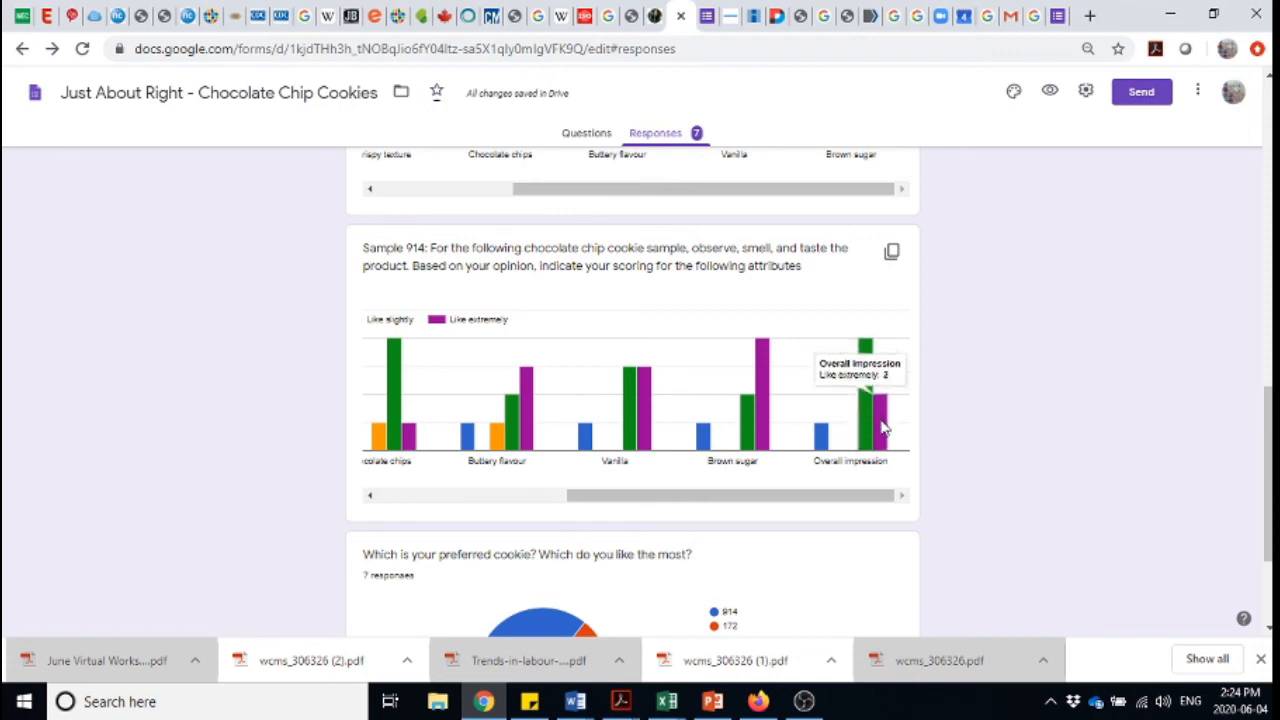
pyautogui.moveTo(875, 435)
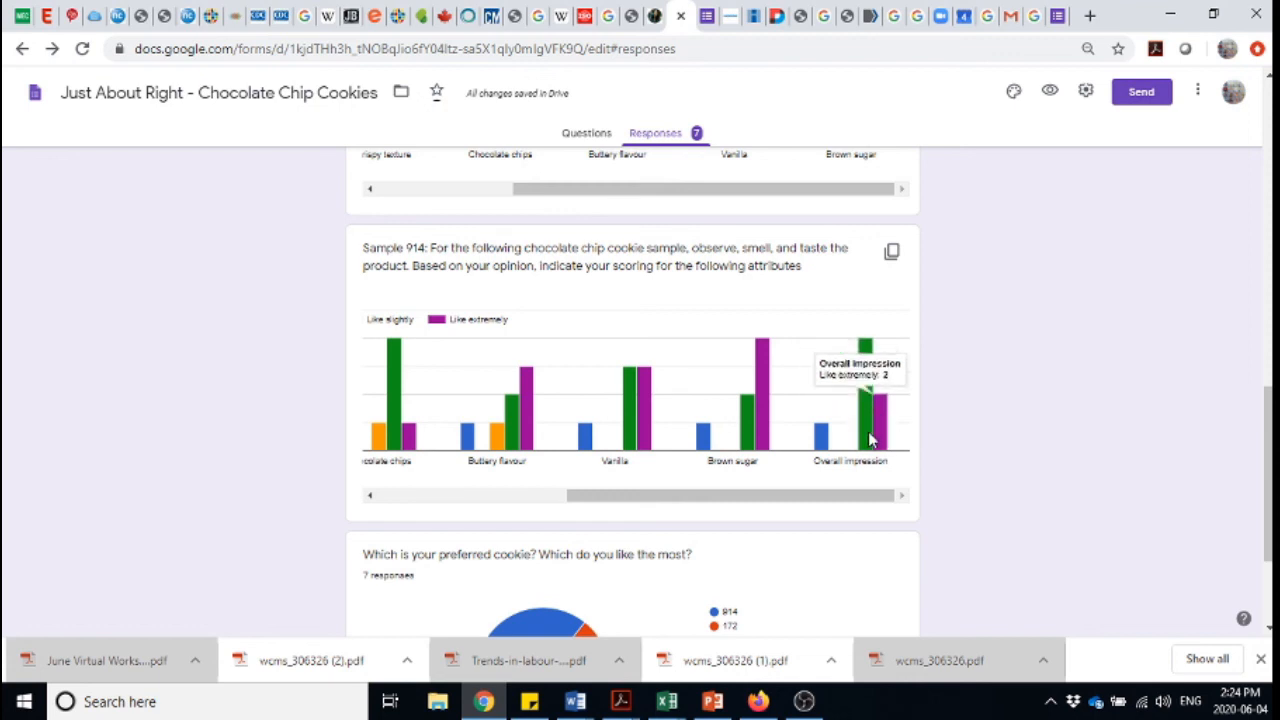
pyautogui.moveTo(867, 438)
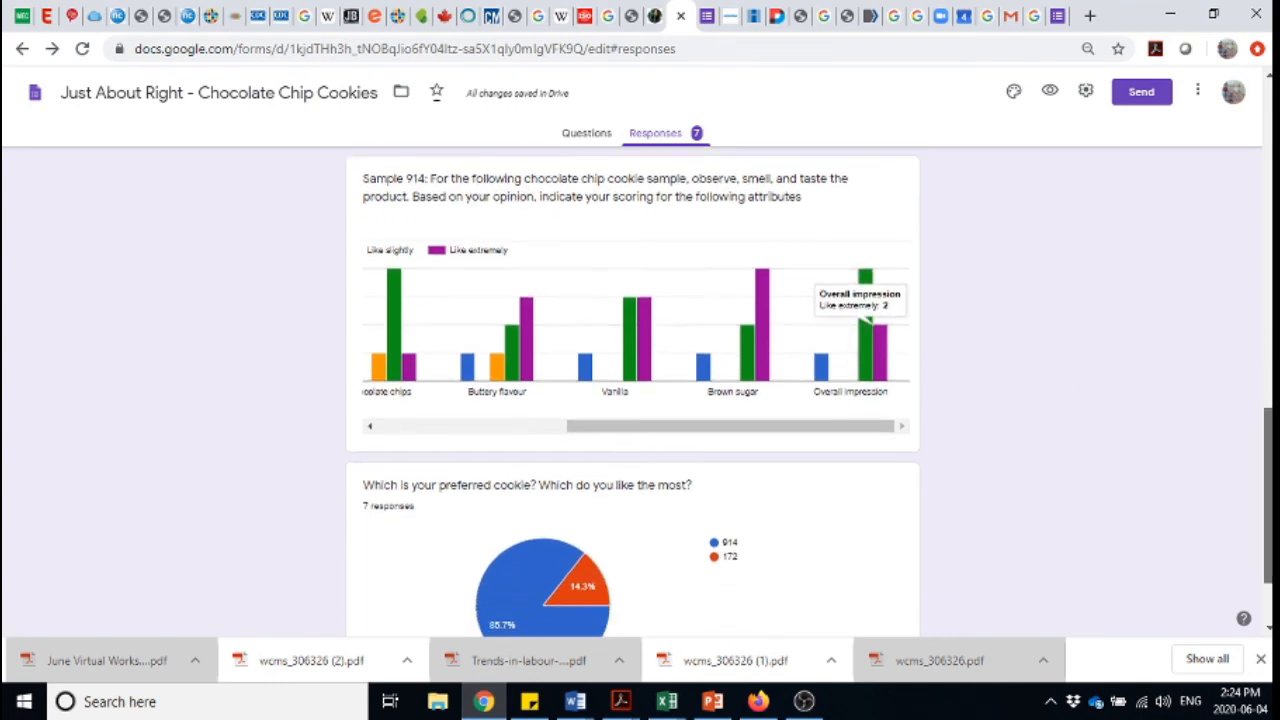
# Scroll down to the preferred-cookie pie chart showing 85.7% for 914 and 14.3% for 172.
pyautogui.scroll(-3)
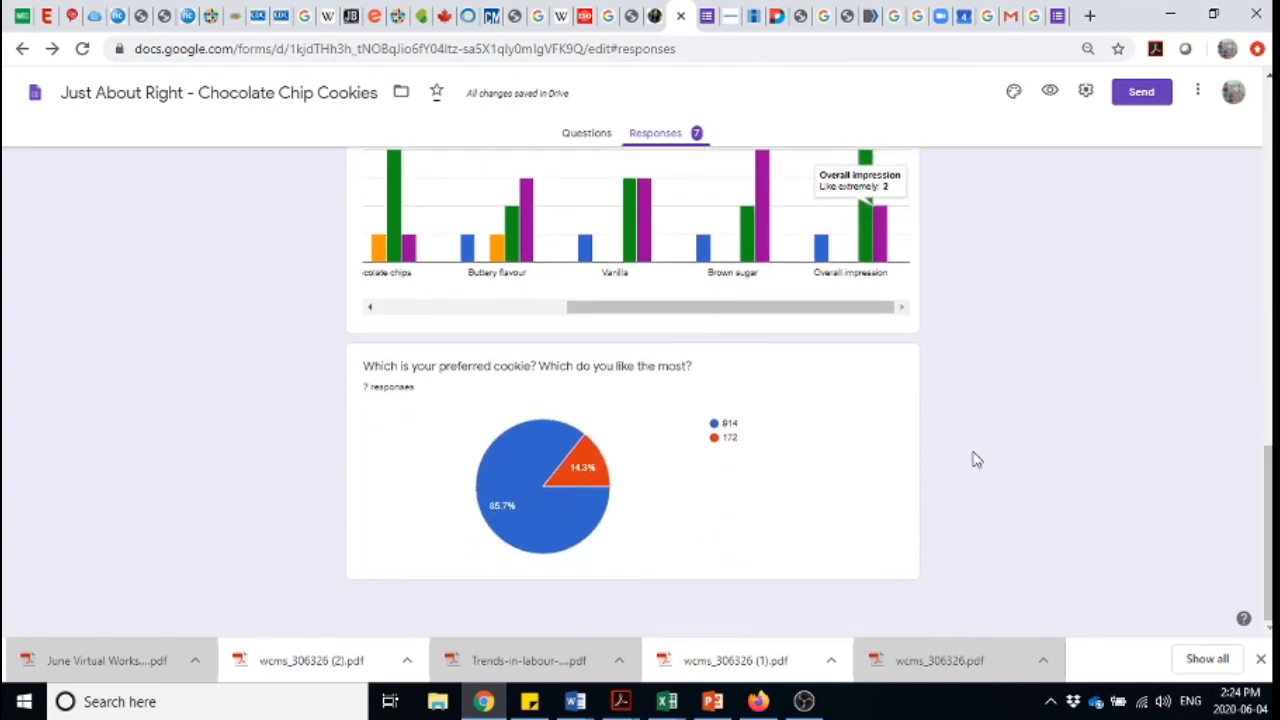
pyautogui.moveTo(519, 502)
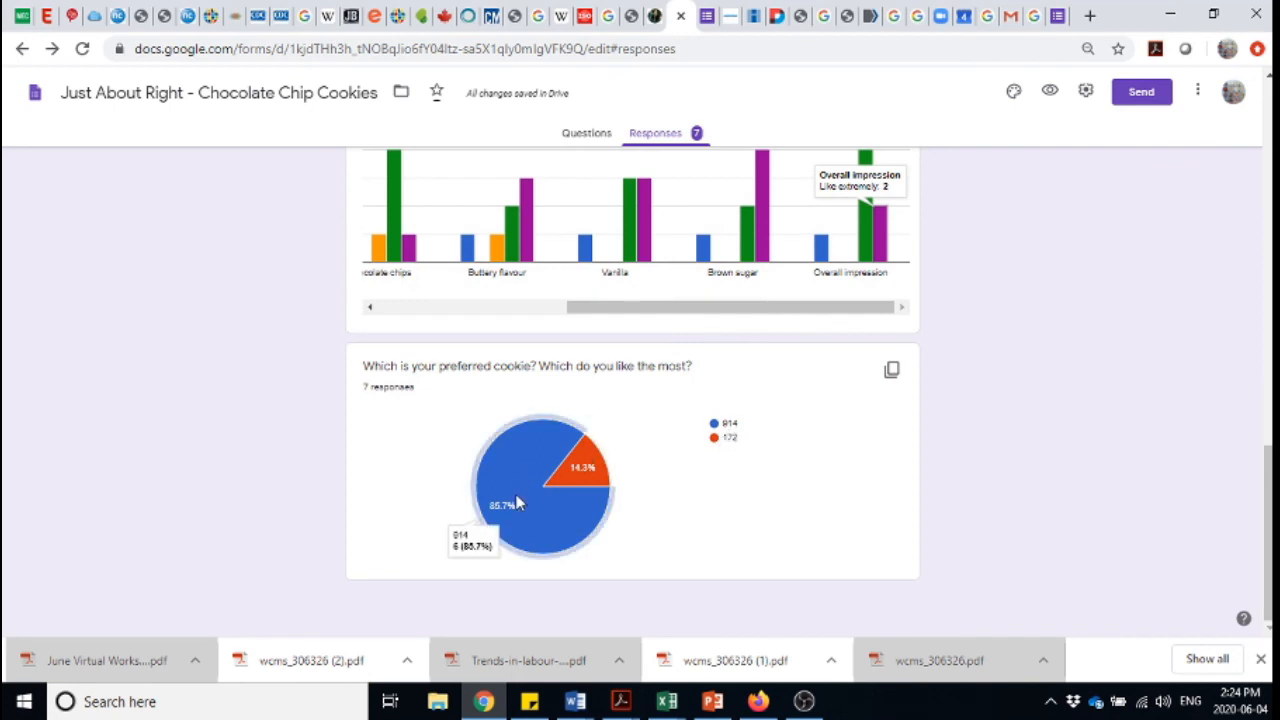
pyautogui.moveTo(555, 527)
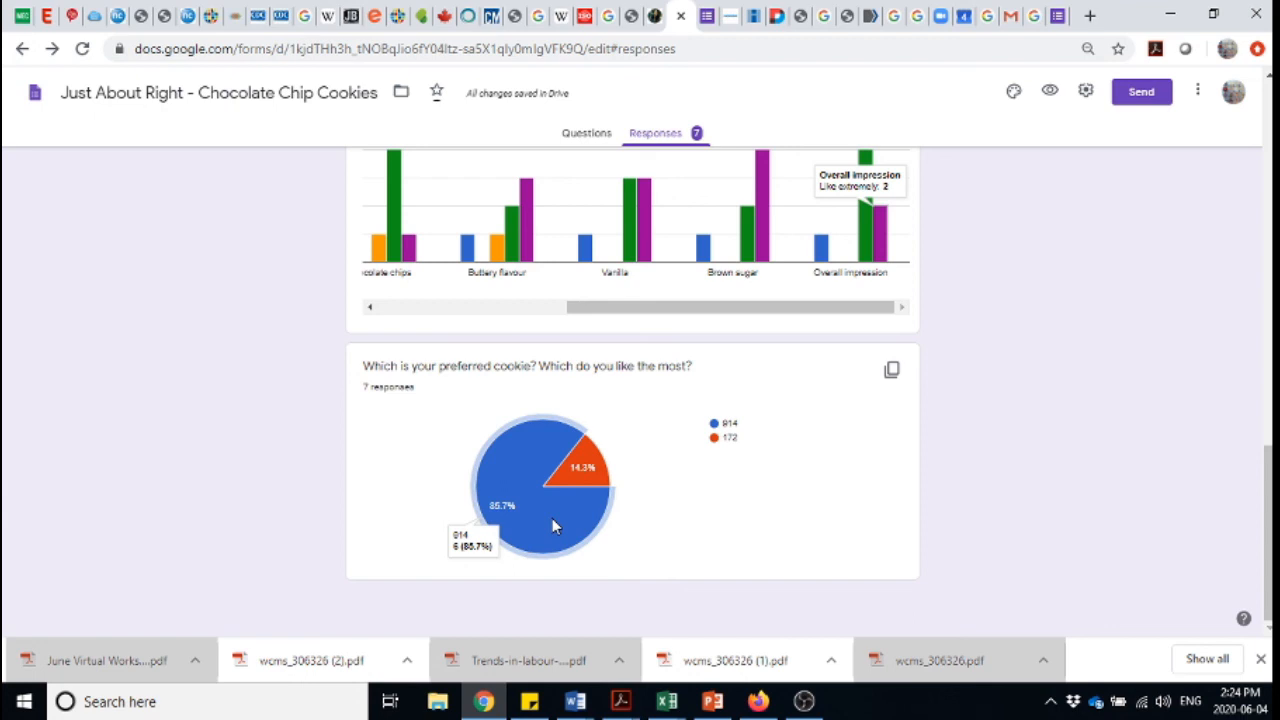
pyautogui.moveTo(585, 480)
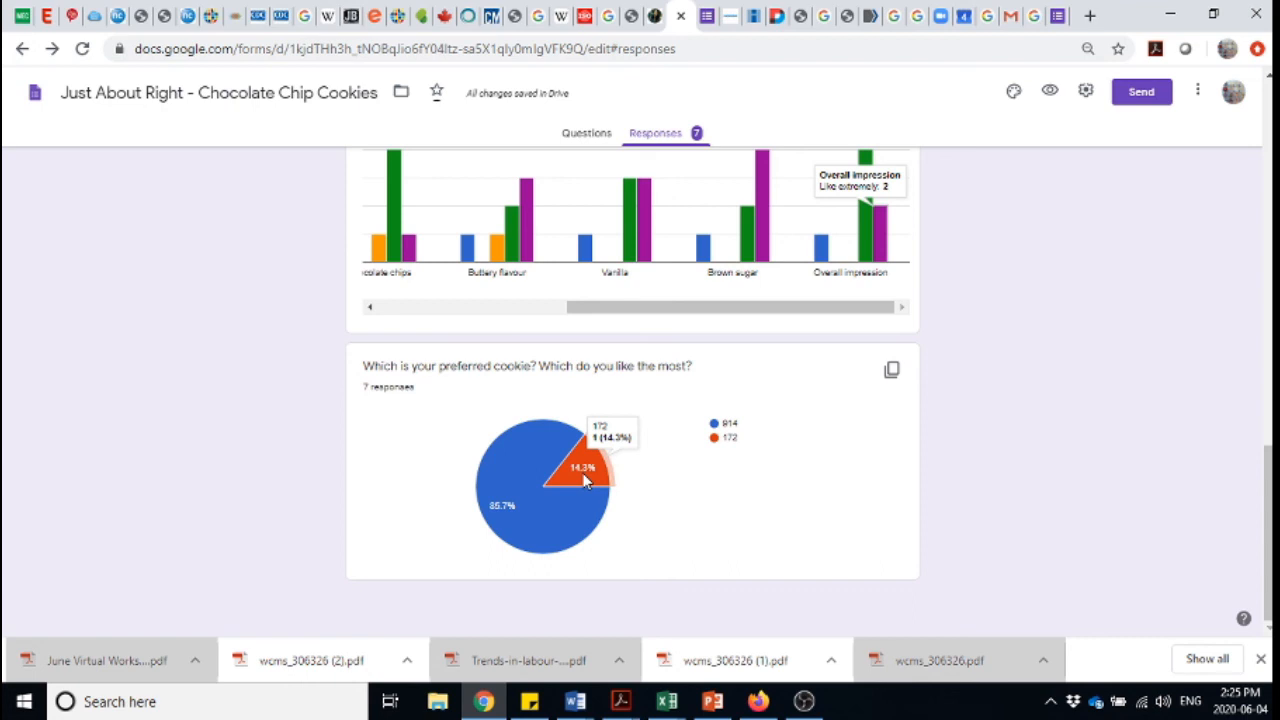
pyautogui.moveTo(828, 516)
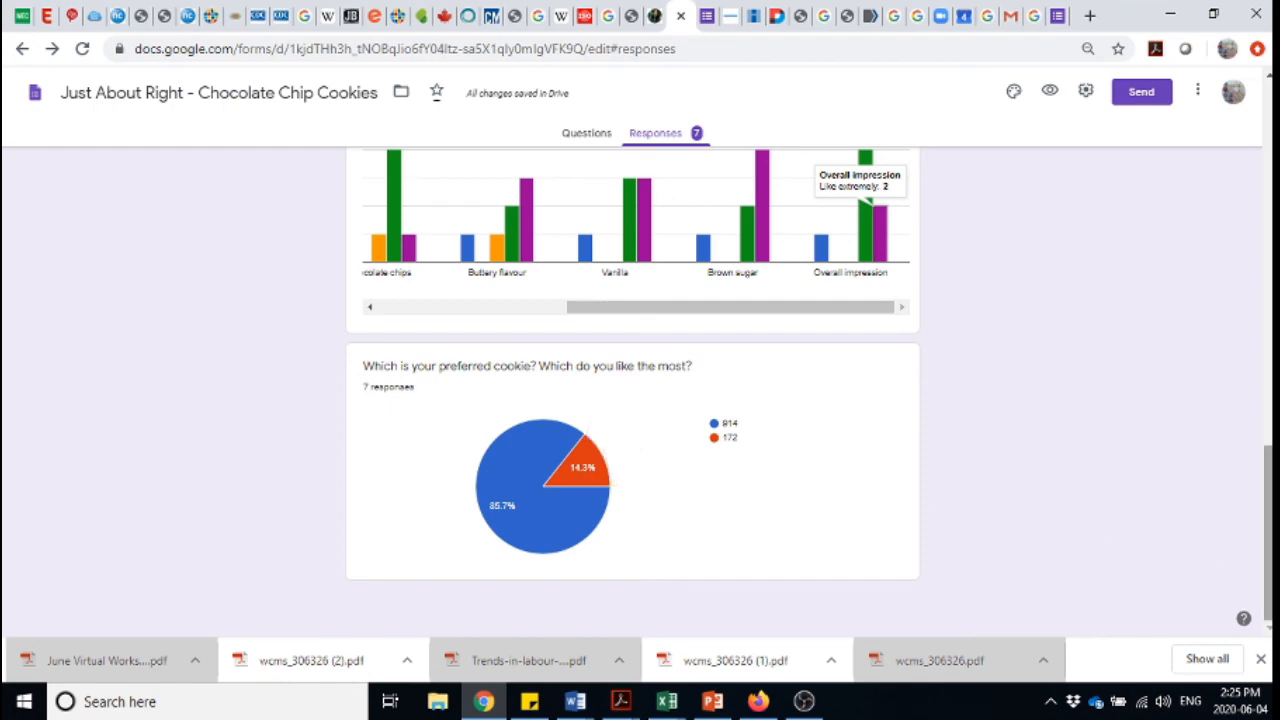
# Scroll back to the 7 responses header and the Sample 172 just-about-right chart.
pyautogui.scroll(3)
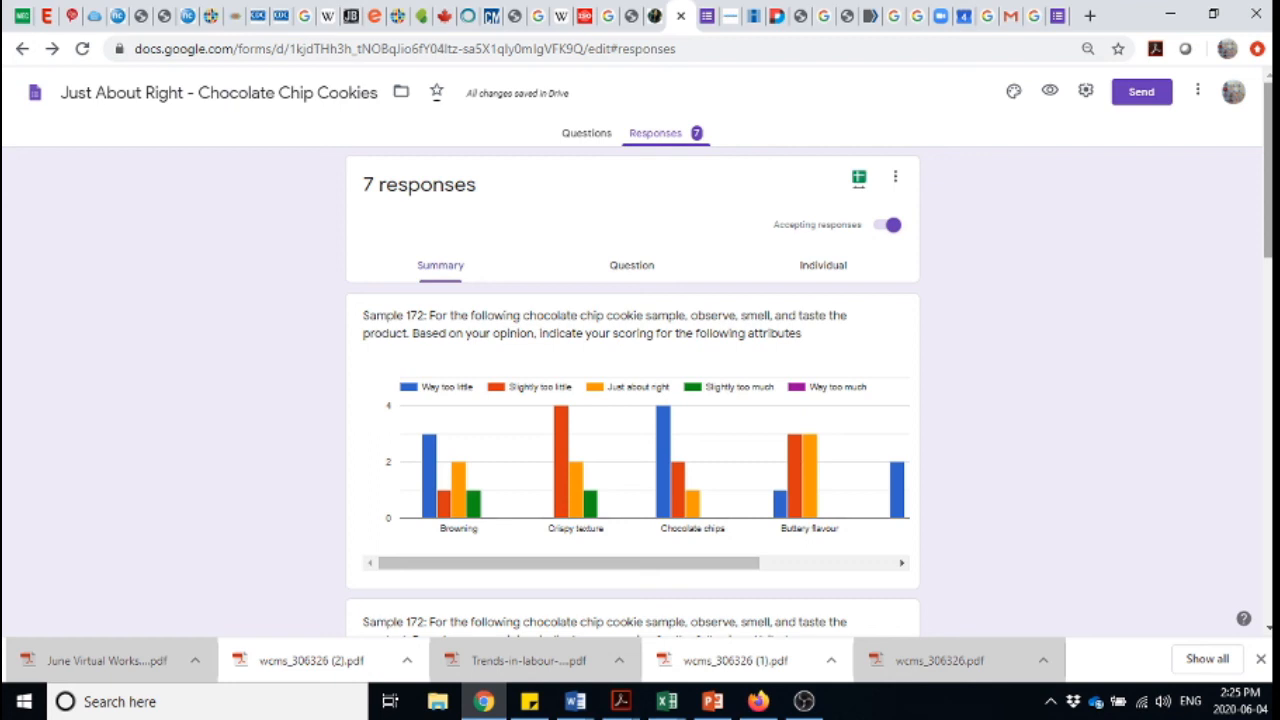
pyautogui.scroll(-3)
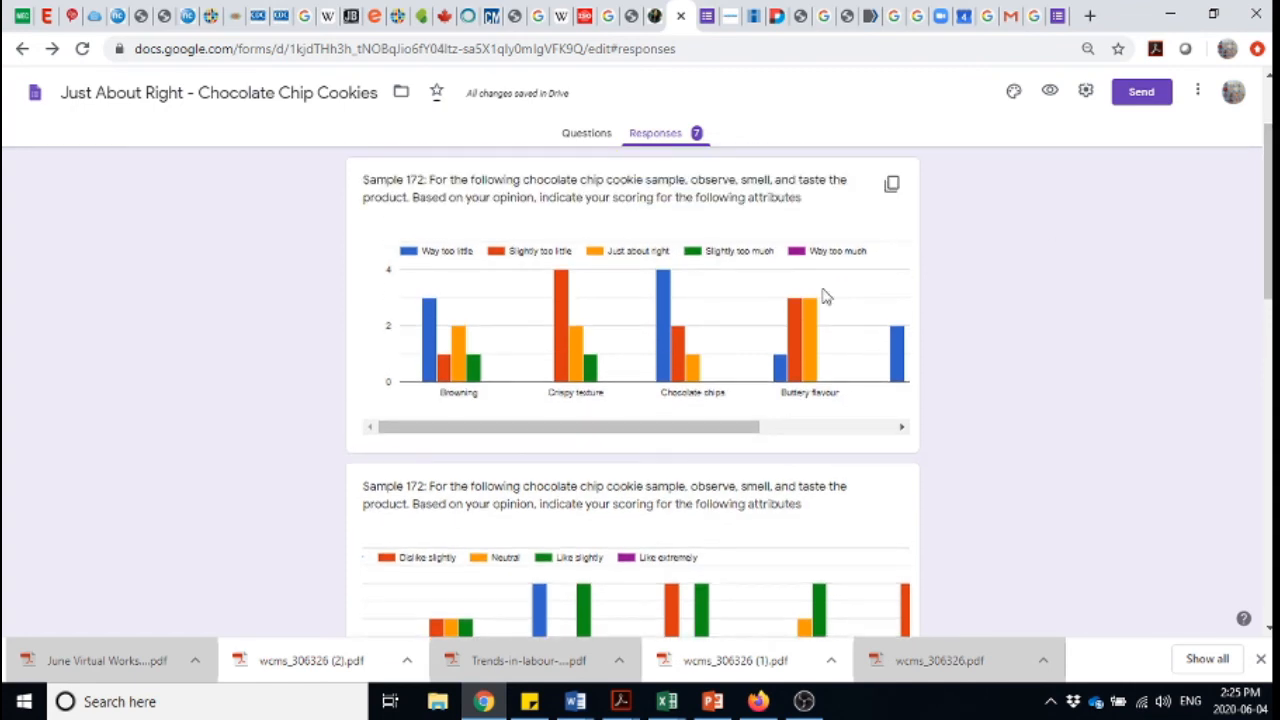
pyautogui.moveTo(545, 307)
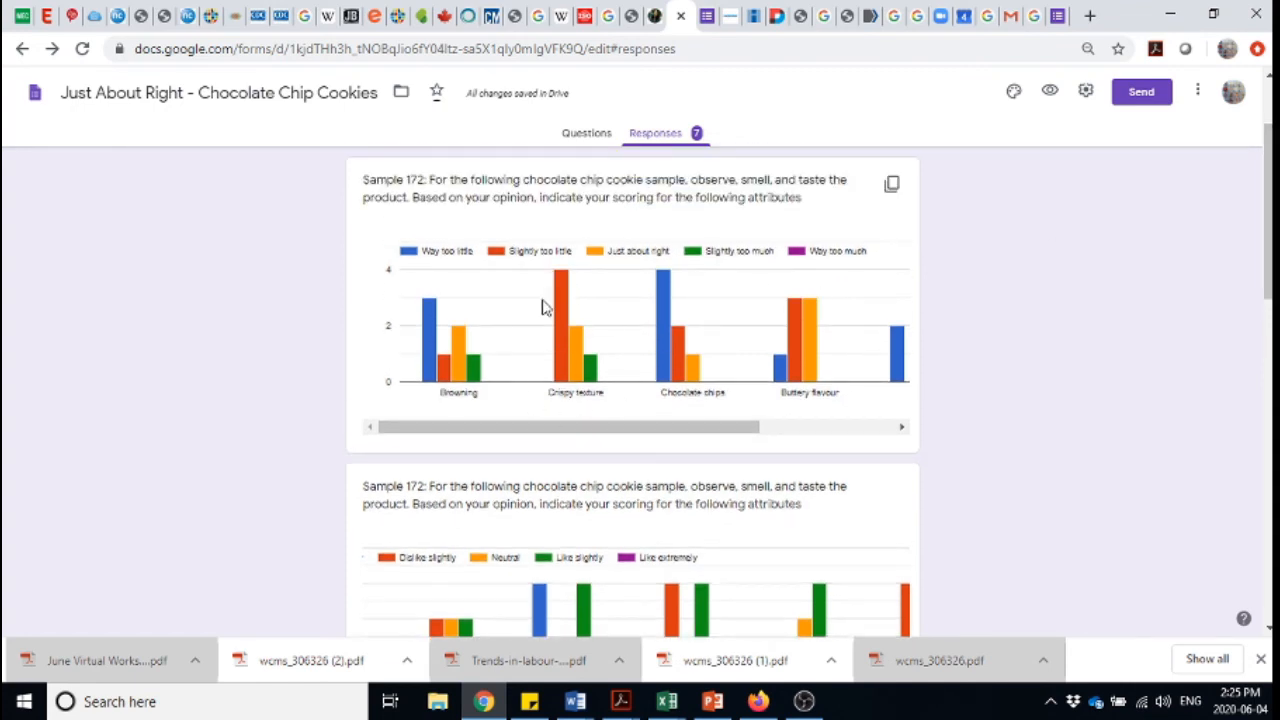